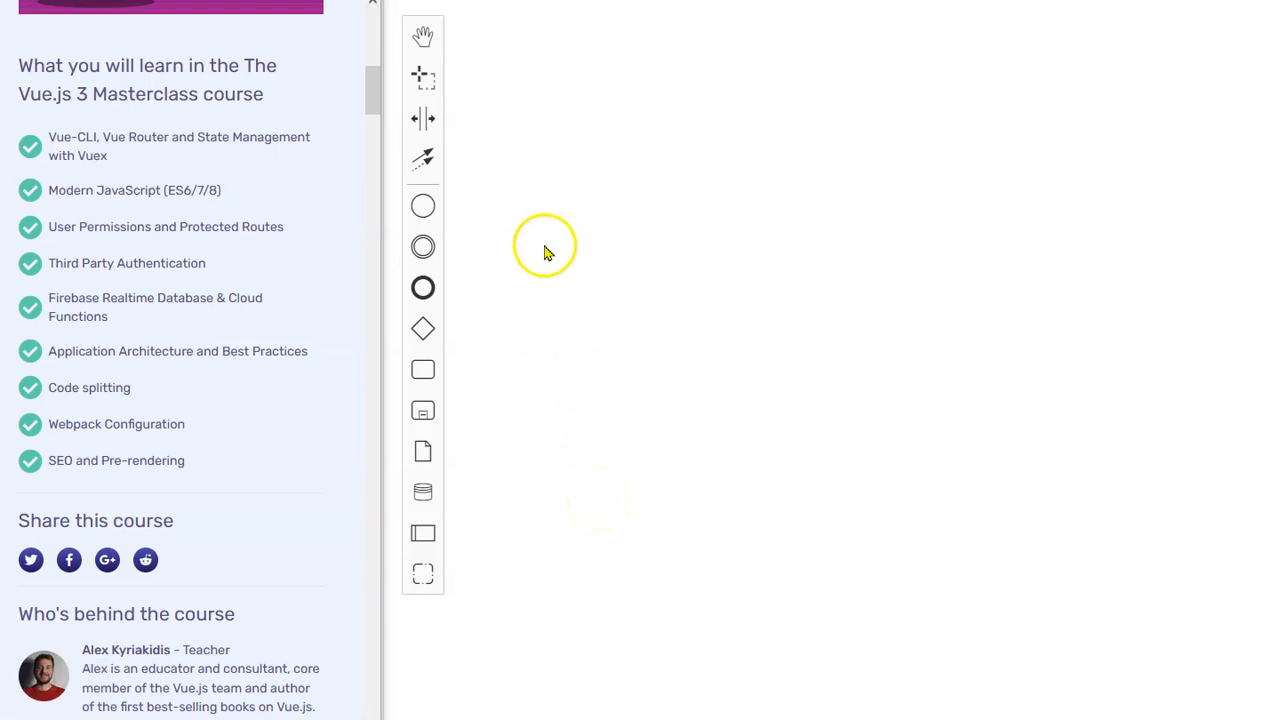
mouse_move(290, 104)
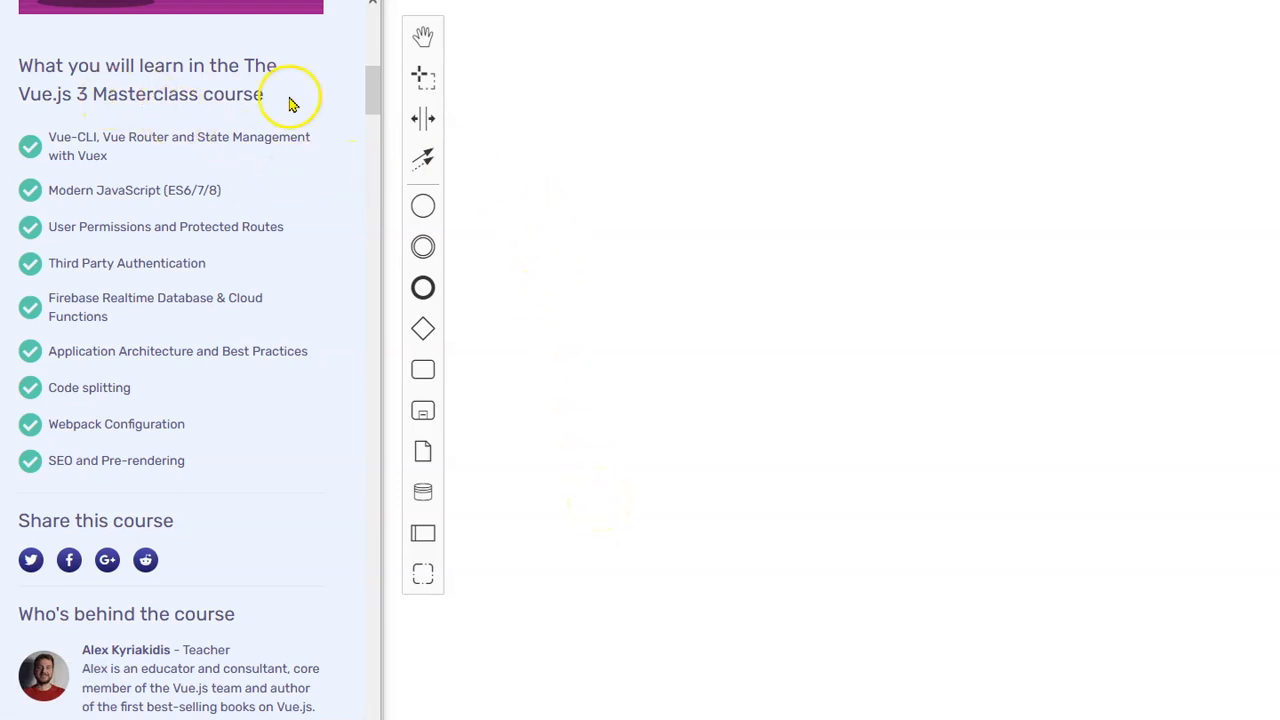
mouse_move(458, 236)
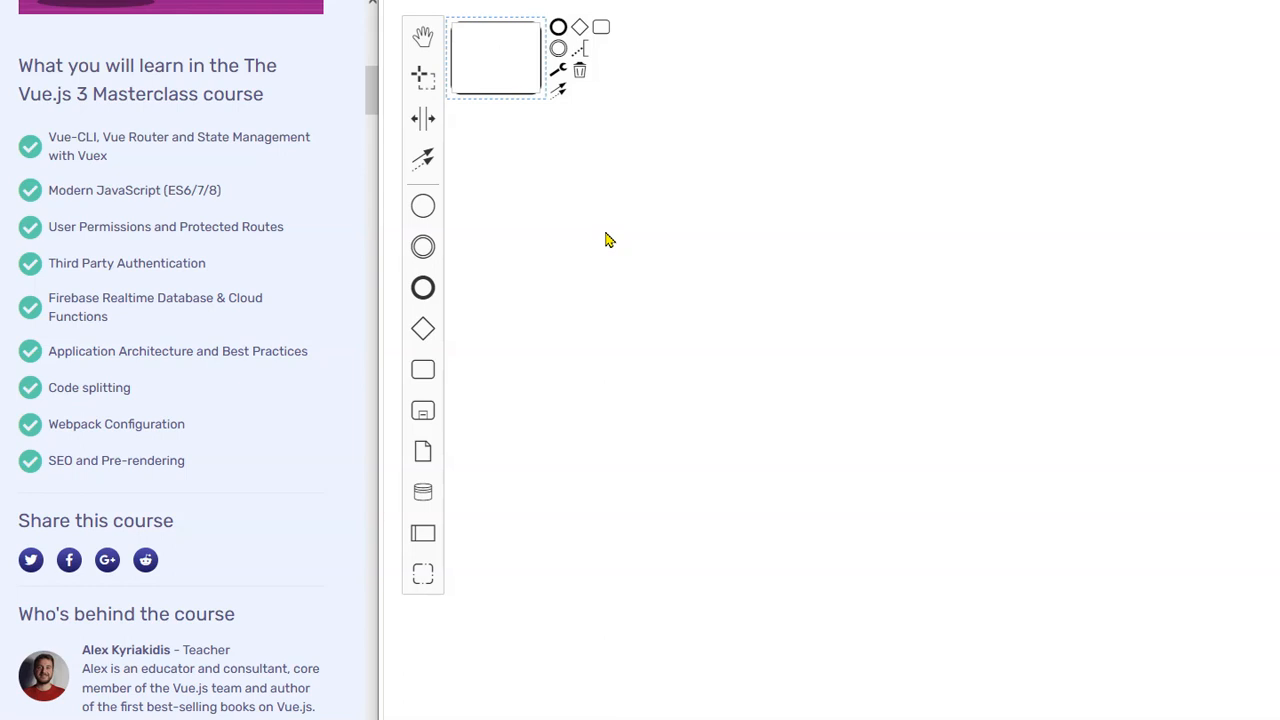
Label three stacked tasks Vue-CLI, Vue Router and Vuex State Management.
text(Vue-CLI)
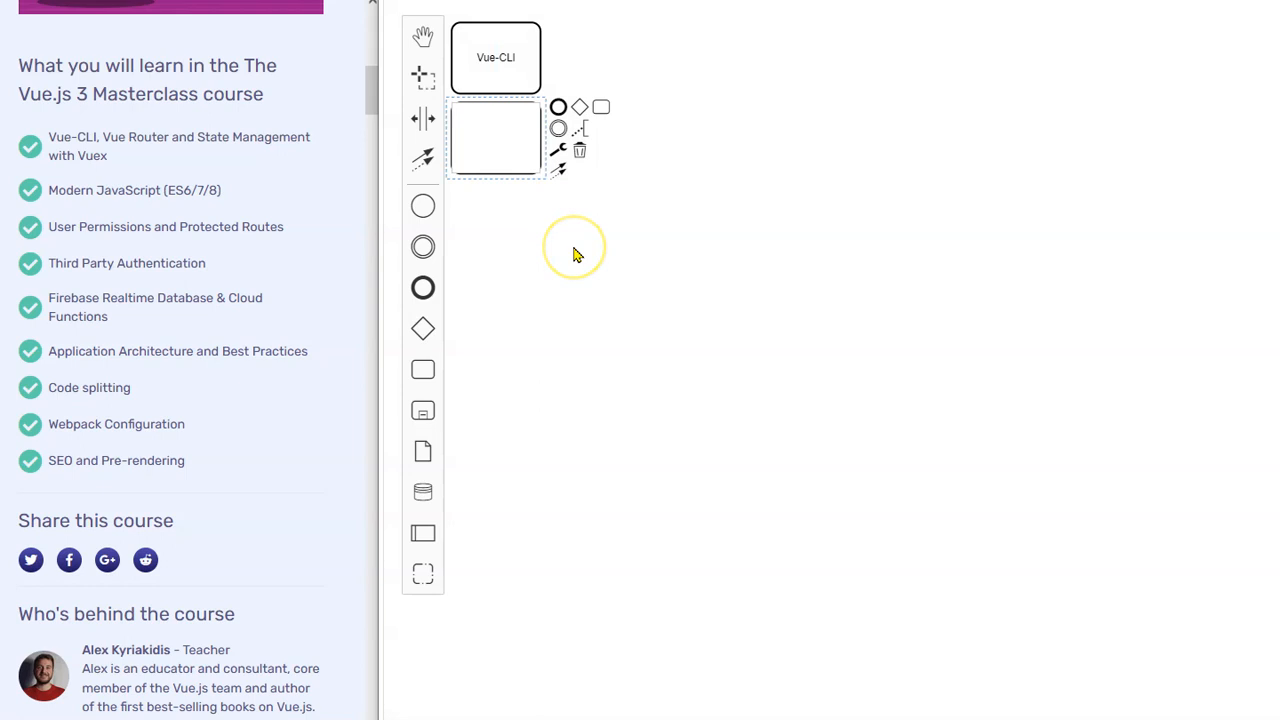
text(Vue Router)
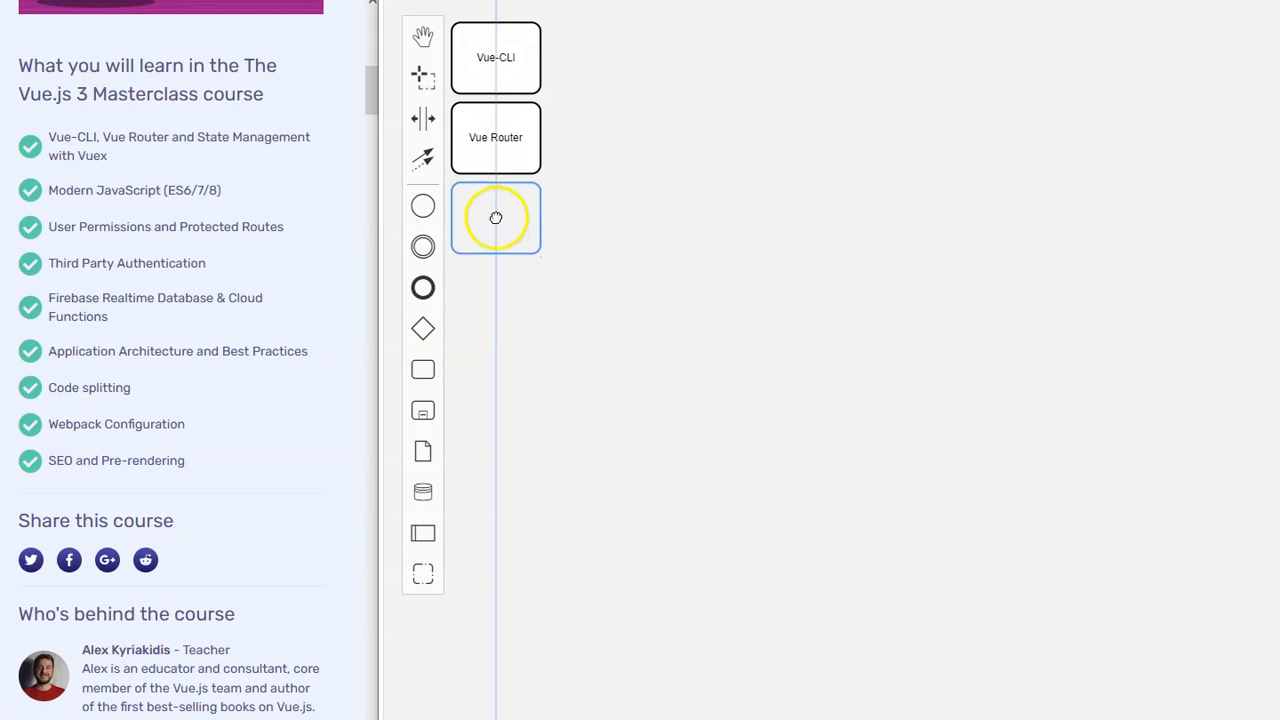
text(State)
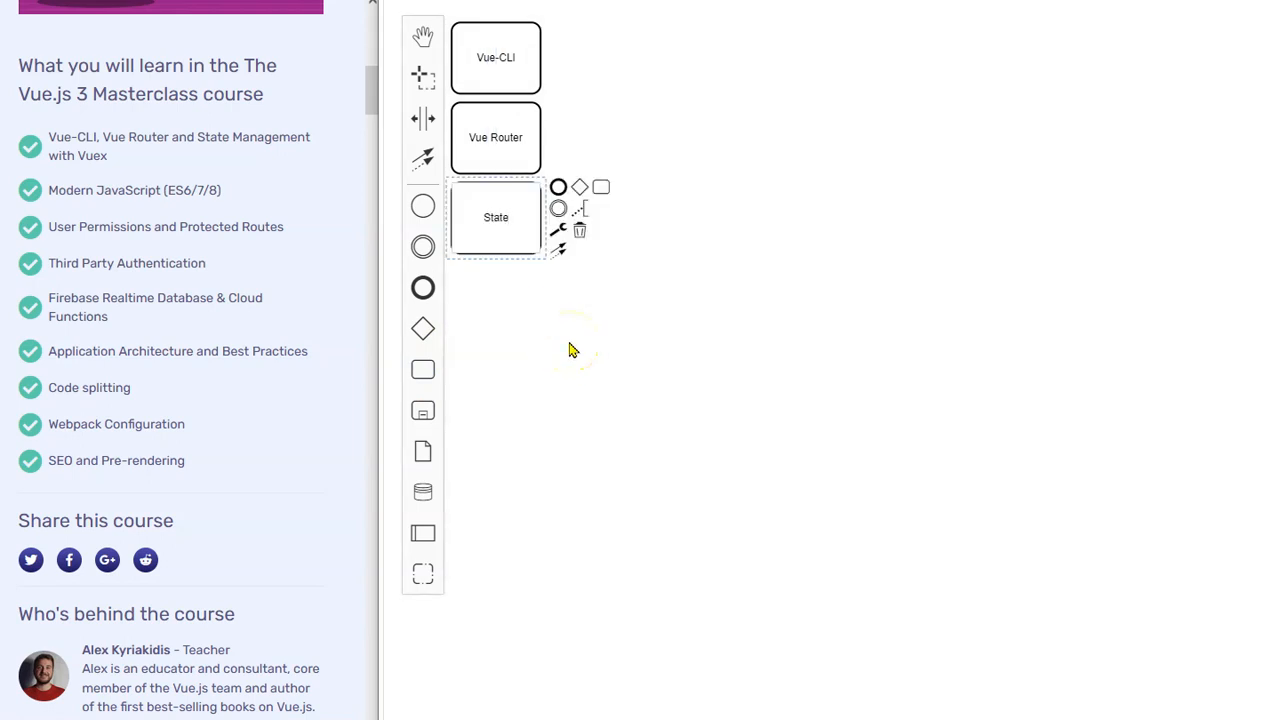
text(Vu)
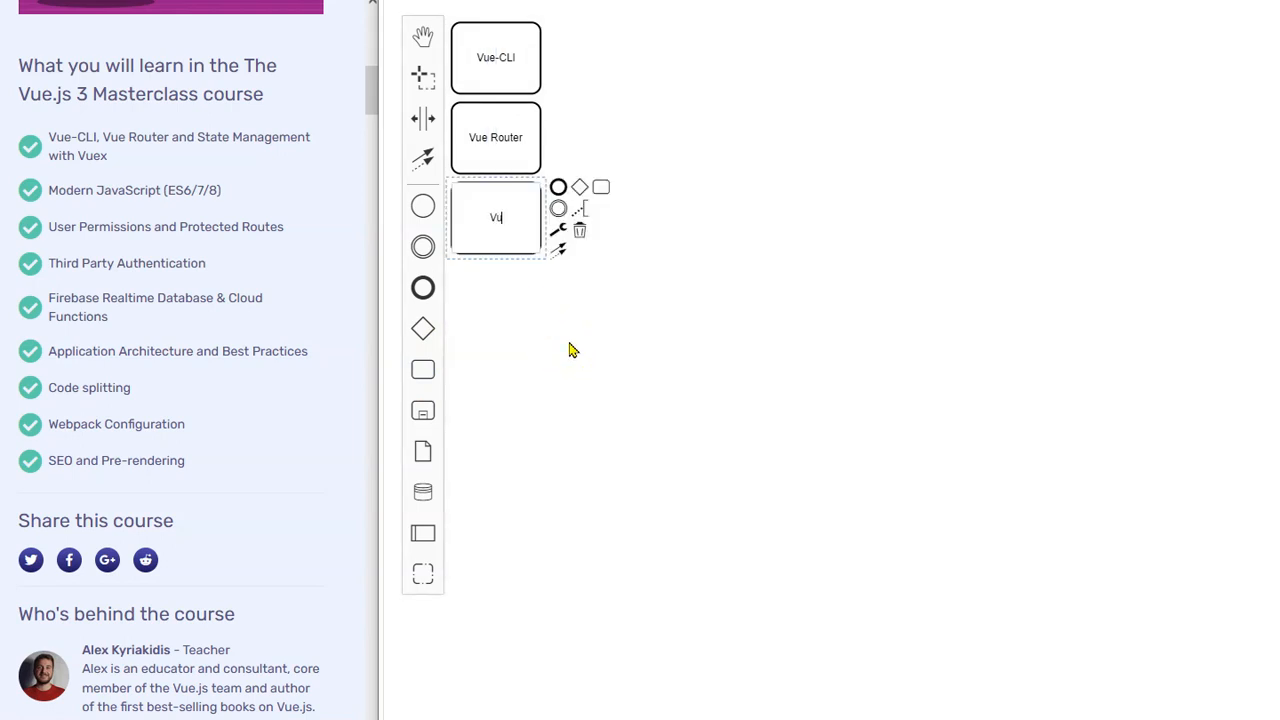
text(Vuex State Management)
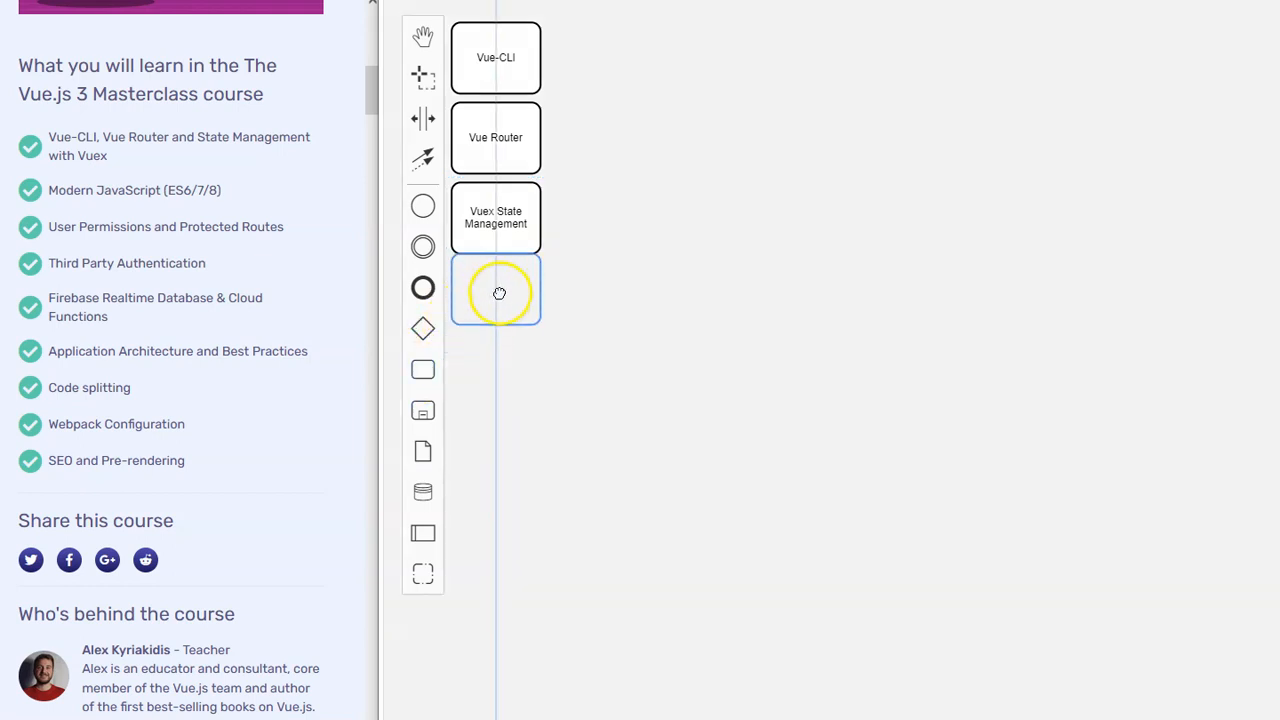
Add tasks below Vuex State Management labelled JavaScript, User Permissions, Protected Rules and Authentication.
double_click(496, 290)
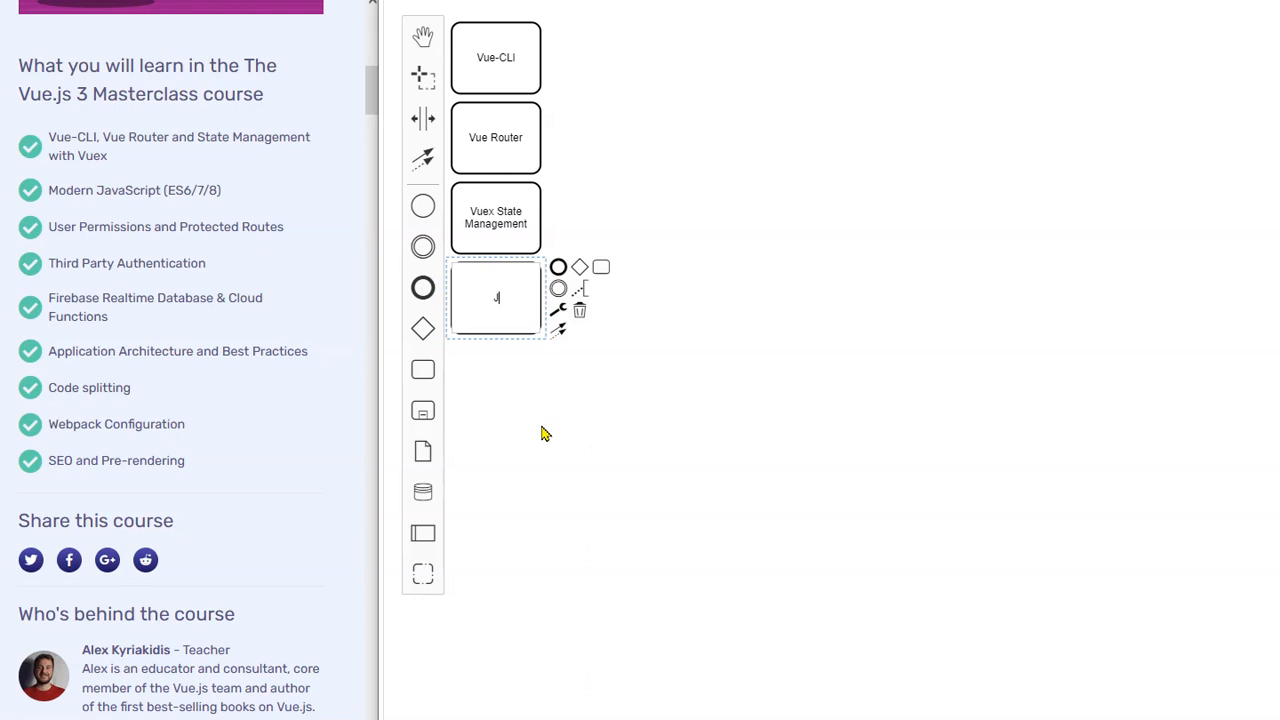
text(JavaScript)
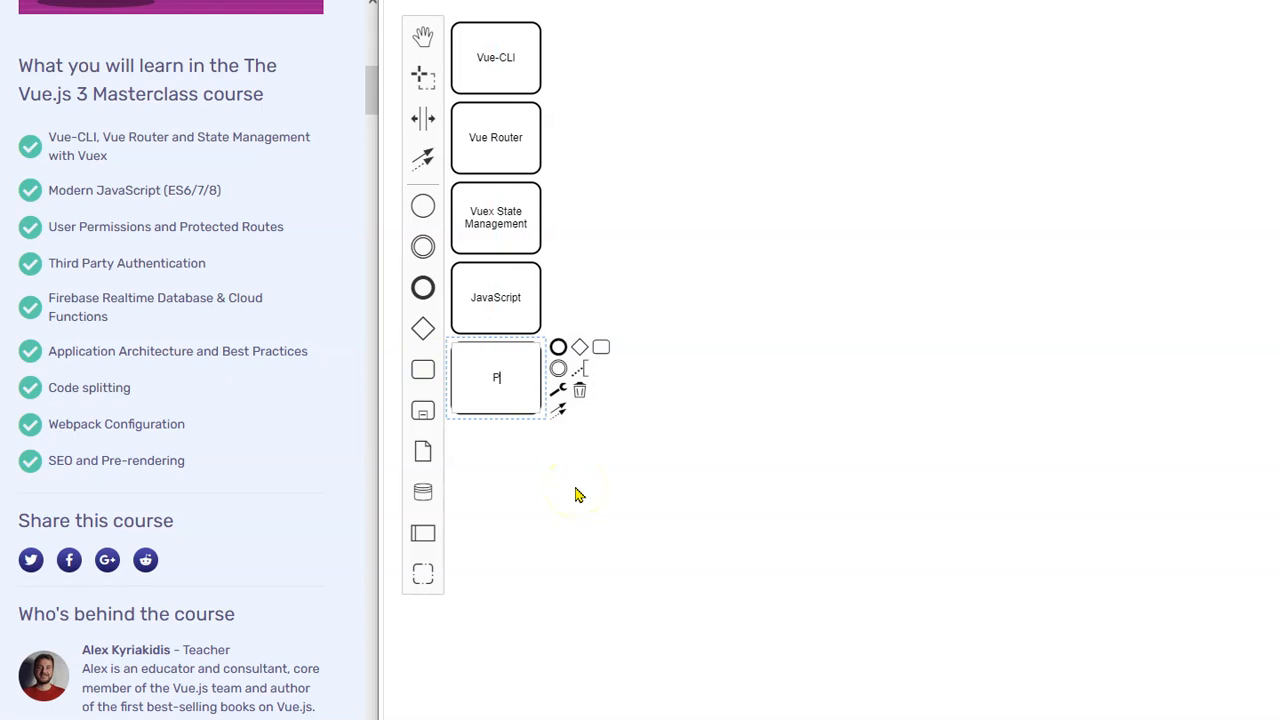
key(Backspace)
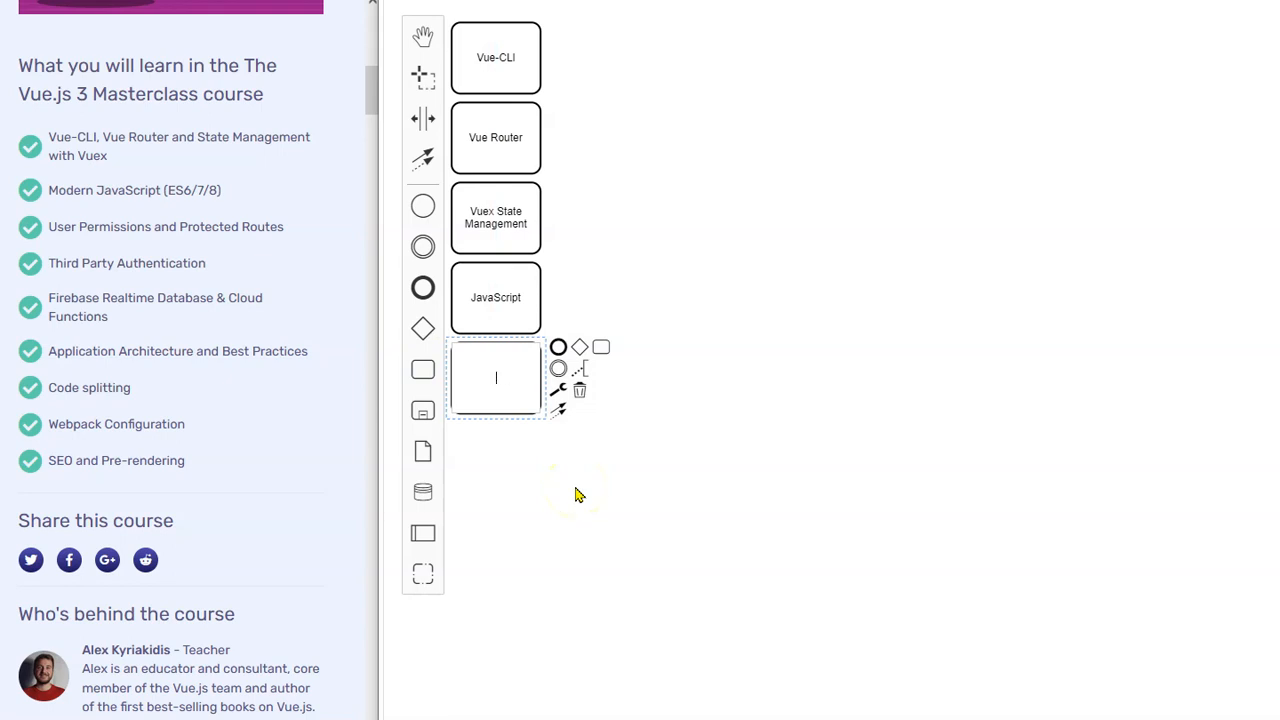
text(User Permissions)
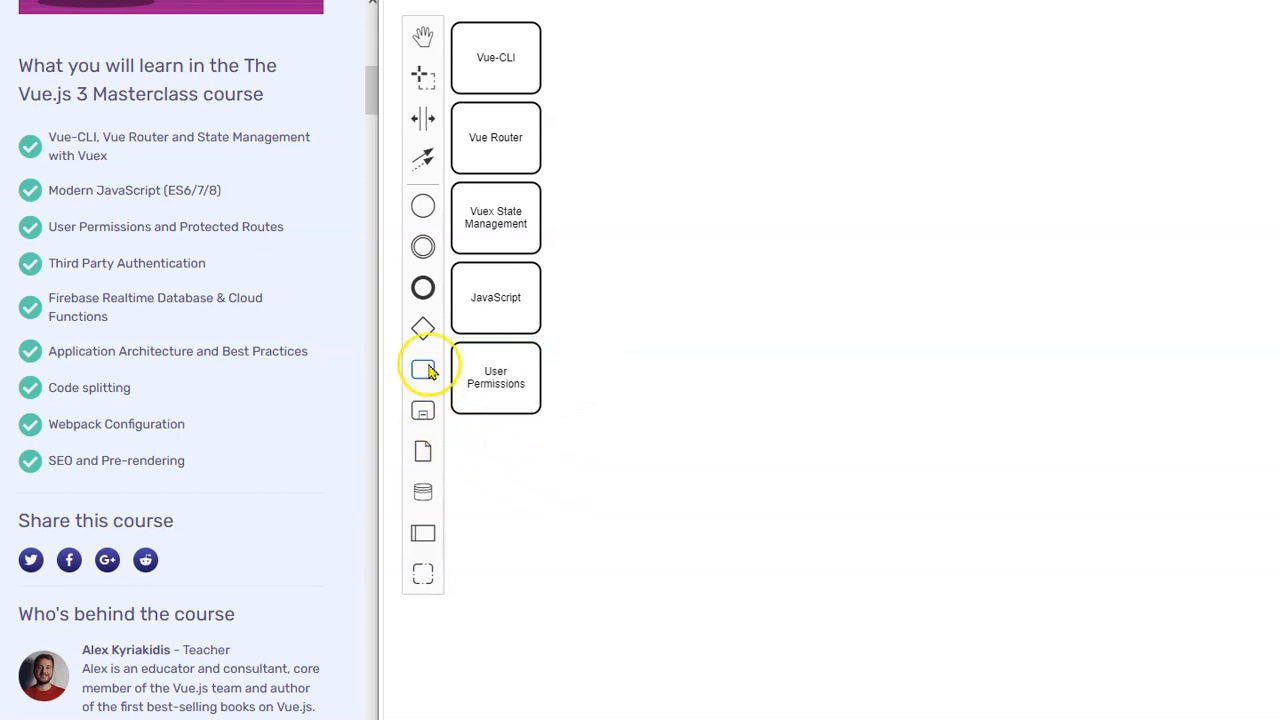
click(424, 368)
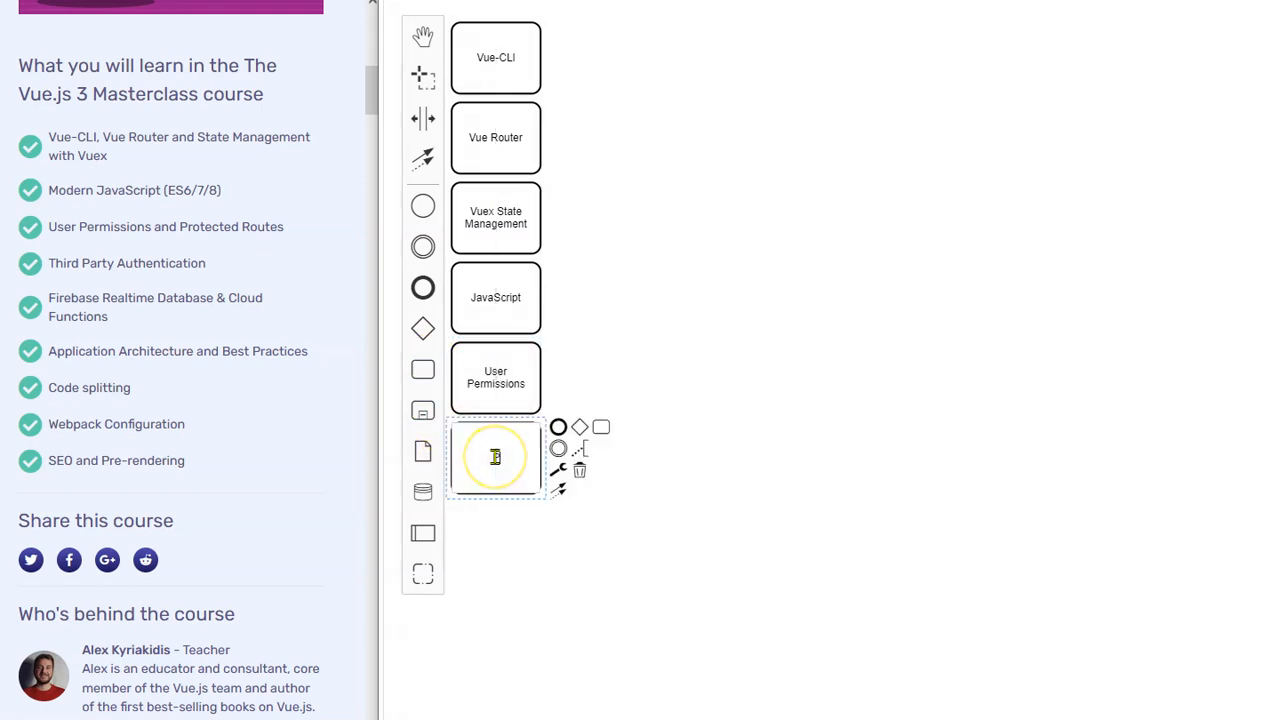
text(Protected Rules)
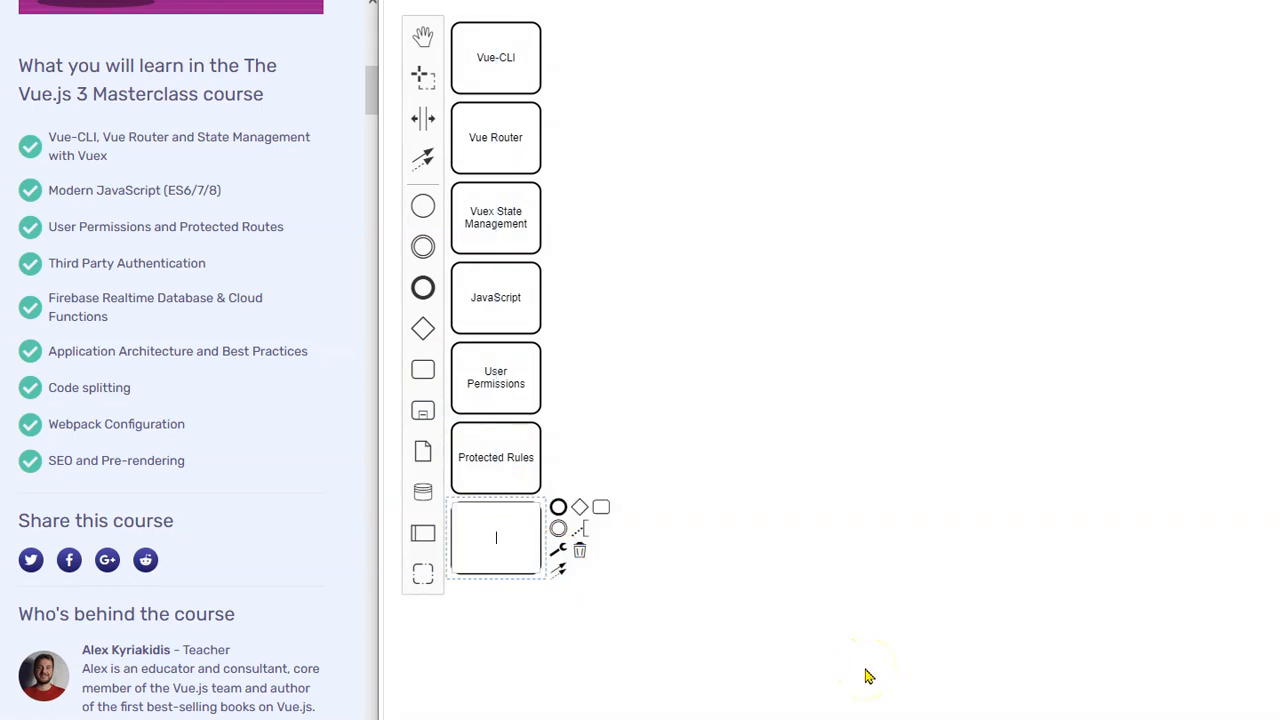
text(Authentication)
text(Firebase)
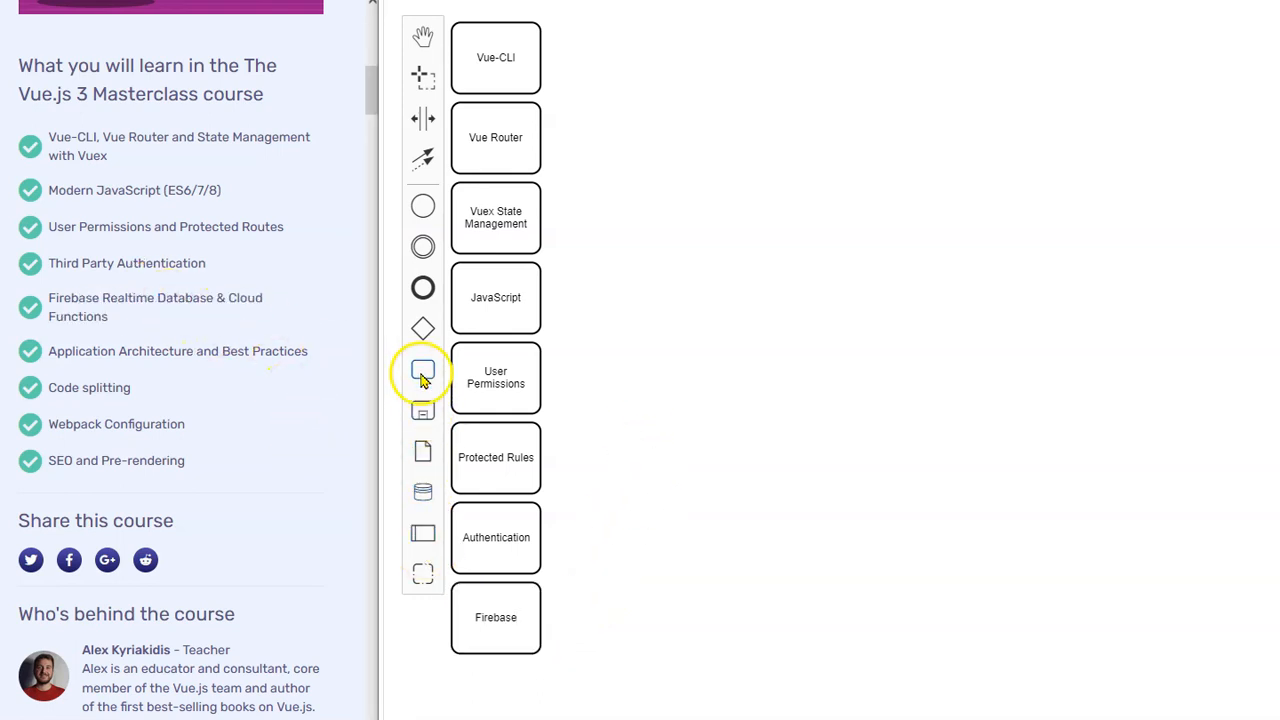
Add a Realtime Database task under Firebase and a Cloud Functions task to its right.
click(424, 370)
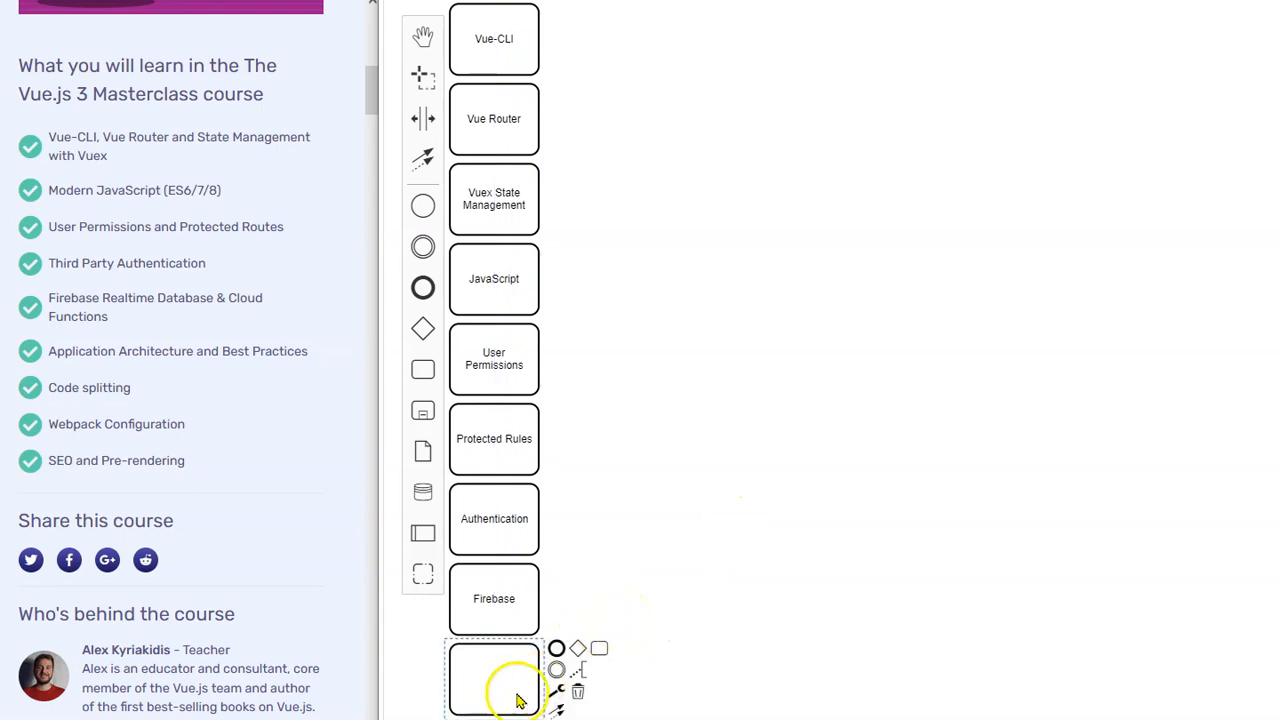
text(Realtime)
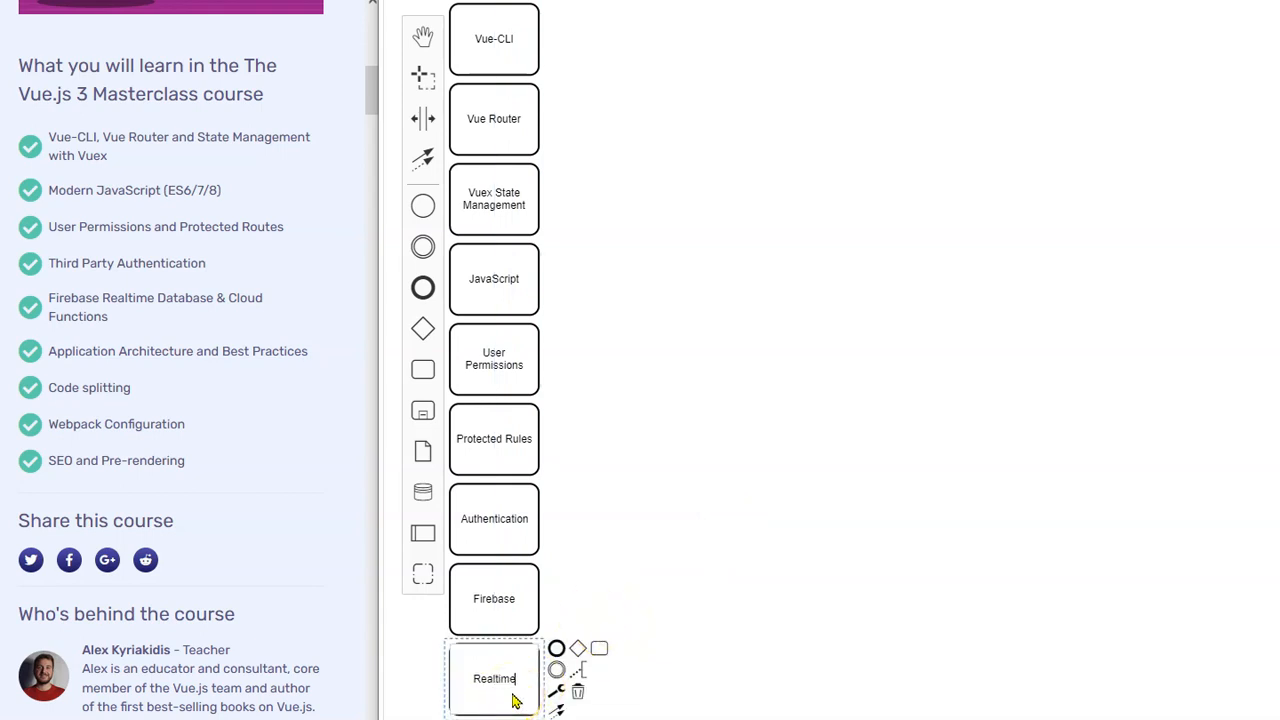
text(Database)
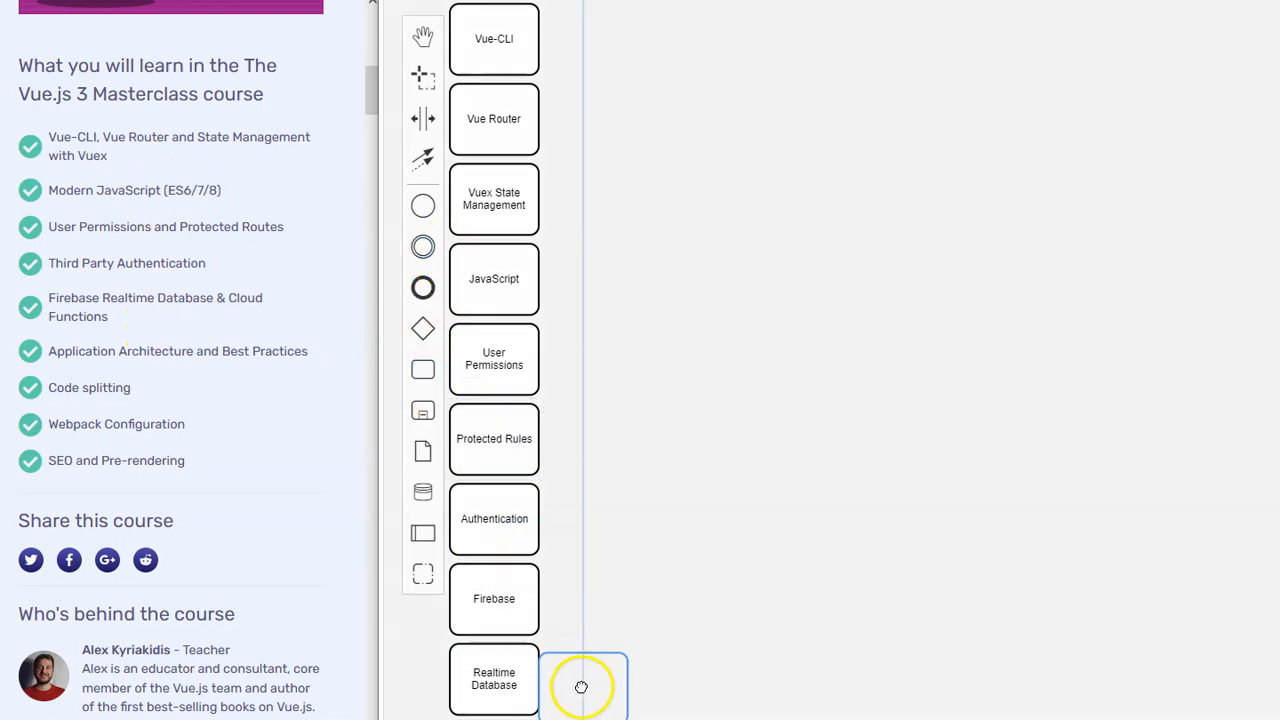
click(584, 684)
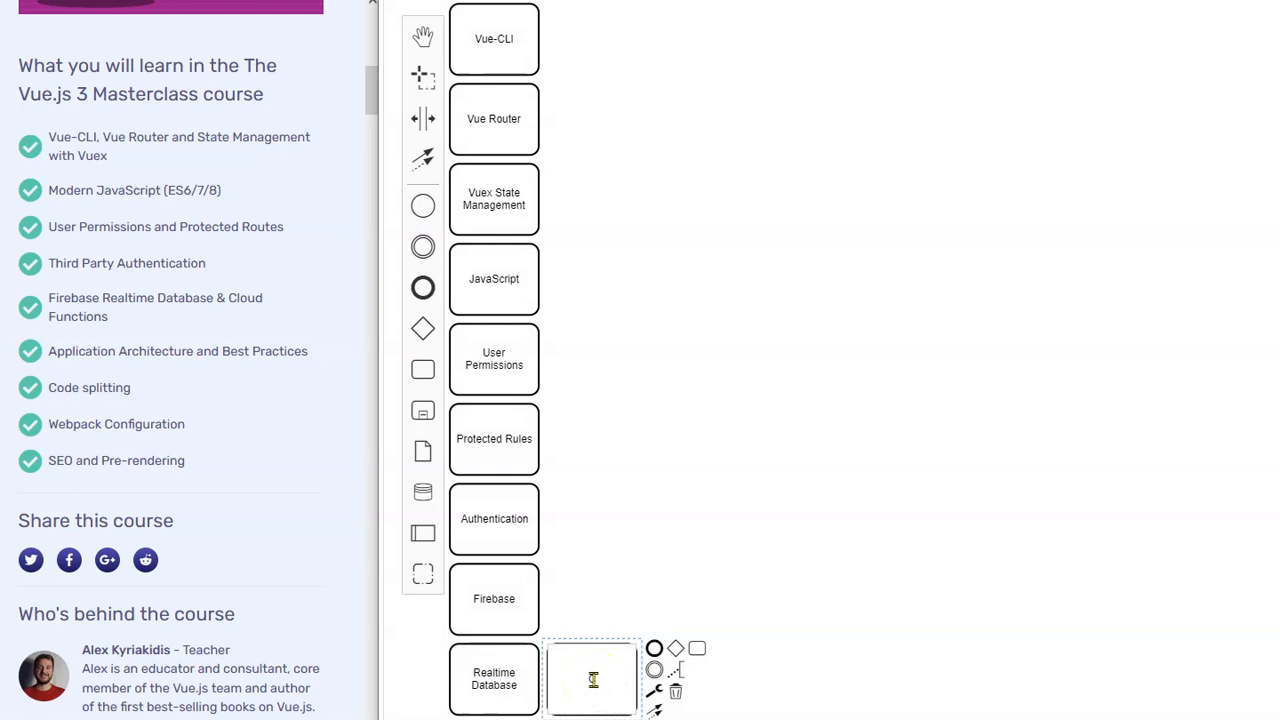
text(Cloud Functions)
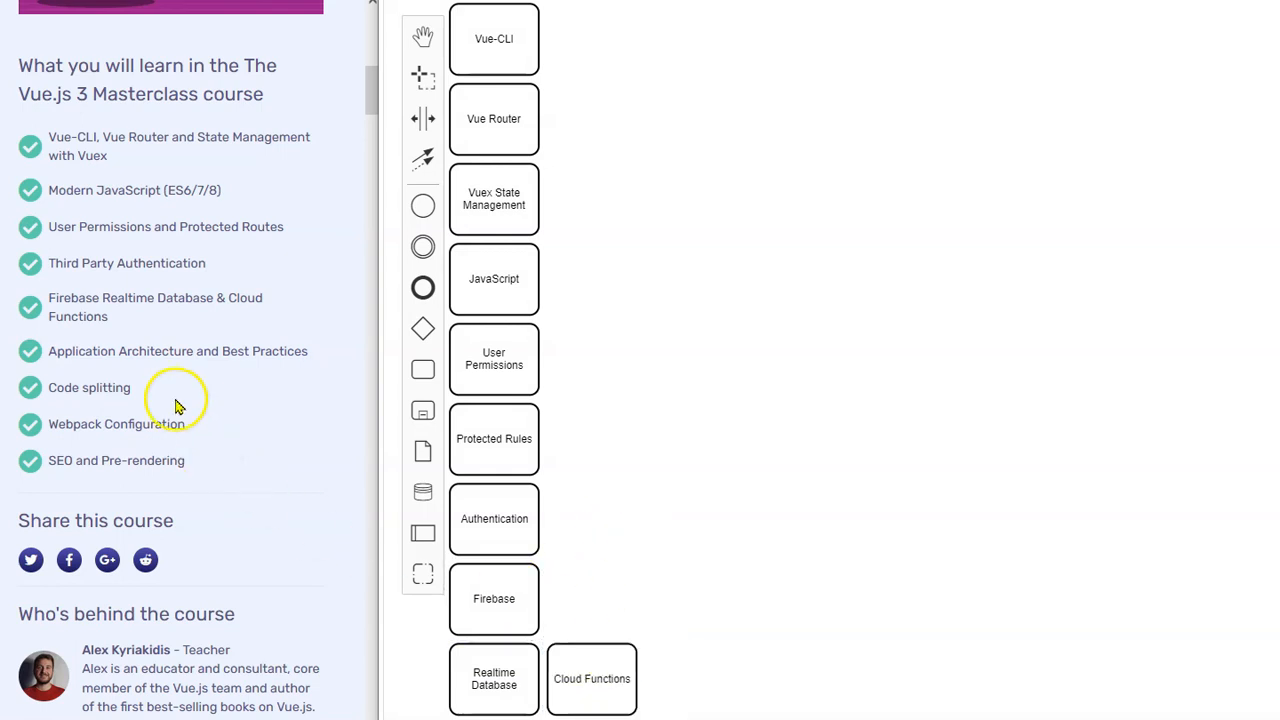
mouse_move(424, 572)
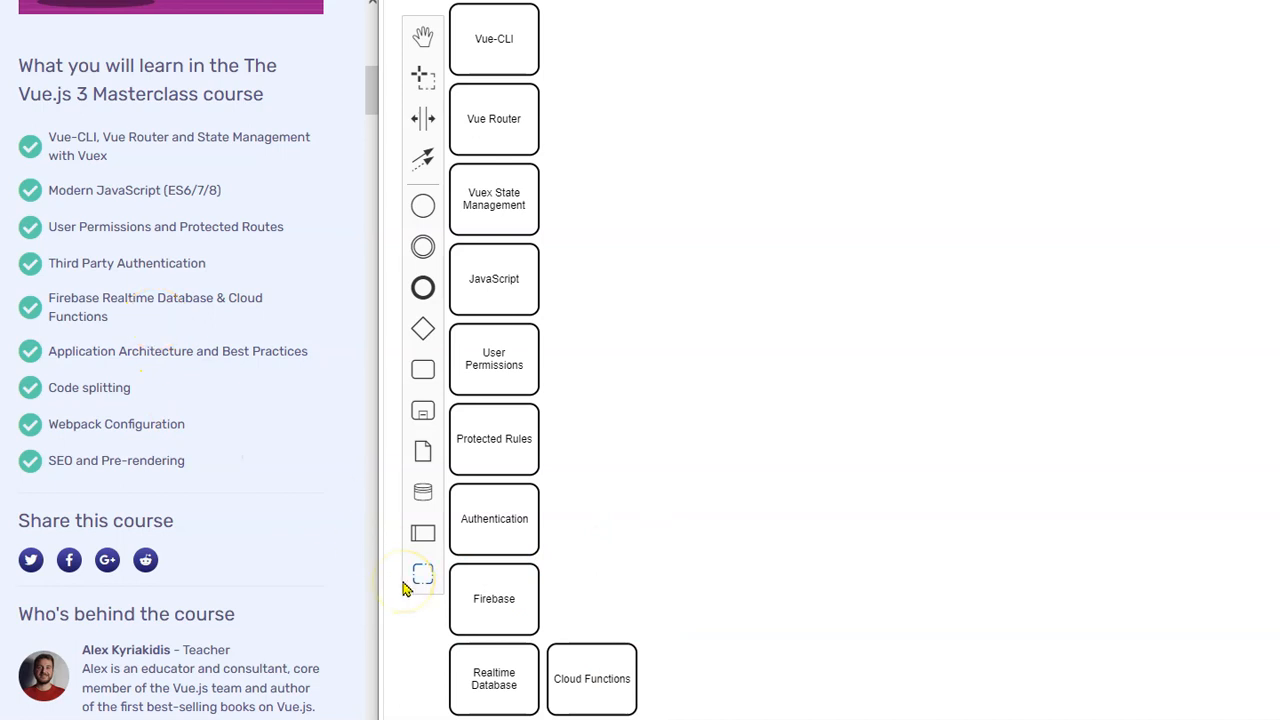
mouse_move(290, 428)
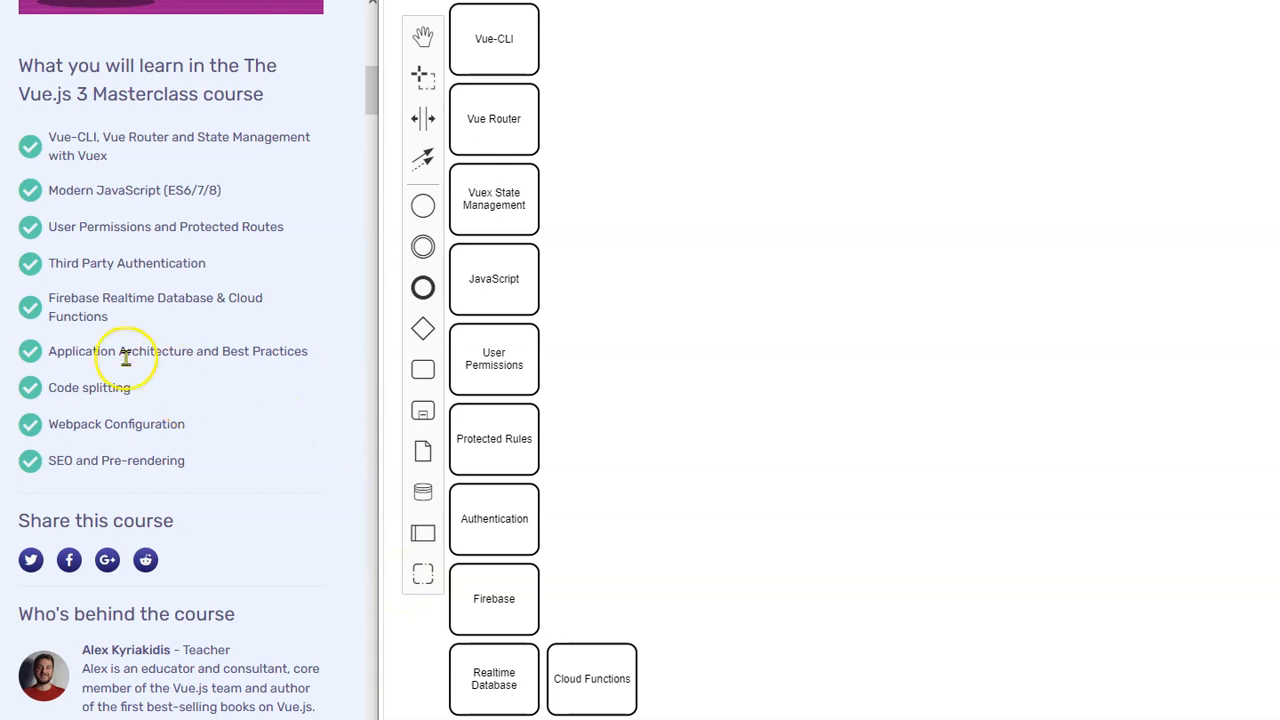
mouse_move(244, 412)
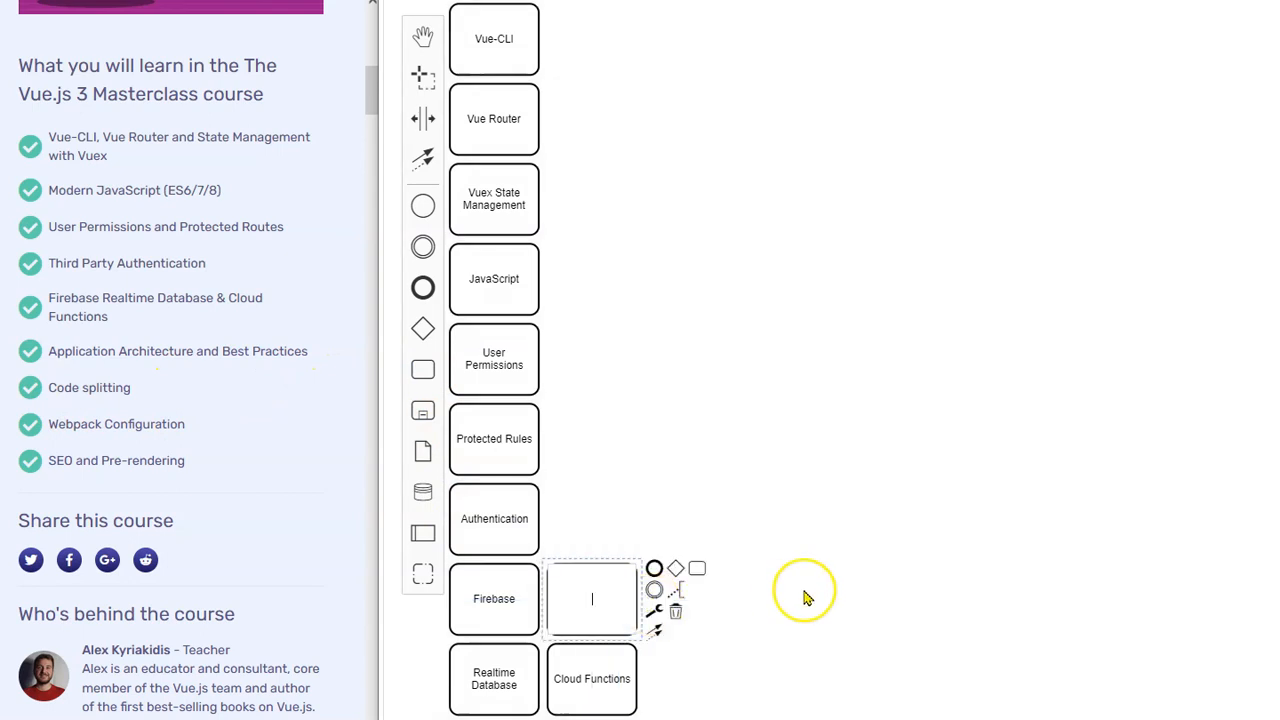
Stack tasks above Cloud Functions labelled Architecture, Best Practices, Code Splitting and Pre-Rendering.
text(Architecture)
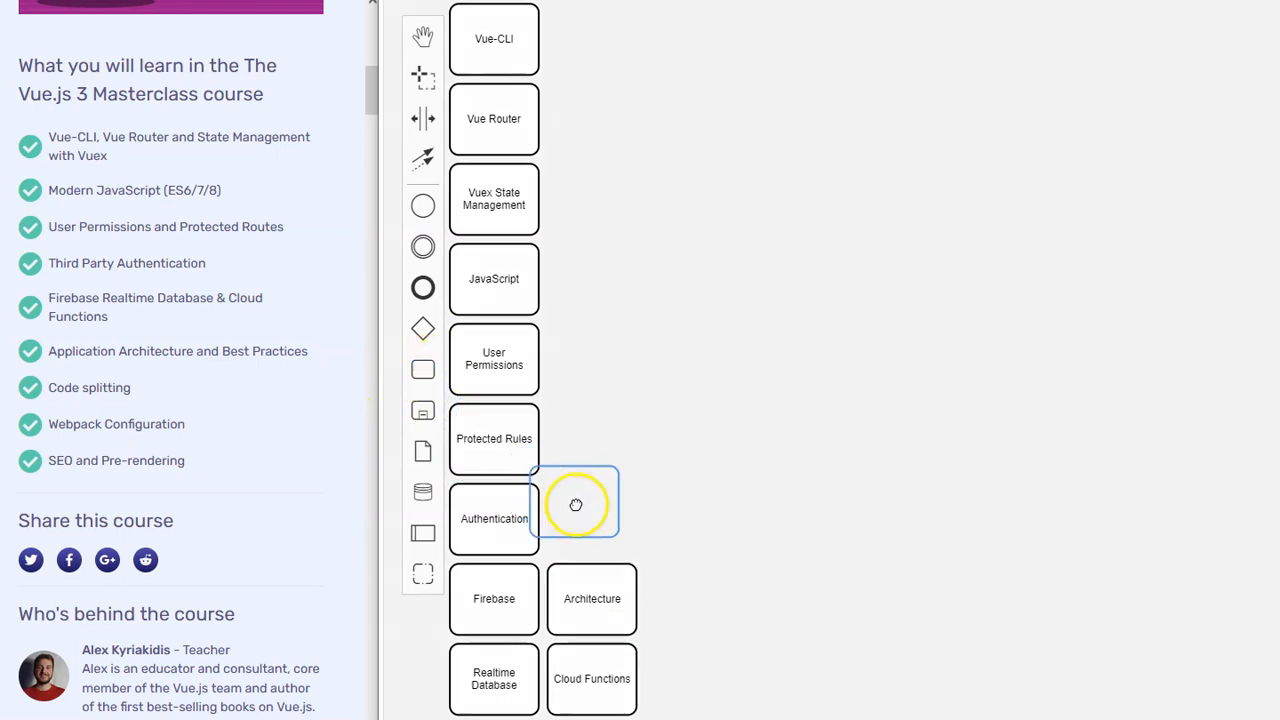
text(Best)
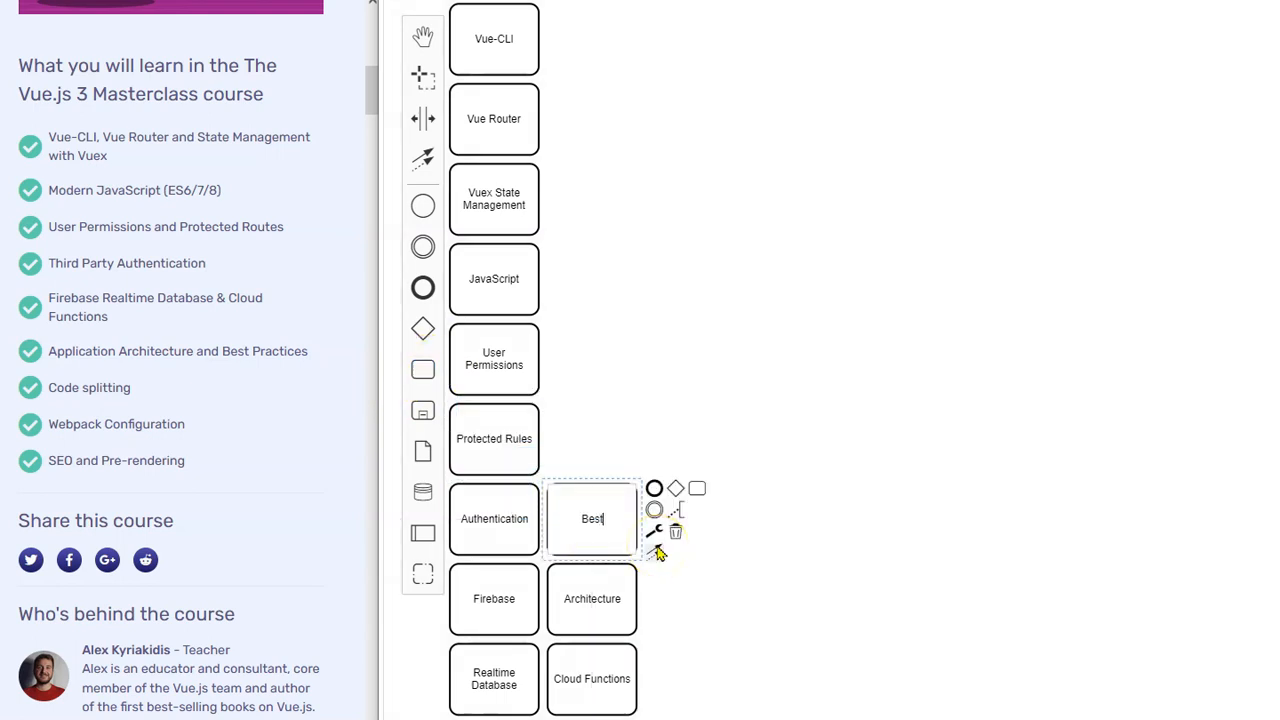
text(Practices)
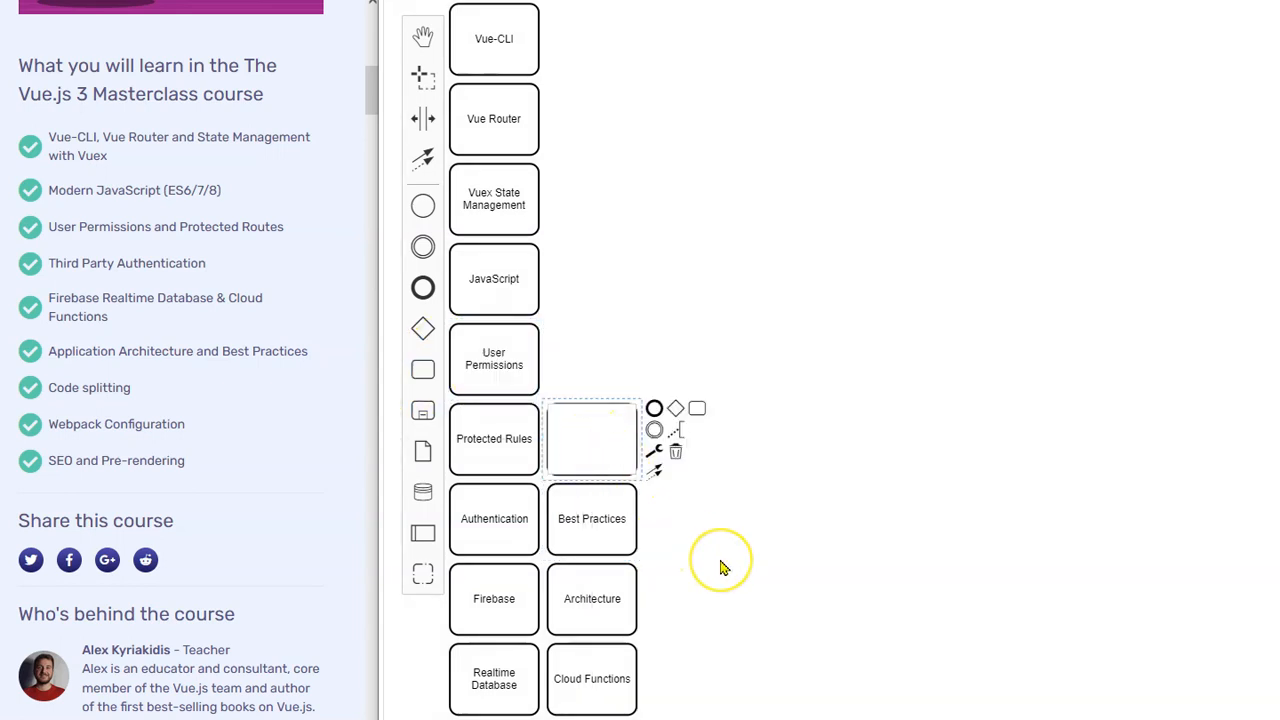
text(Code Splitting)
text(Webpack Configuration)
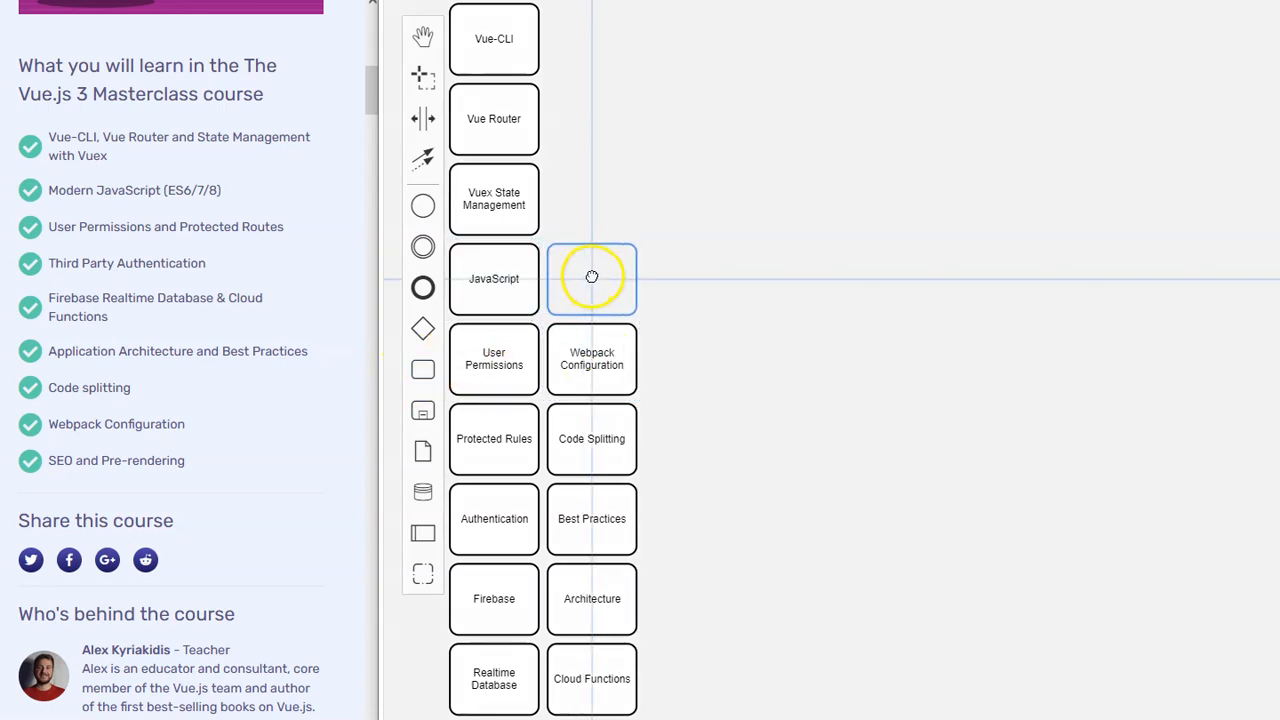
click(592, 278)
text(SEO)
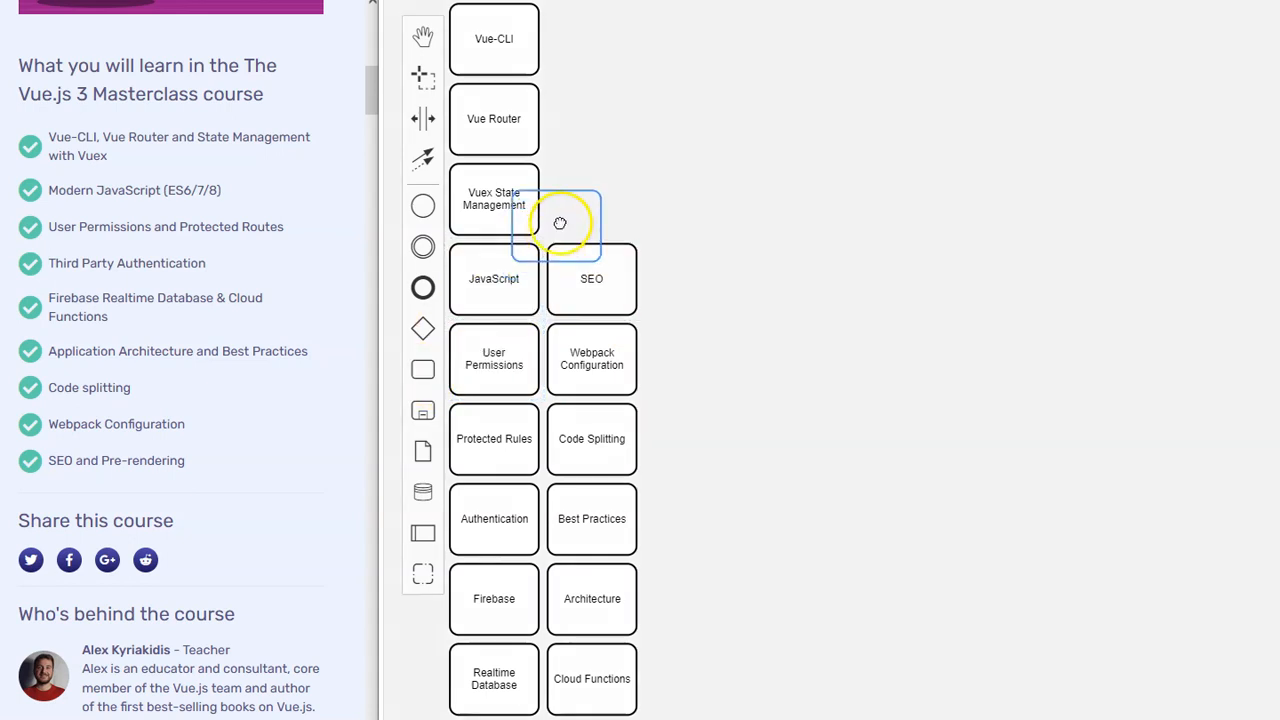
text(Pre-Rendering)
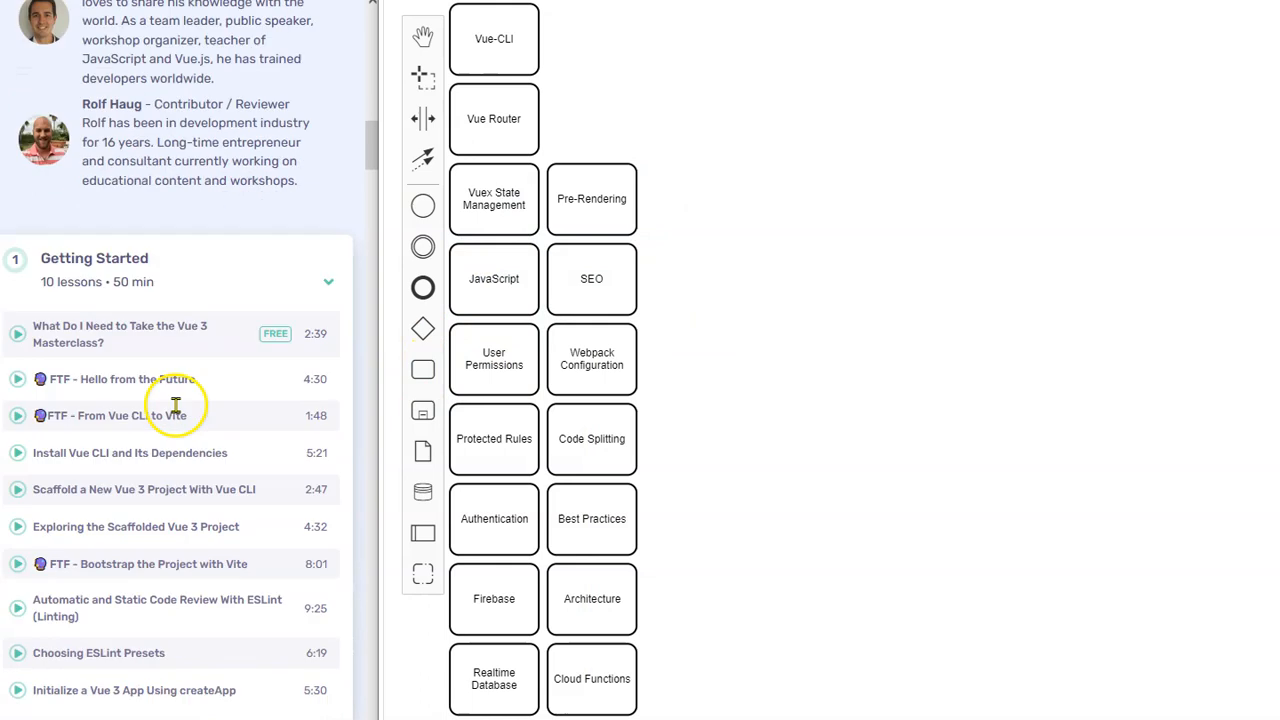
Place Vite and Dependencies tasks beside Vue-CLI and Vue Router at the column top.
scroll(down, 3)
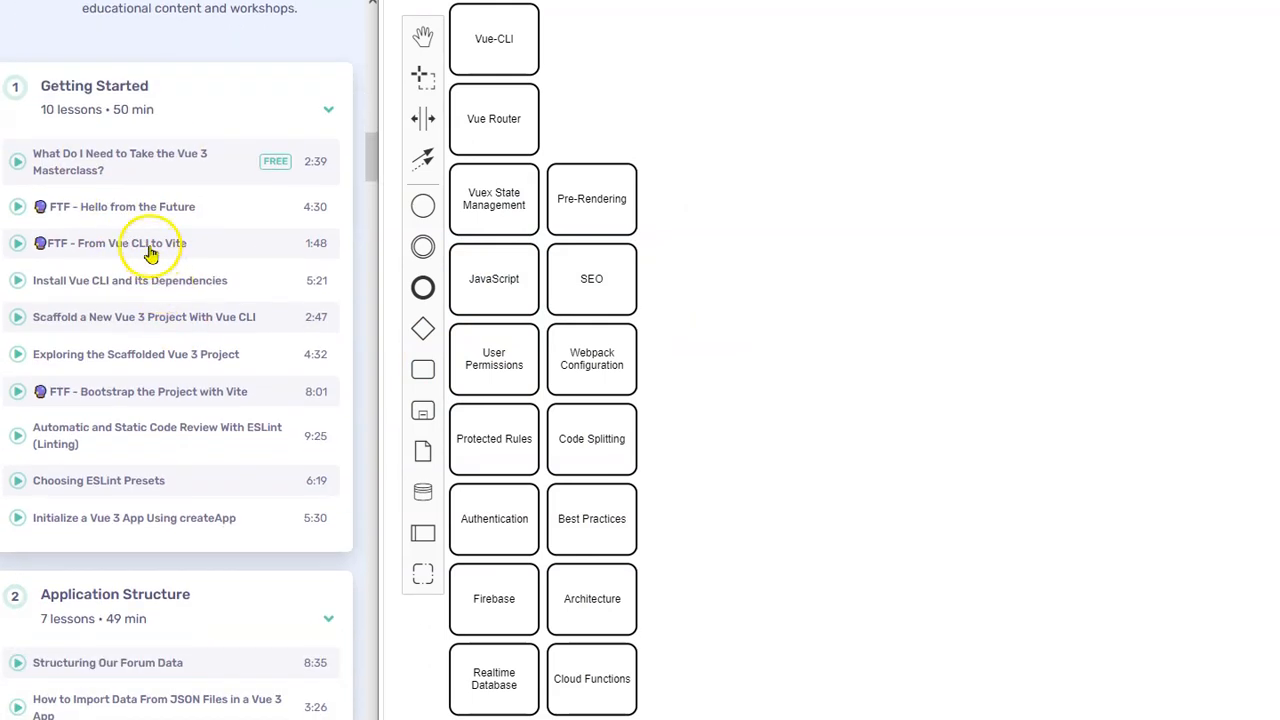
mouse_move(168, 248)
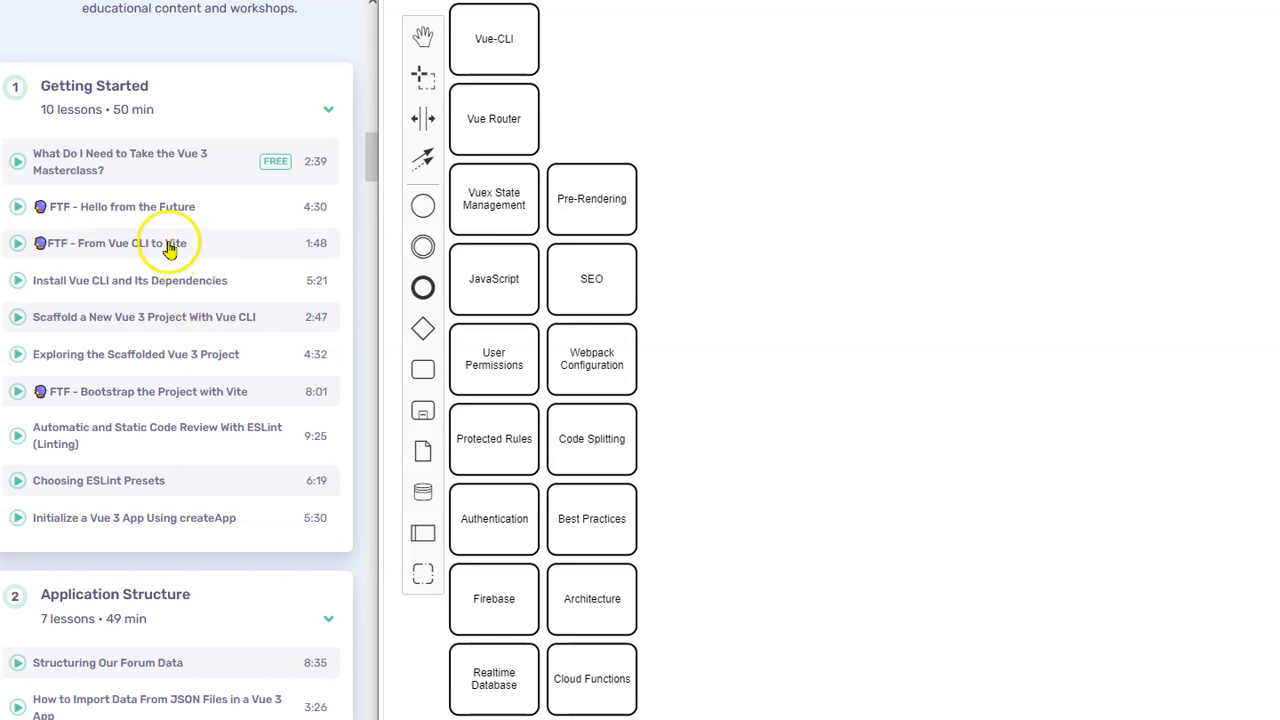
mouse_move(184, 248)
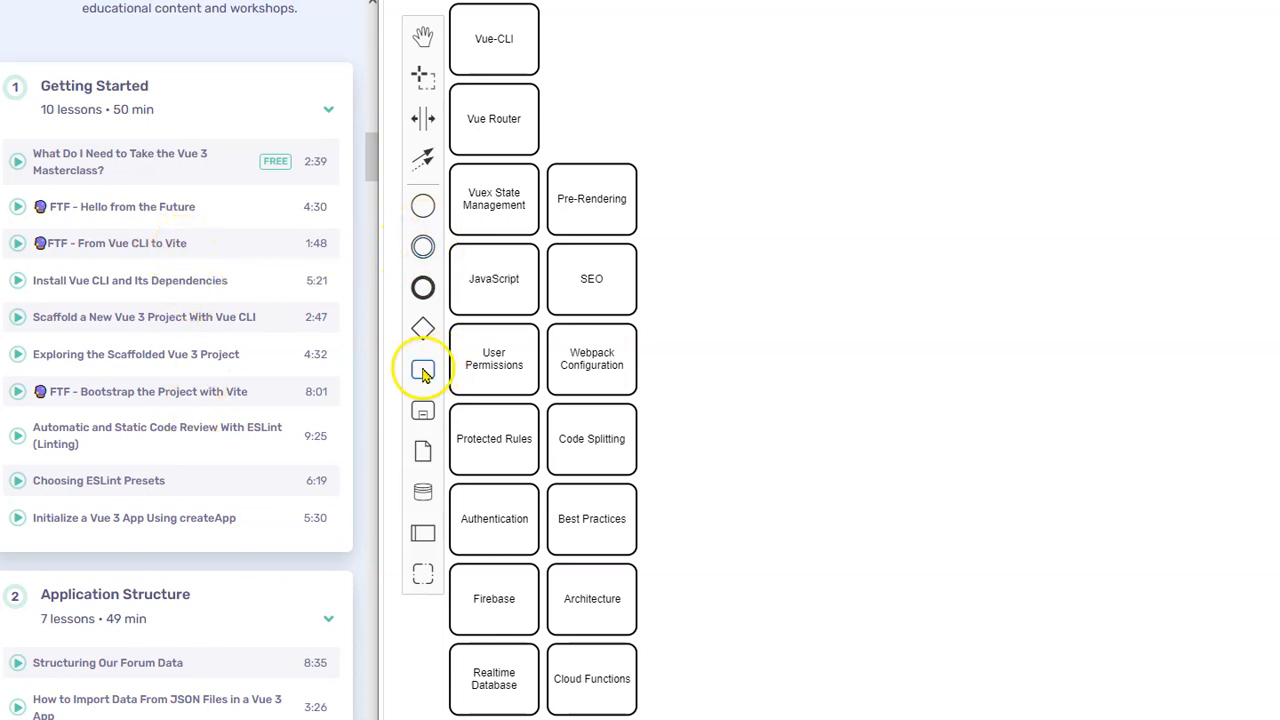
click(592, 38)
text(Vite)
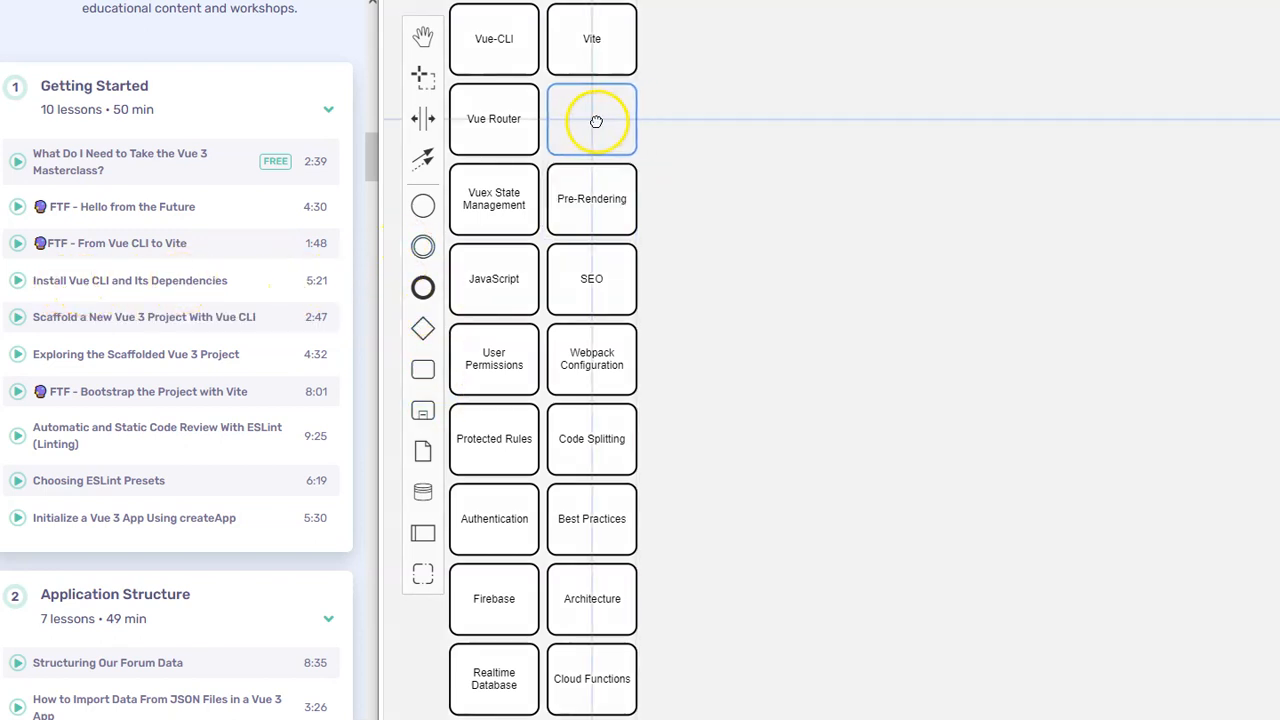
click(592, 118)
text(Dependencies)
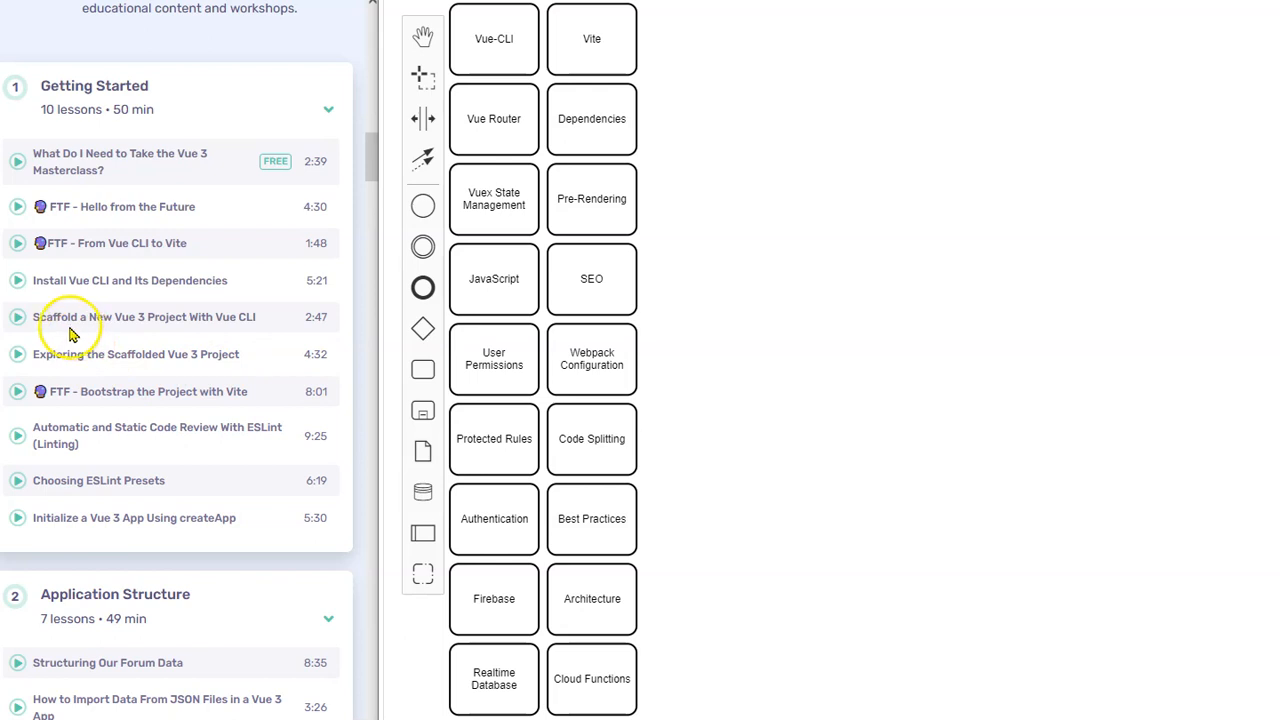
mouse_move(218, 324)
text(Scaffolding)
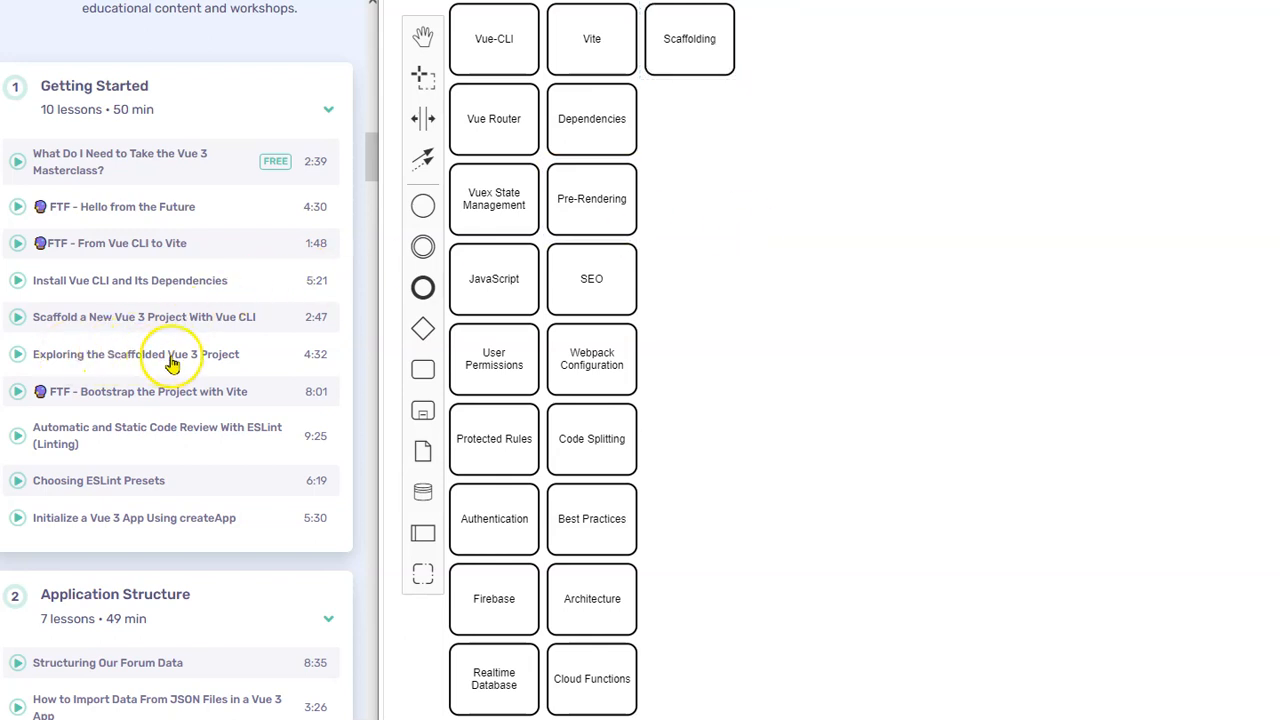
mouse_move(128, 410)
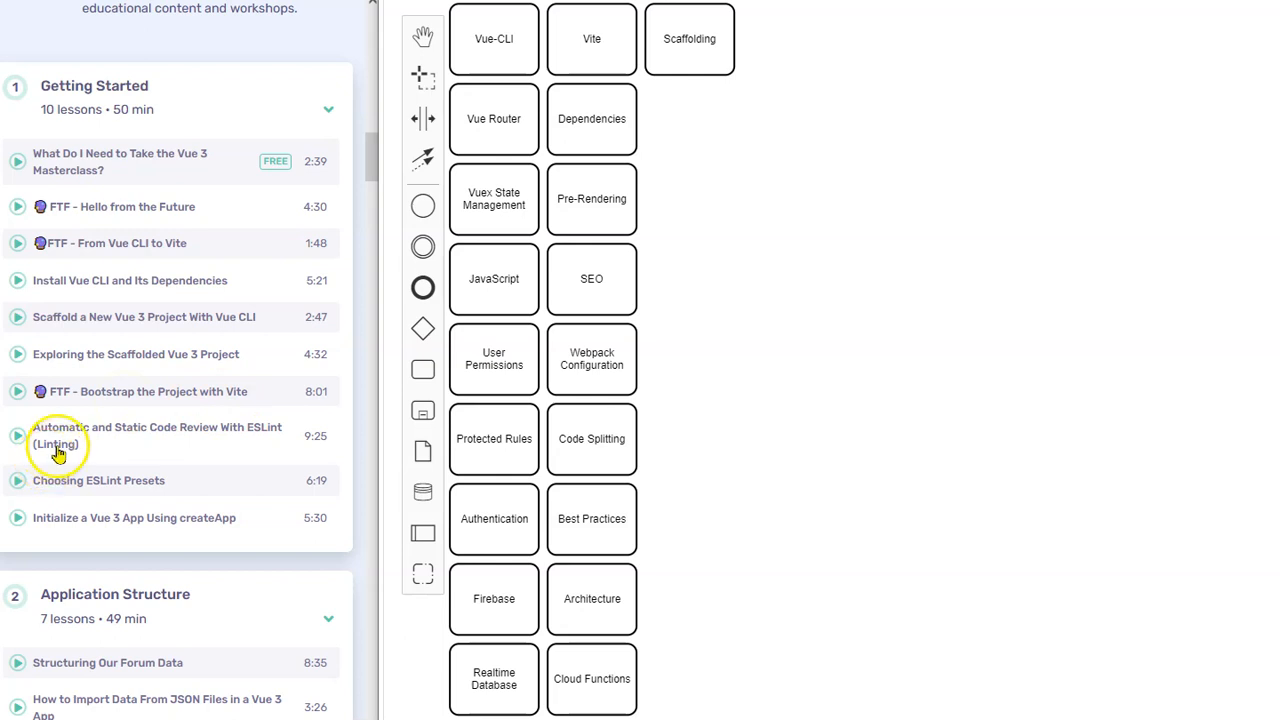
mouse_move(204, 444)
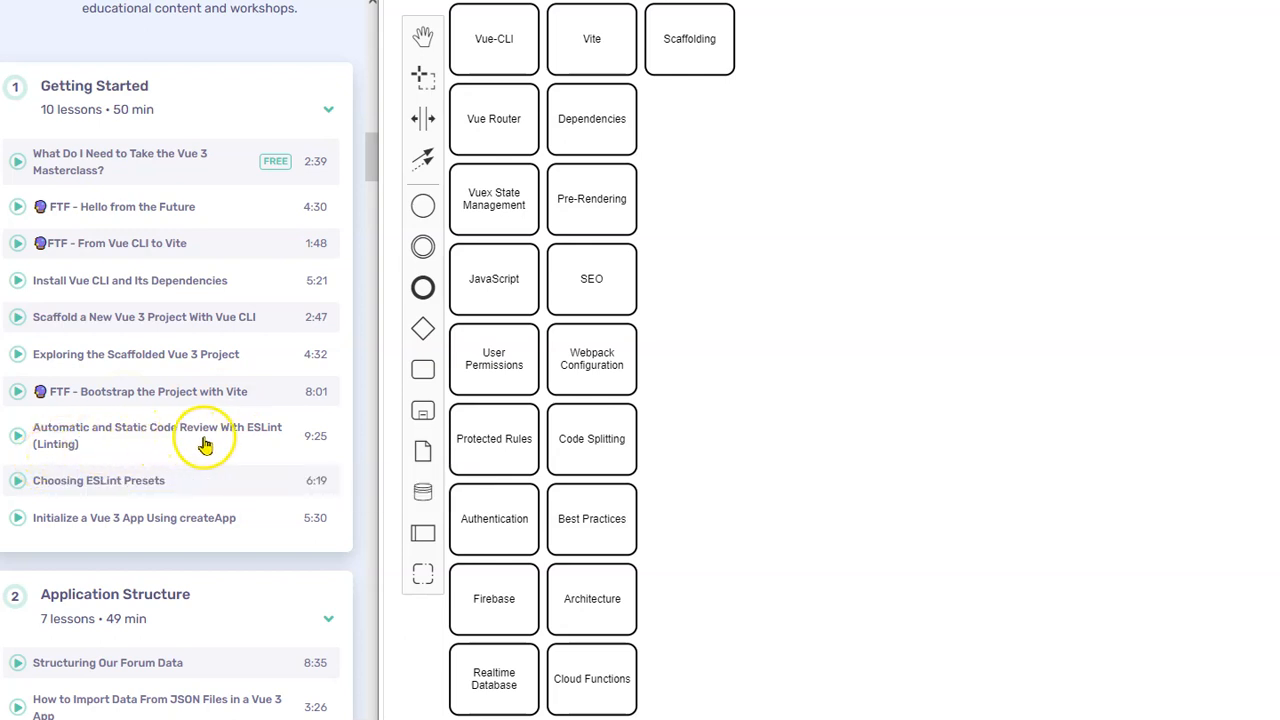
Append tasks below Scaffolding labelled Automatic Code Review, Static Code Review, ESLint and Linting.
click(592, 198)
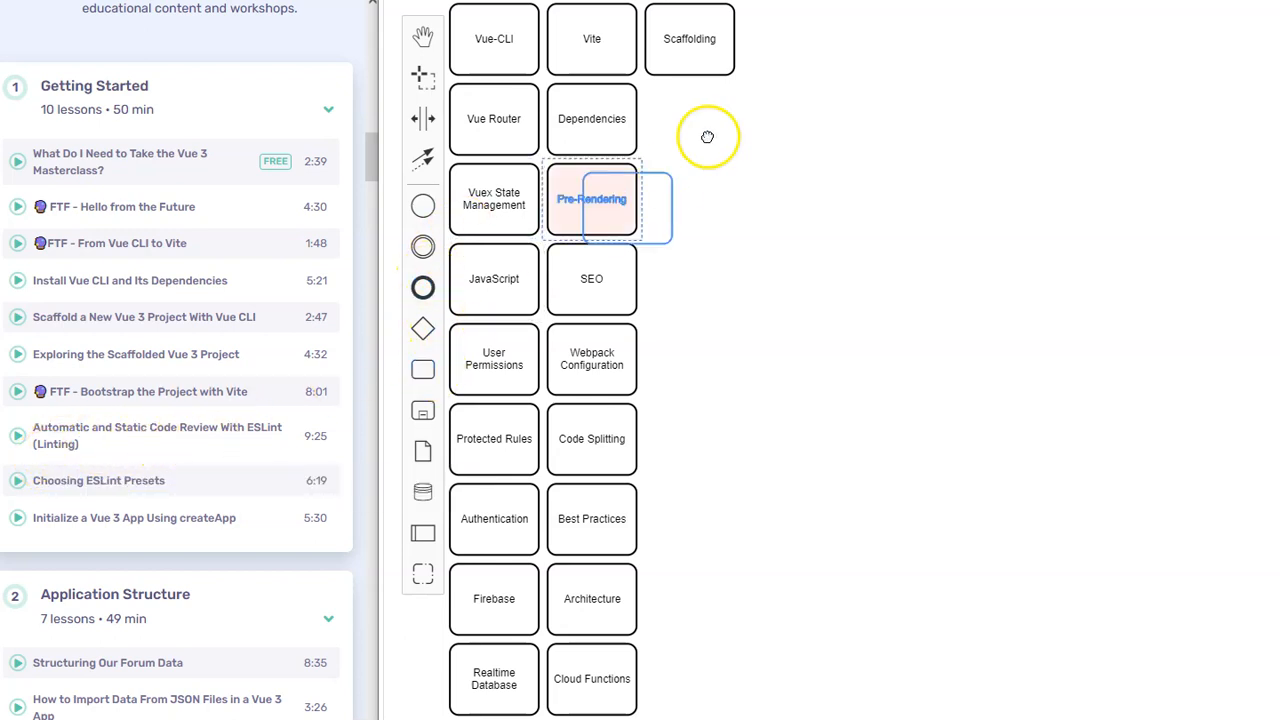
click(690, 118)
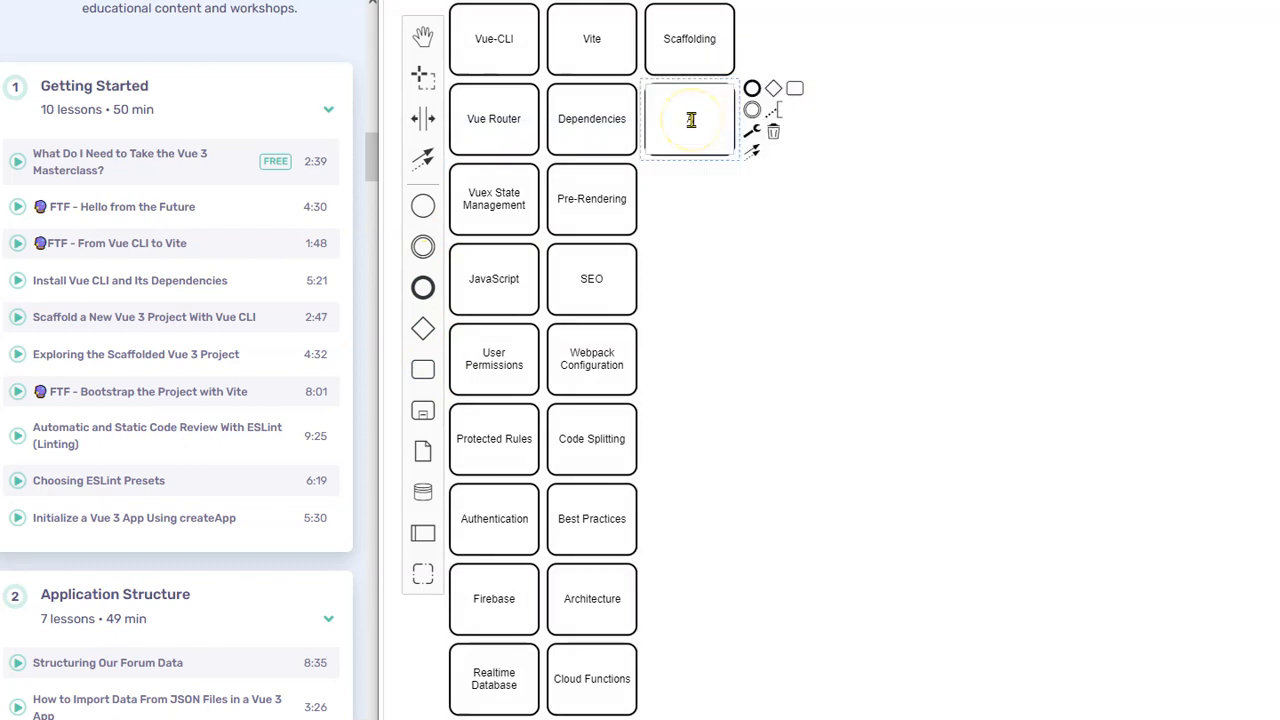
text(Automatic Ro)
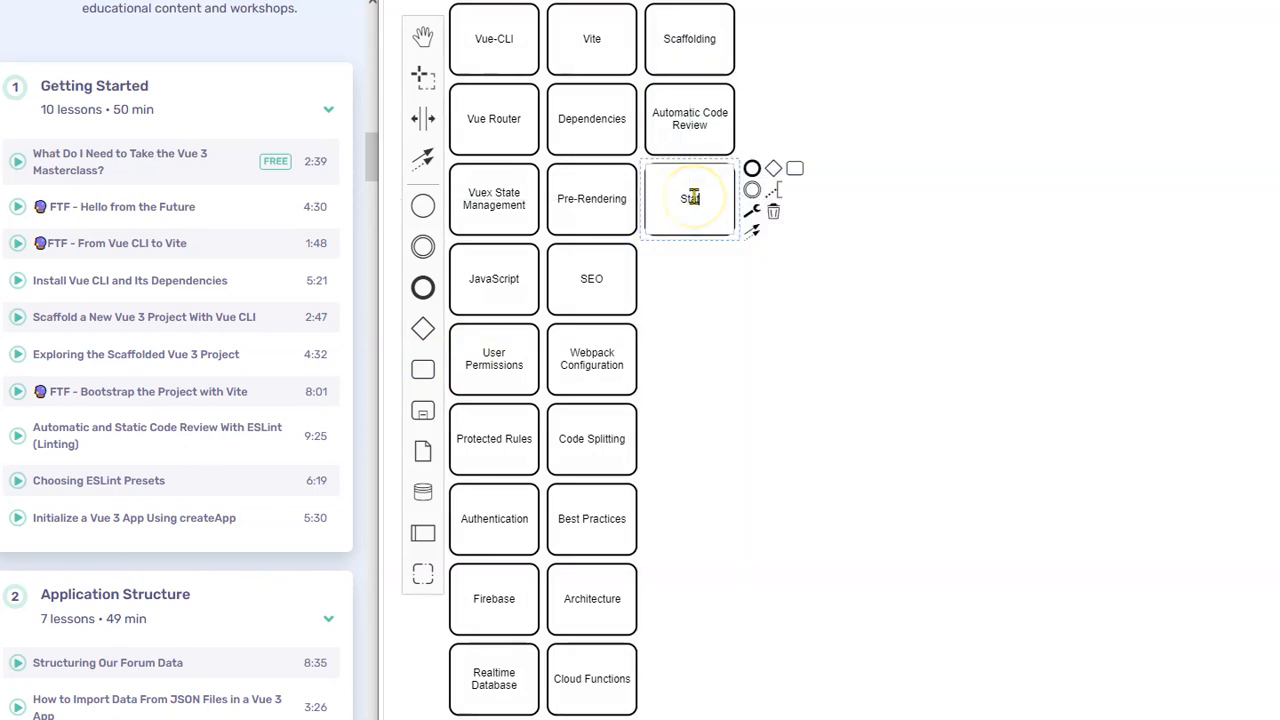
text(Static Code Review)
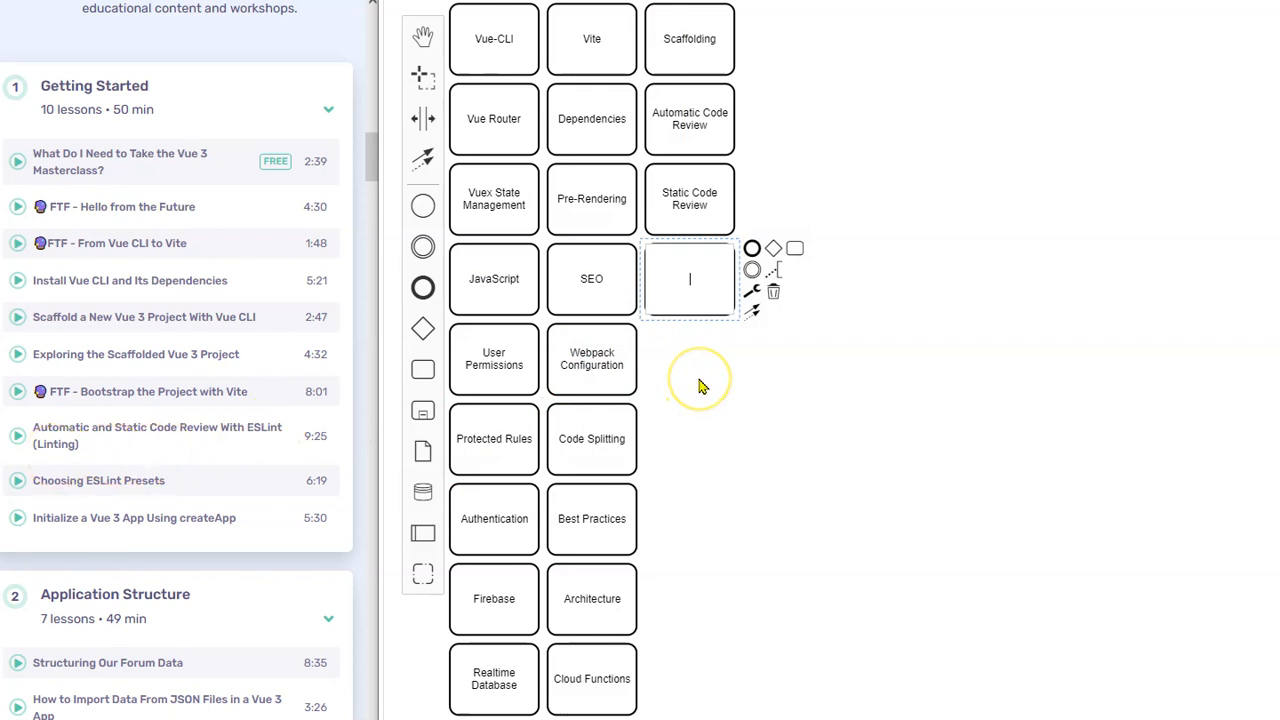
text(ESLint)
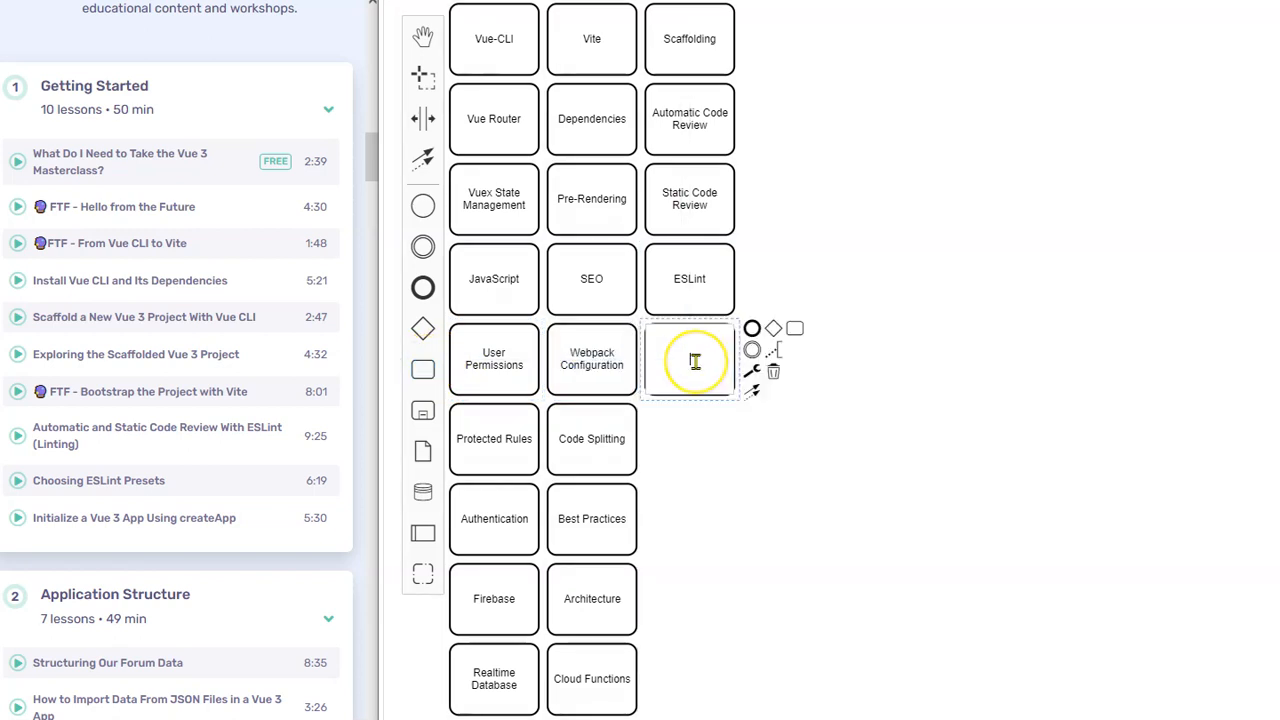
text(Linting)
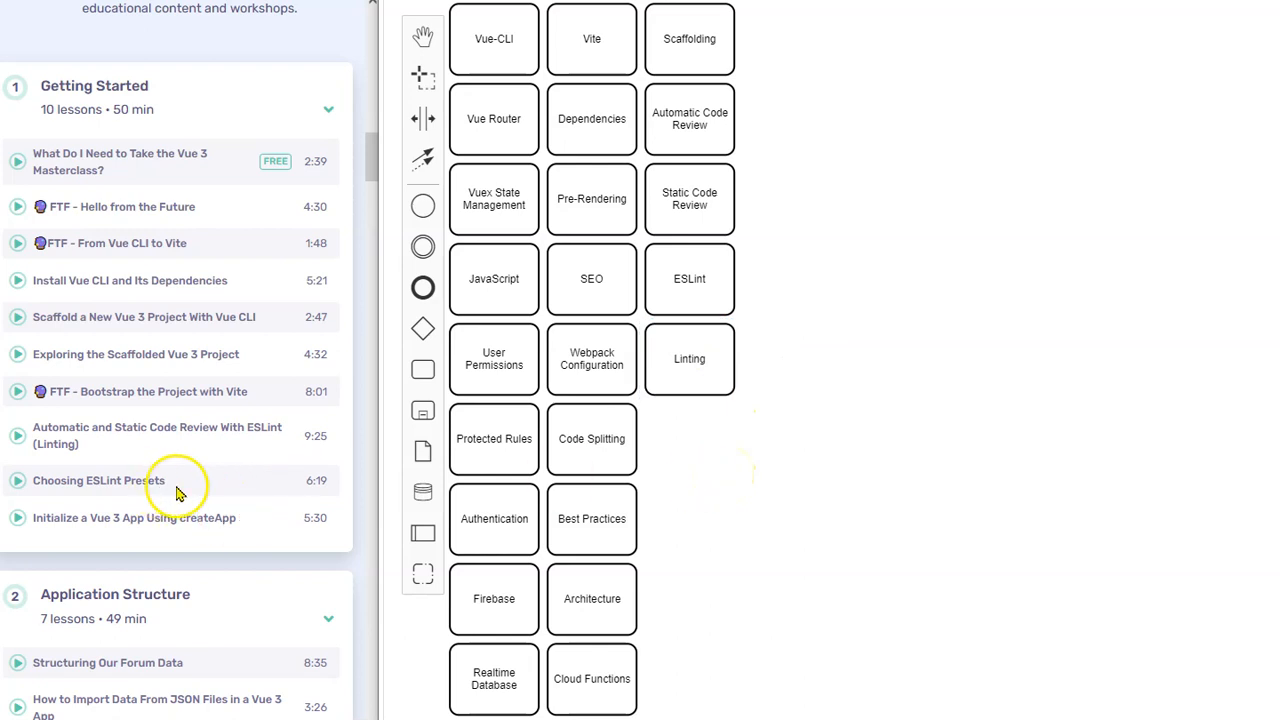
mouse_move(172, 496)
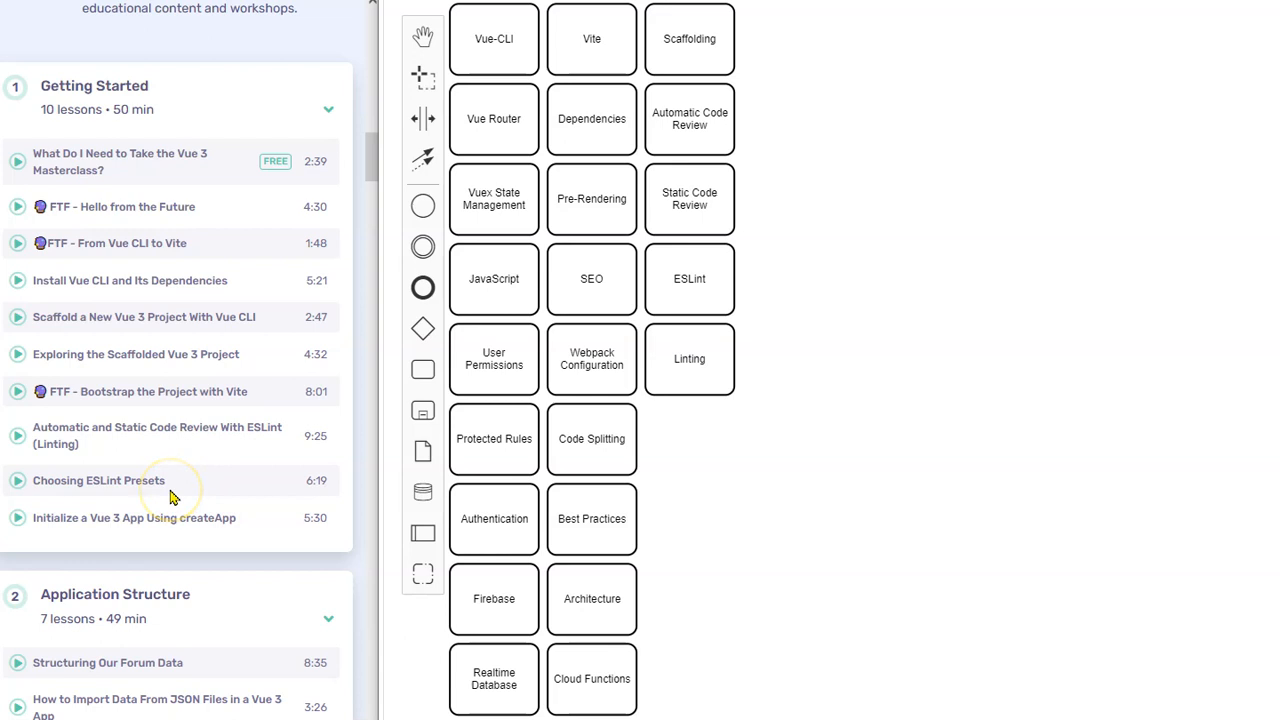
click(688, 358)
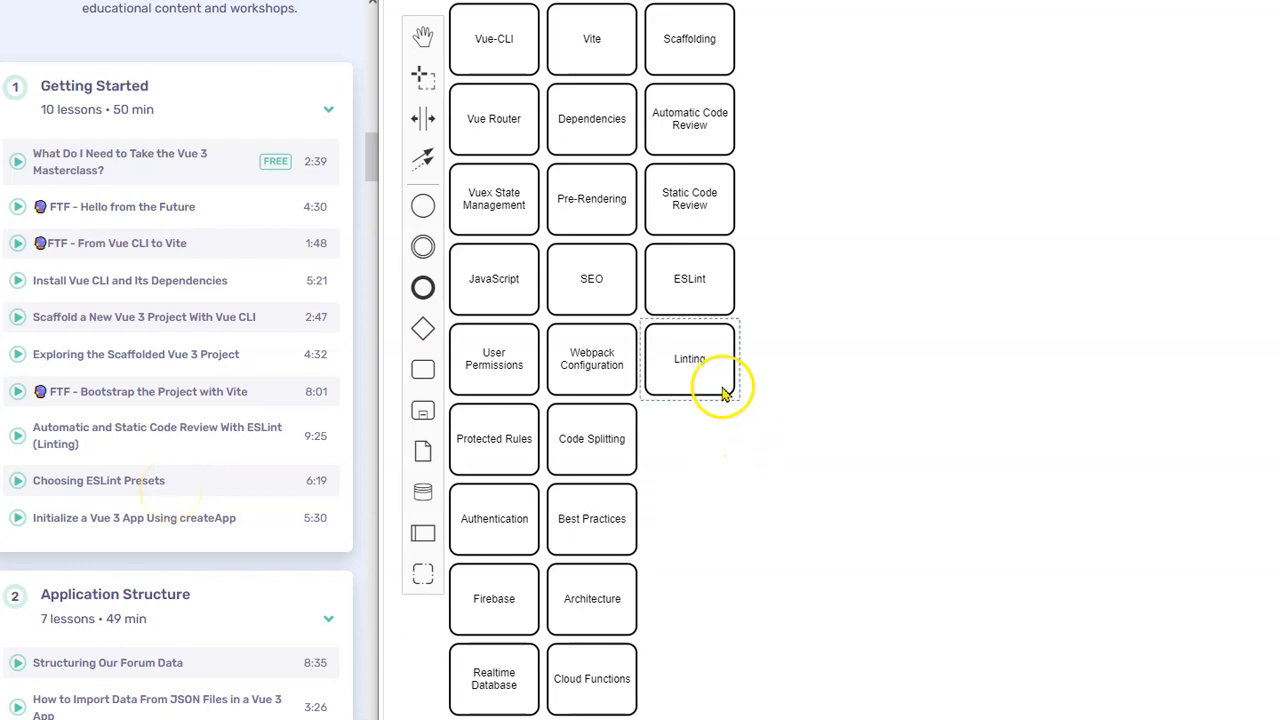
mouse_move(70, 524)
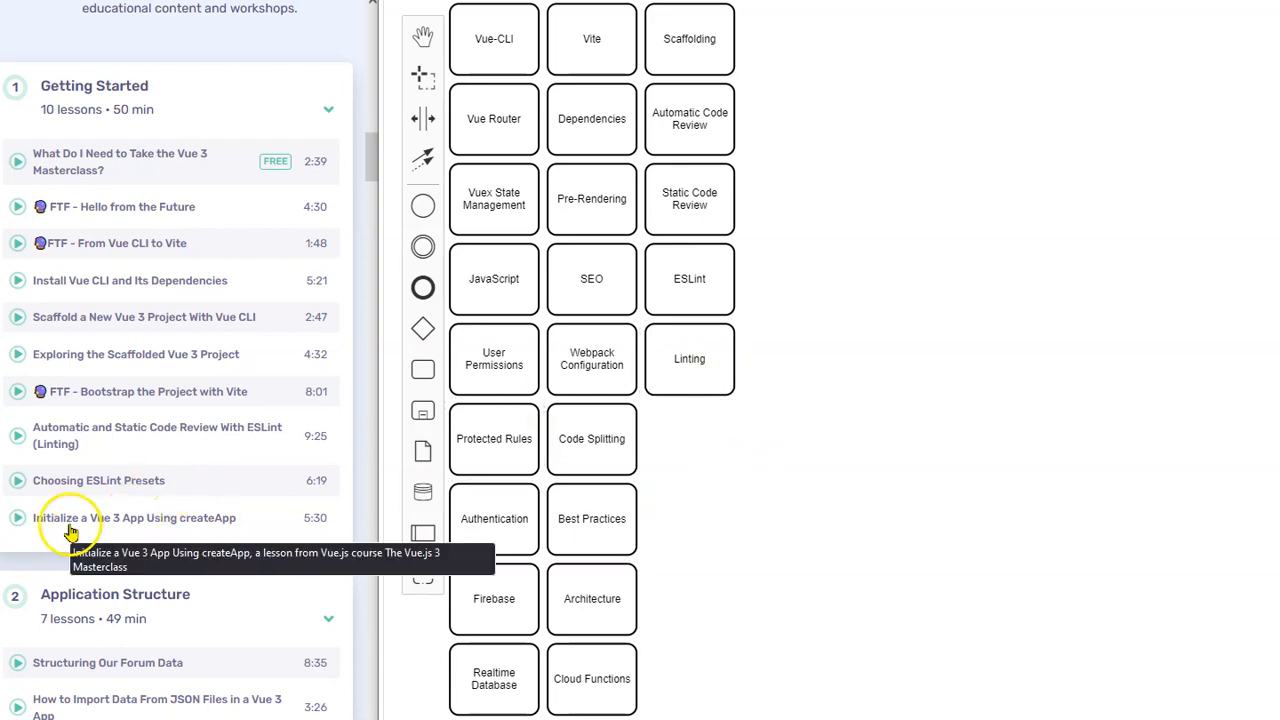
Append Data Importing, JSON and CAPI tasks below Linting.
scroll(down, 3)
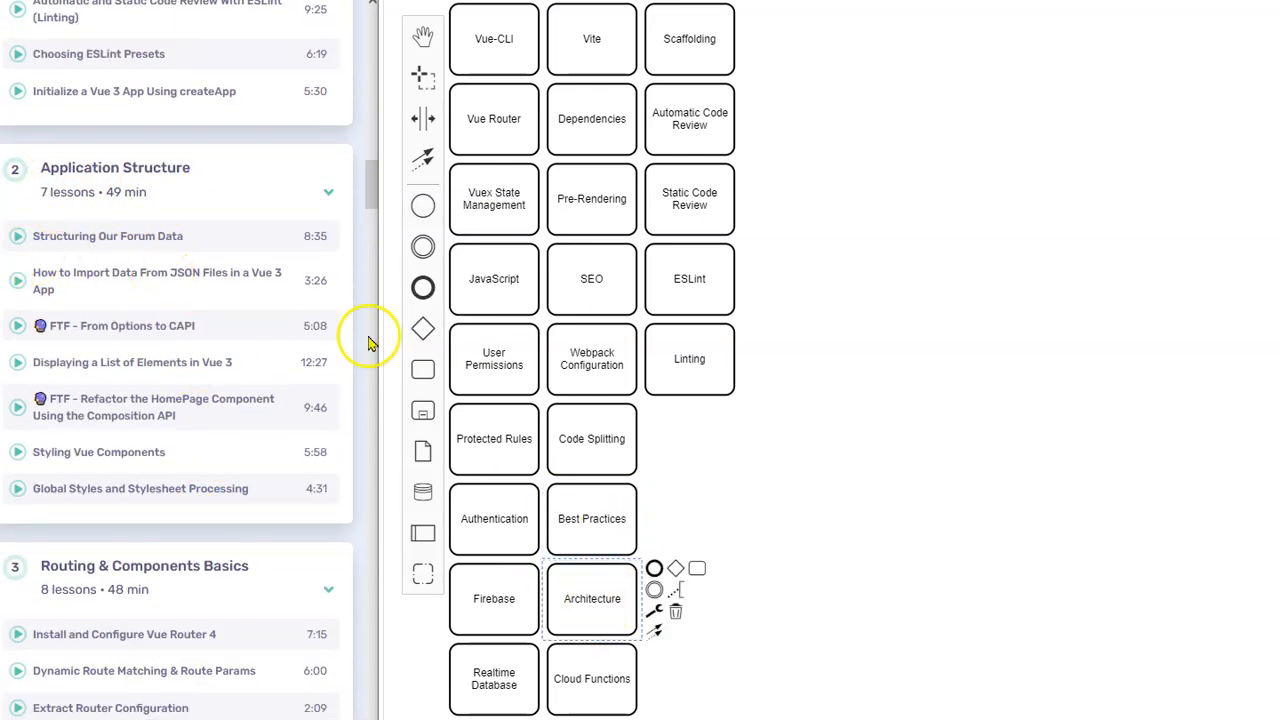
mouse_move(160, 248)
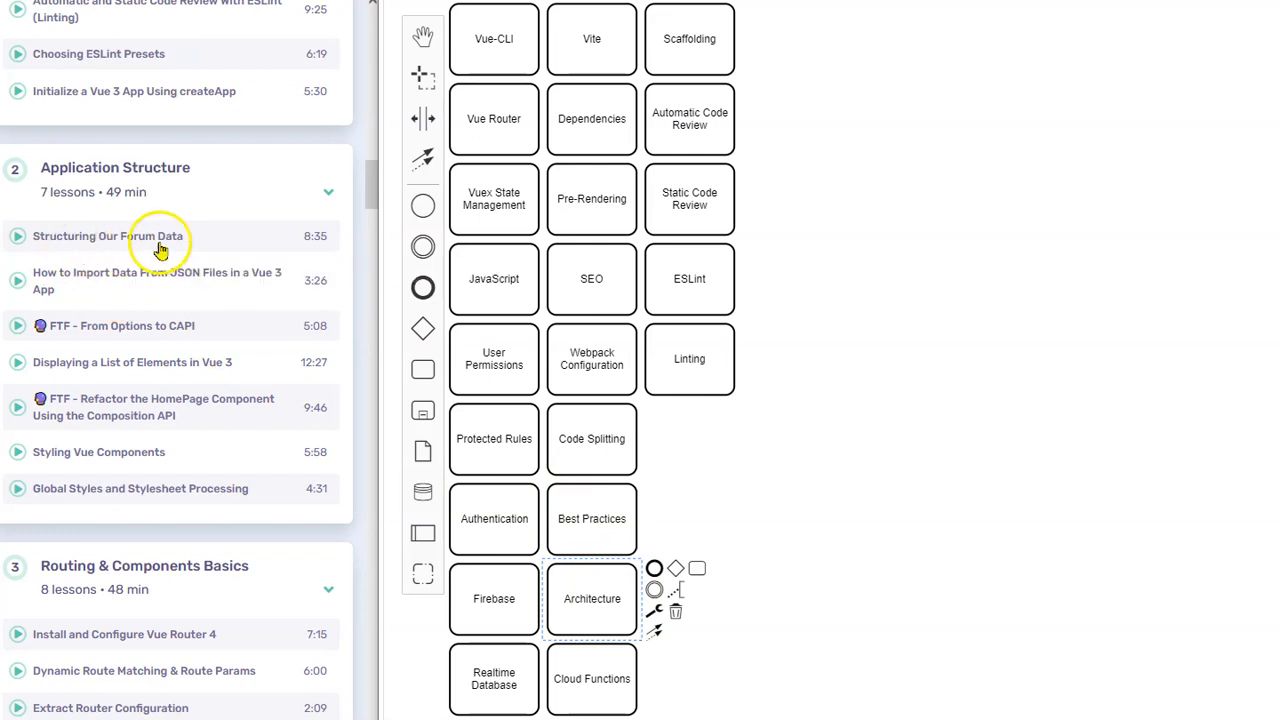
mouse_move(96, 294)
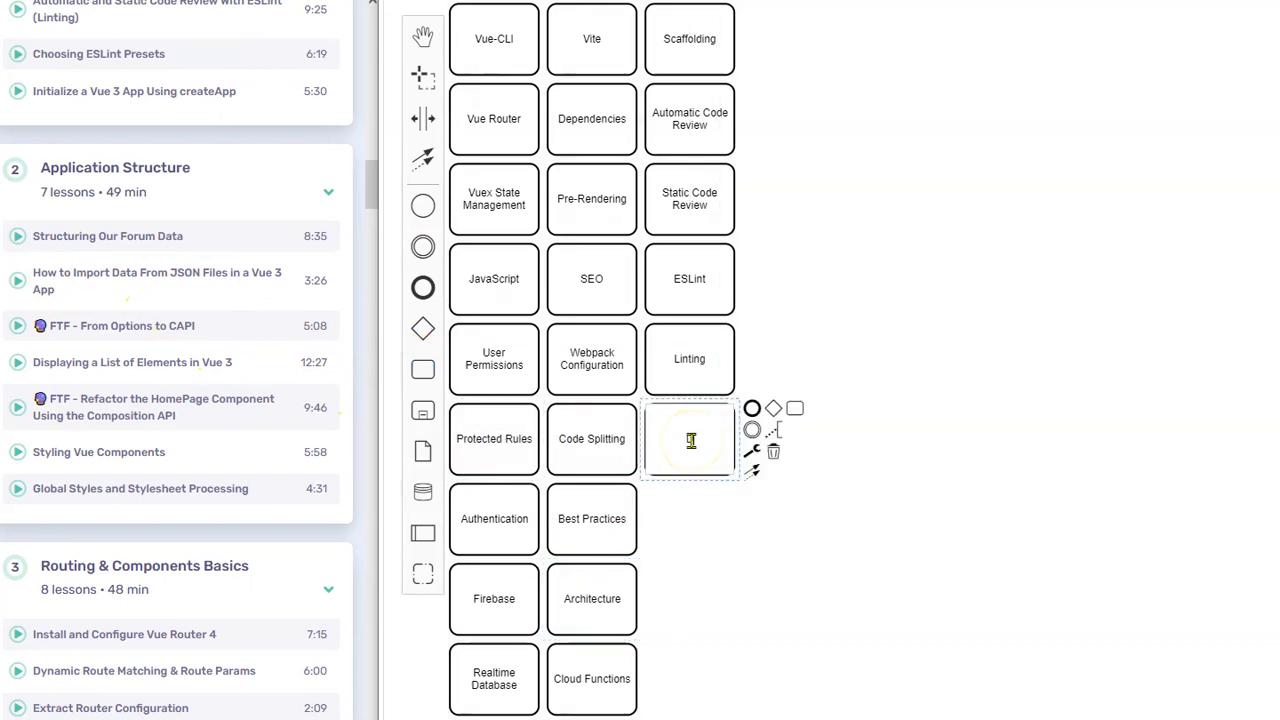
text(Data Importing)
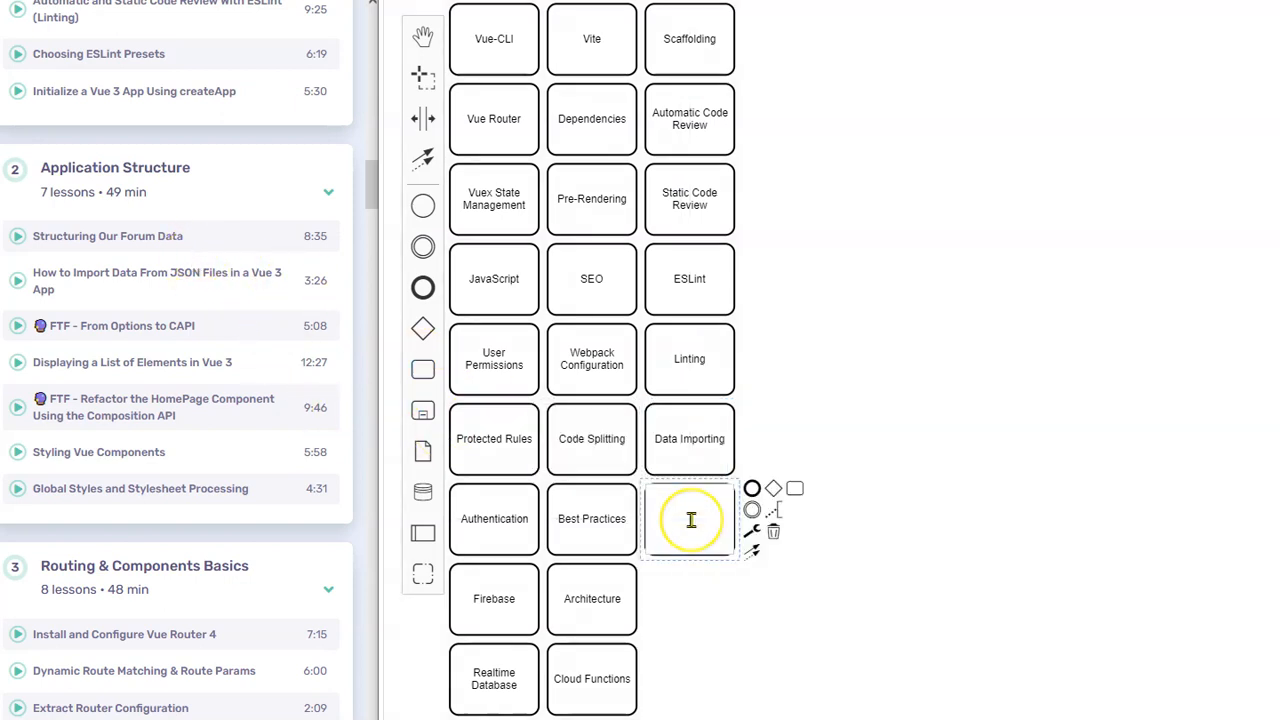
text(JSON)
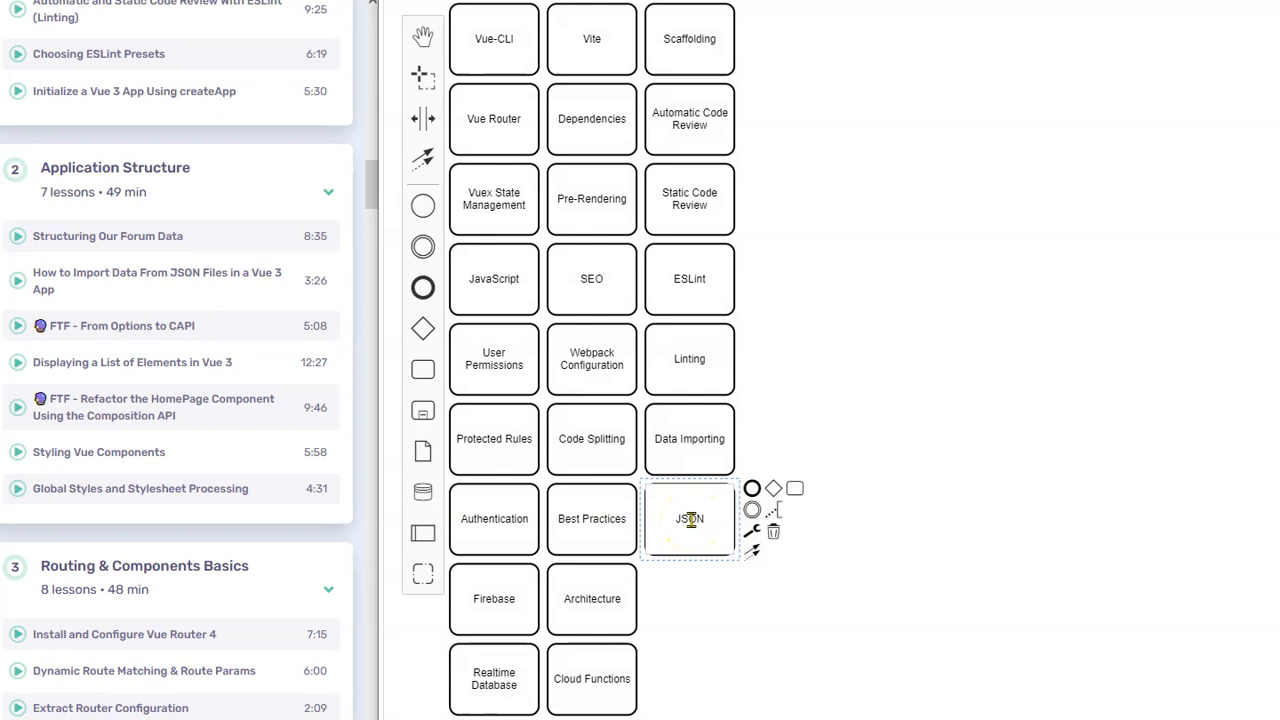
click(350, 388)
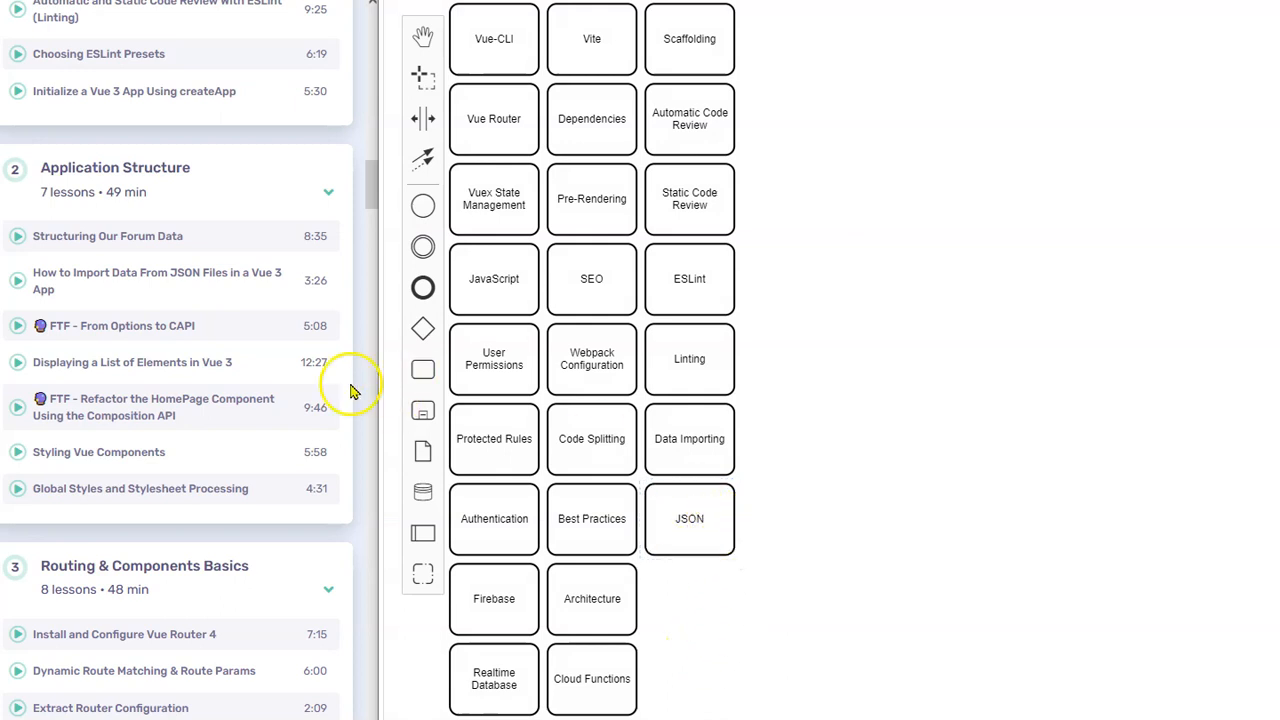
mouse_move(290, 290)
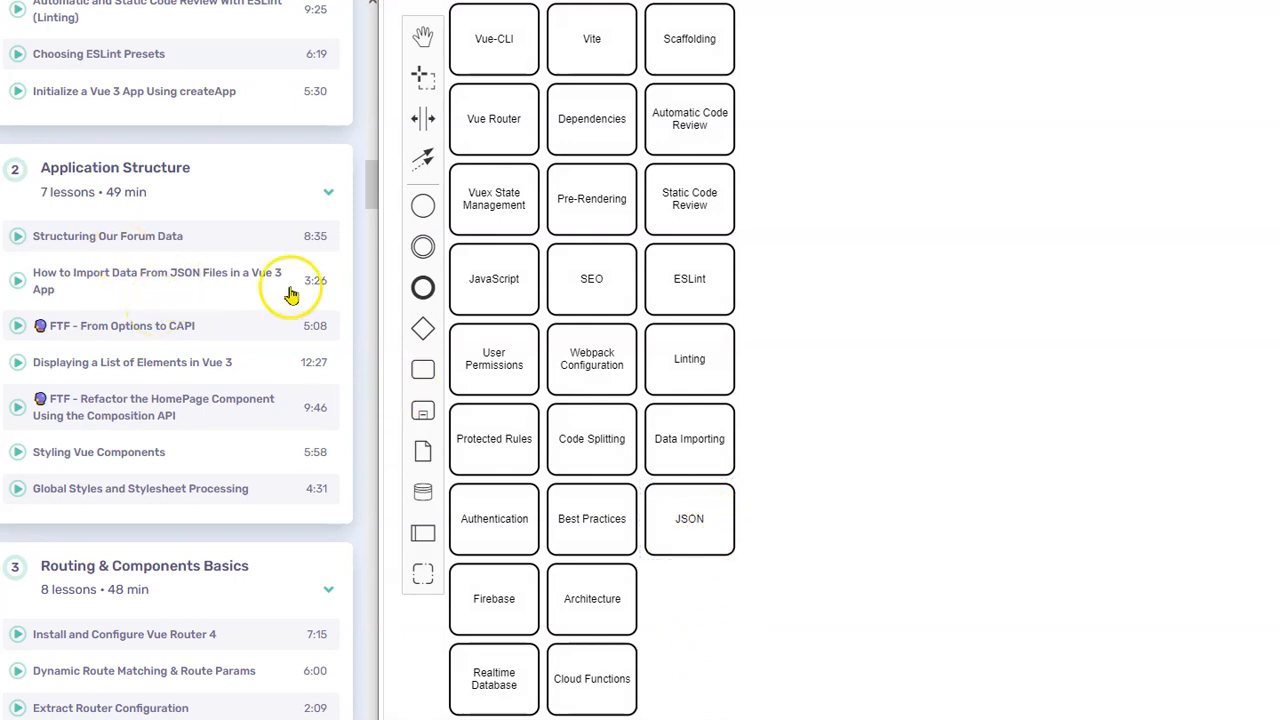
mouse_move(150, 340)
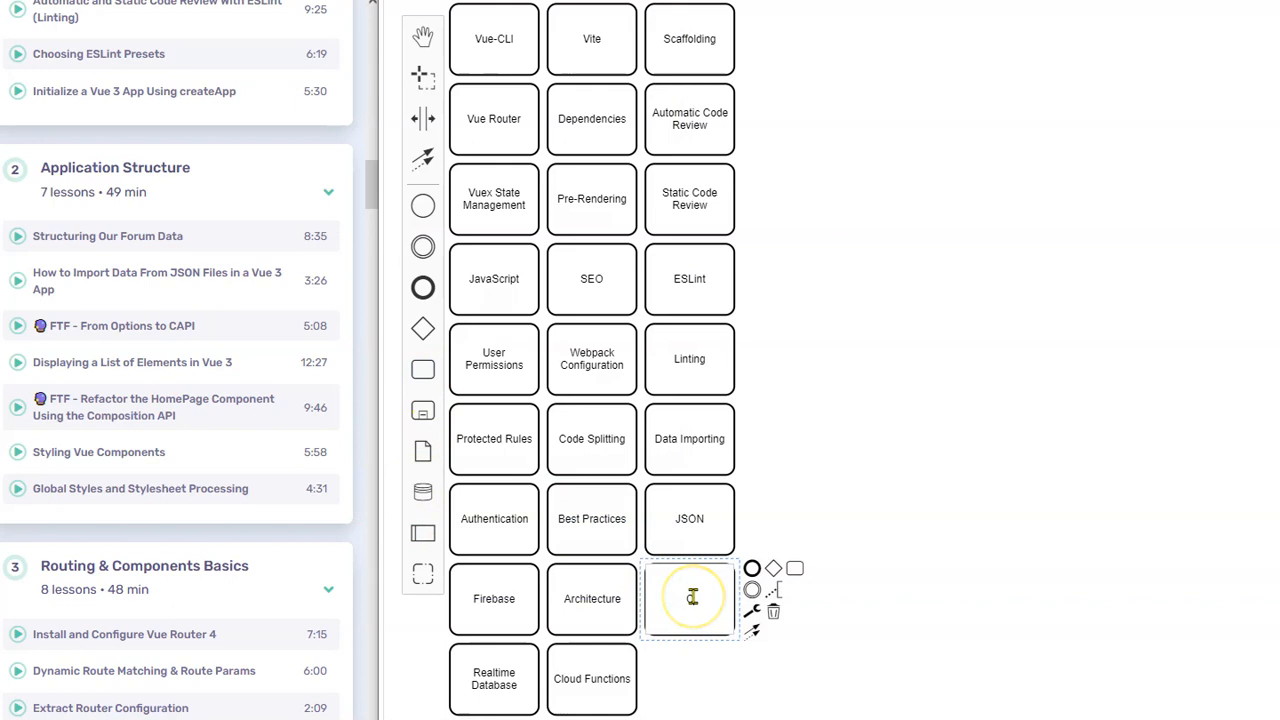
text(CAPI)
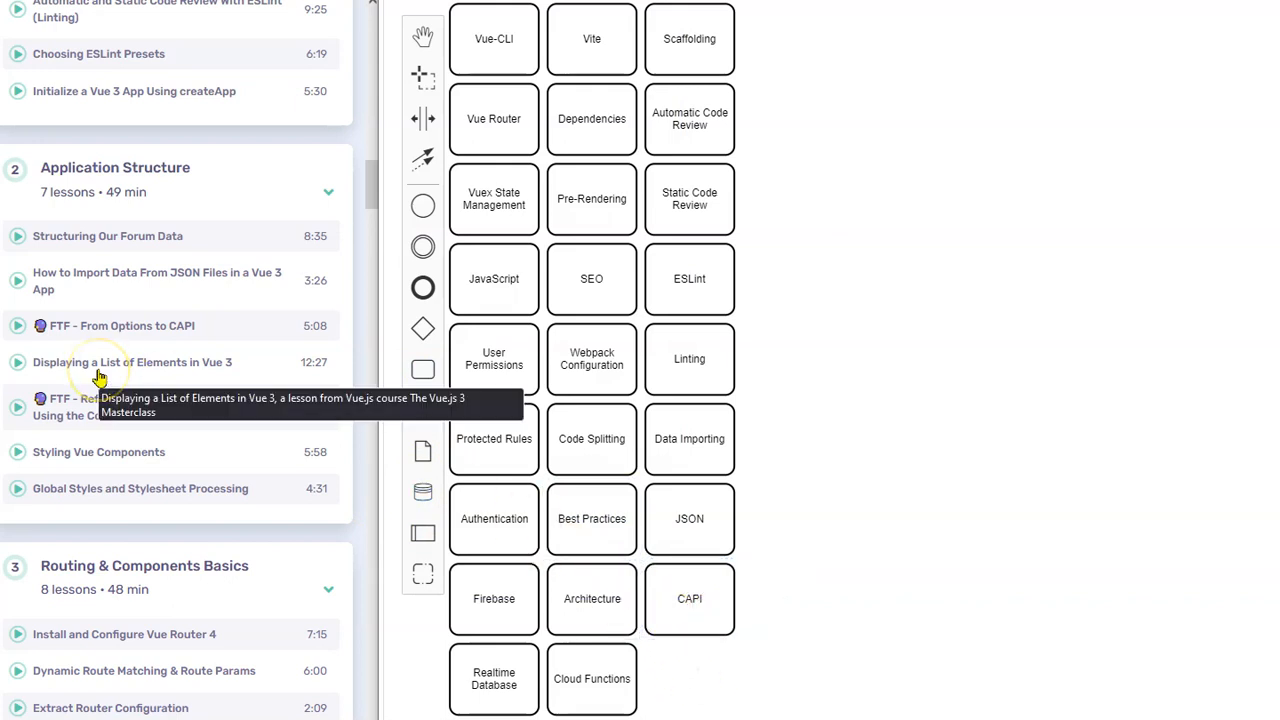
mouse_move(164, 362)
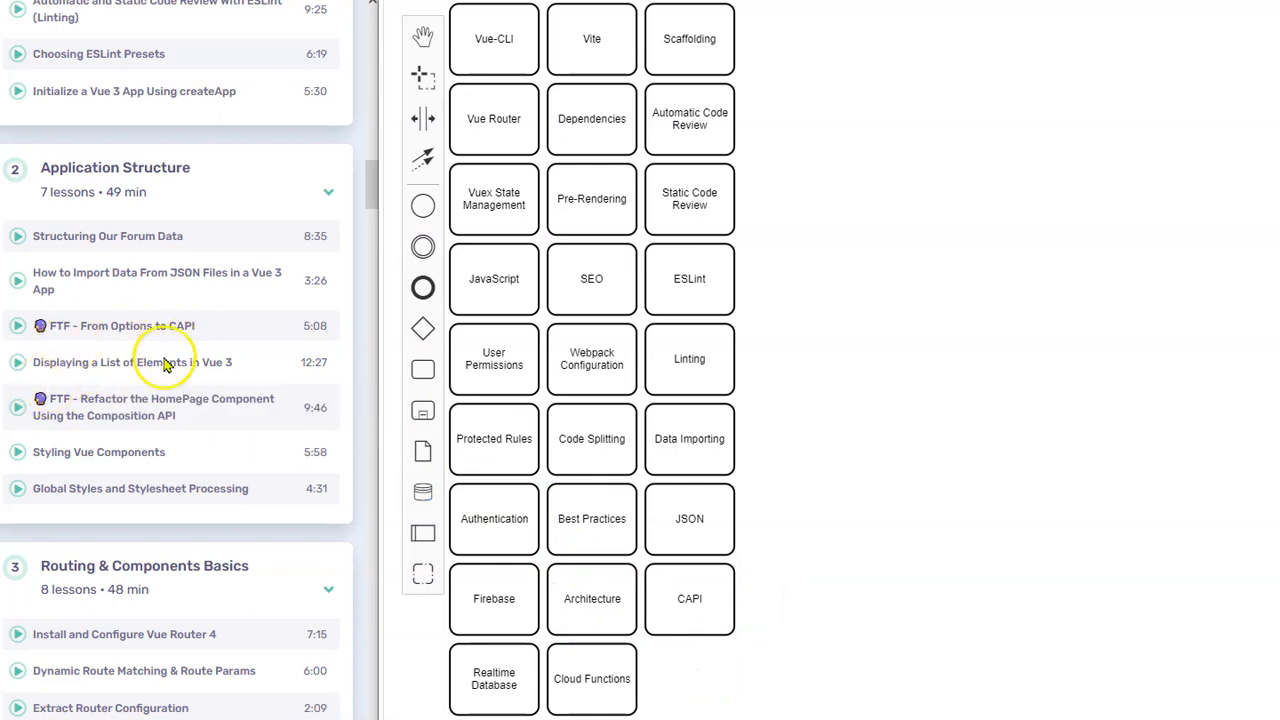
mouse_move(258, 378)
text(Refactoring)
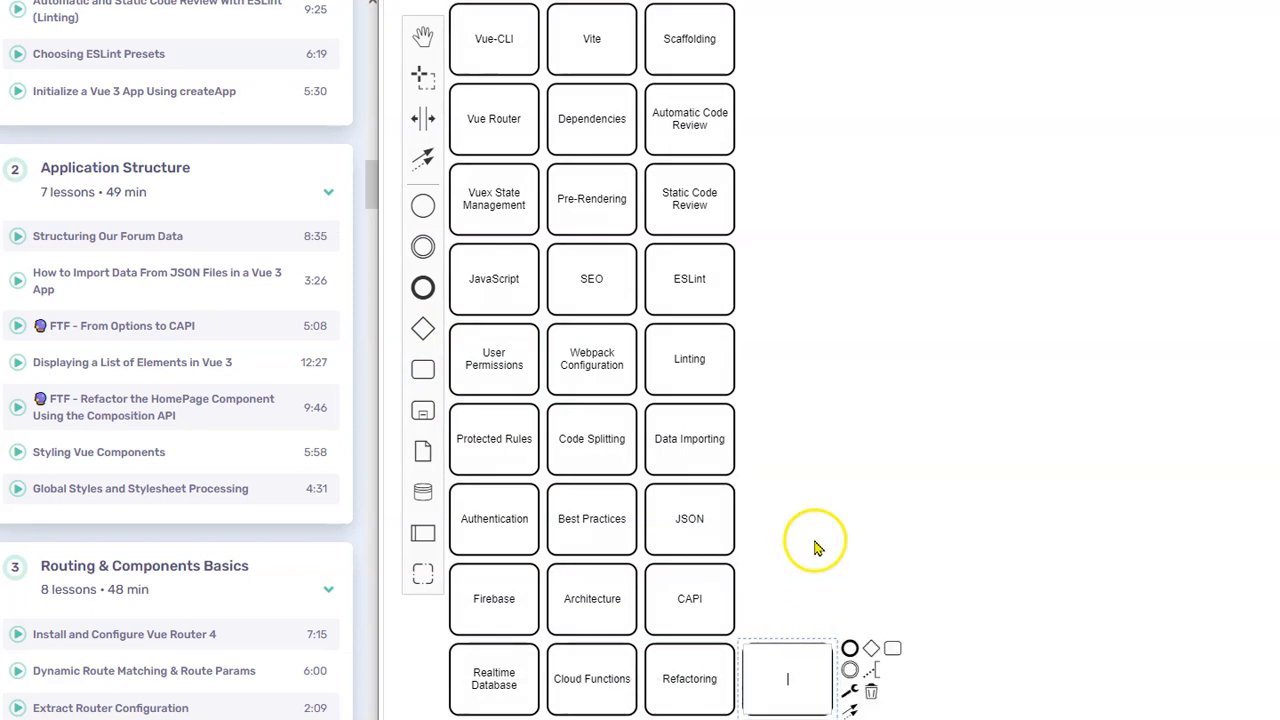
Label the fourth-column tasks Styling, Stylesheet and Global Style.
text(Styling)
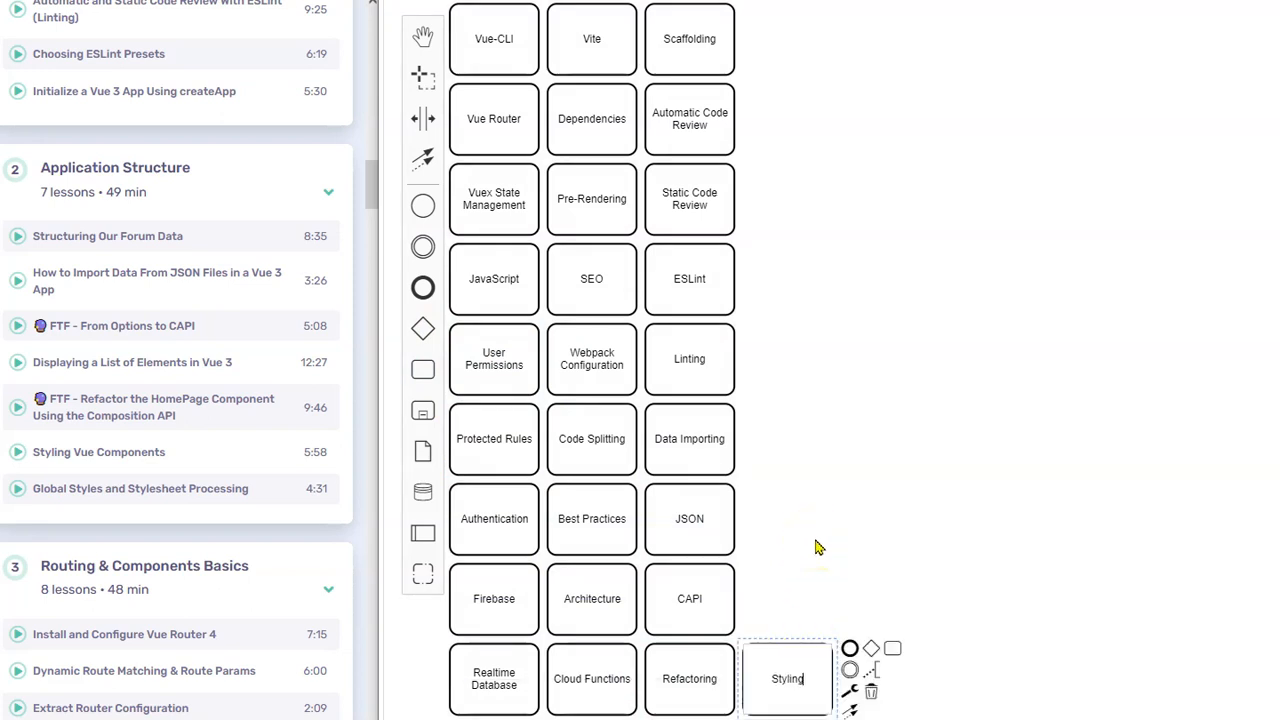
mouse_move(422, 410)
text(S)
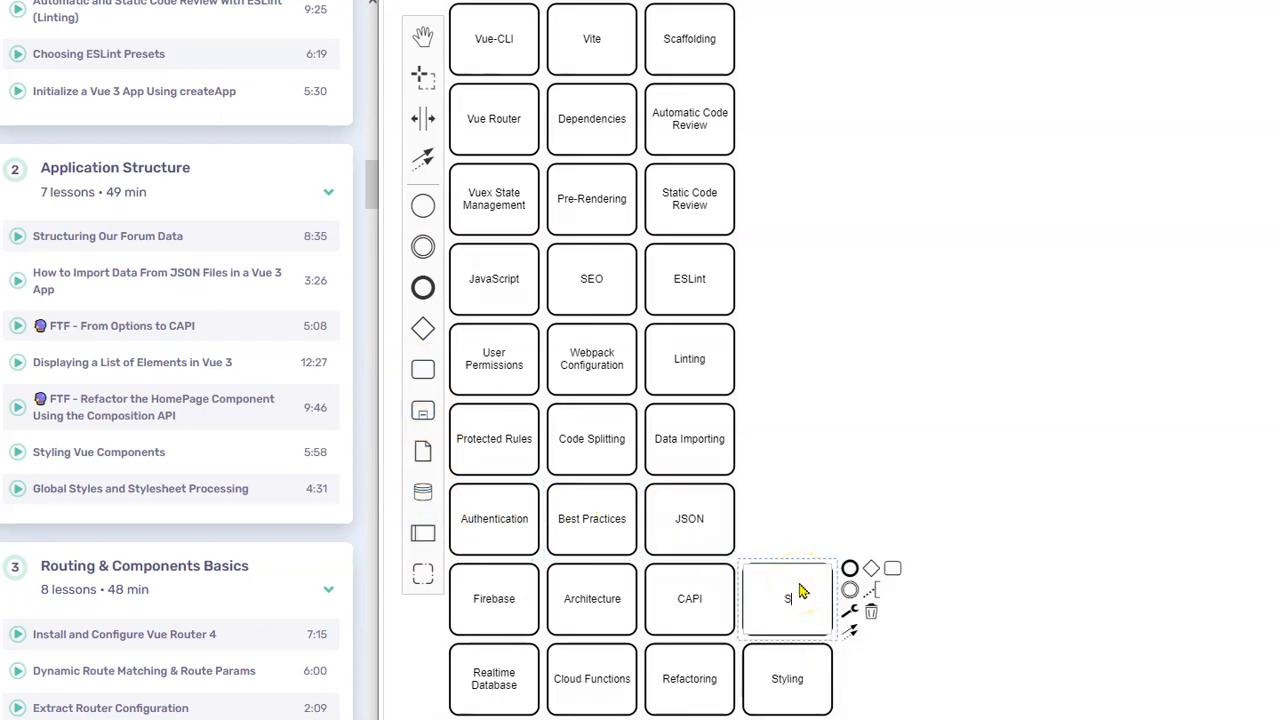
text(tylesheet)
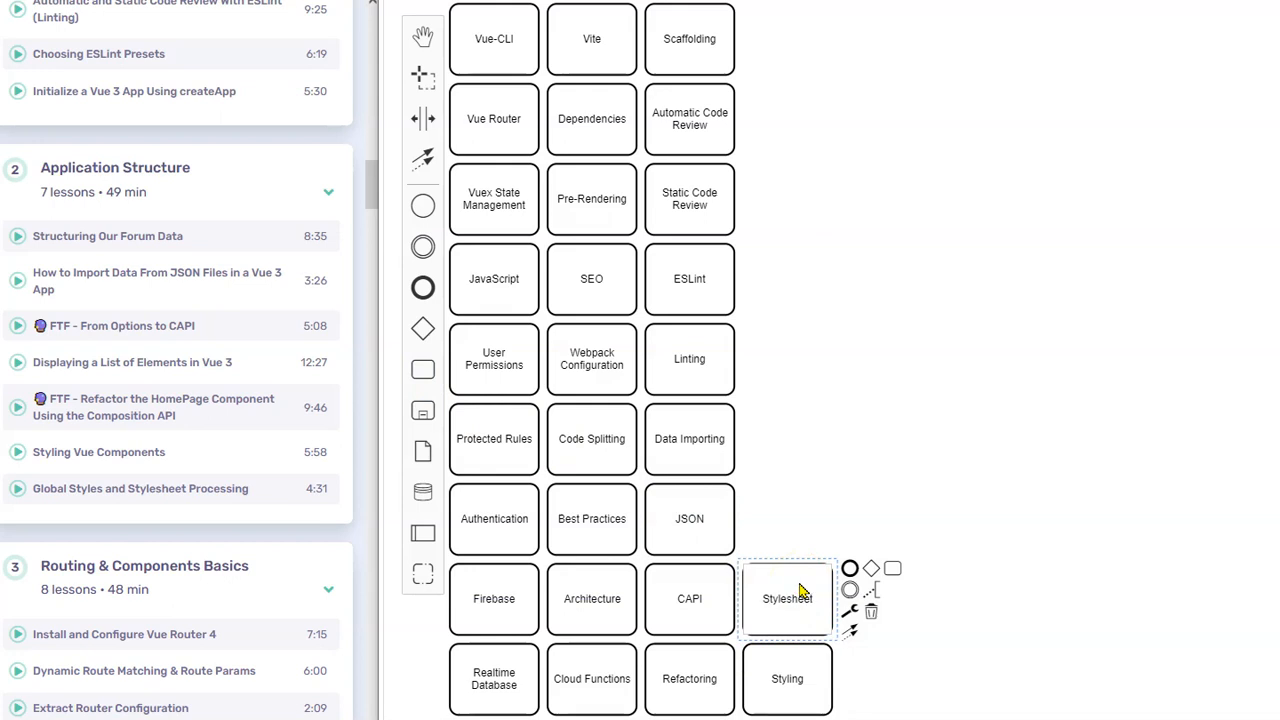
click(592, 598)
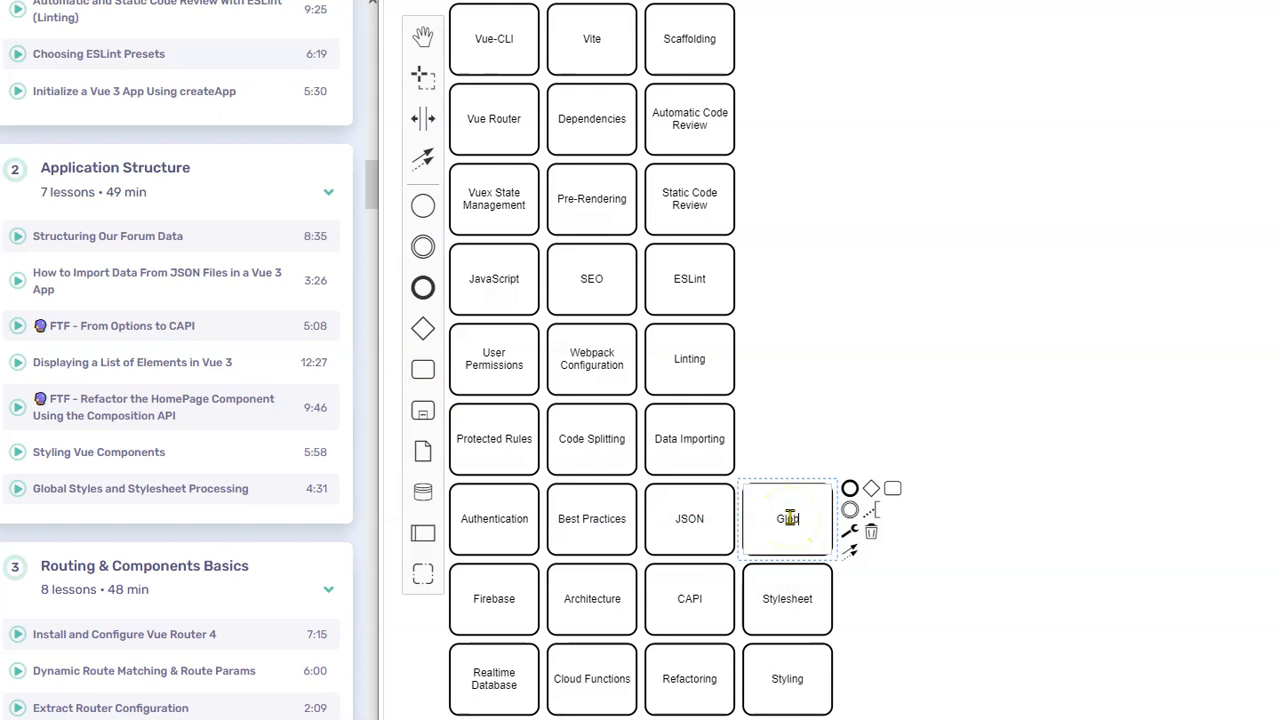
text(Global Style)
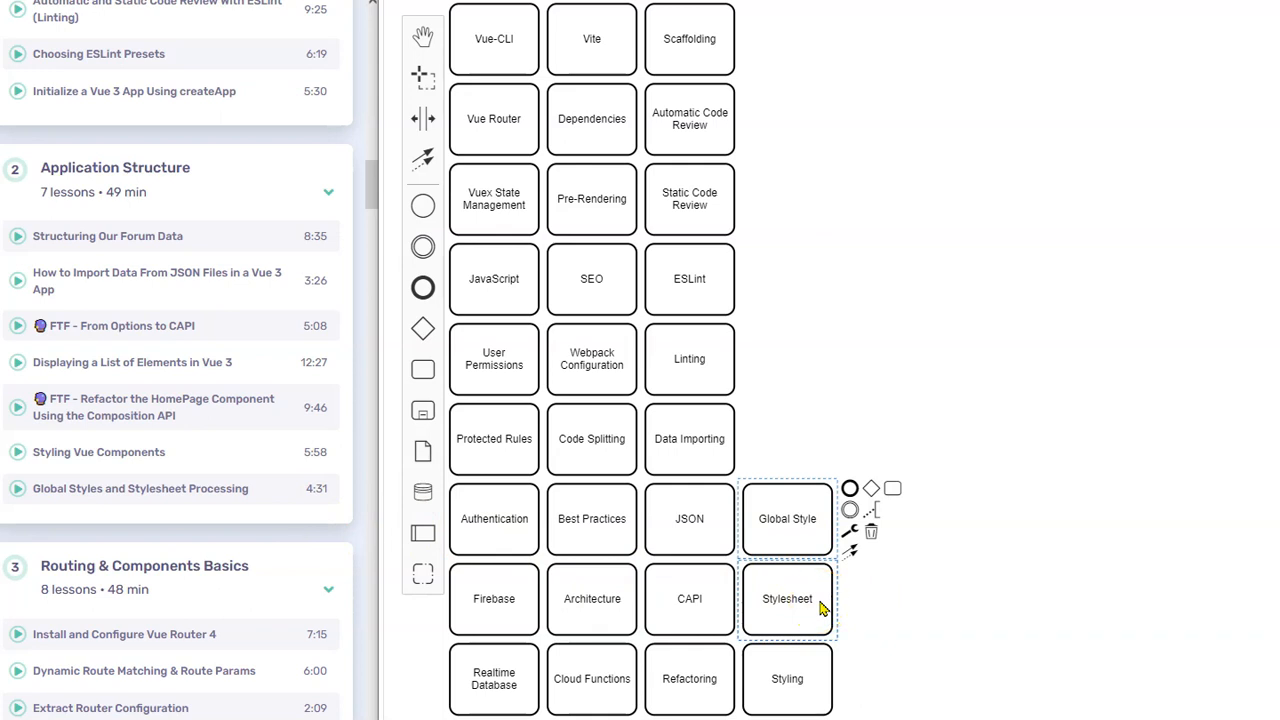
Add Route Parameters and Configuration tasks above Global Style, then start another beside Automatic Code Review.
scroll(down, 3)
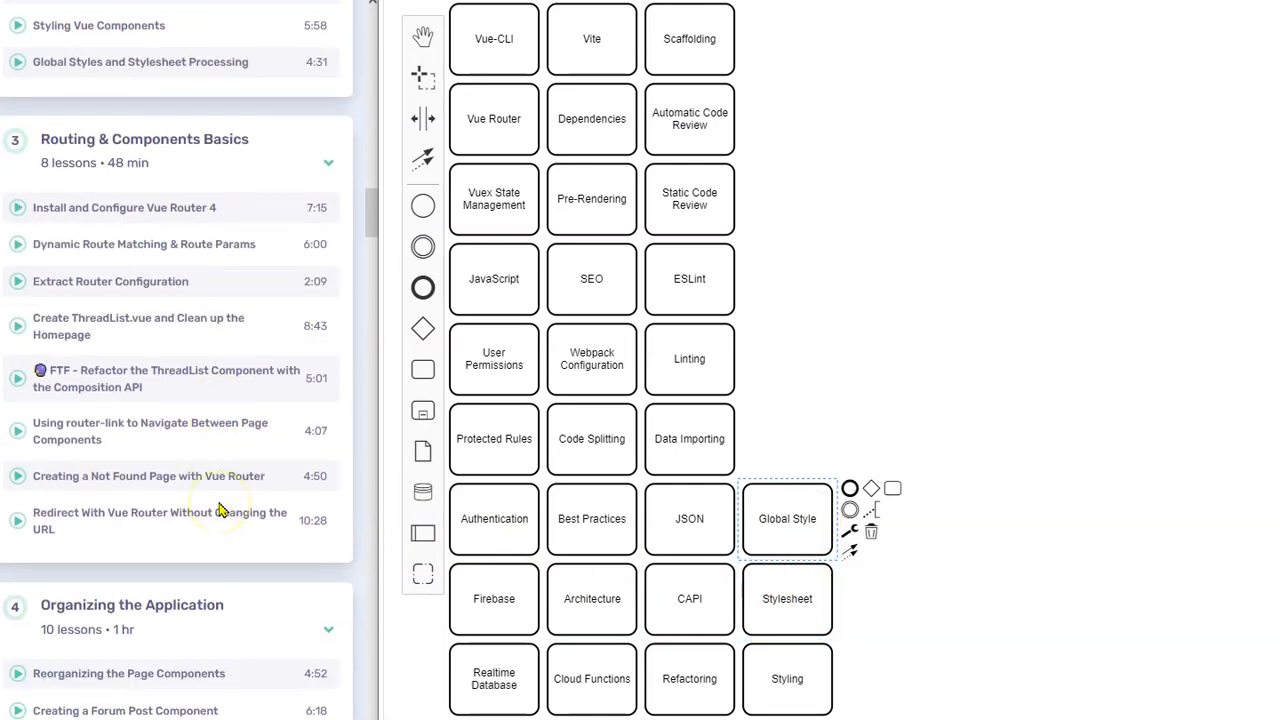
mouse_move(224, 150)
text(Routing)
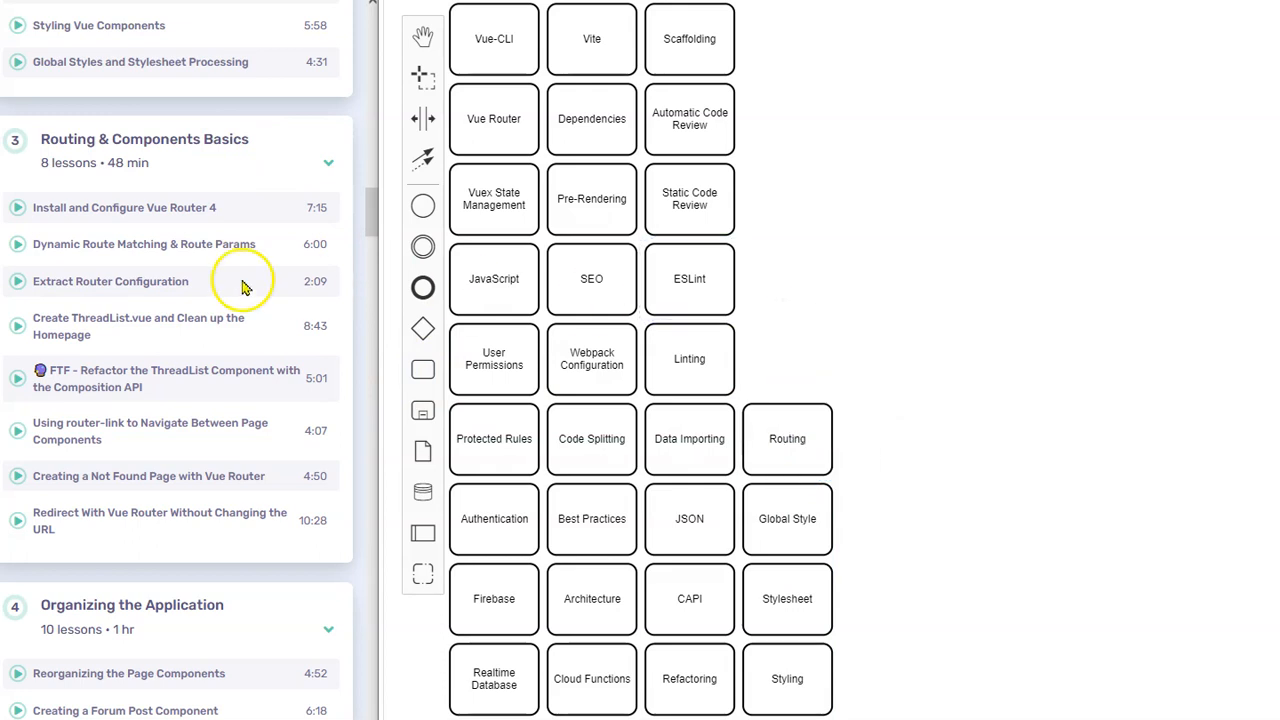
mouse_move(416, 204)
text(Dynamic Route Matching)
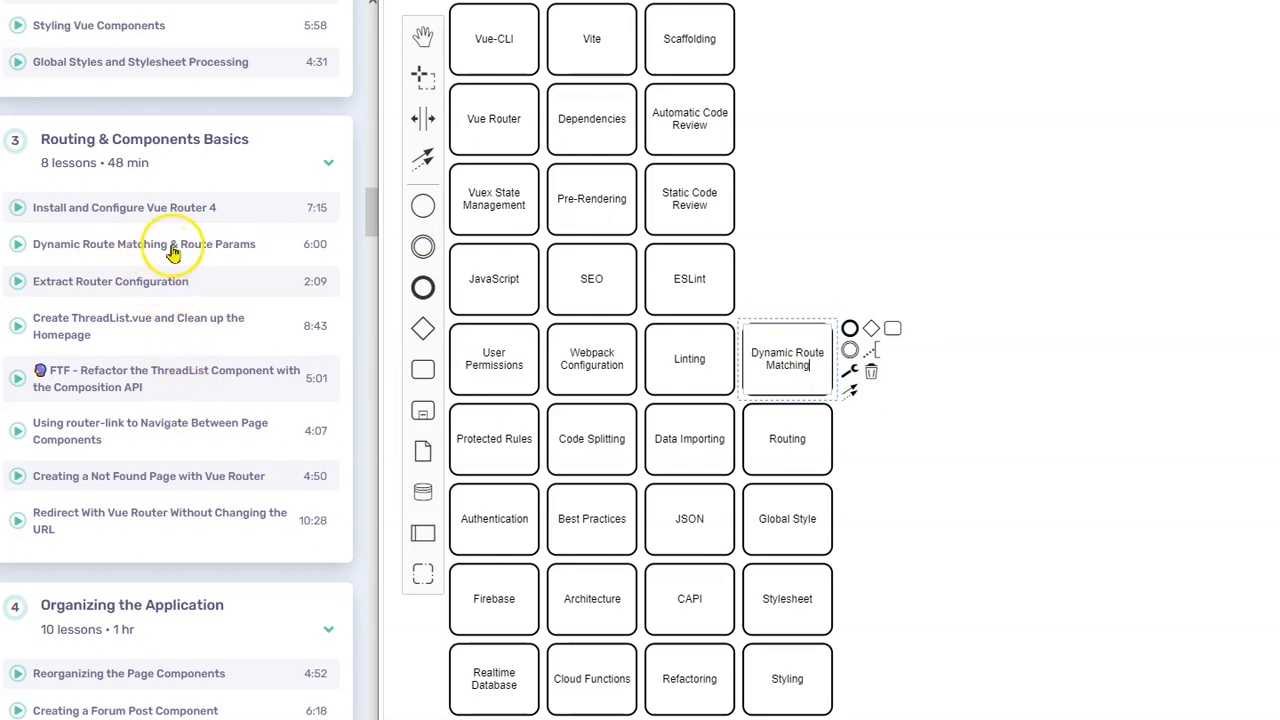
mouse_move(392, 244)
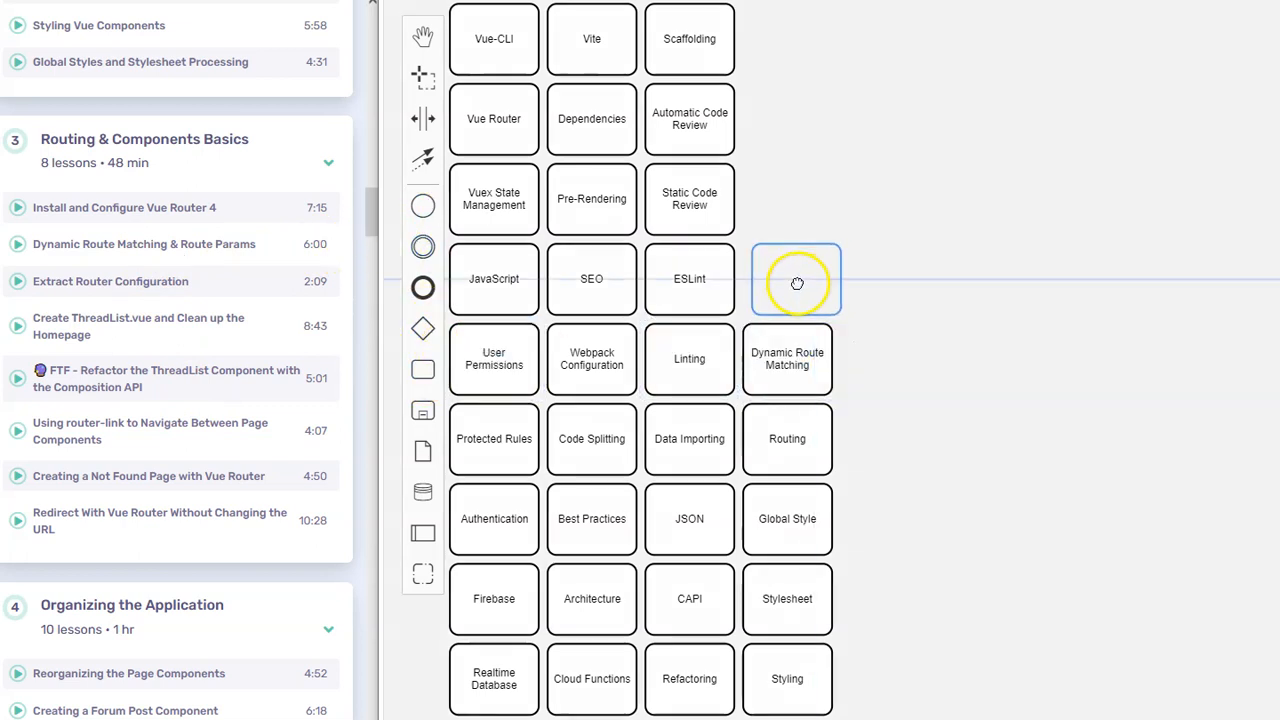
click(796, 280)
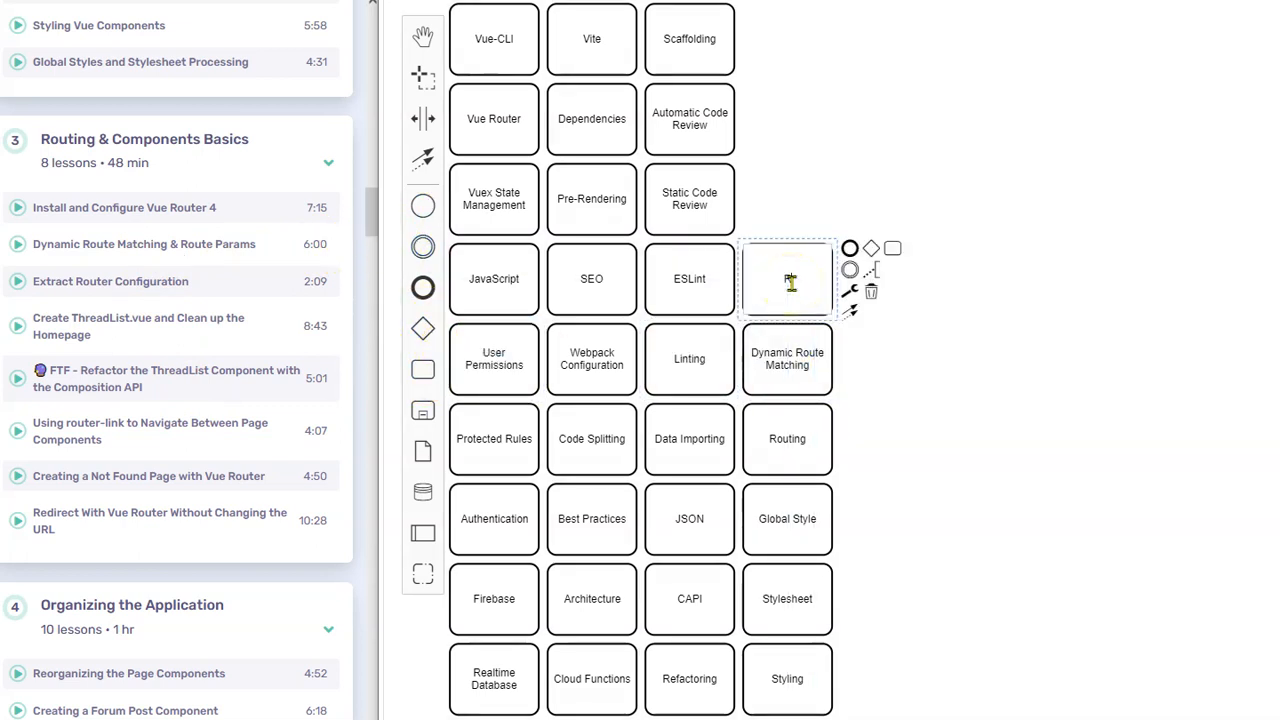
text(Route Params)
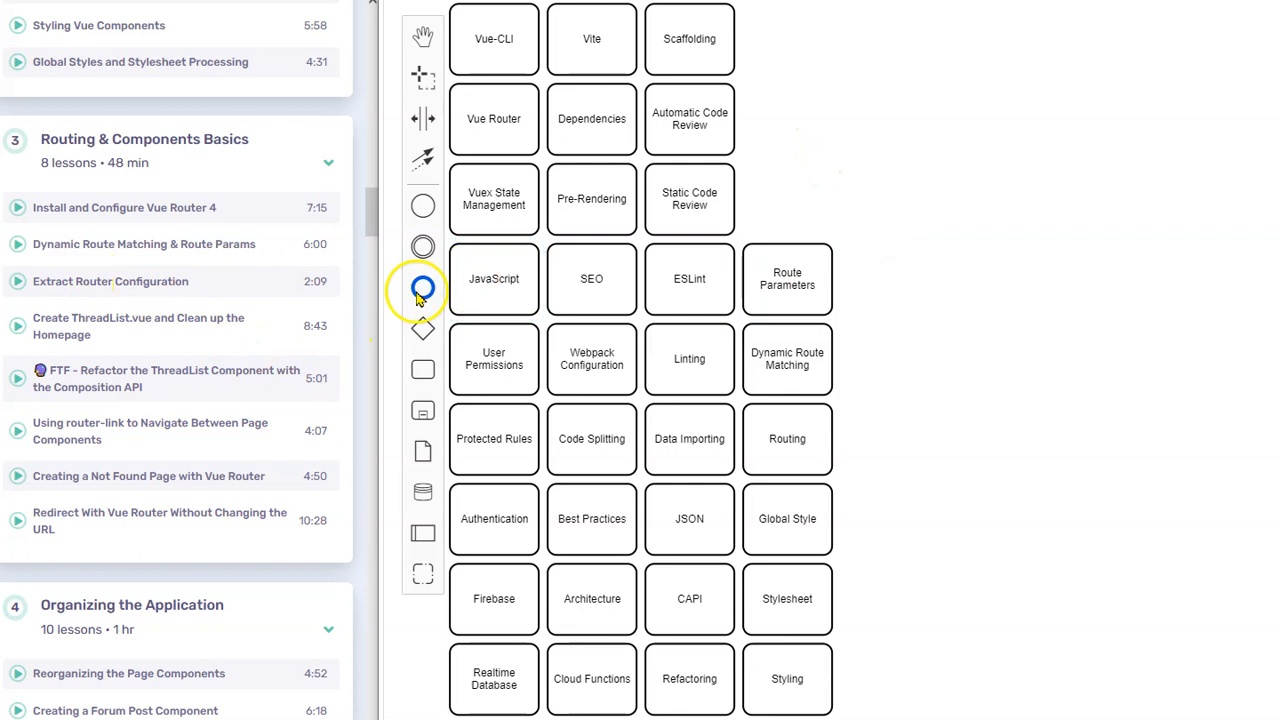
mouse_move(164, 344)
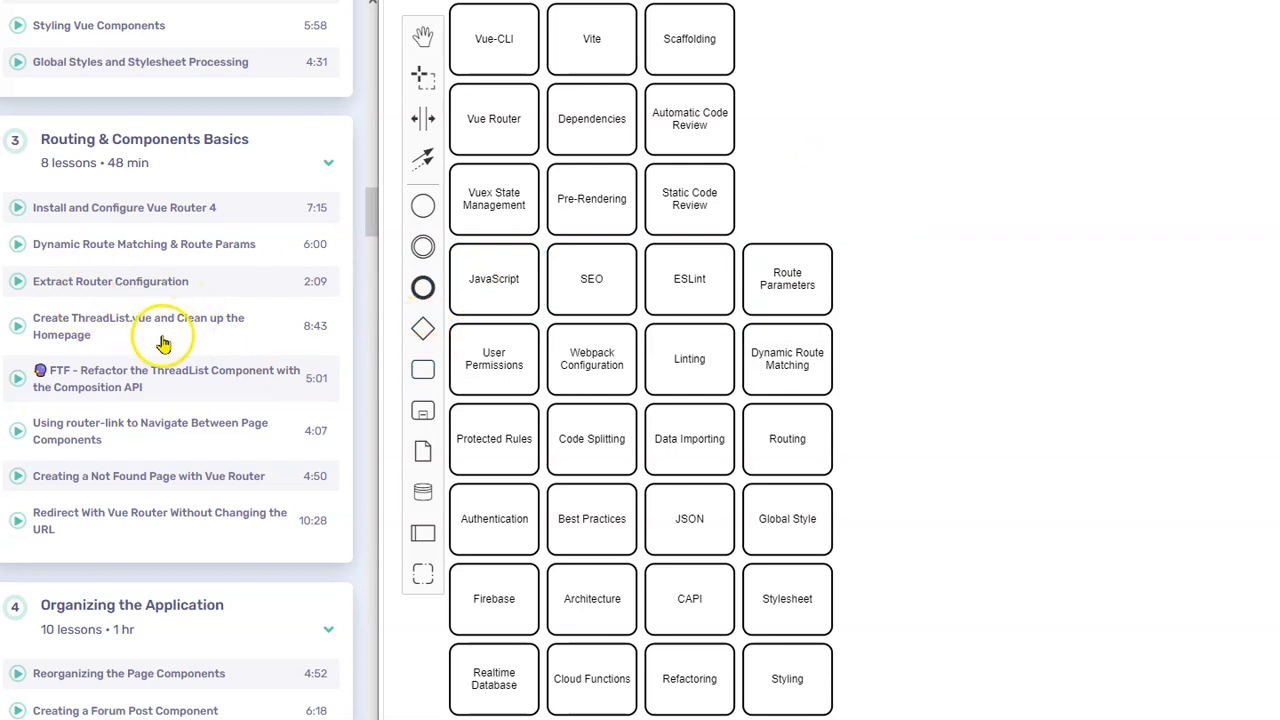
mouse_move(422, 368)
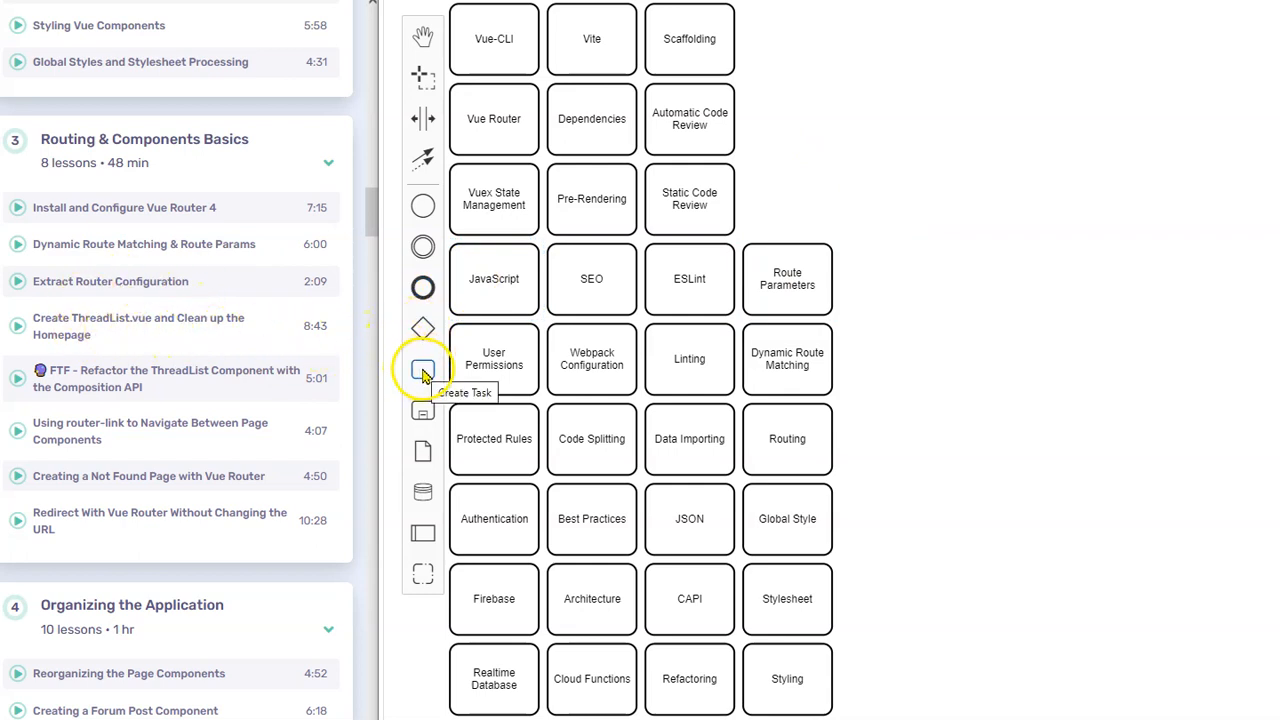
mouse_move(422, 370)
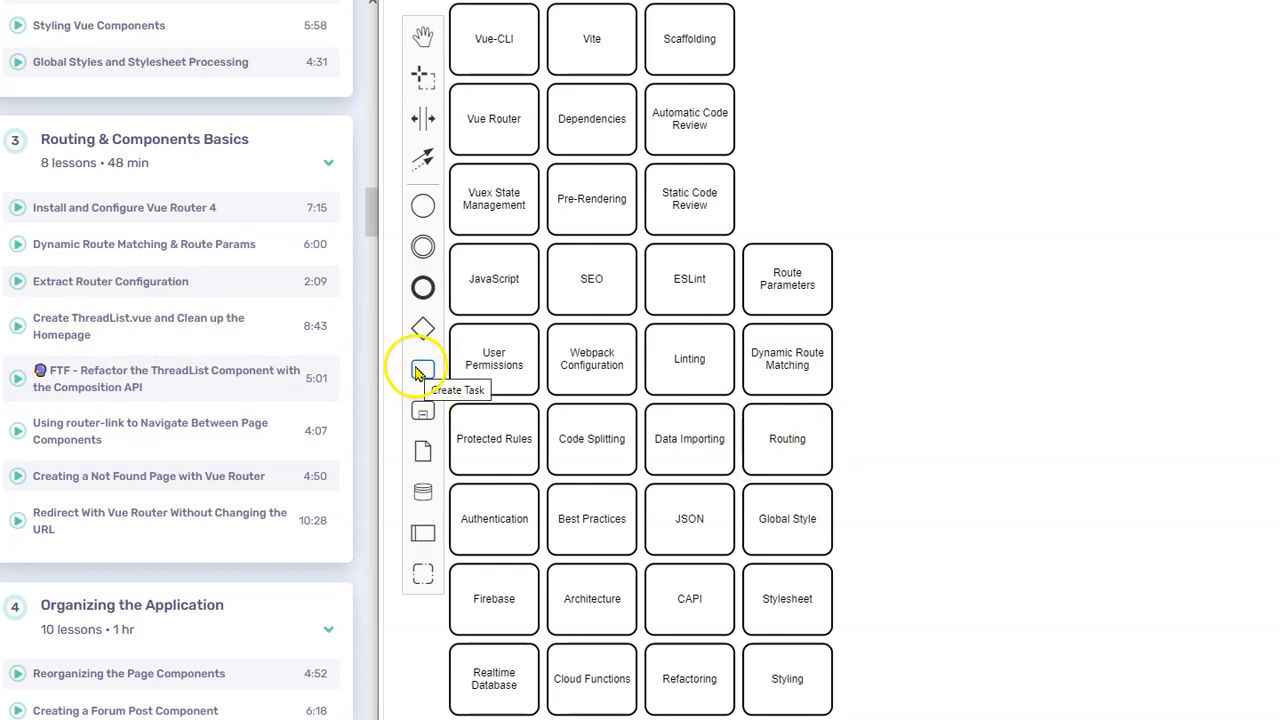
click(422, 368)
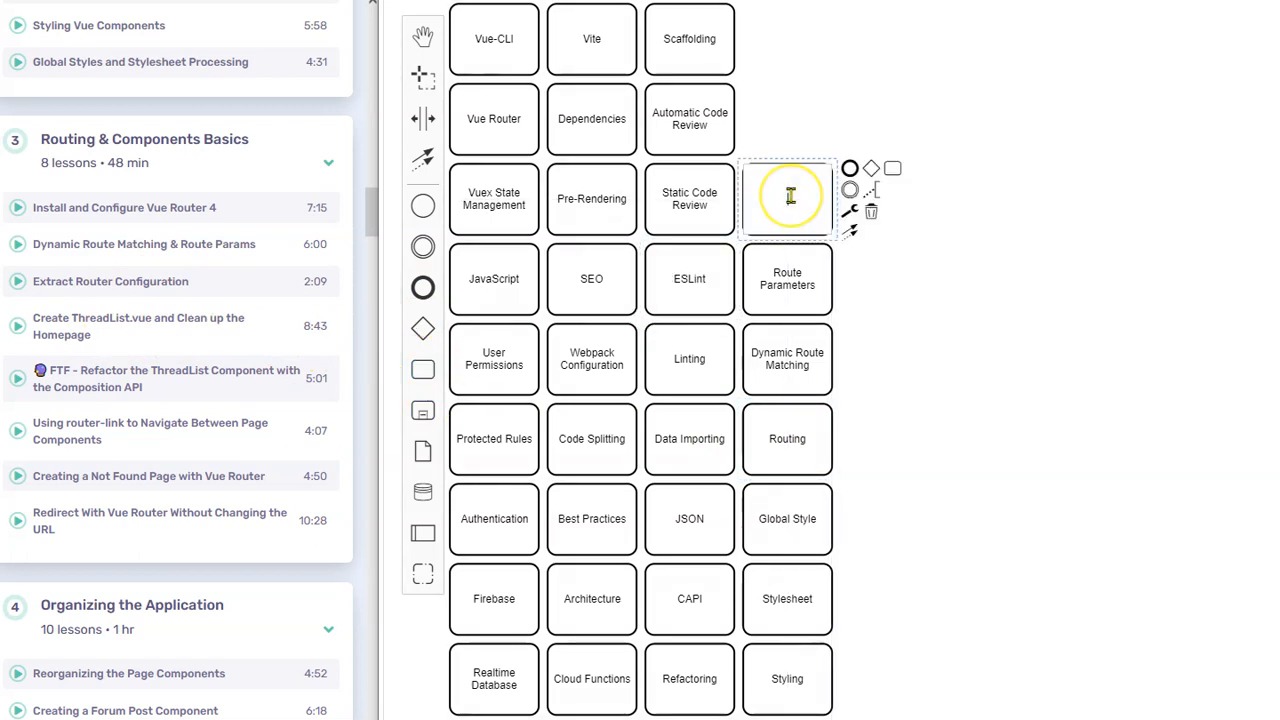
text(Configuration)
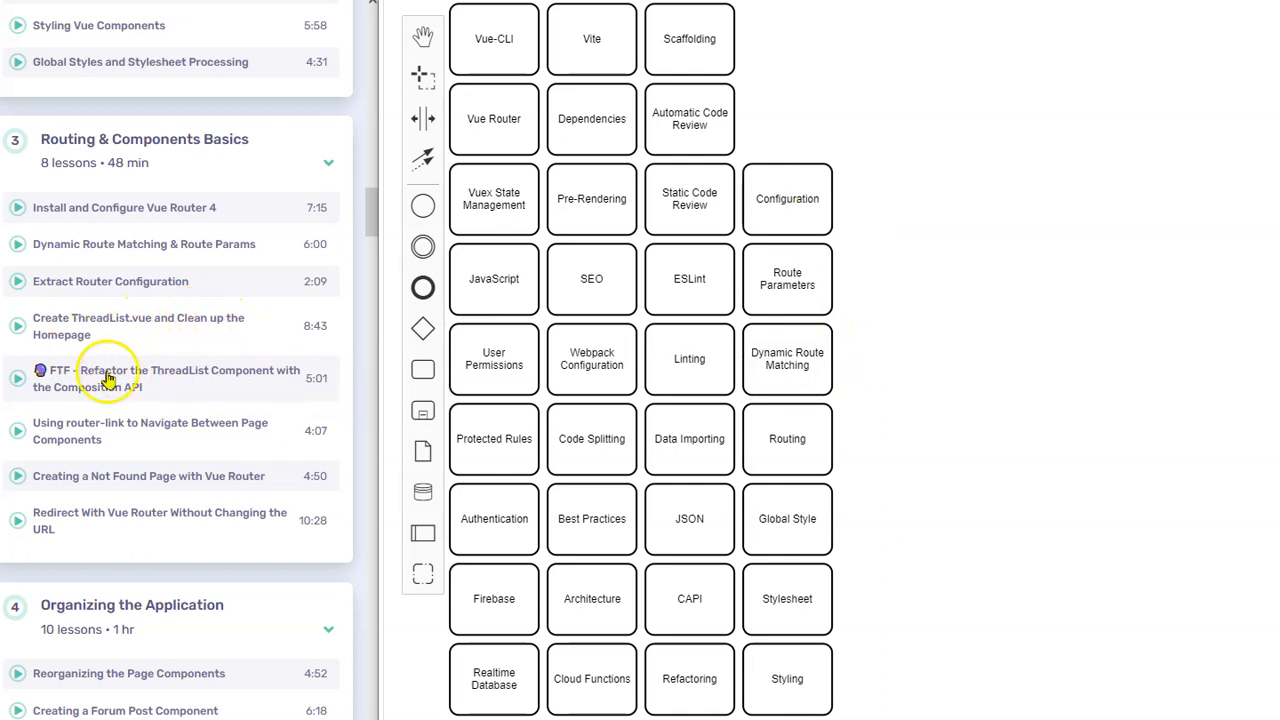
mouse_move(192, 388)
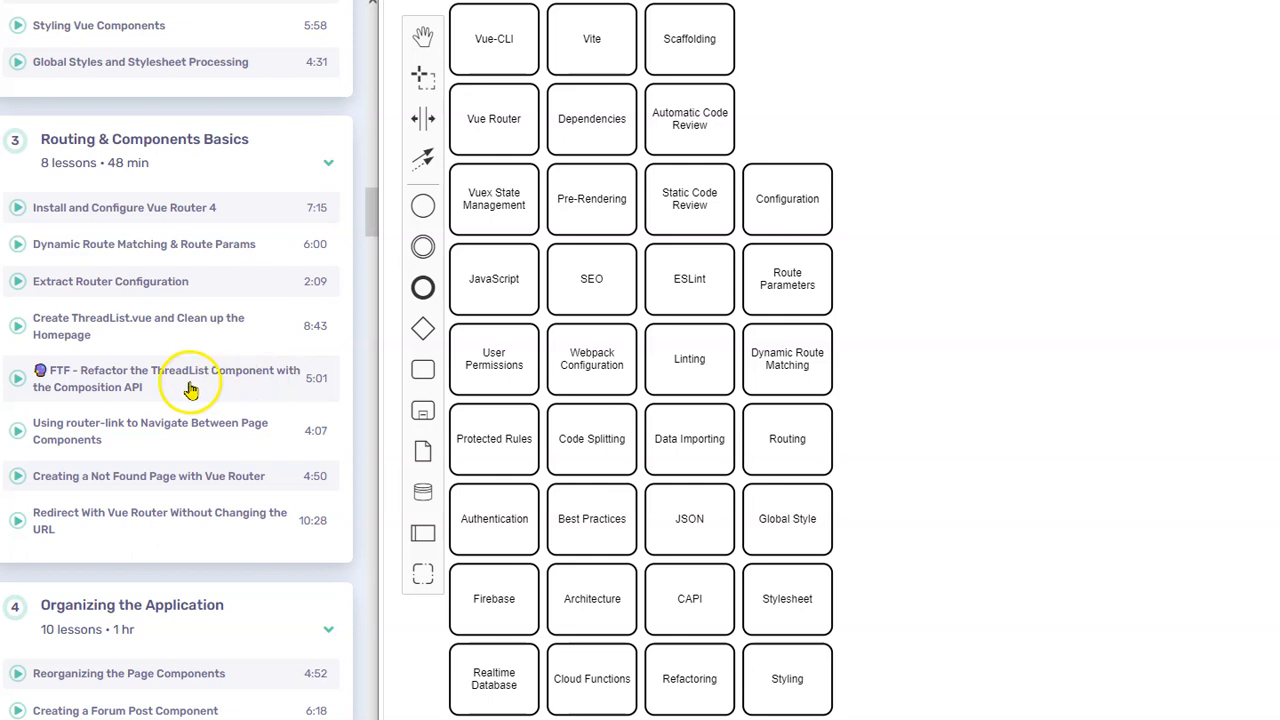
click(492, 358)
text(V)
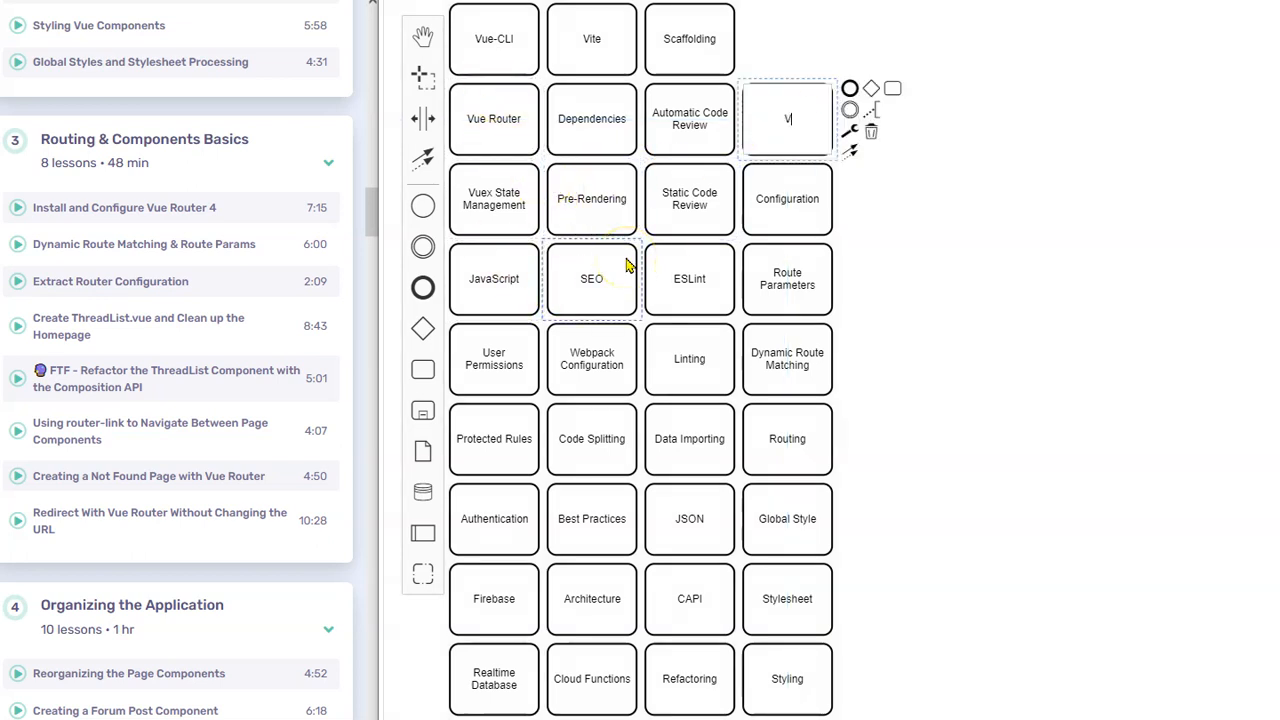
Label new tasks Vue Component, Page Component and Router-Link.
text(ue Component)
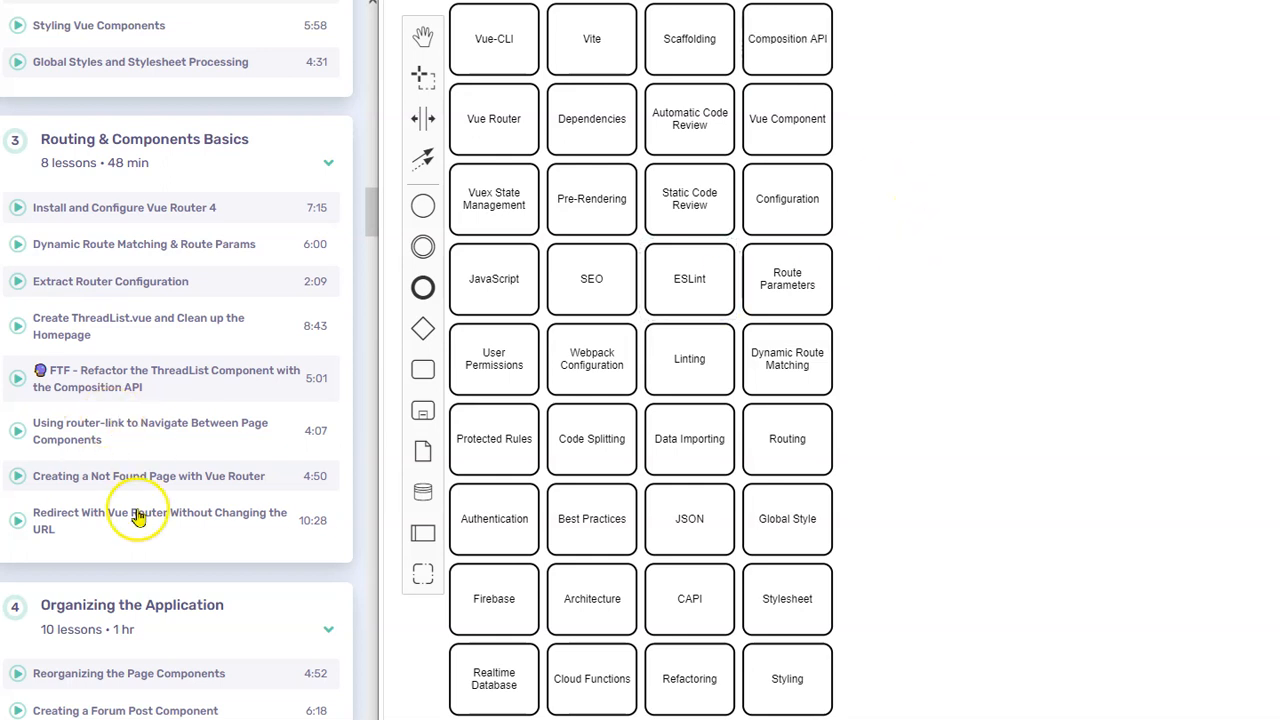
mouse_move(140, 442)
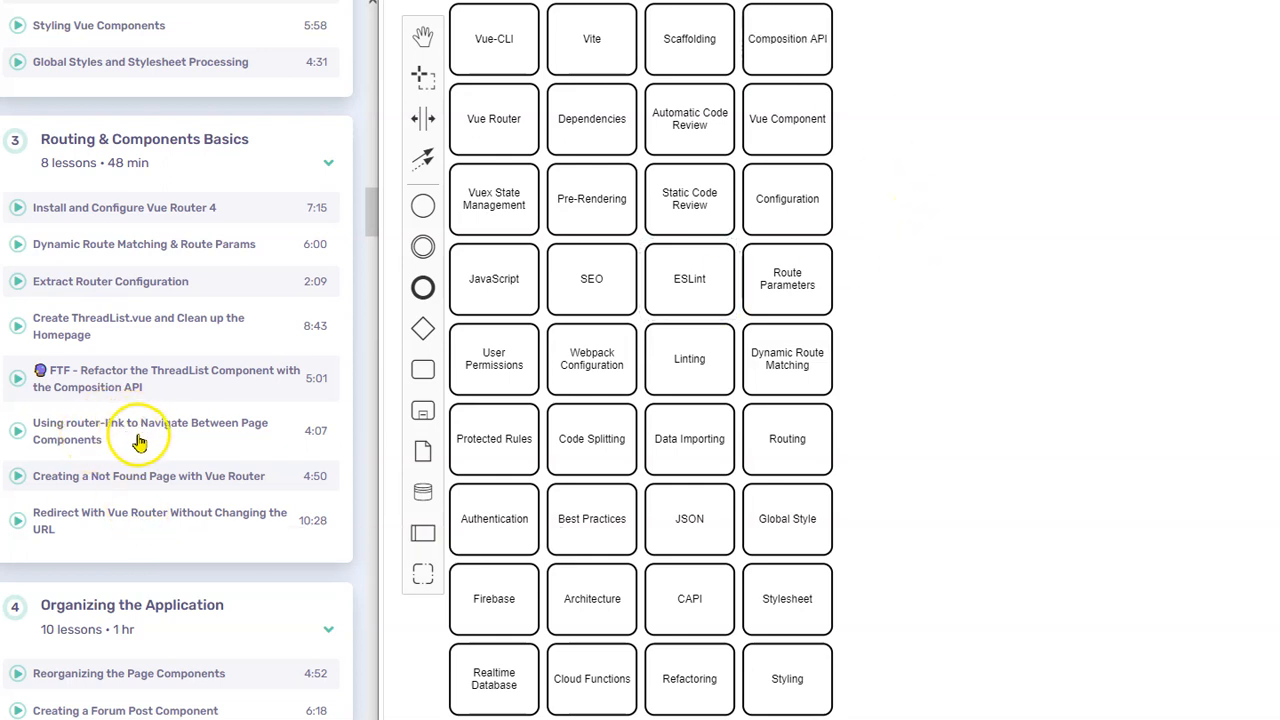
mouse_move(224, 420)
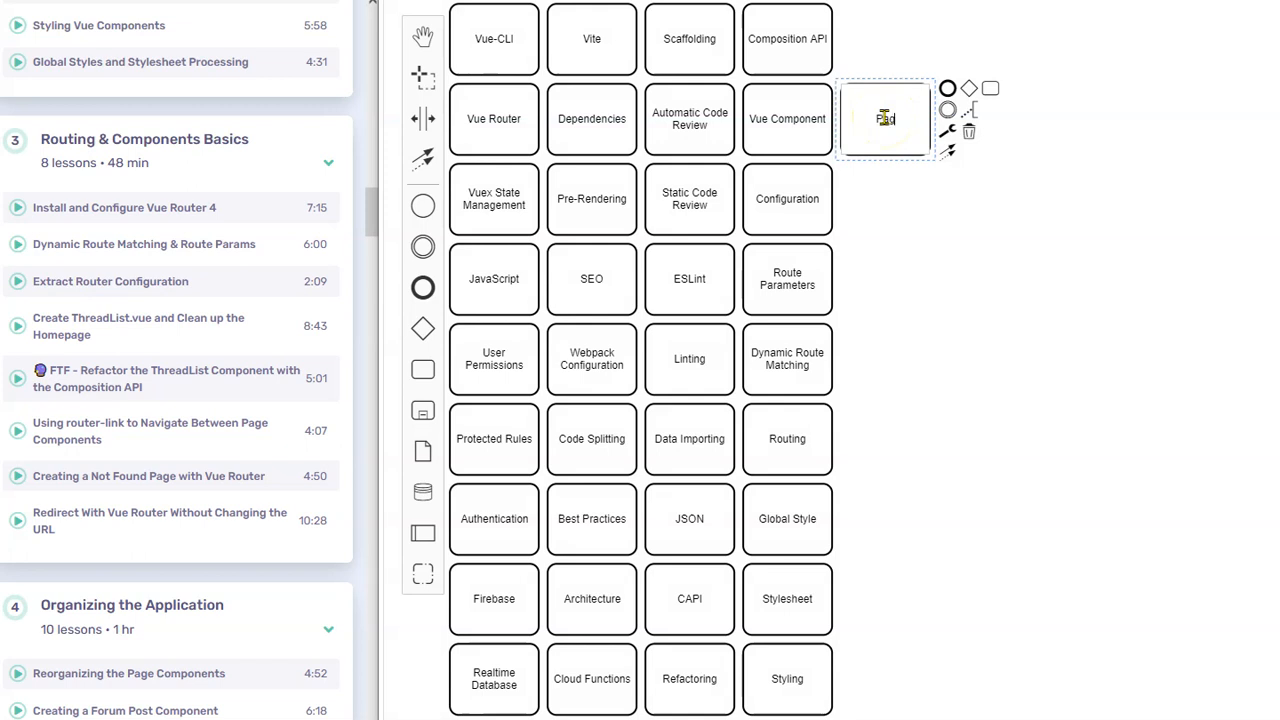
text(PageComponent)
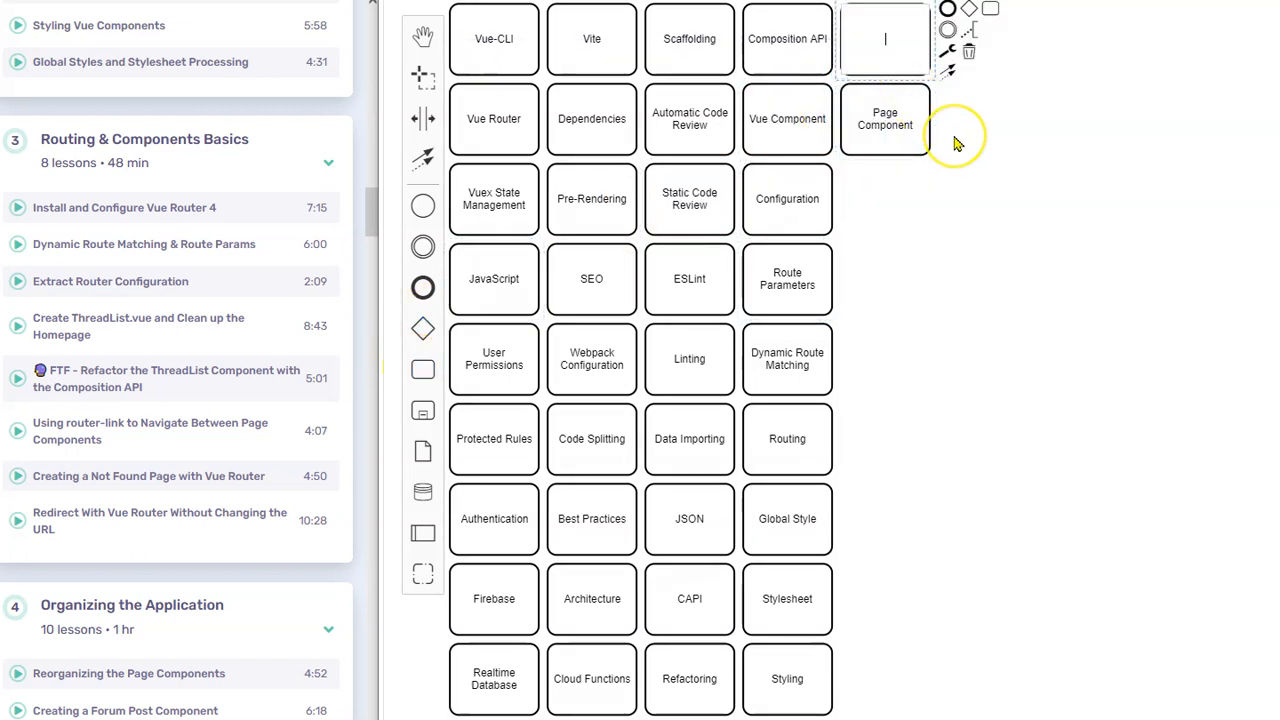
text(Route)
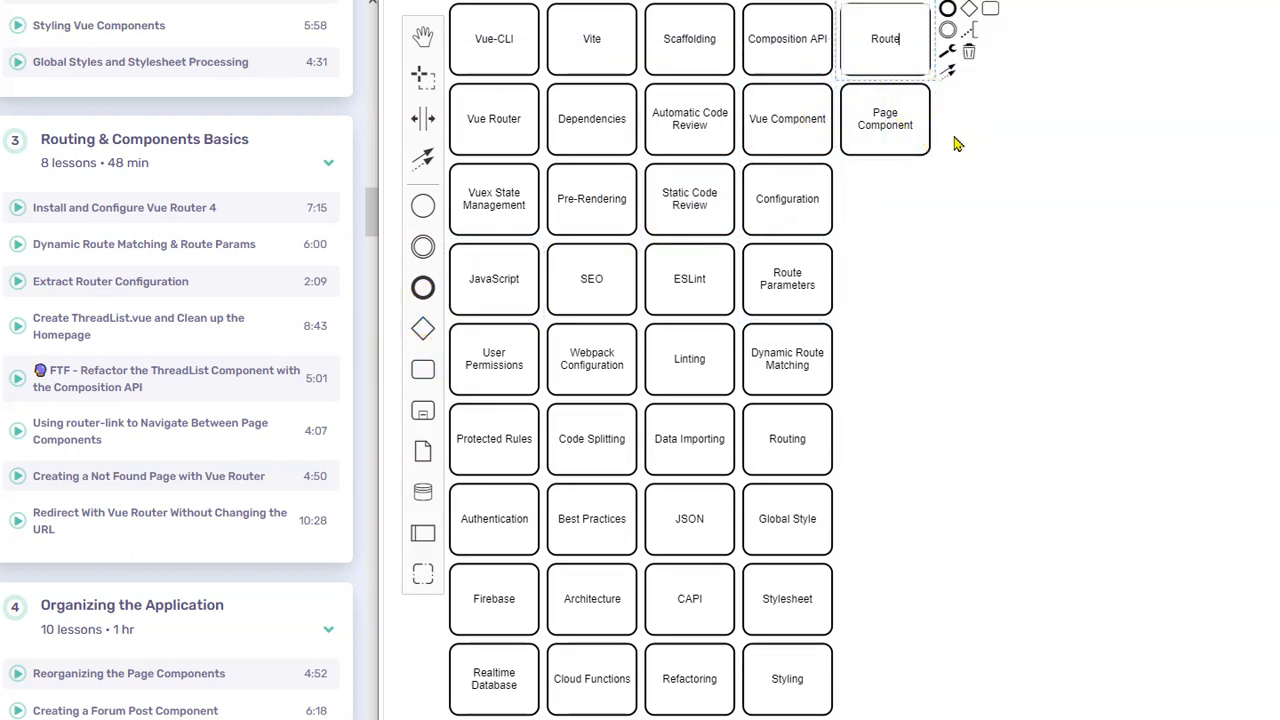
text(Router-Link)
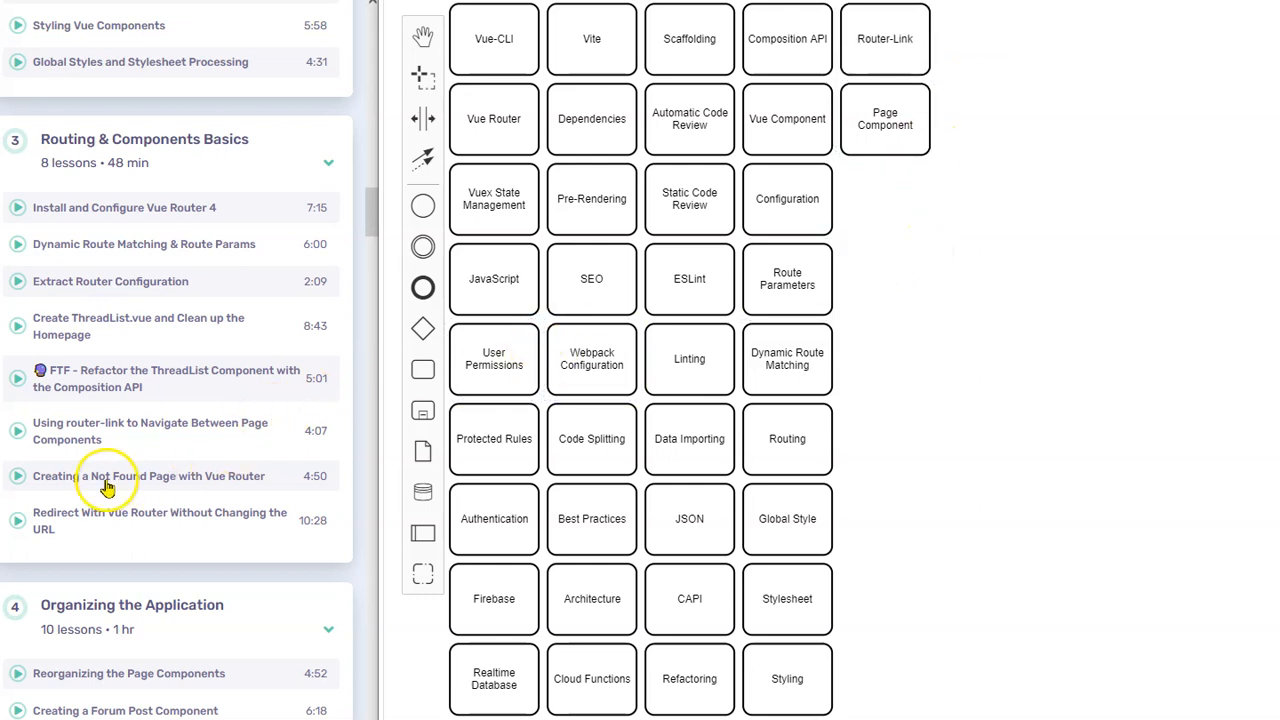
mouse_move(144, 514)
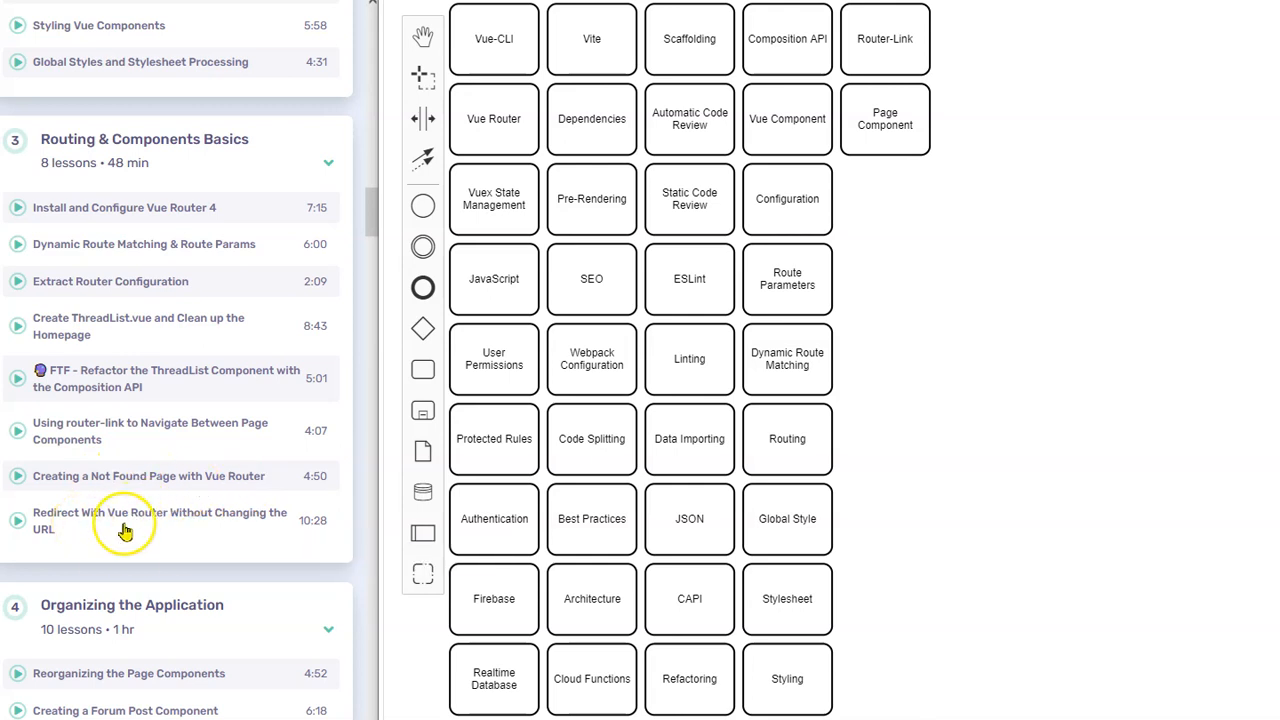
mouse_move(196, 524)
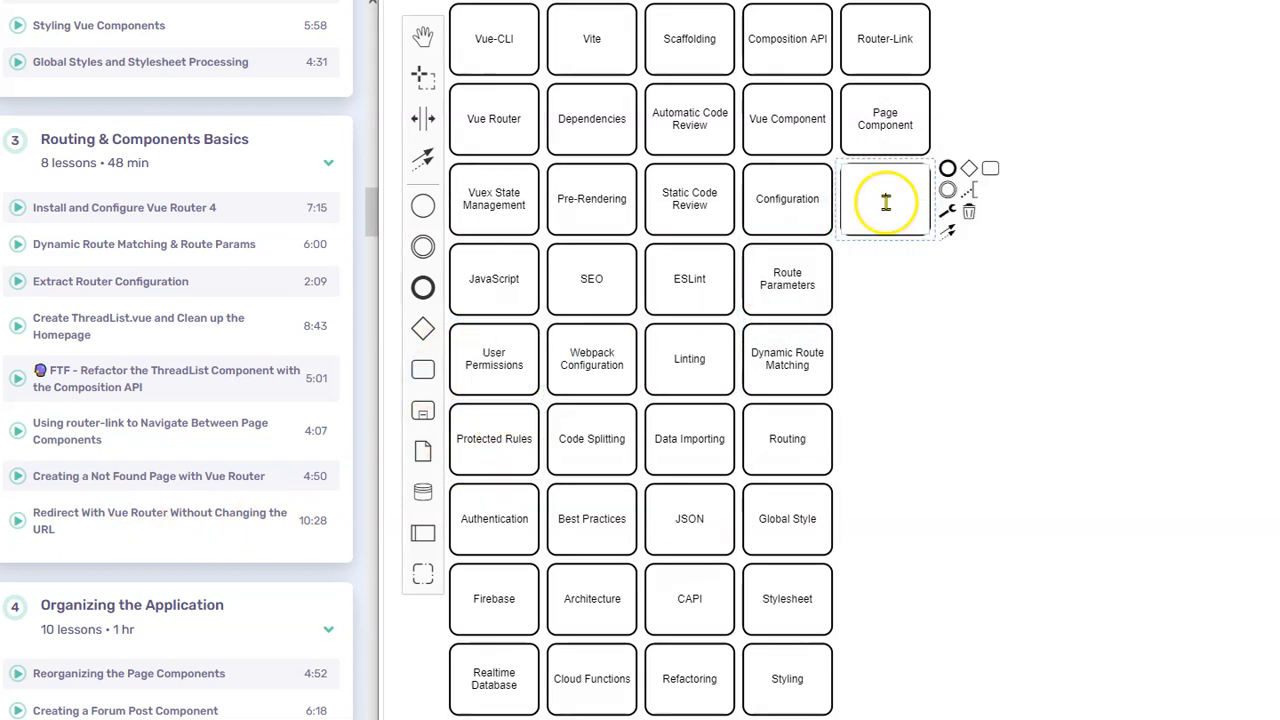
Label the new task beside Configuration as Redirecting.
text(Redirecting)
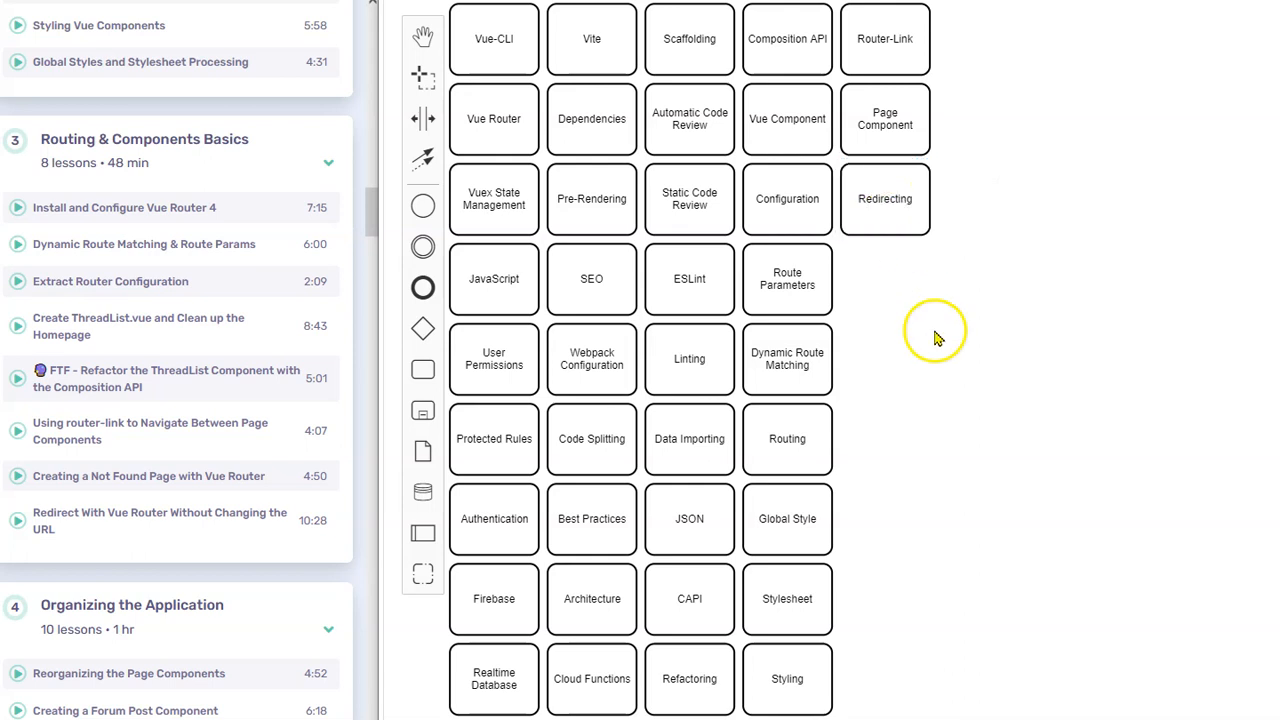
mouse_move(892, 376)
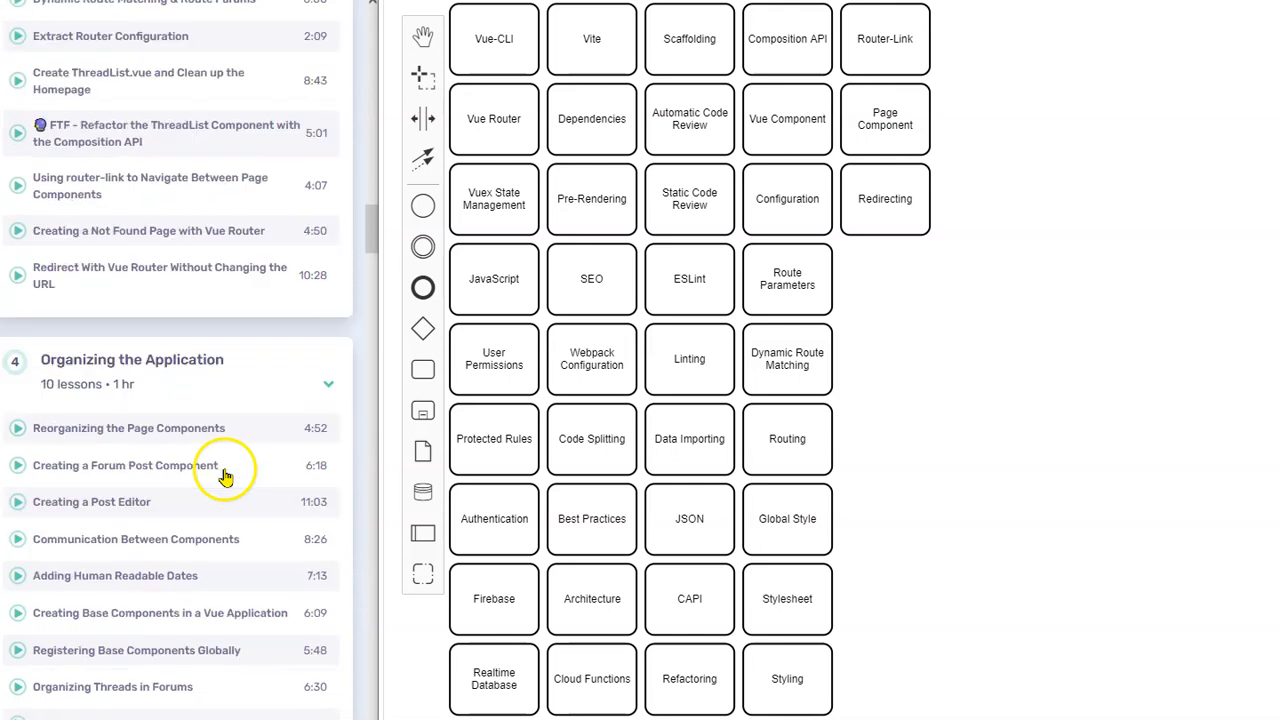
scroll(down, 3)
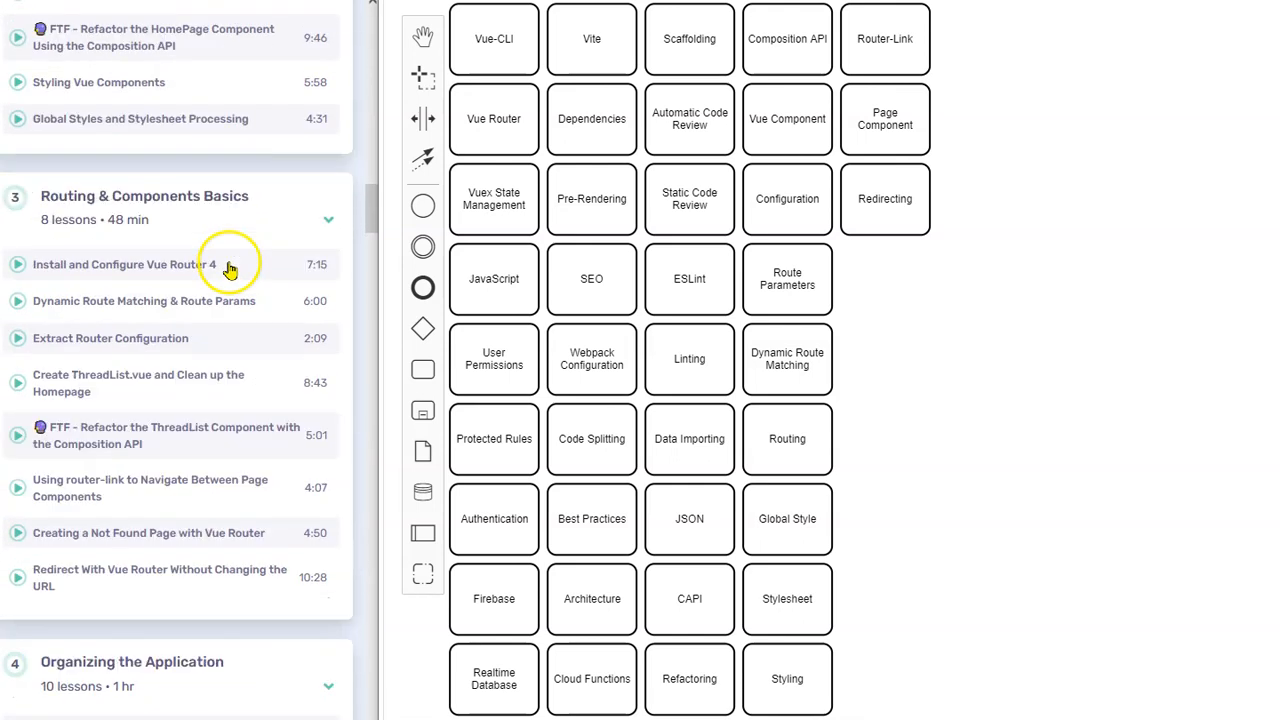
scroll(down, 3)
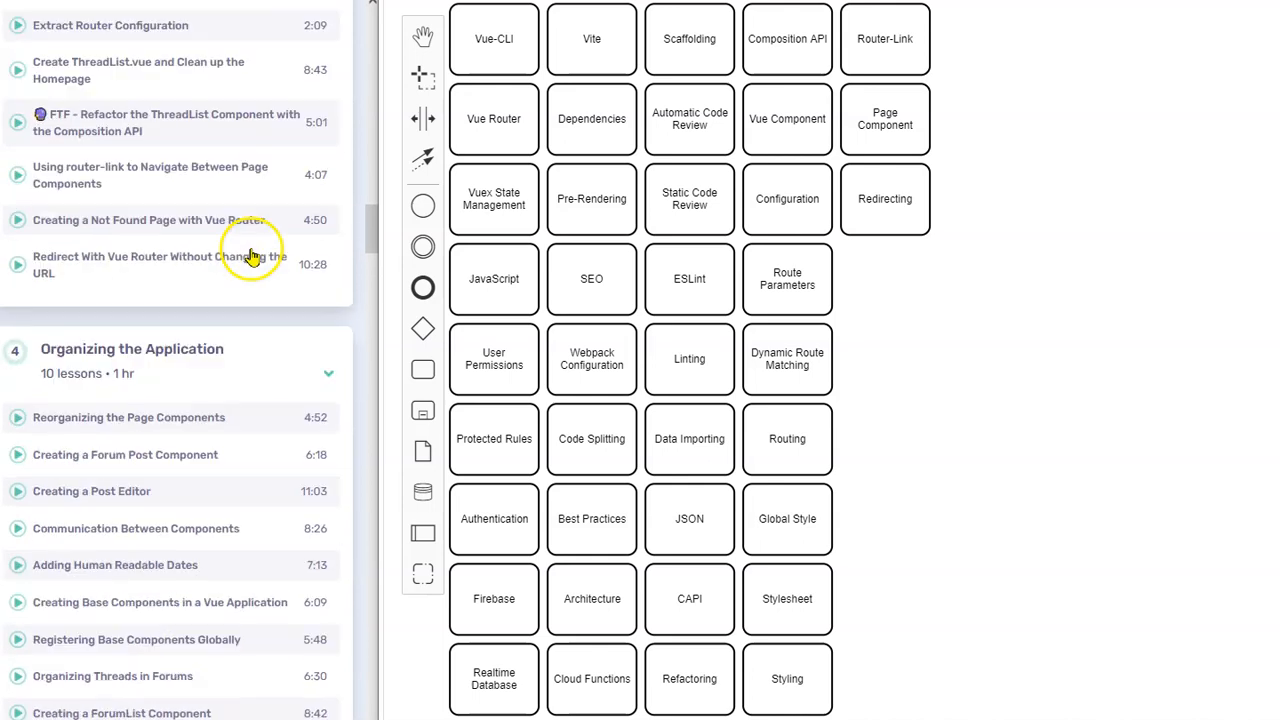
scroll(down, 3)
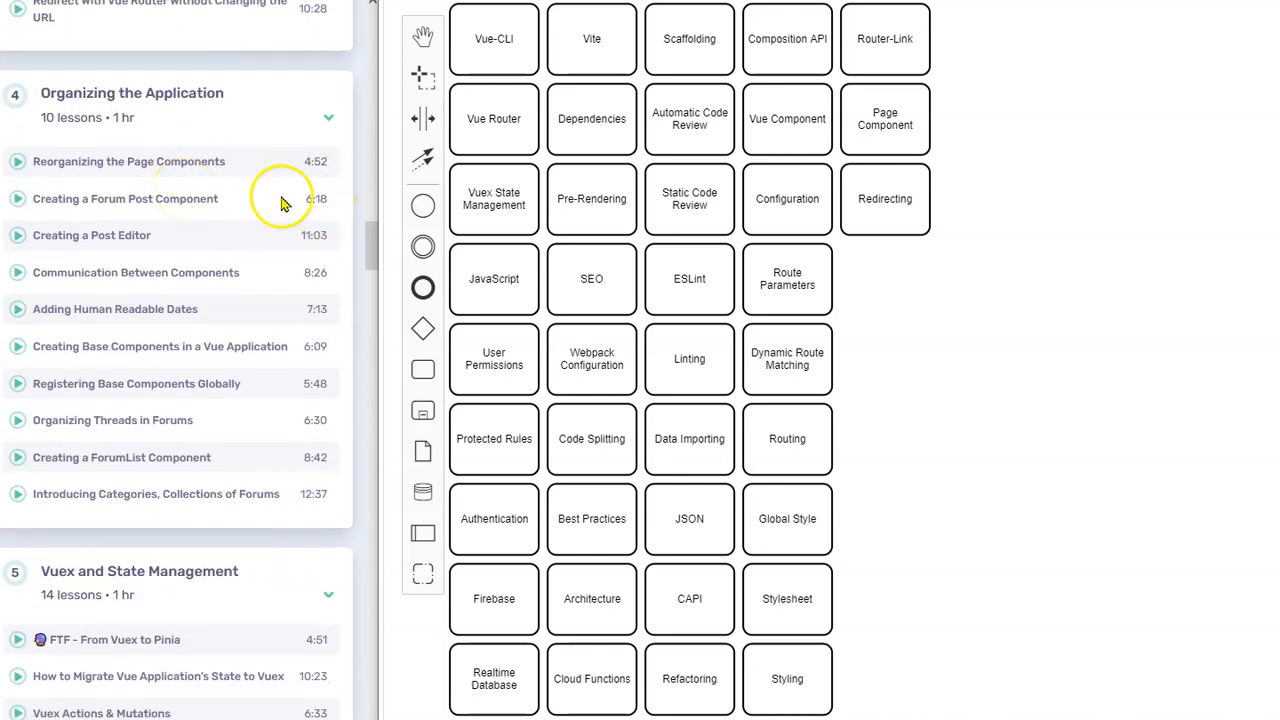
mouse_move(248, 172)
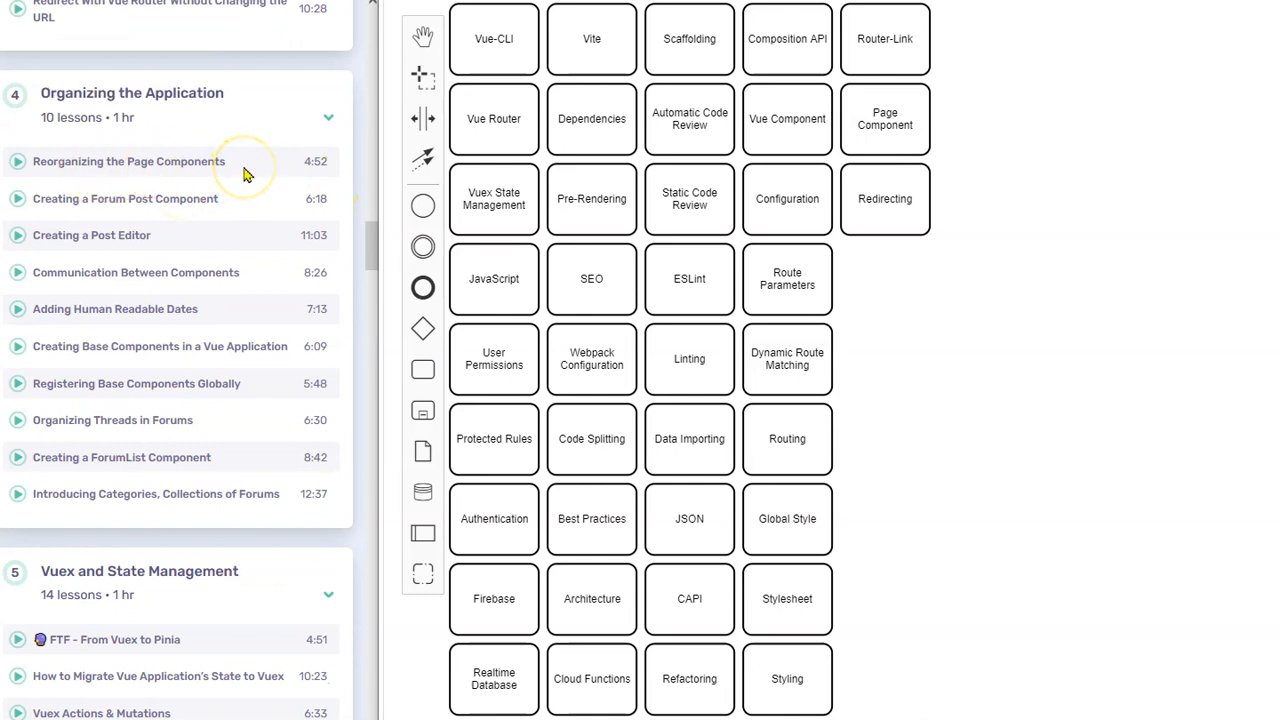
mouse_move(124, 220)
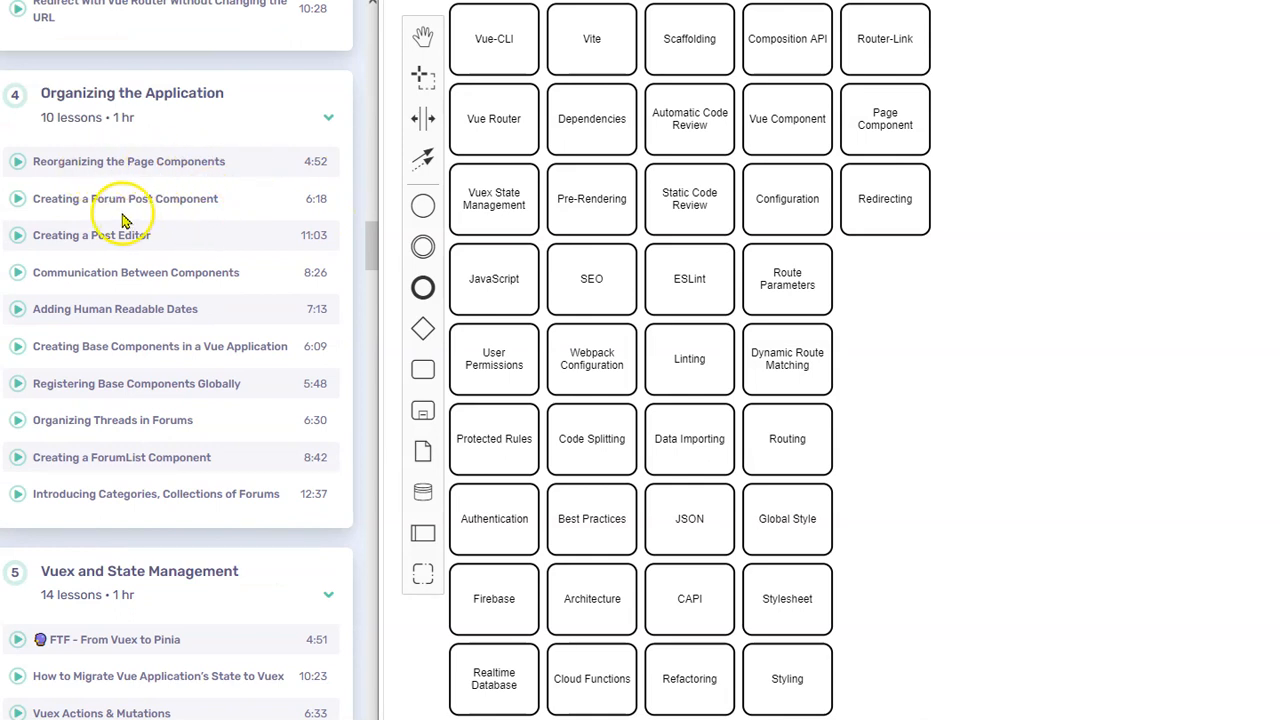
mouse_move(228, 210)
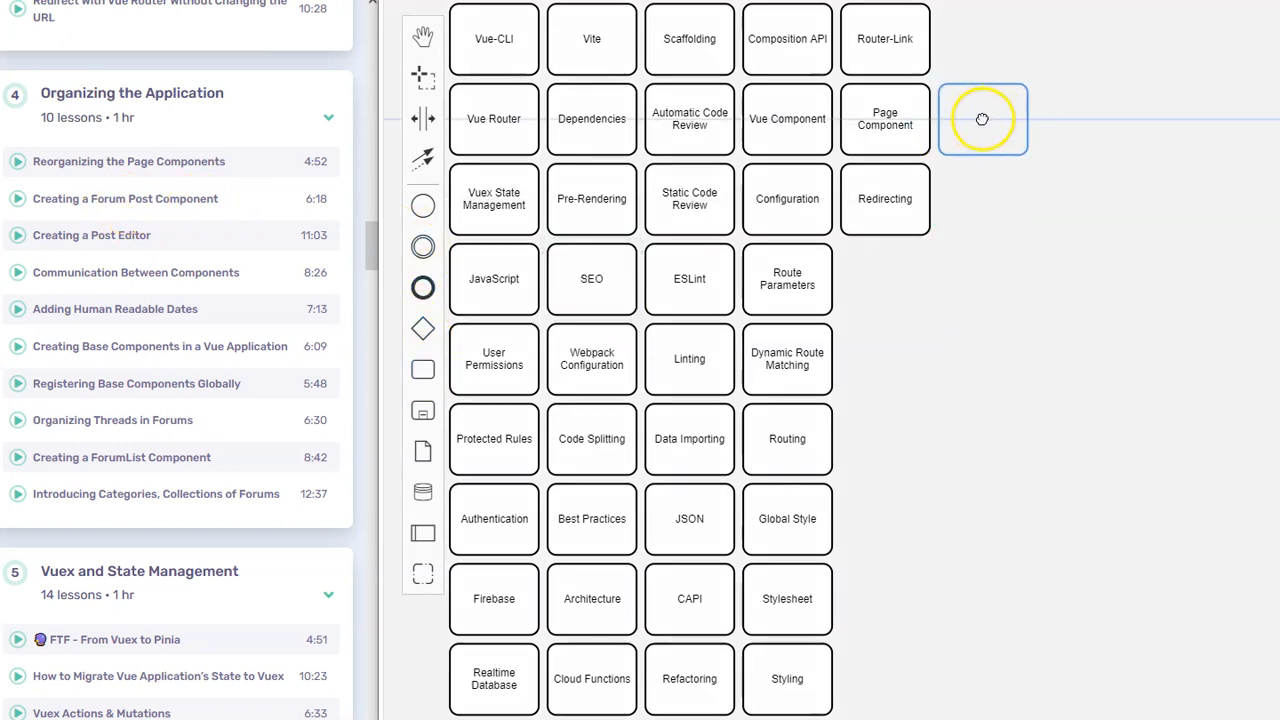
Add tasks labeled Forum Post Component beside Page Component and Post beside Route Parameters.
click(984, 120)
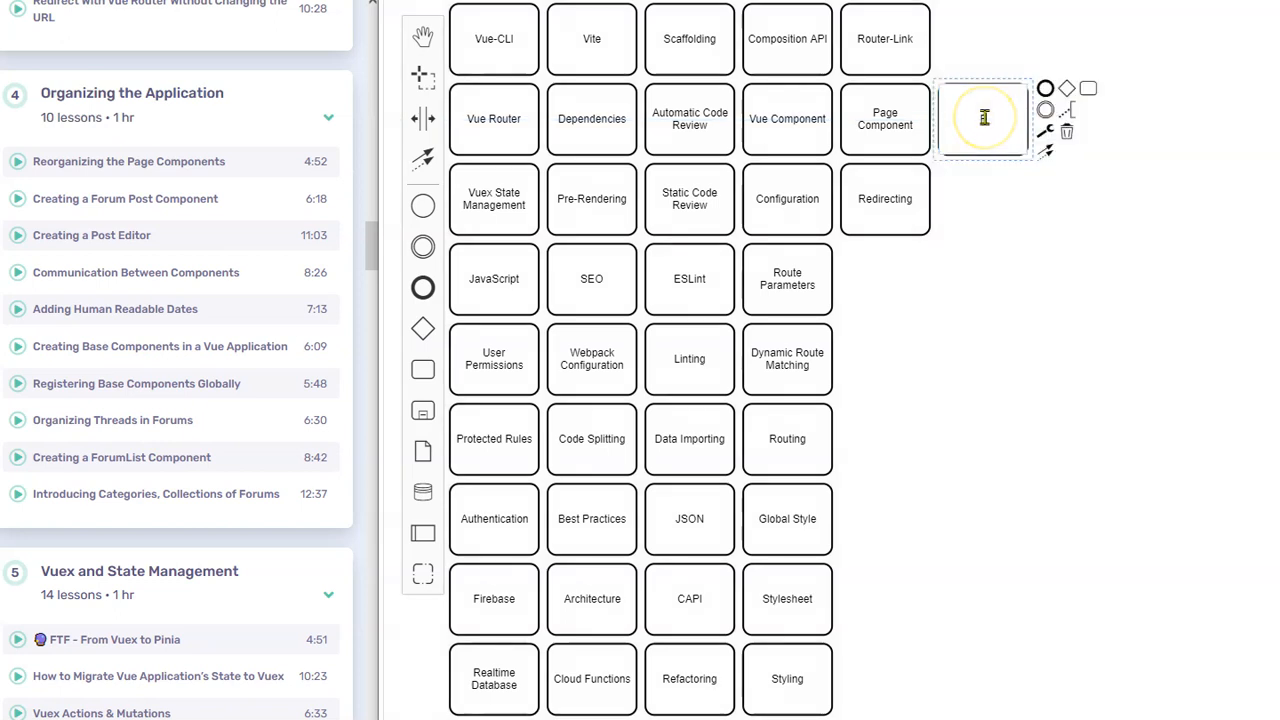
text(Forum Post Component)
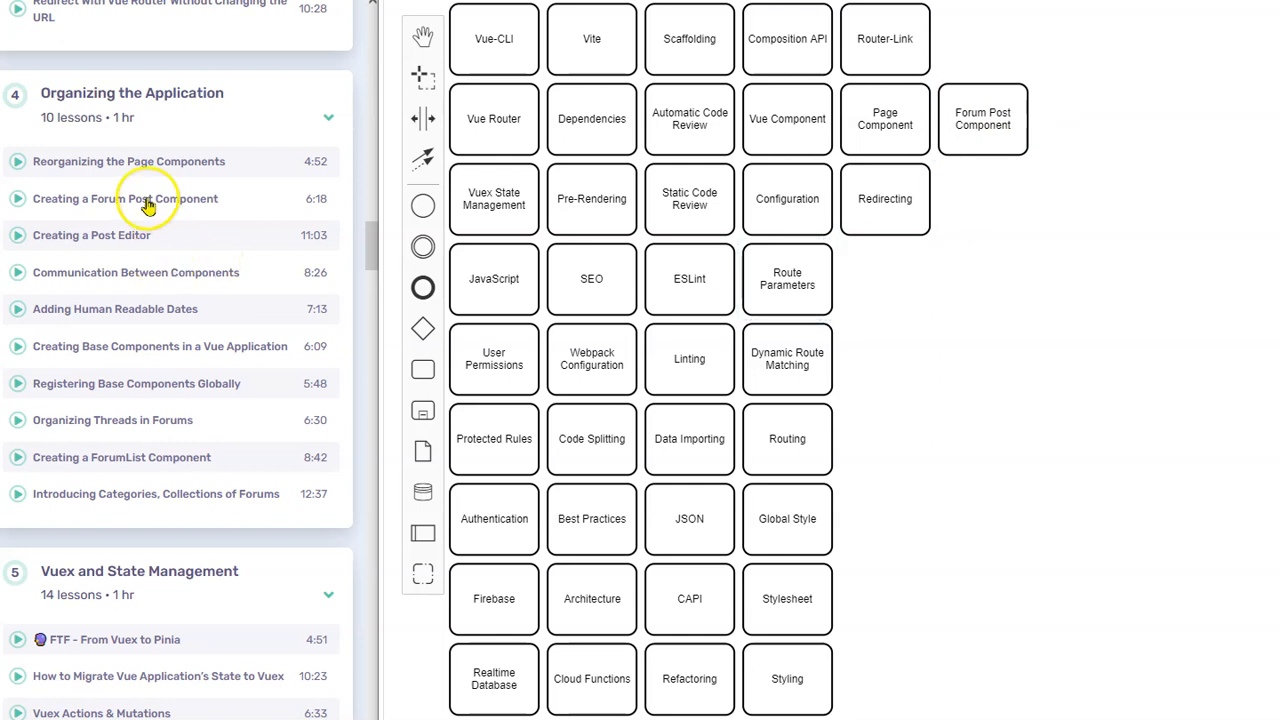
mouse_move(104, 240)
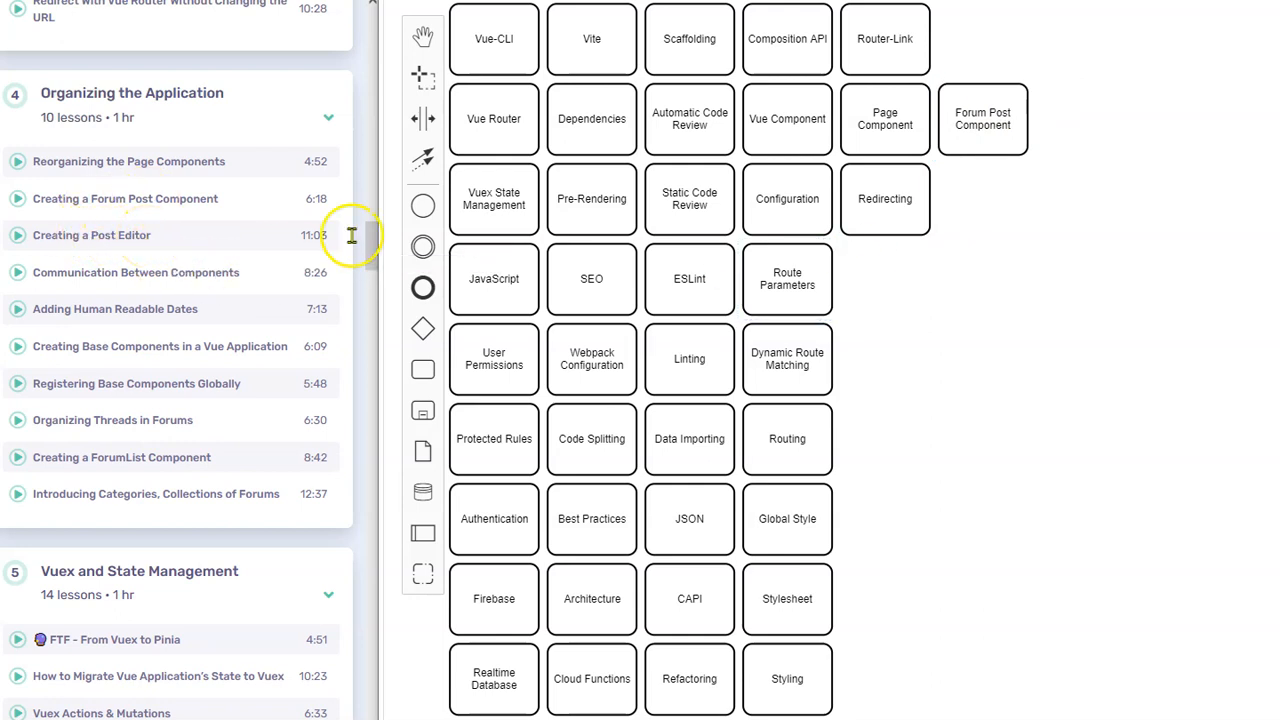
click(884, 198)
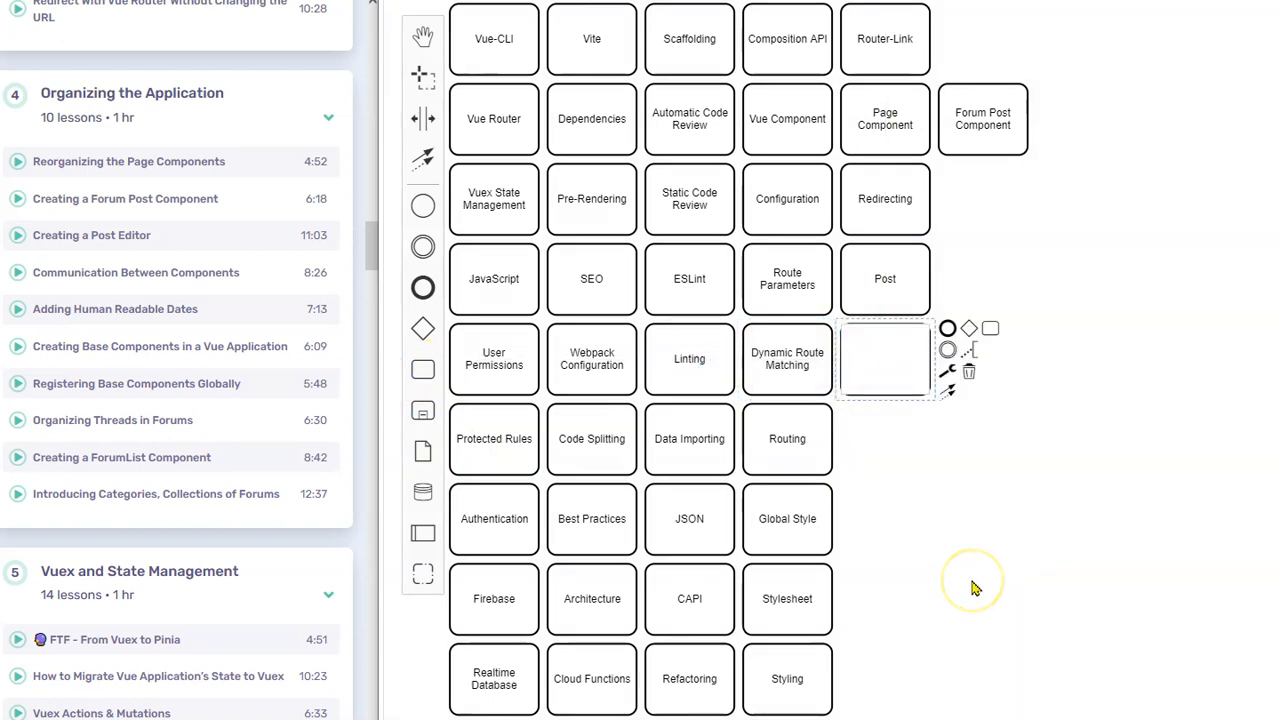
text(Post Editor)
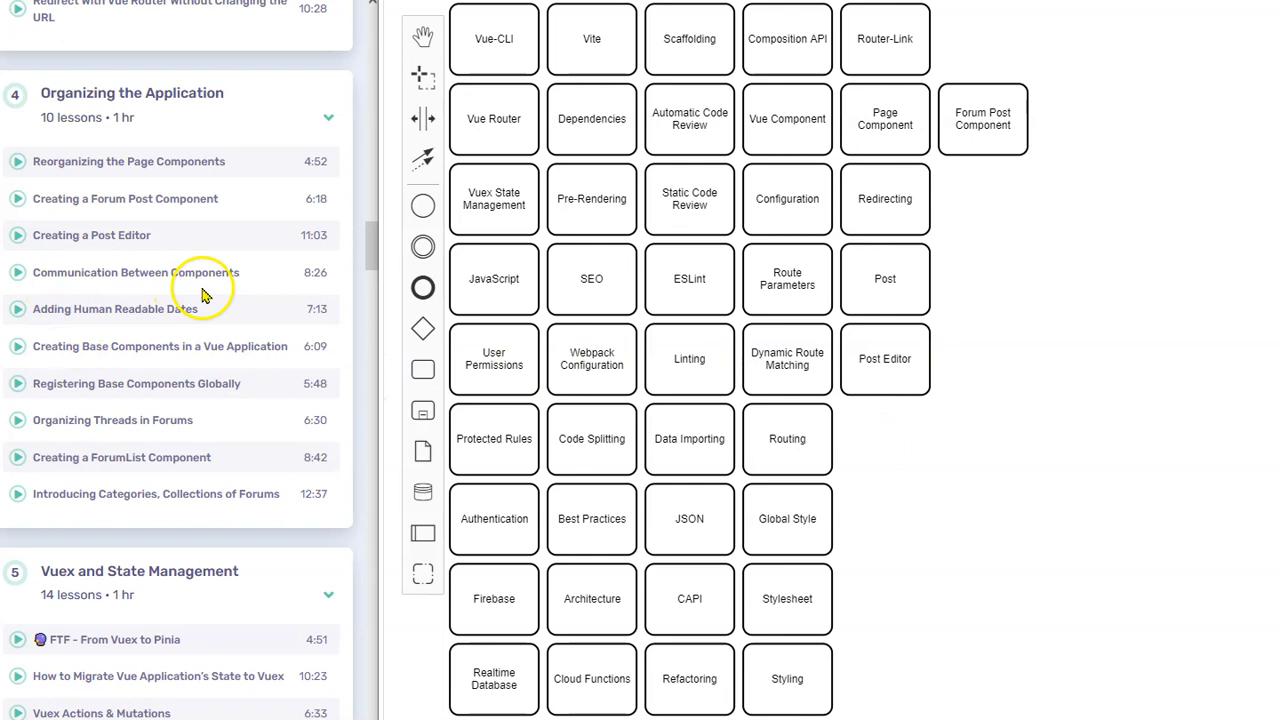
mouse_move(172, 428)
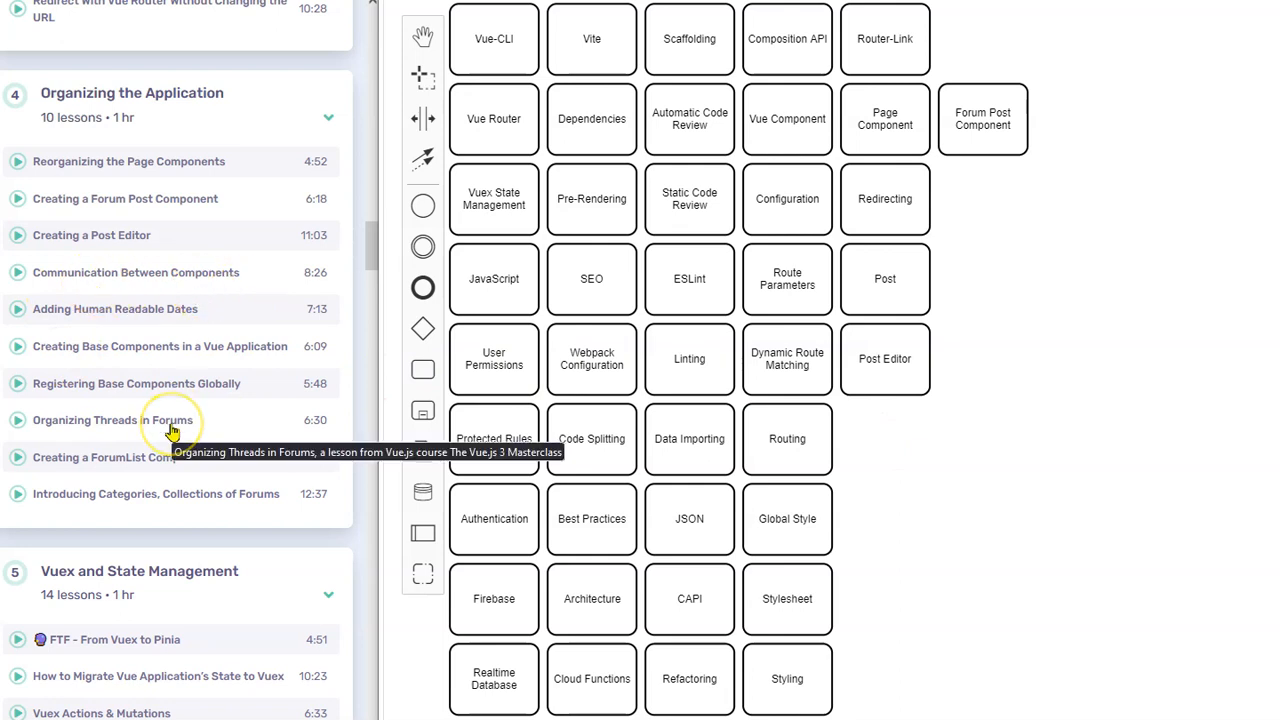
mouse_move(398, 388)
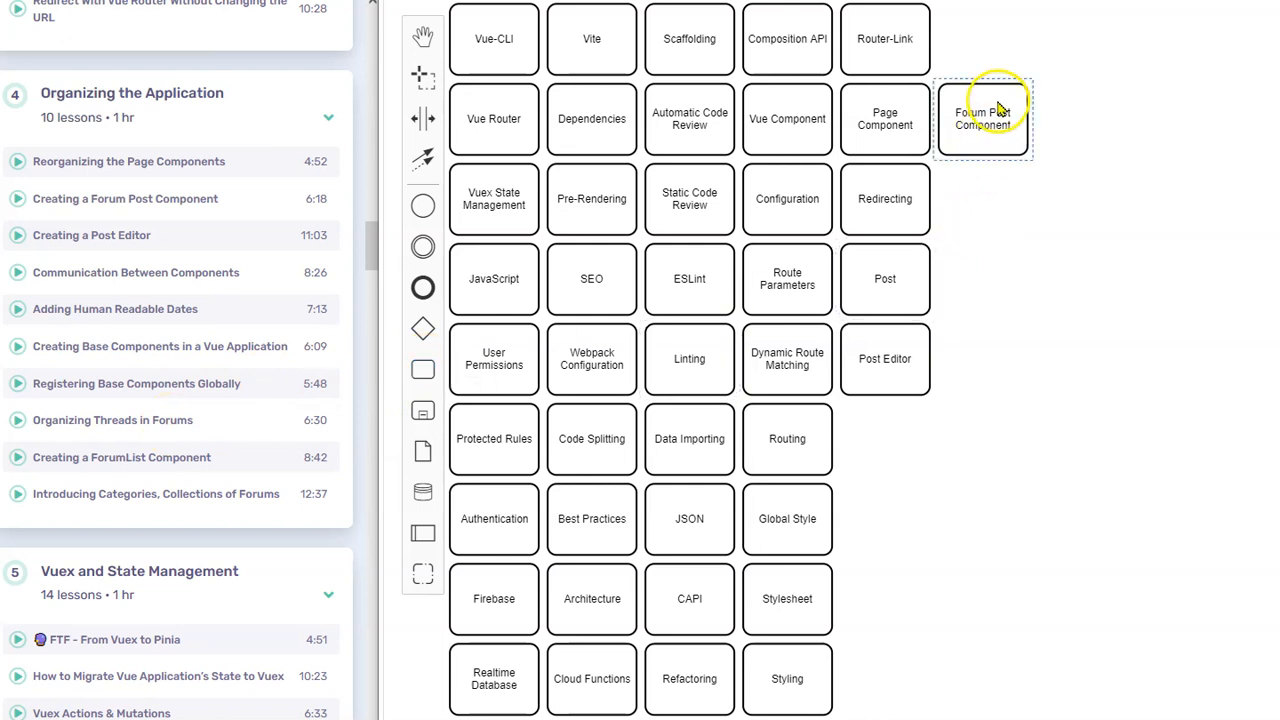
mouse_move(24, 364)
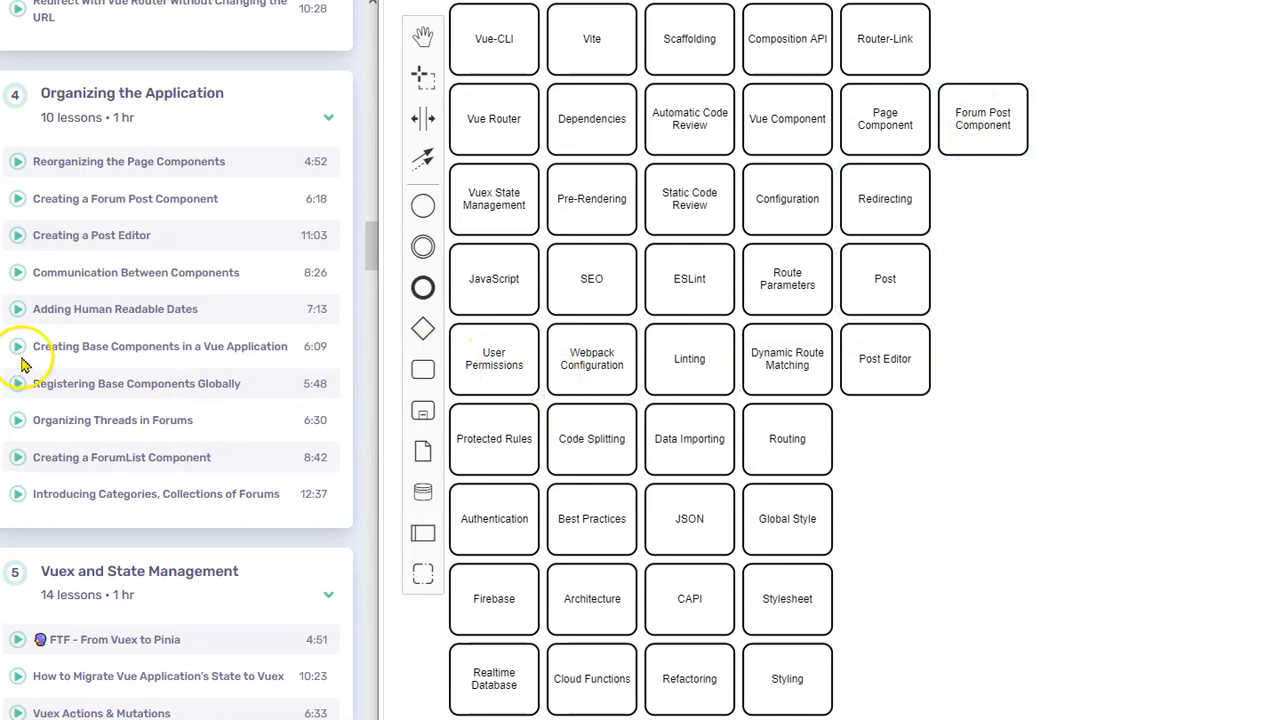
mouse_move(160, 324)
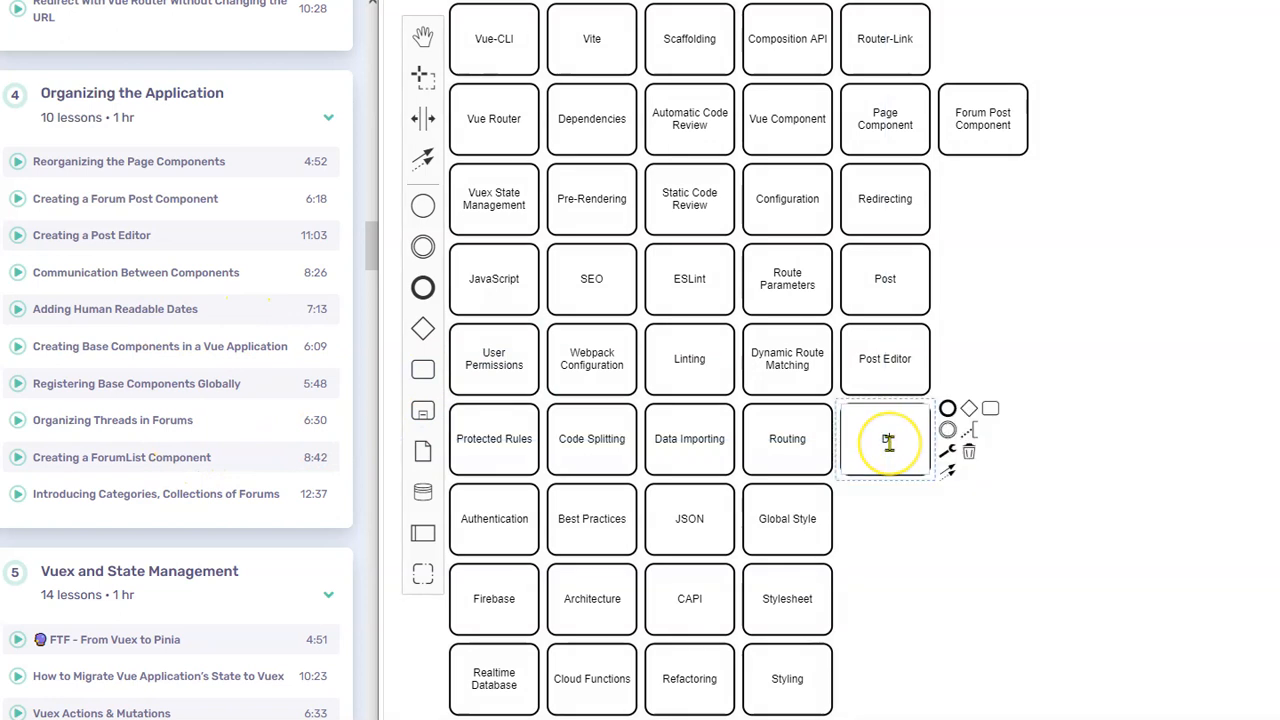
Label four new tasks Dates, Base Component, Registration and Threads.
text(Dates)
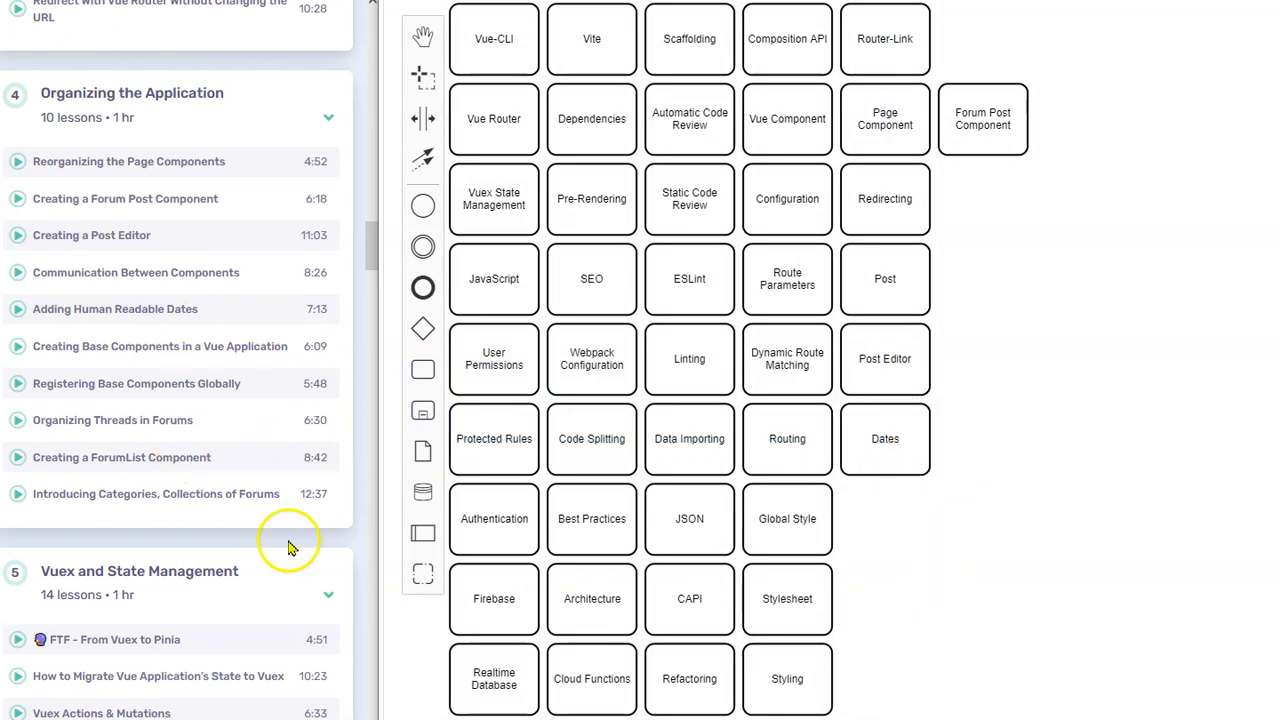
mouse_move(174, 358)
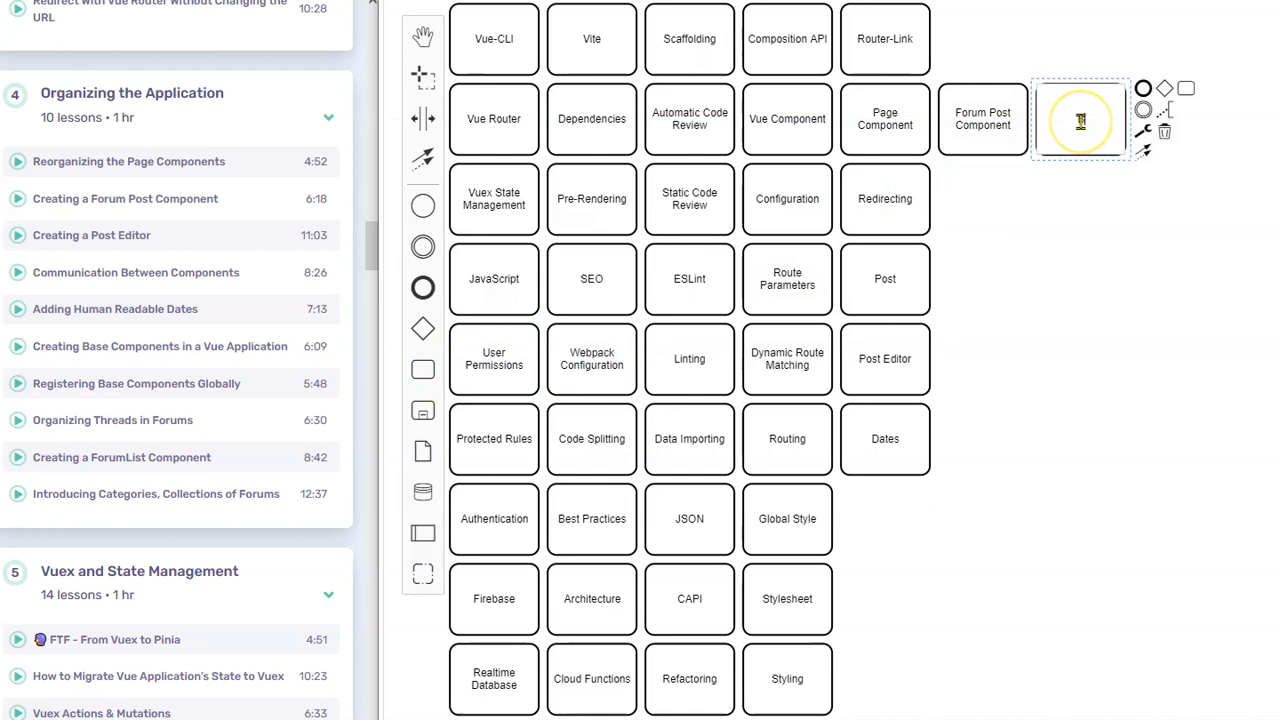
text(Base Component)
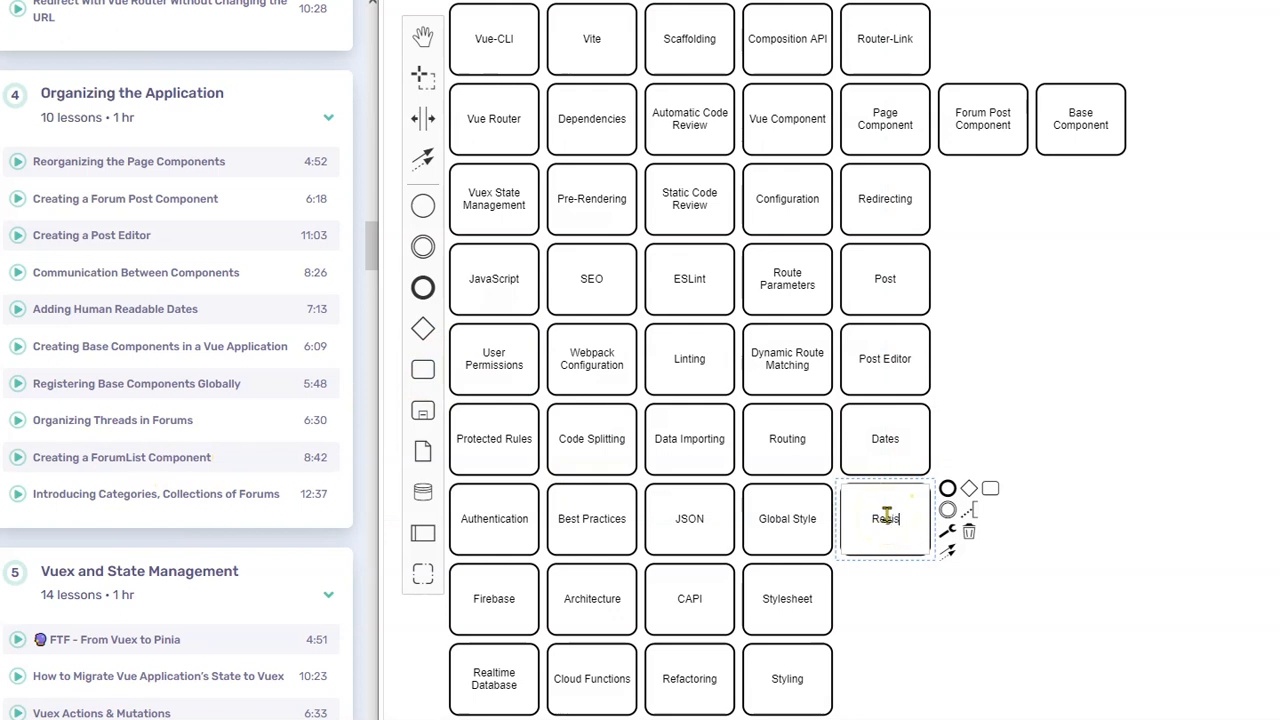
text(Registration)
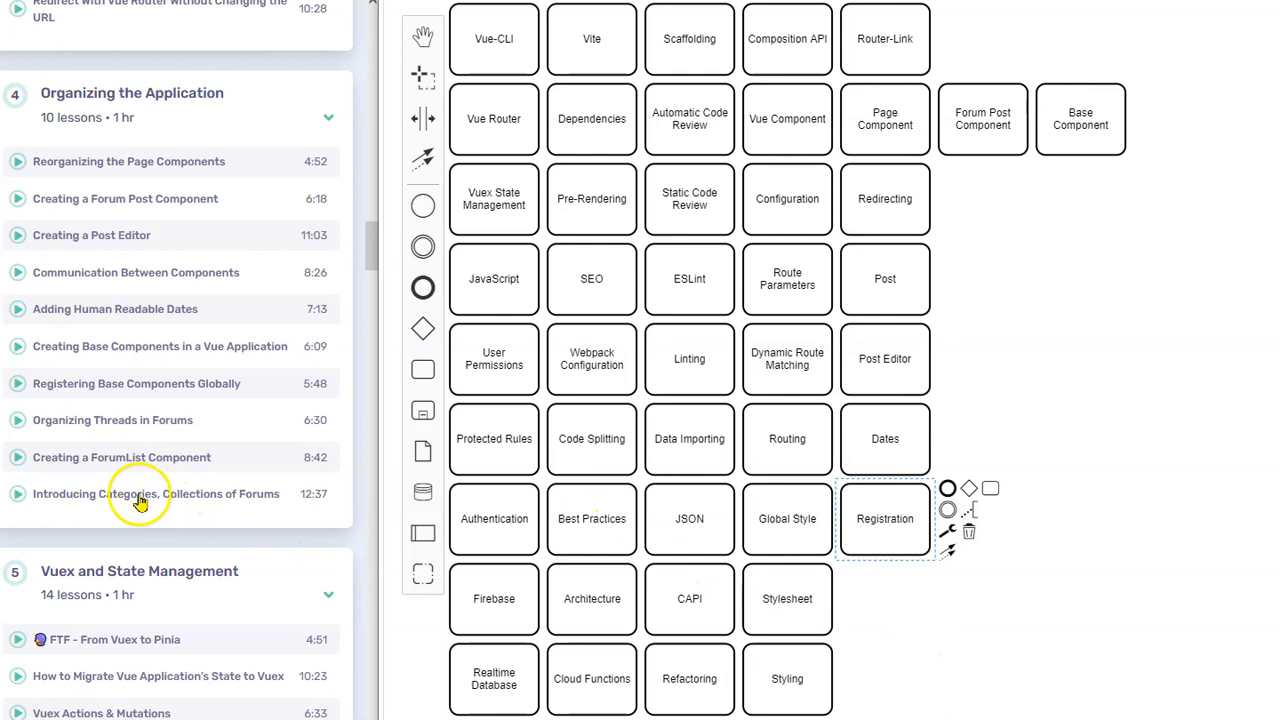
mouse_move(76, 432)
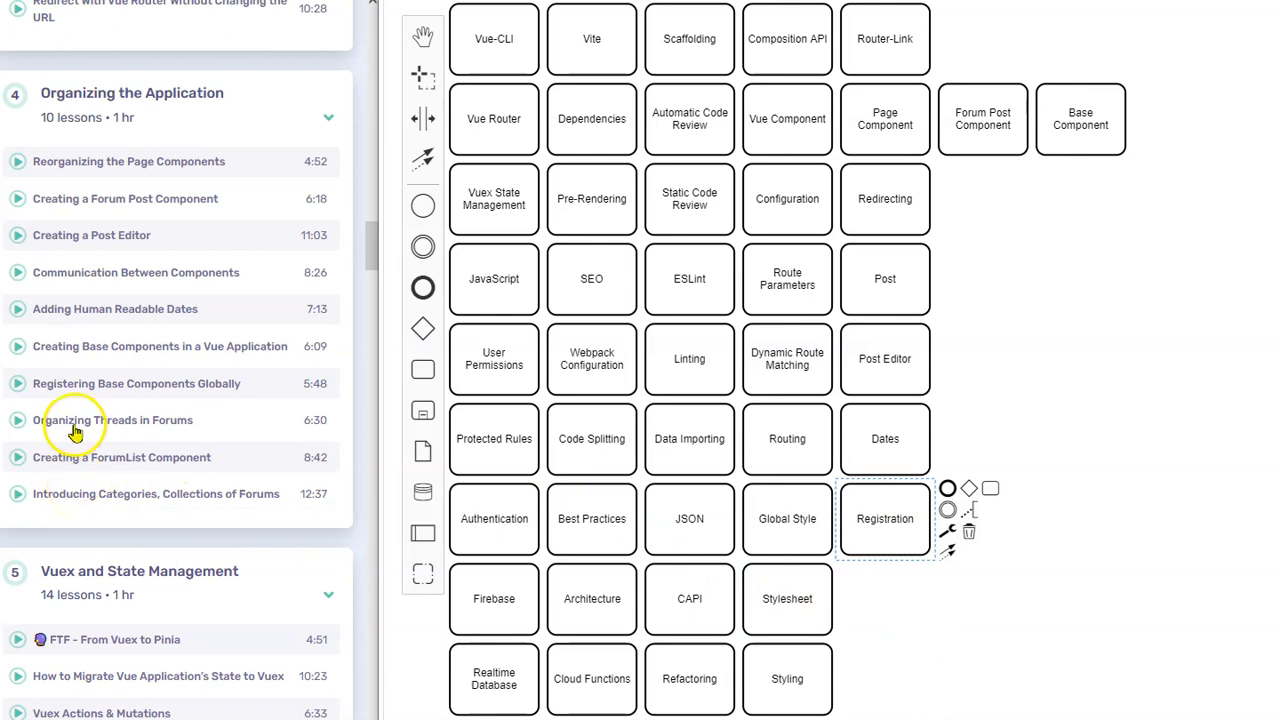
mouse_move(422, 370)
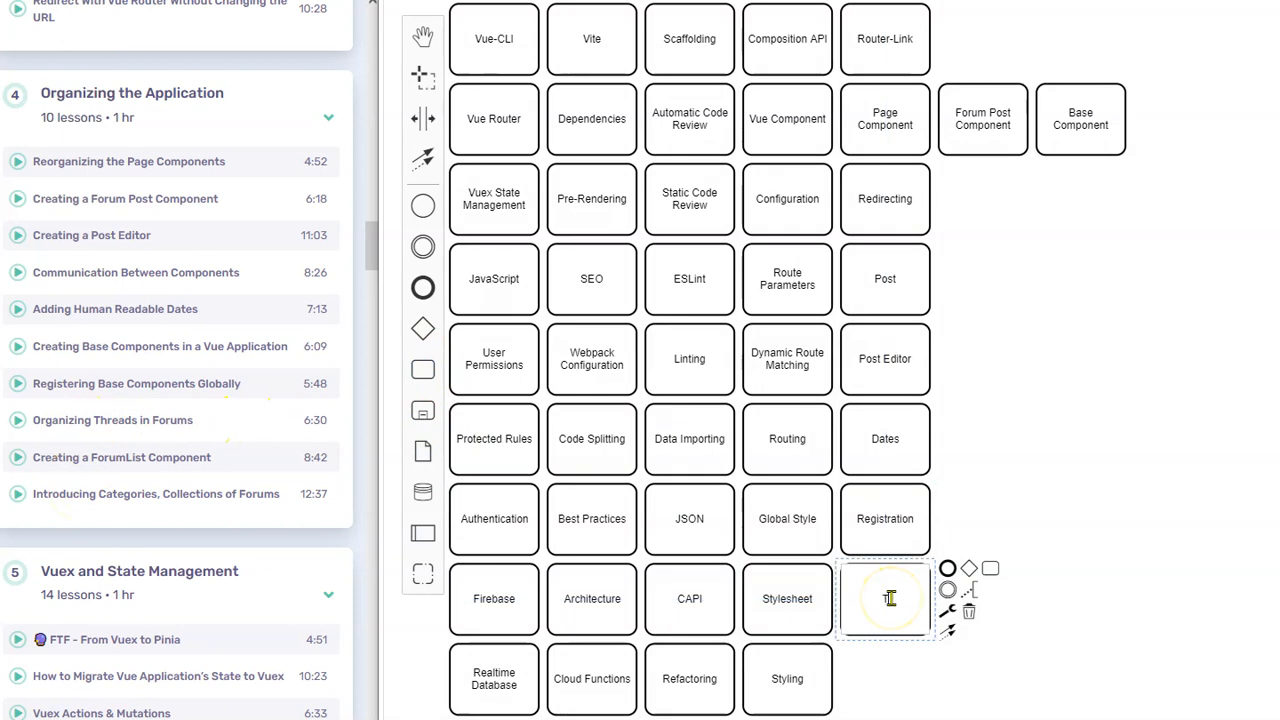
text(Thi)
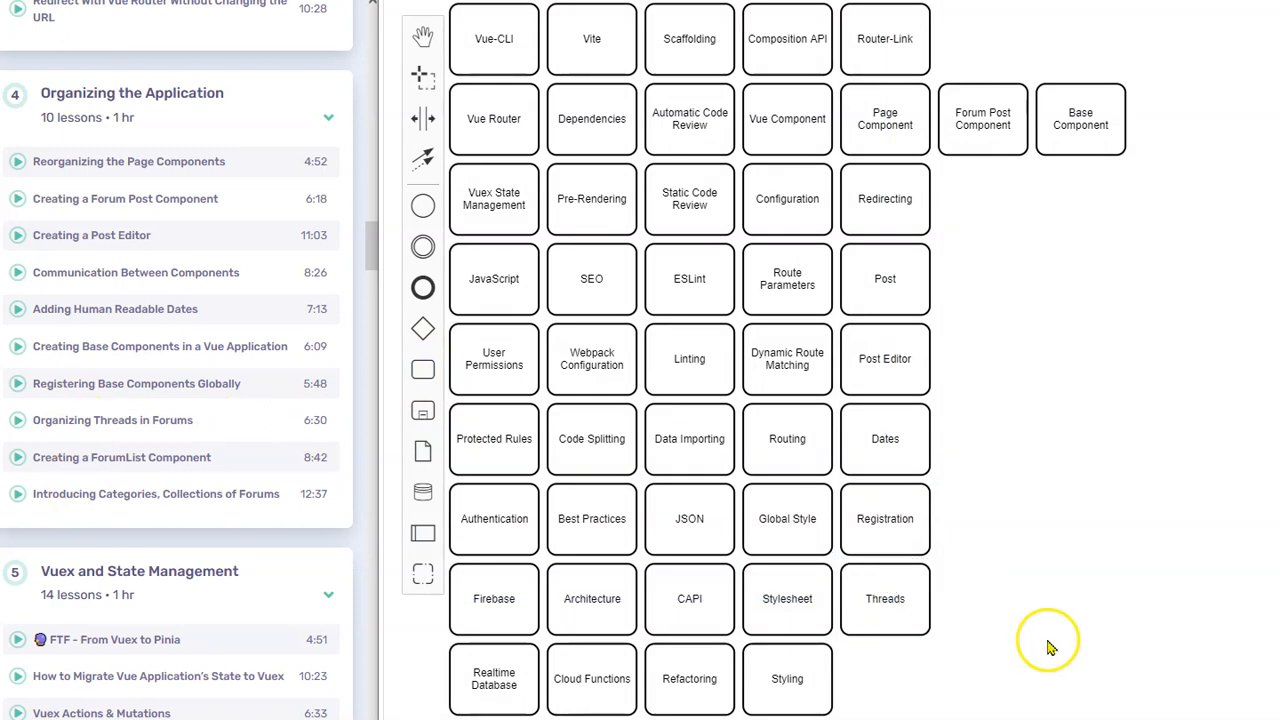
mouse_move(920, 660)
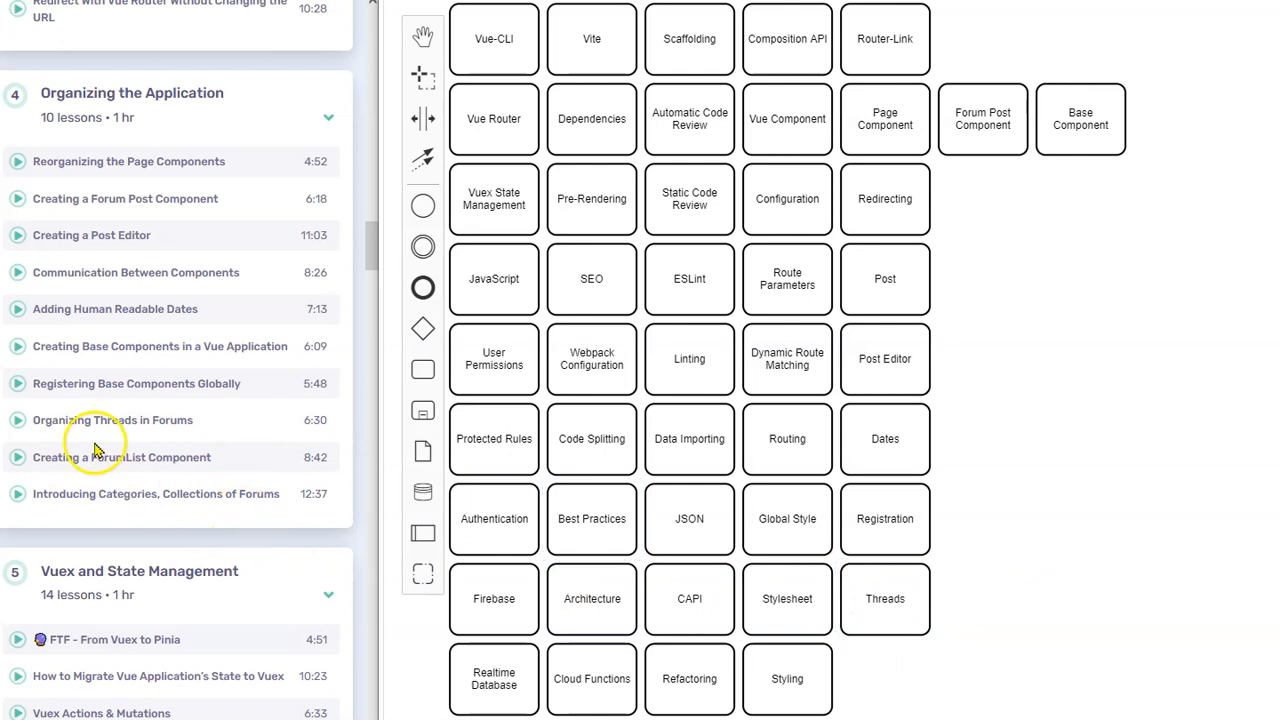
mouse_move(184, 476)
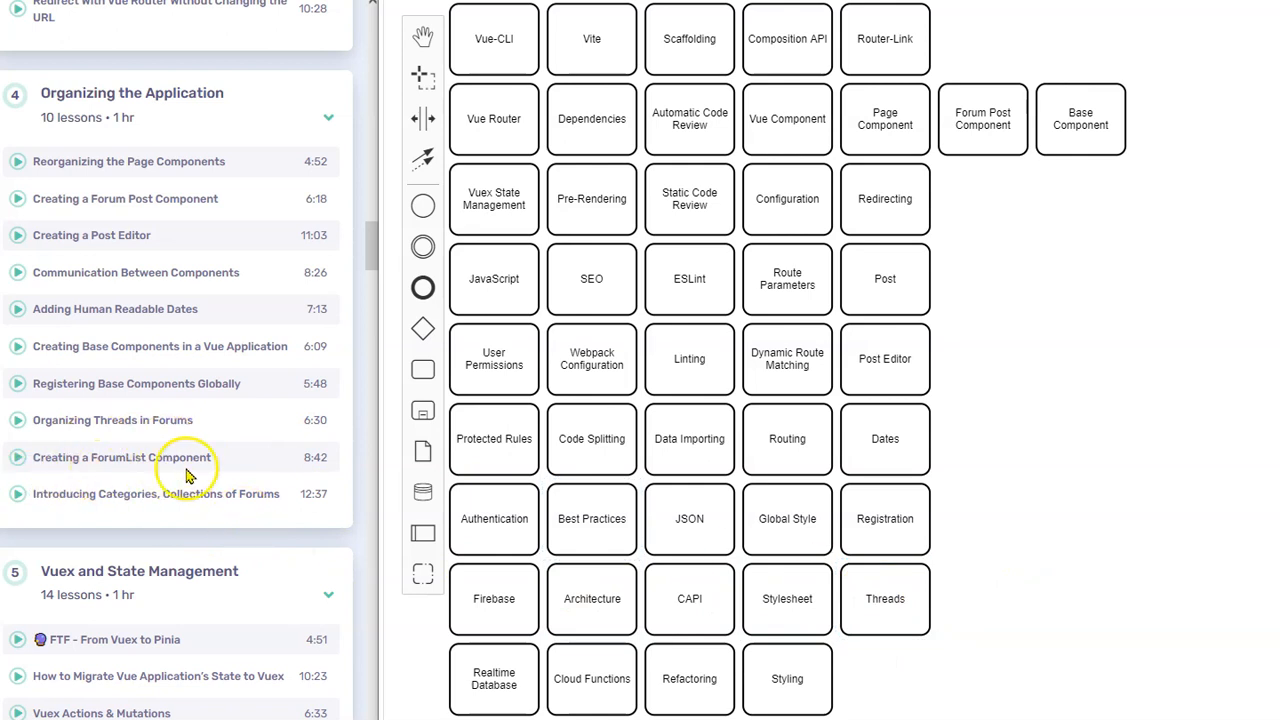
mouse_move(1048, 168)
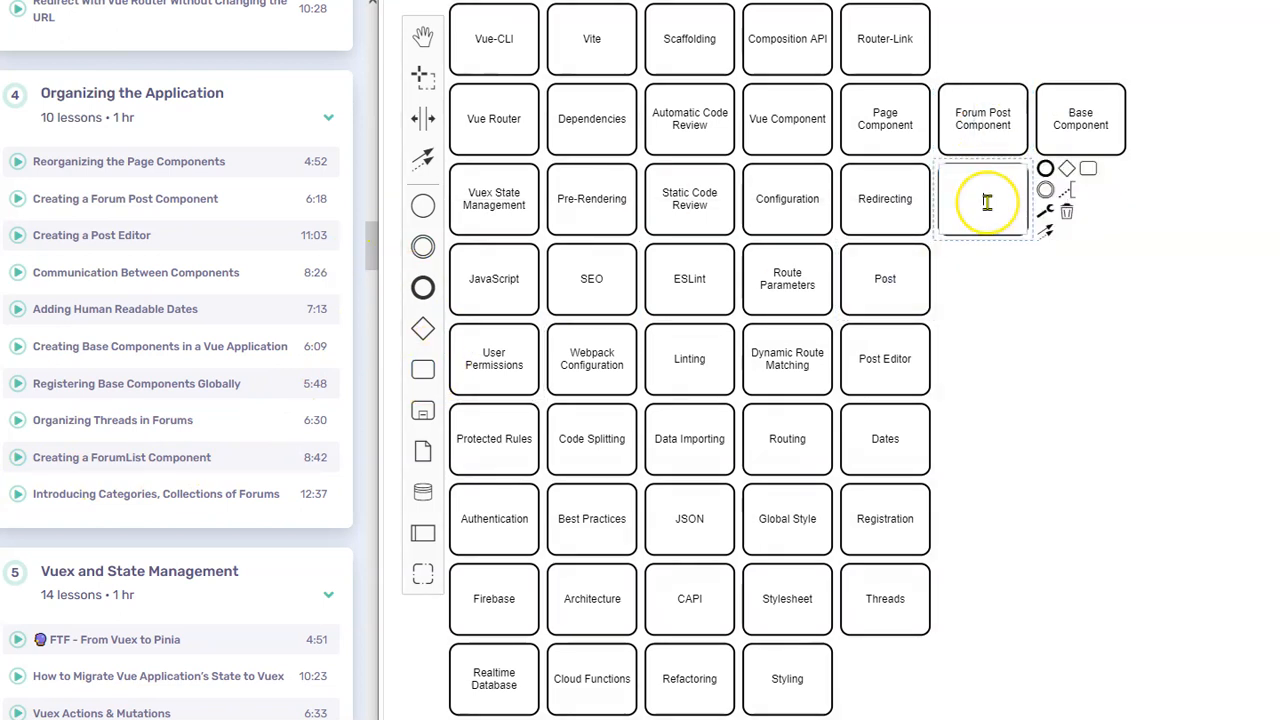
Add Forum List Component below Forum Post Component, plus Categories and Forums tasks.
text(Forum List Component)
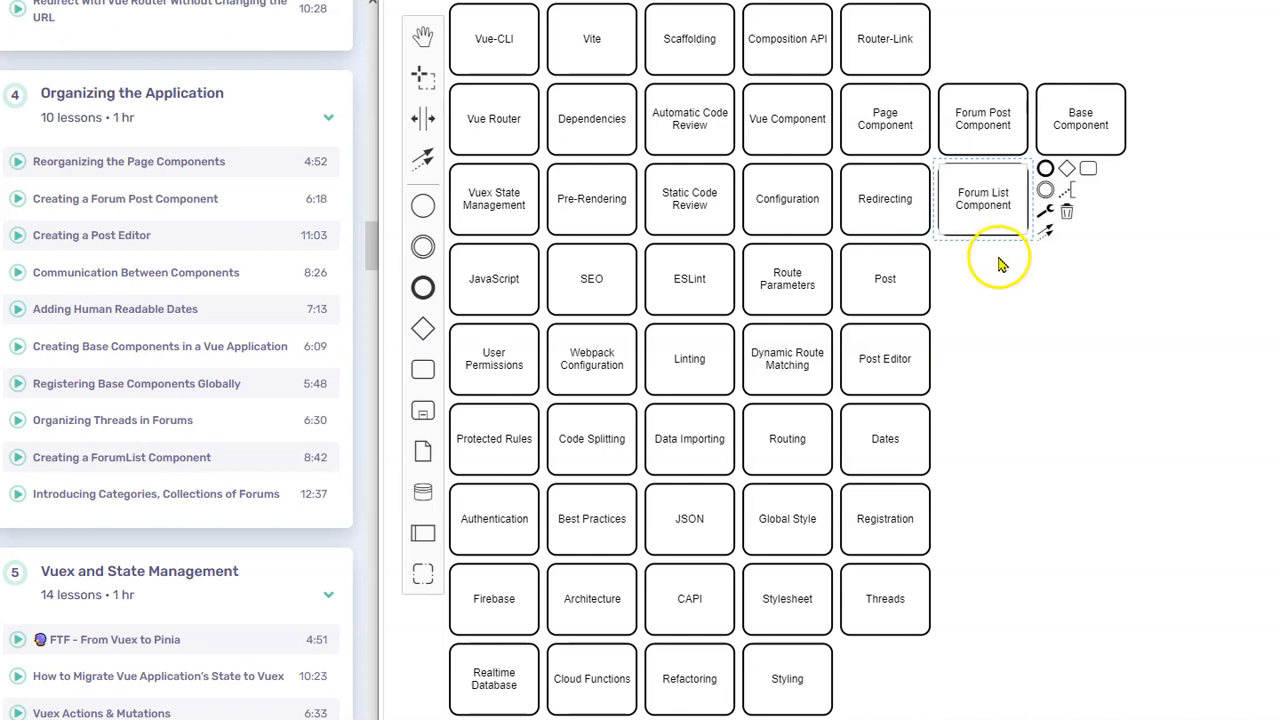
click(1004, 270)
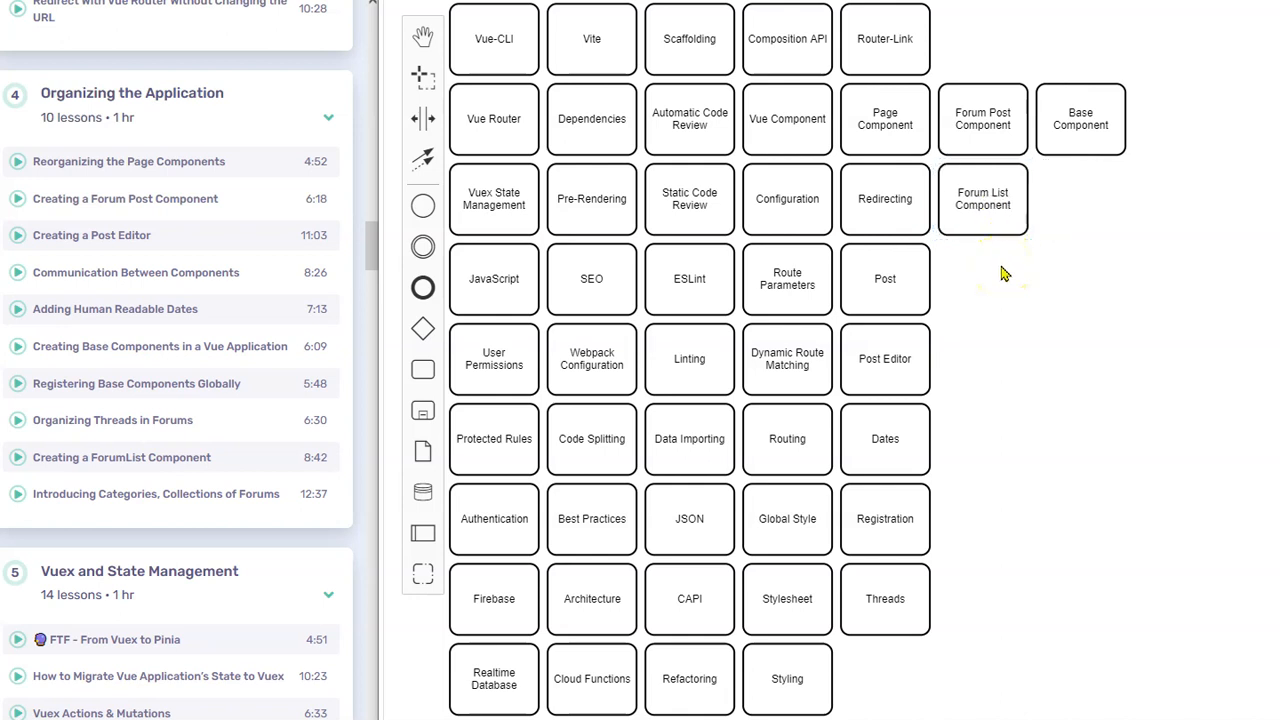
click(982, 198)
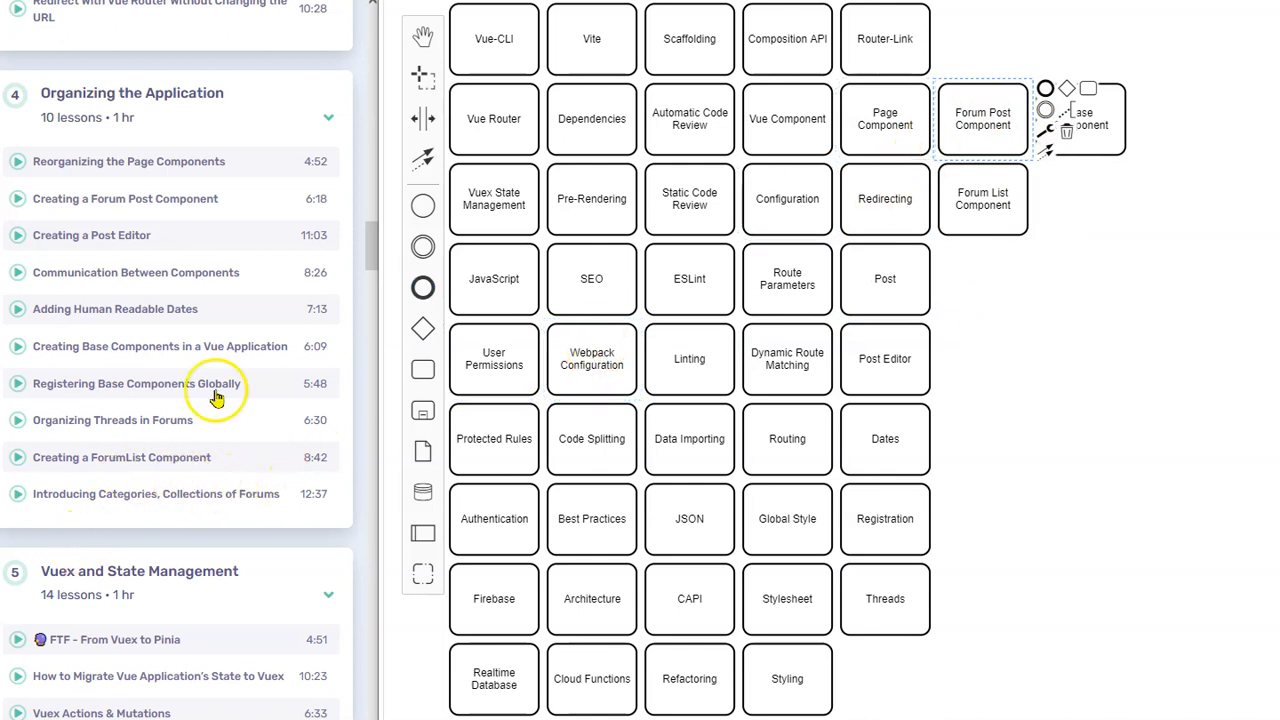
mouse_move(78, 504)
text(Categories)
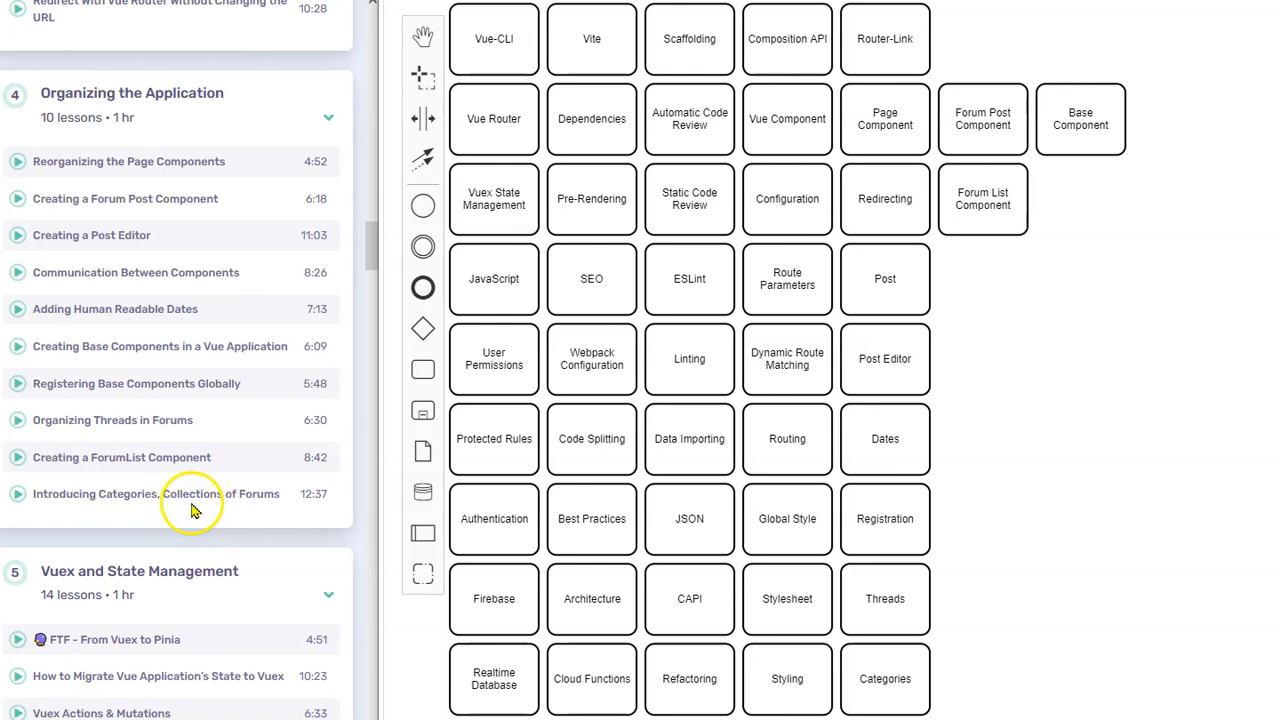
mouse_move(316, 510)
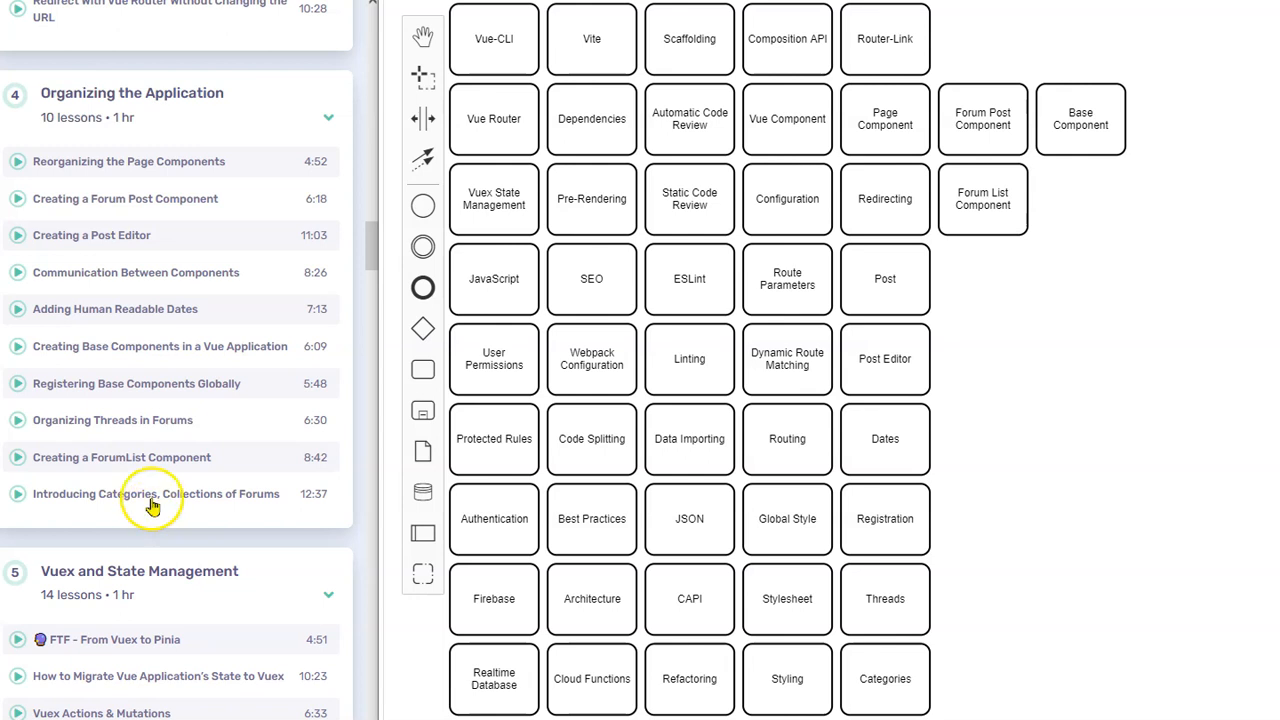
mouse_move(110, 508)
text(Forums)
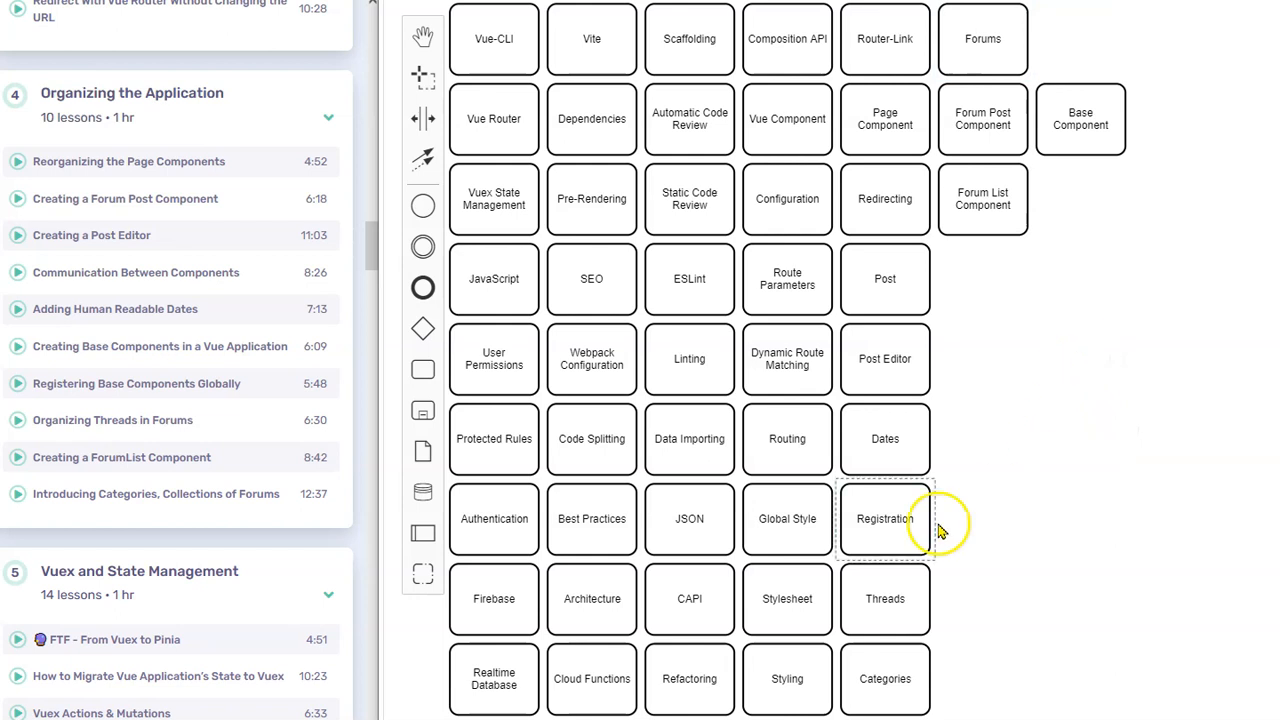
scroll(down, 3)
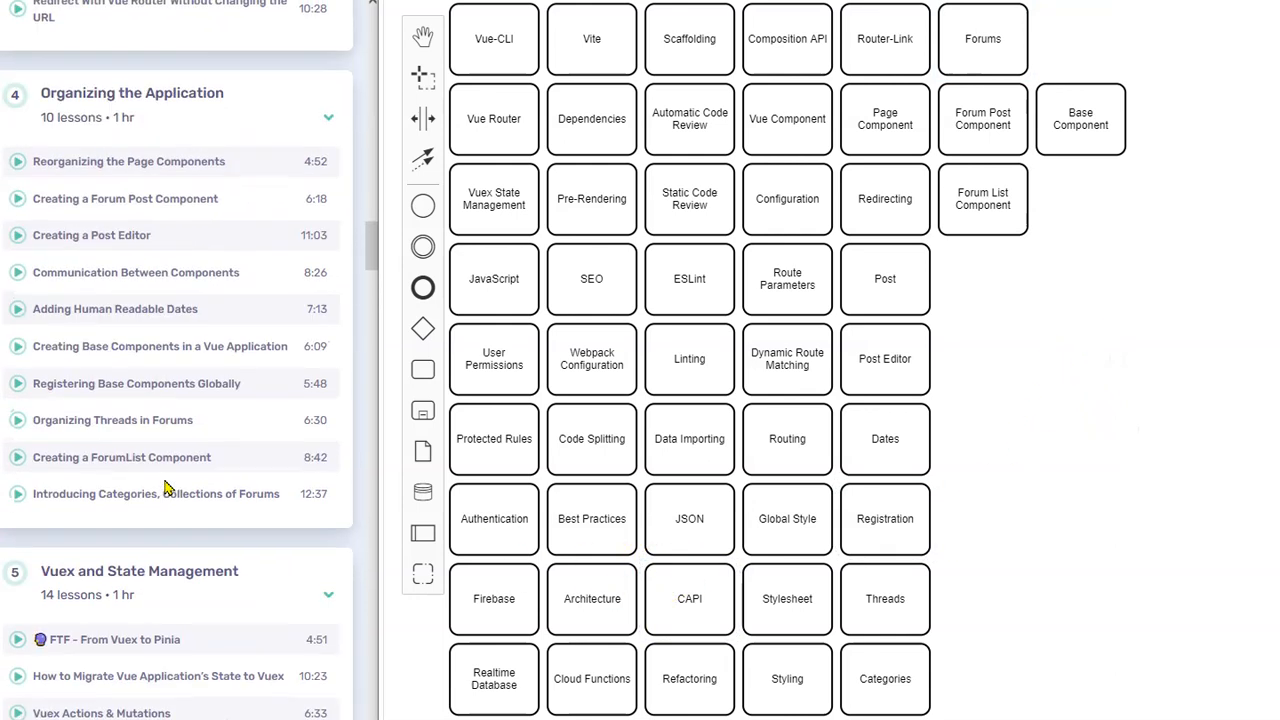
Add tasks labeled State, State Management and Vuex in the sixth column.
scroll(down, 3)
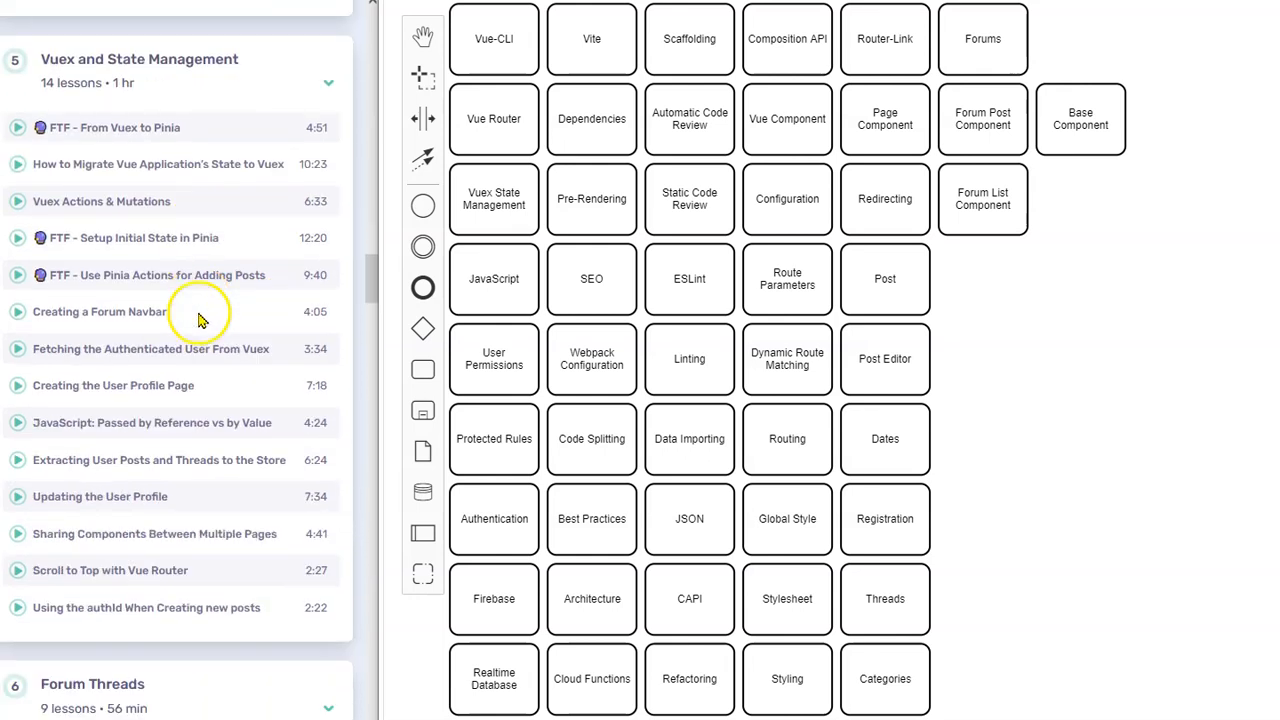
mouse_move(304, 164)
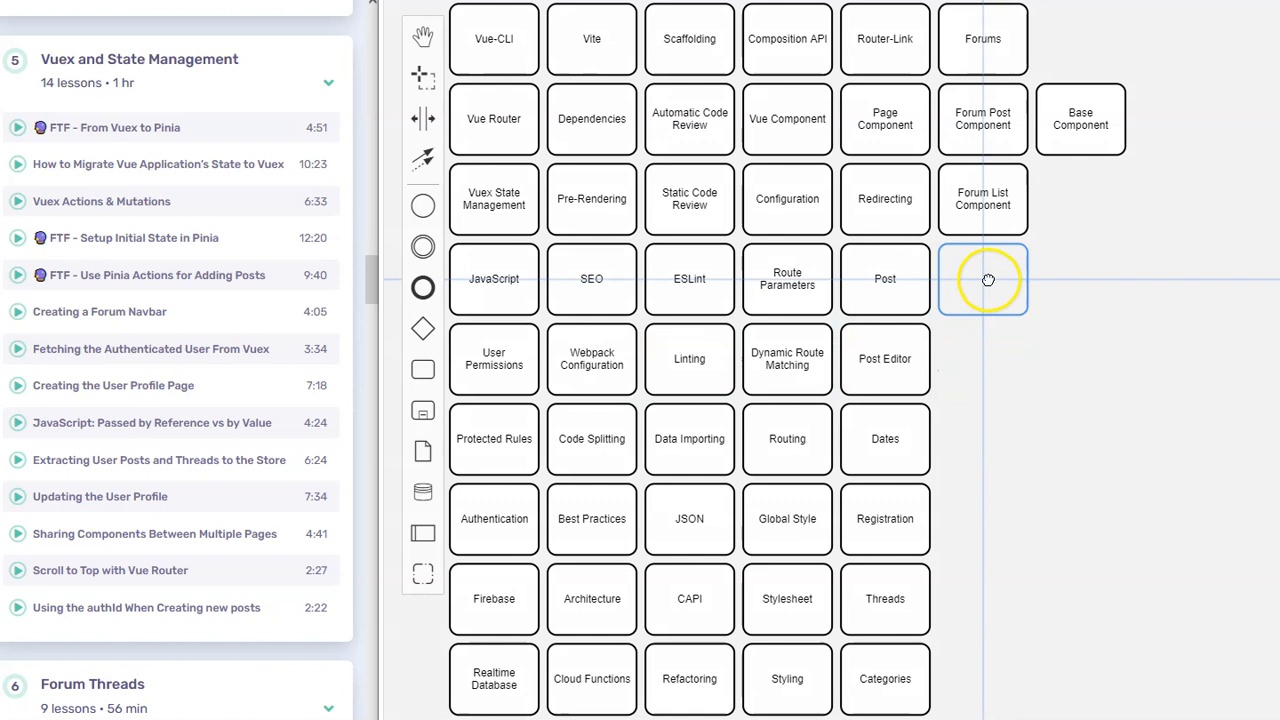
text(State)
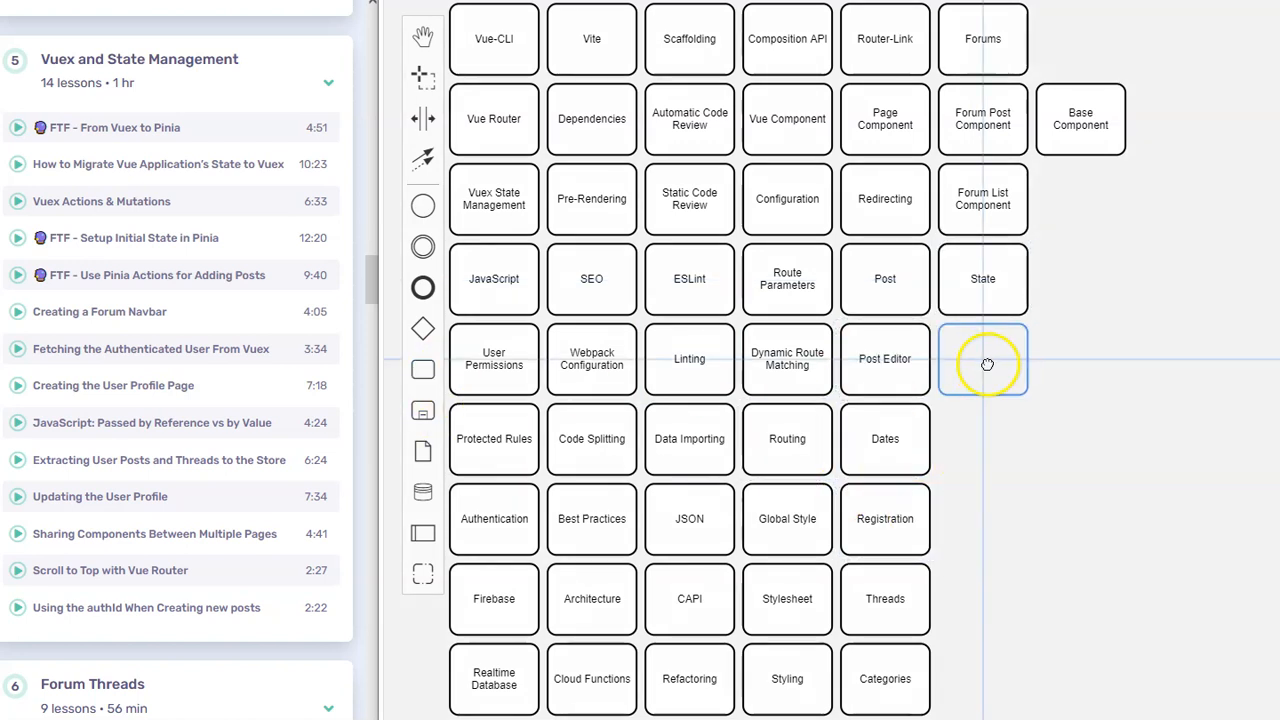
text(S)
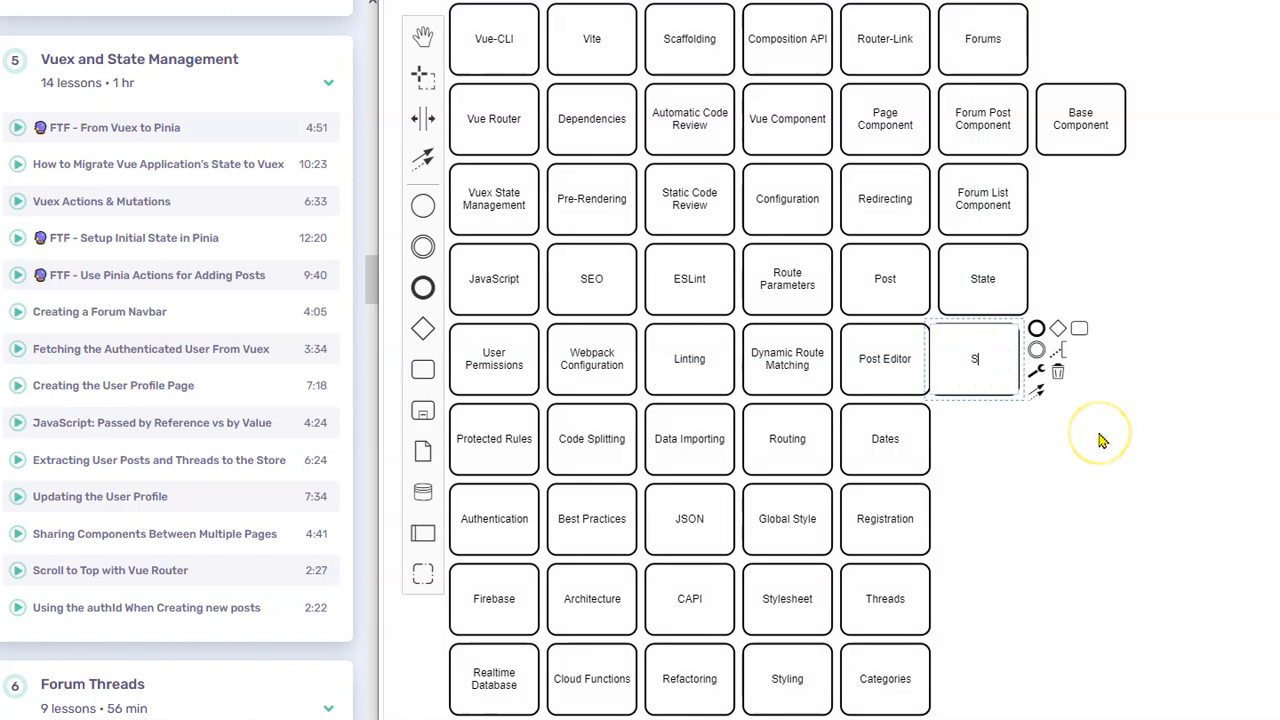
text(tate Management)
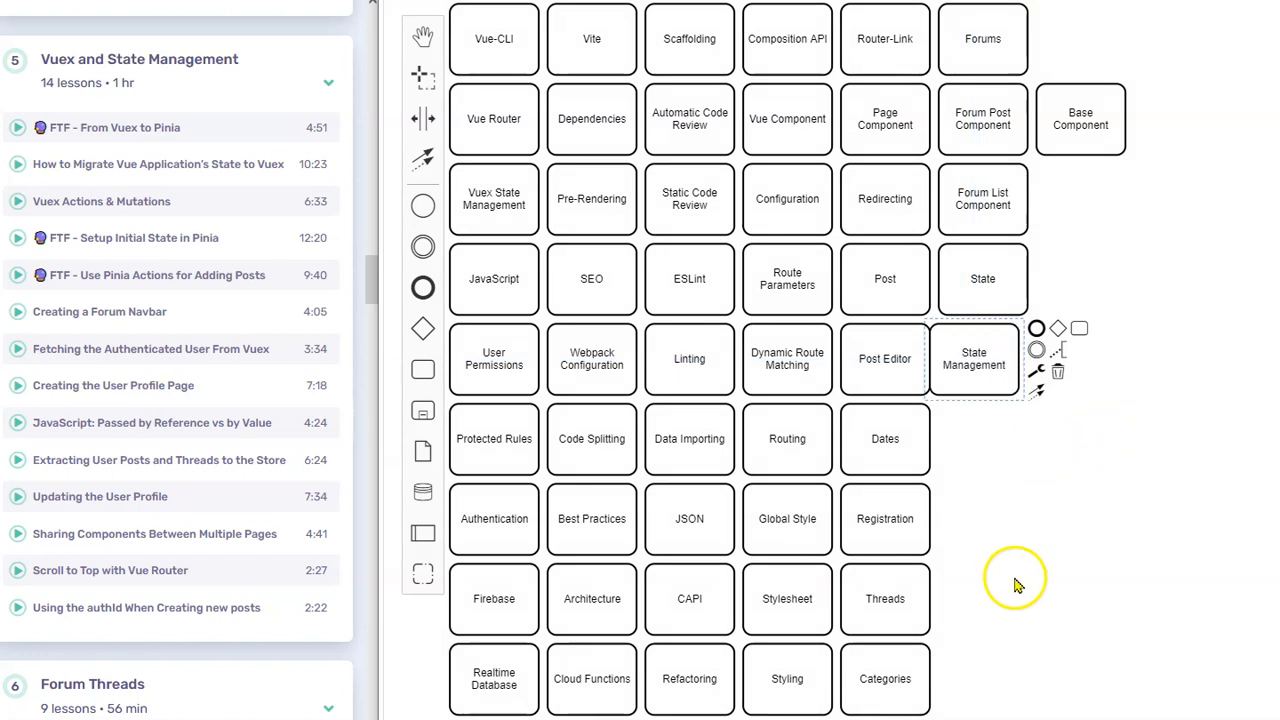
mouse_move(1008, 400)
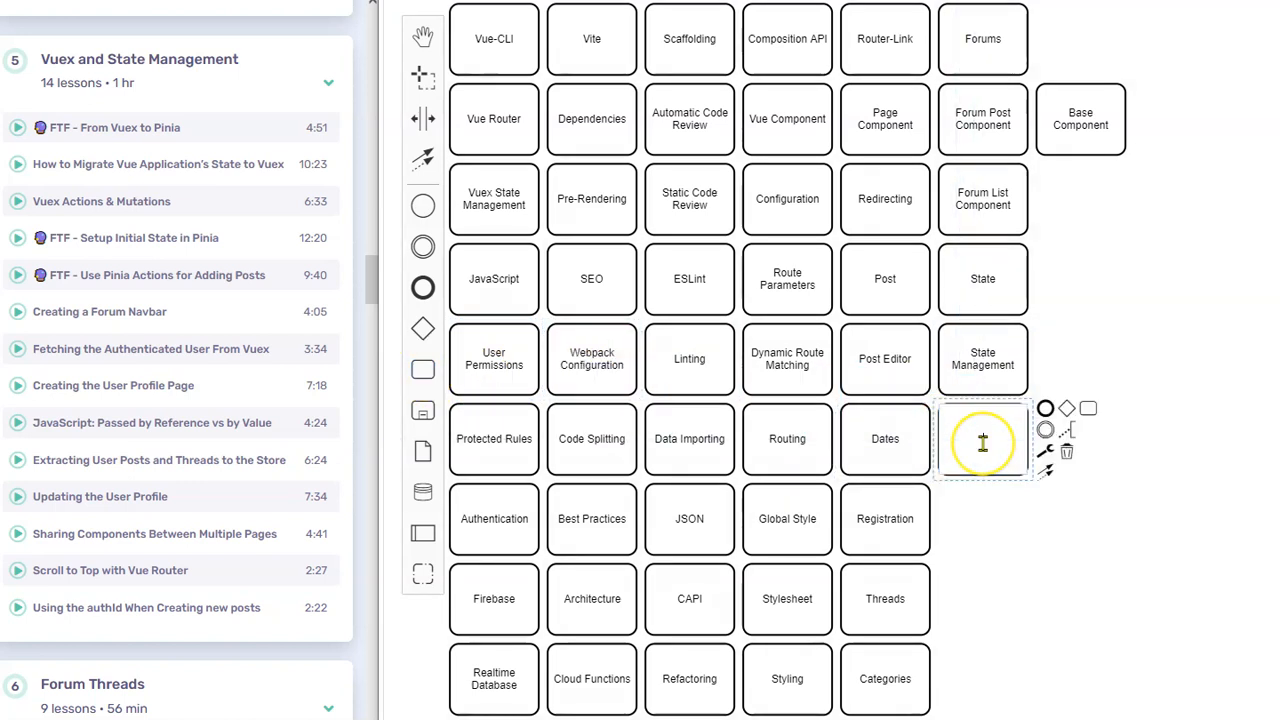
text(Vuex)
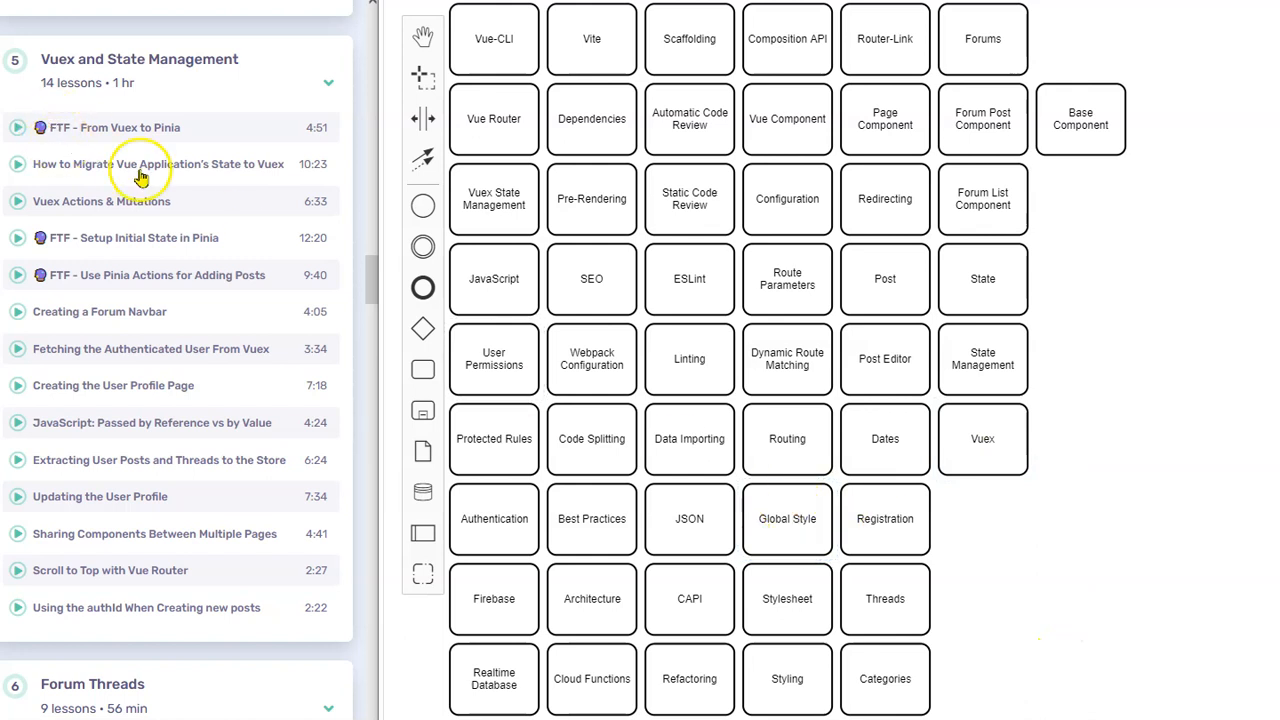
mouse_move(170, 144)
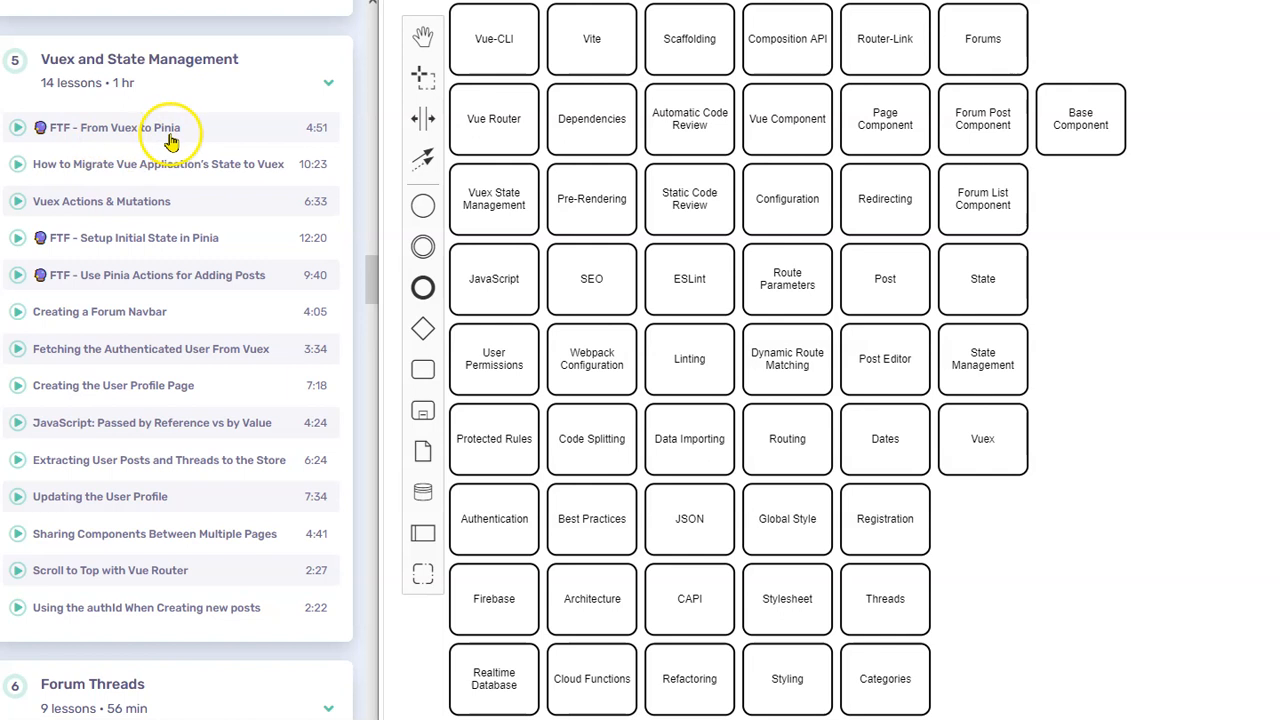
Add Pinia, Migration, Action and Mutation tasks beside Registration and Threads.
click(492, 358)
text(Pinia)
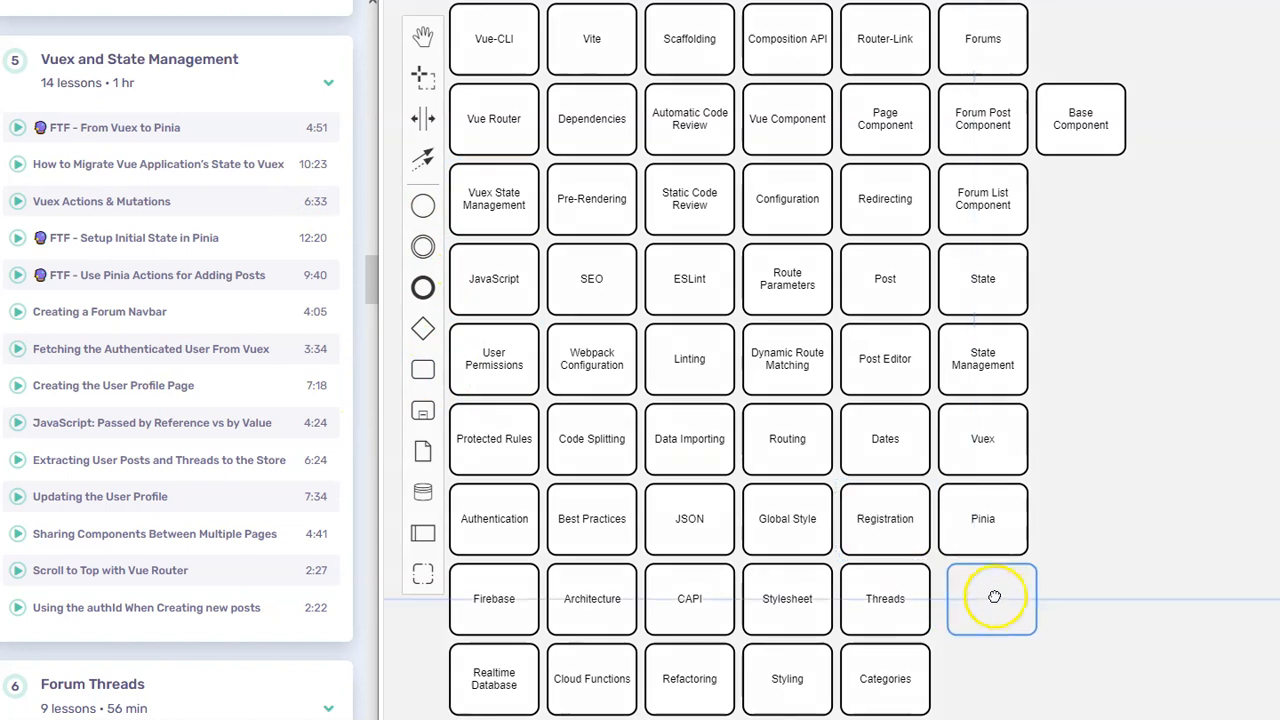
click(992, 598)
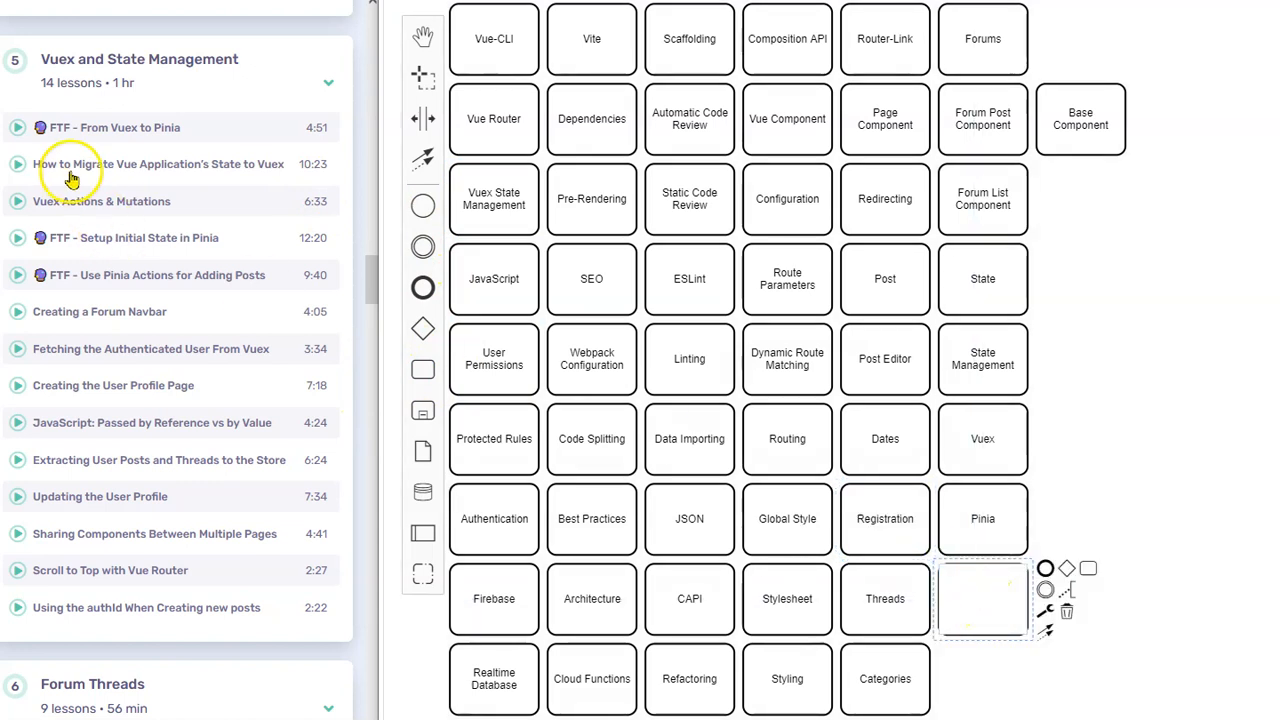
mouse_move(228, 176)
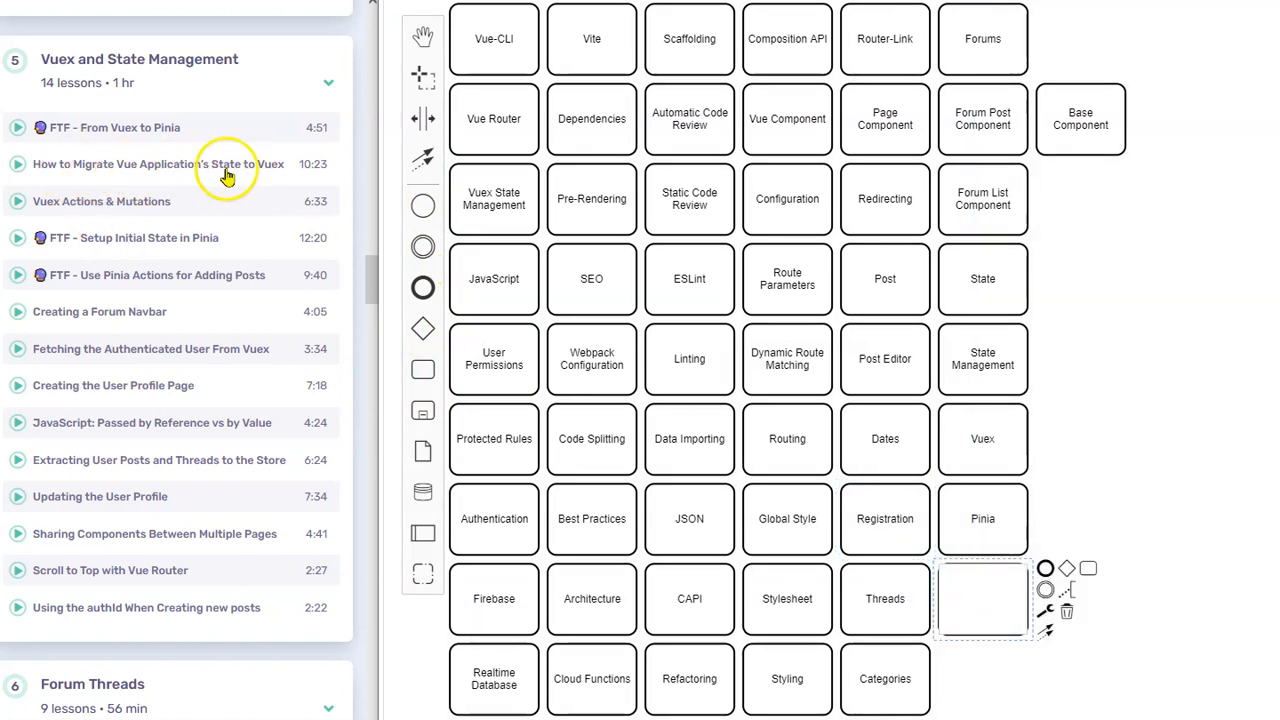
text(Migration)
text(Action)
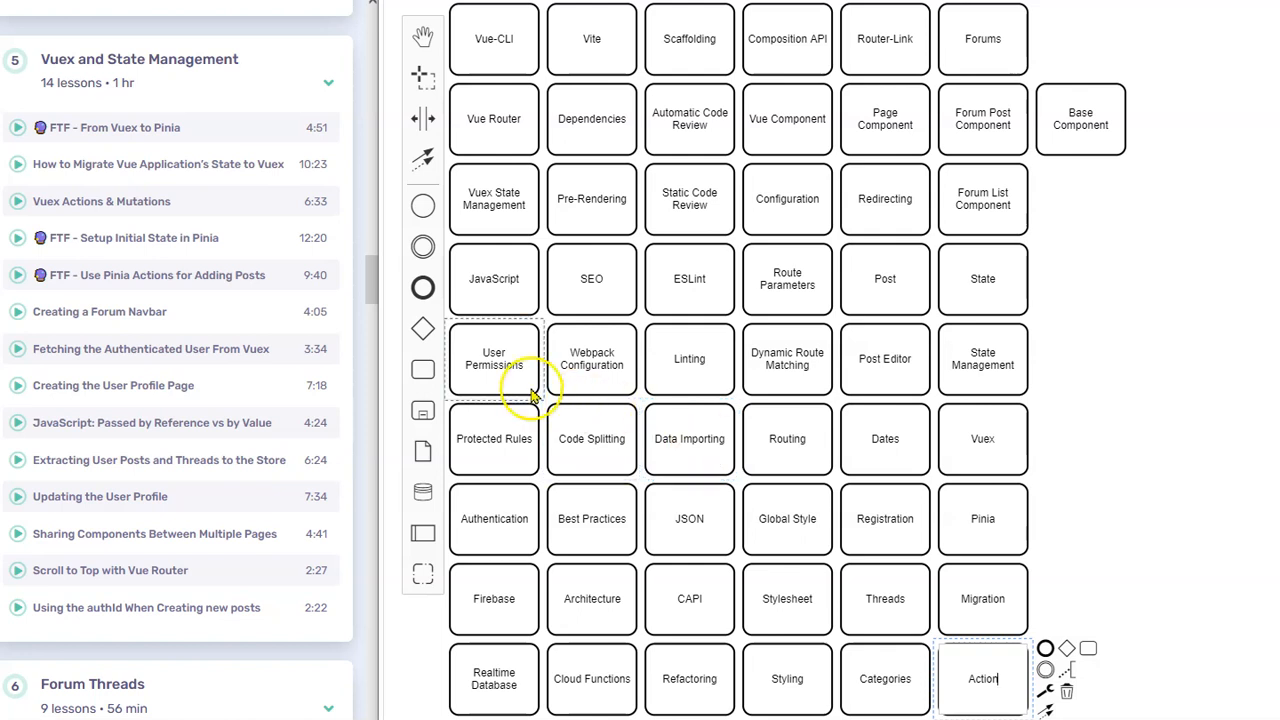
mouse_move(422, 368)
text(Mutation)
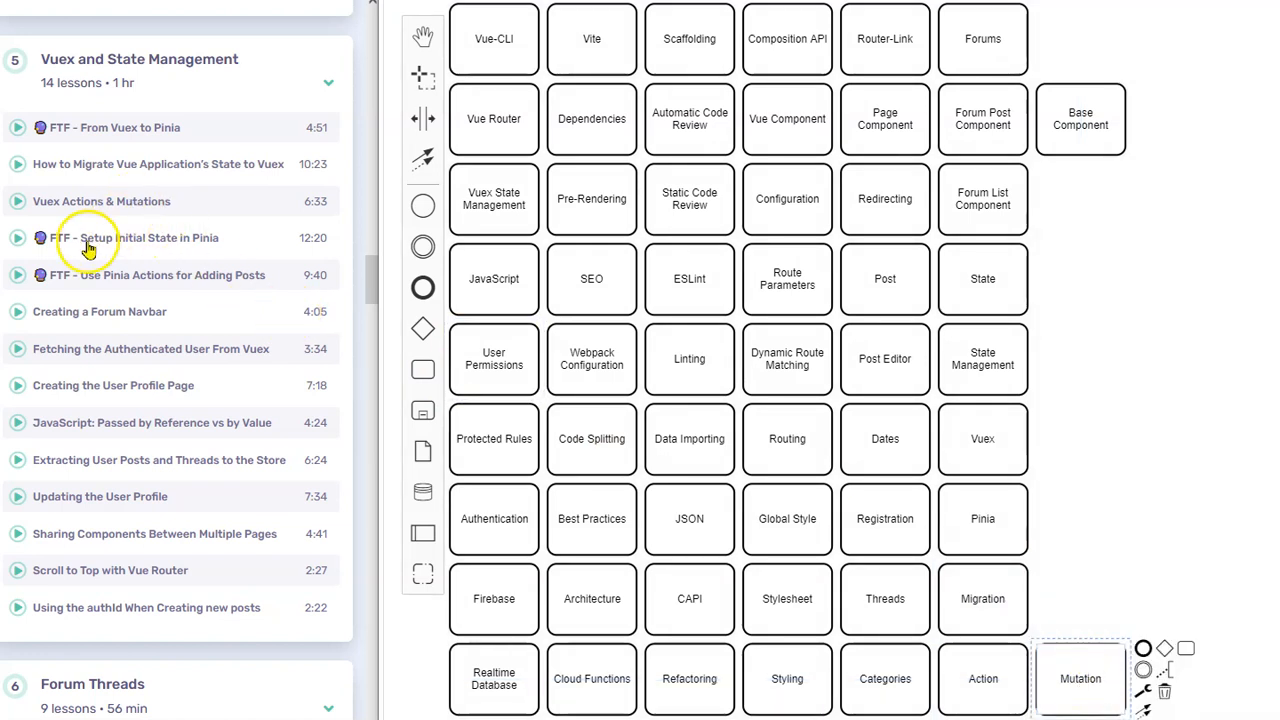
mouse_move(236, 250)
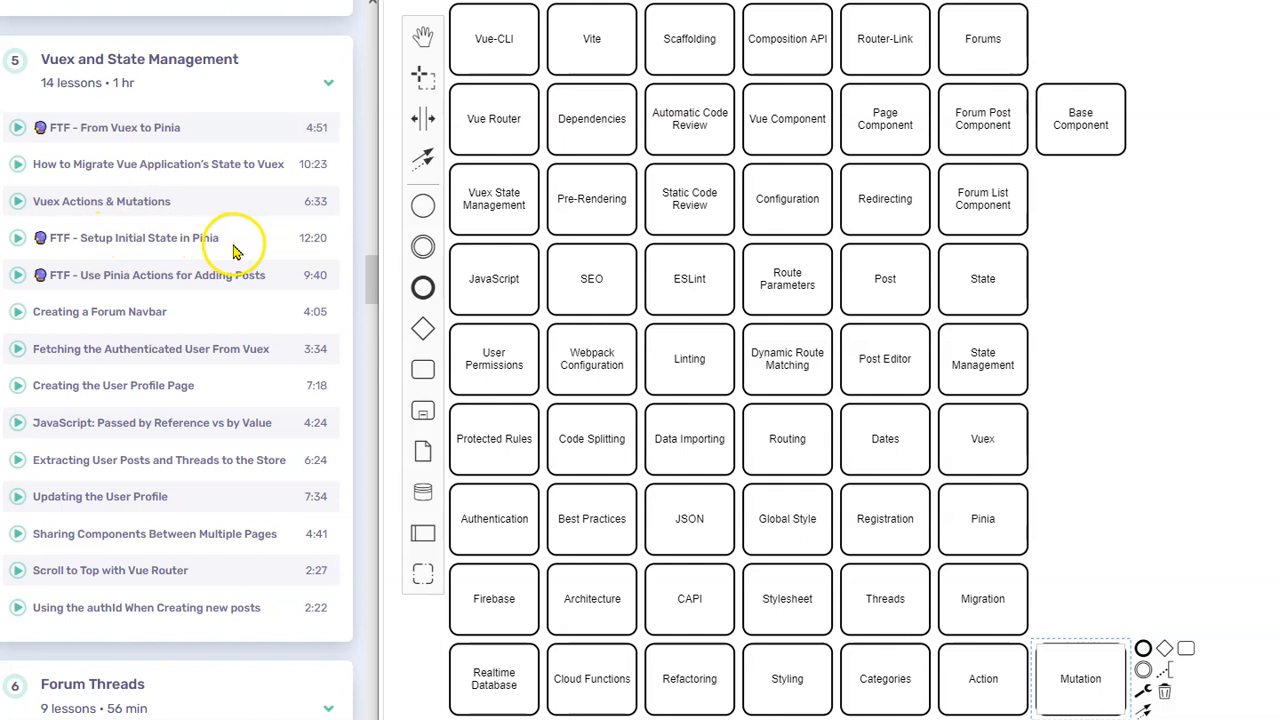
click(982, 278)
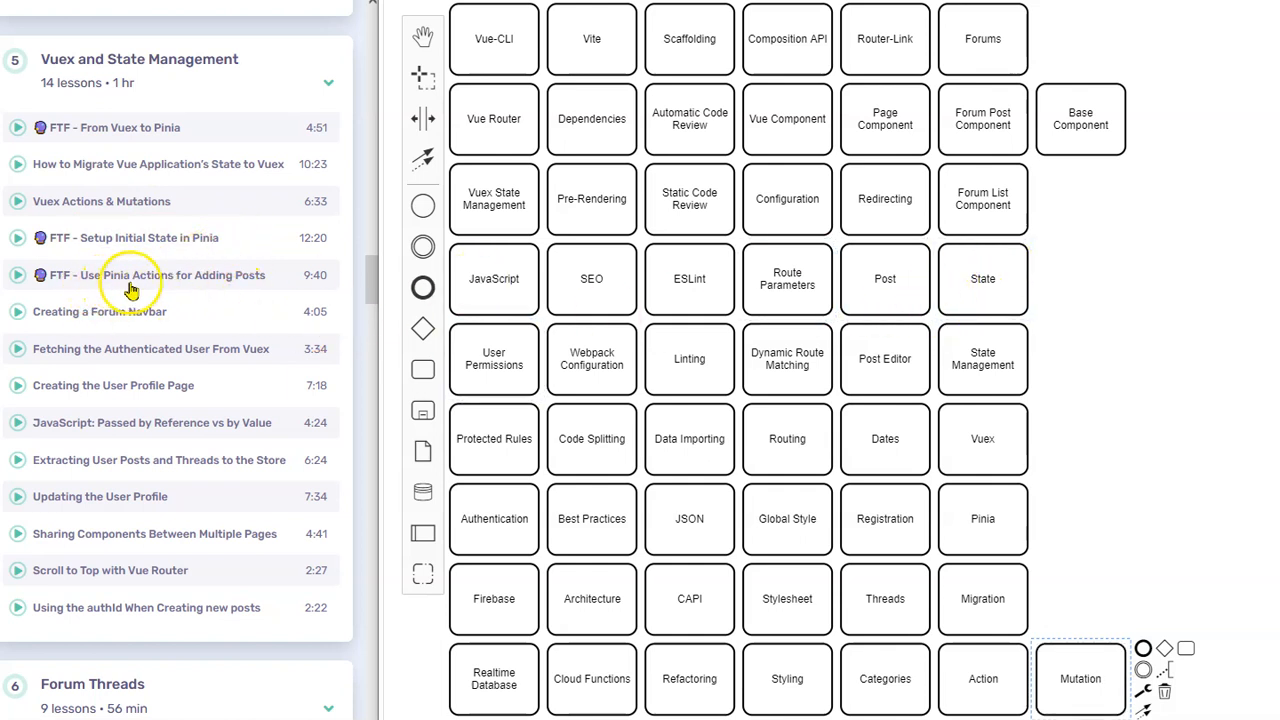
mouse_move(62, 328)
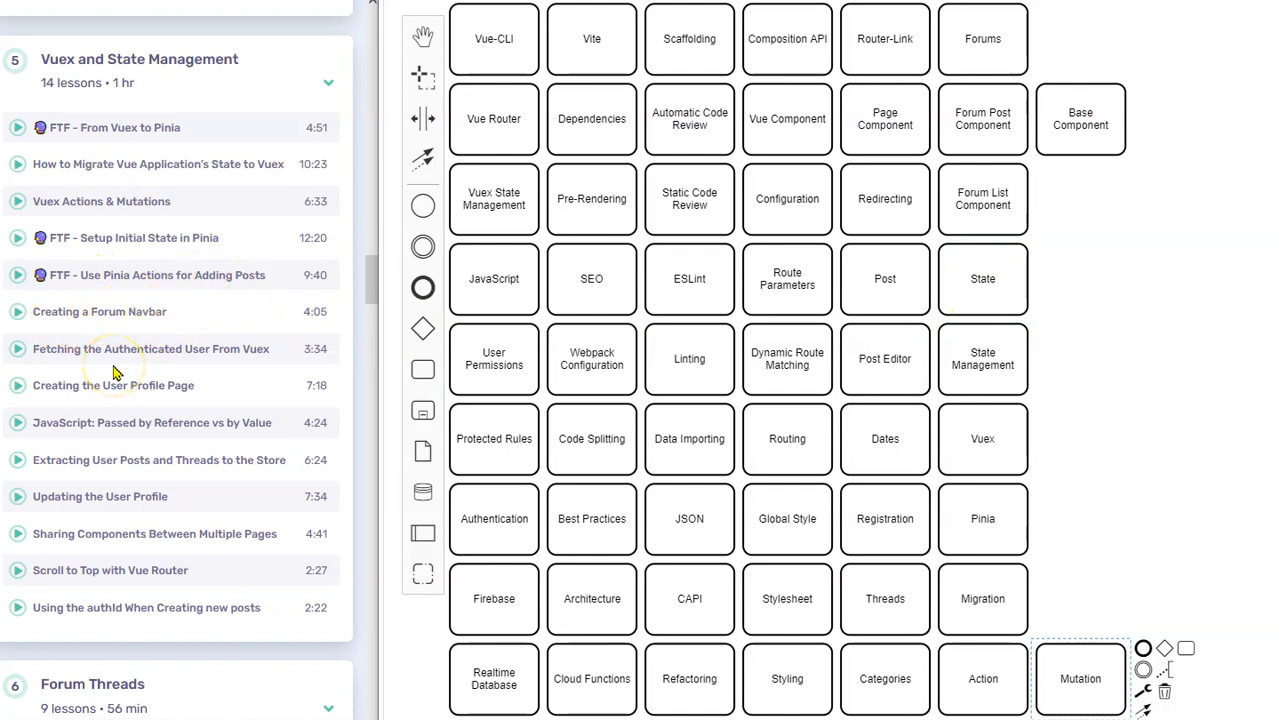
mouse_move(150, 312)
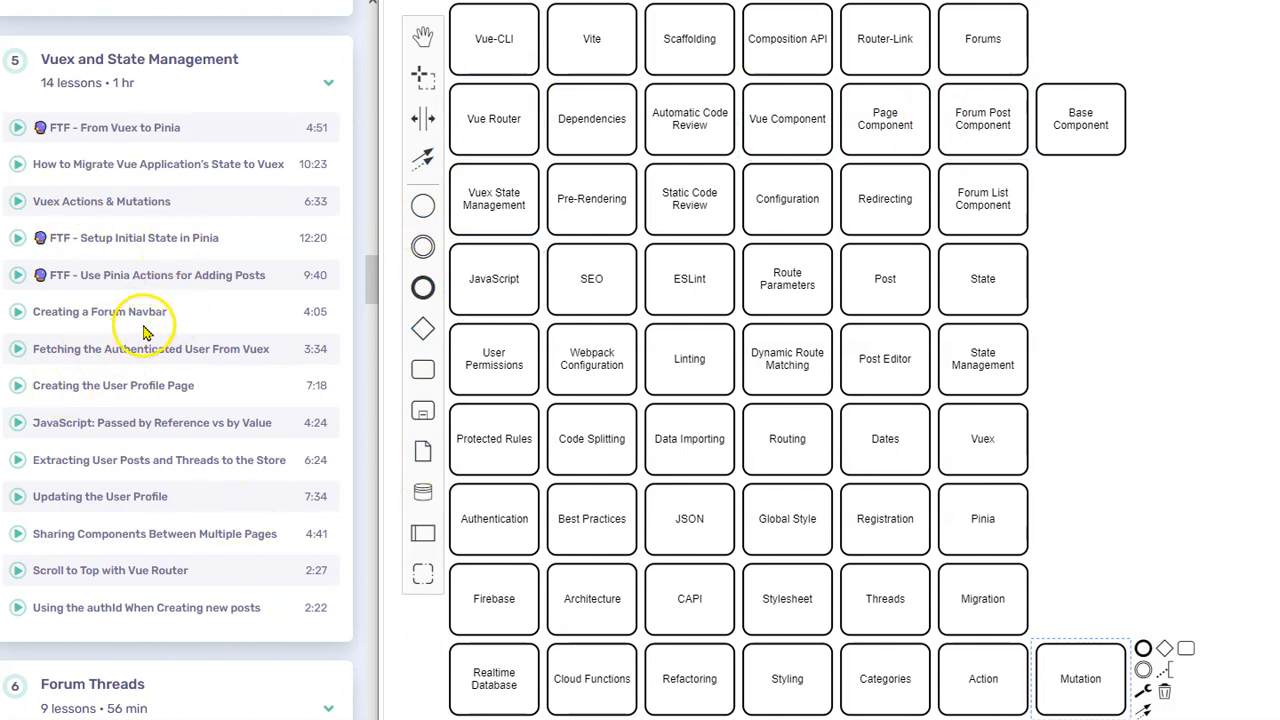
mouse_move(108, 356)
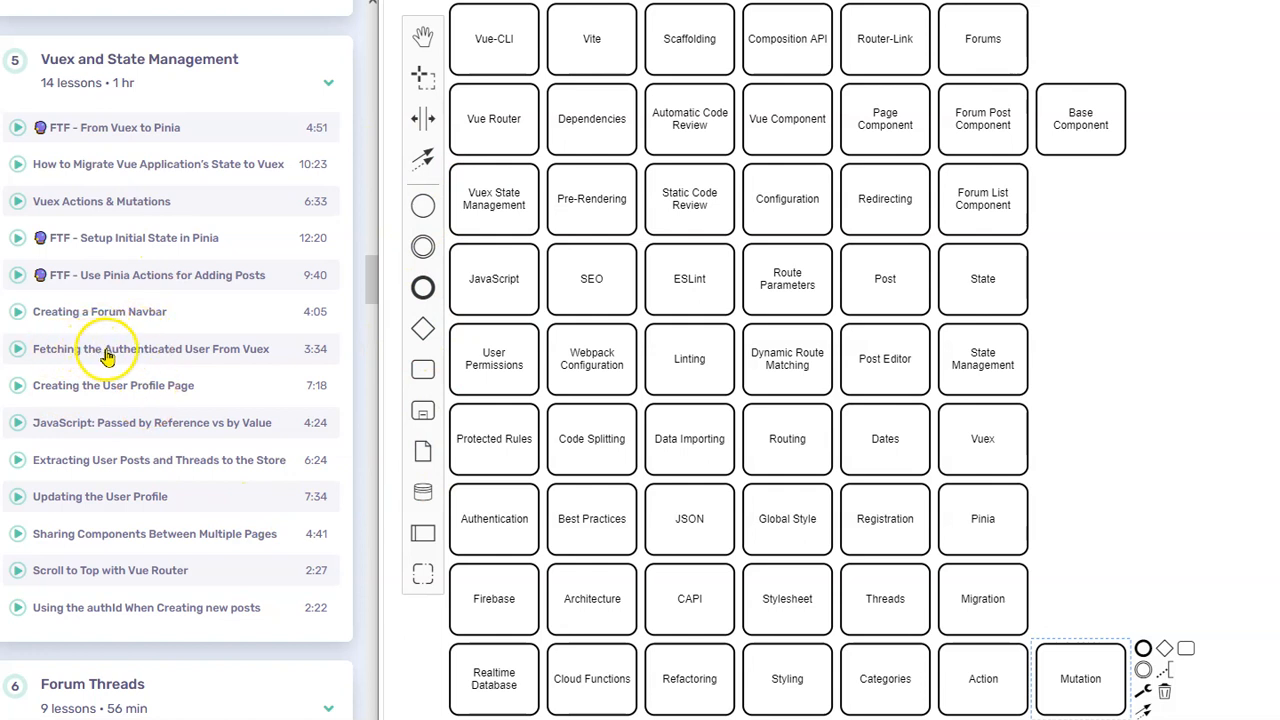
mouse_move(258, 360)
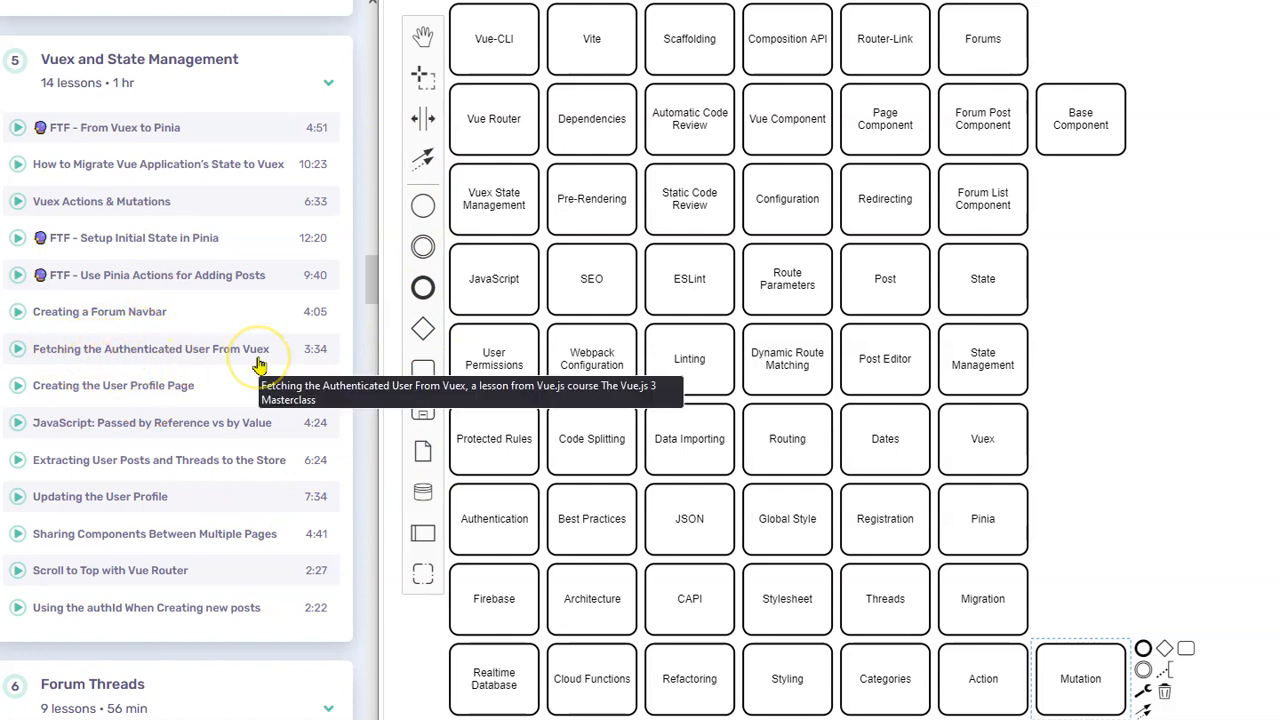
Add User Profile, Store and Page tasks beside State Management, Vuex and Pinia.
click(492, 518)
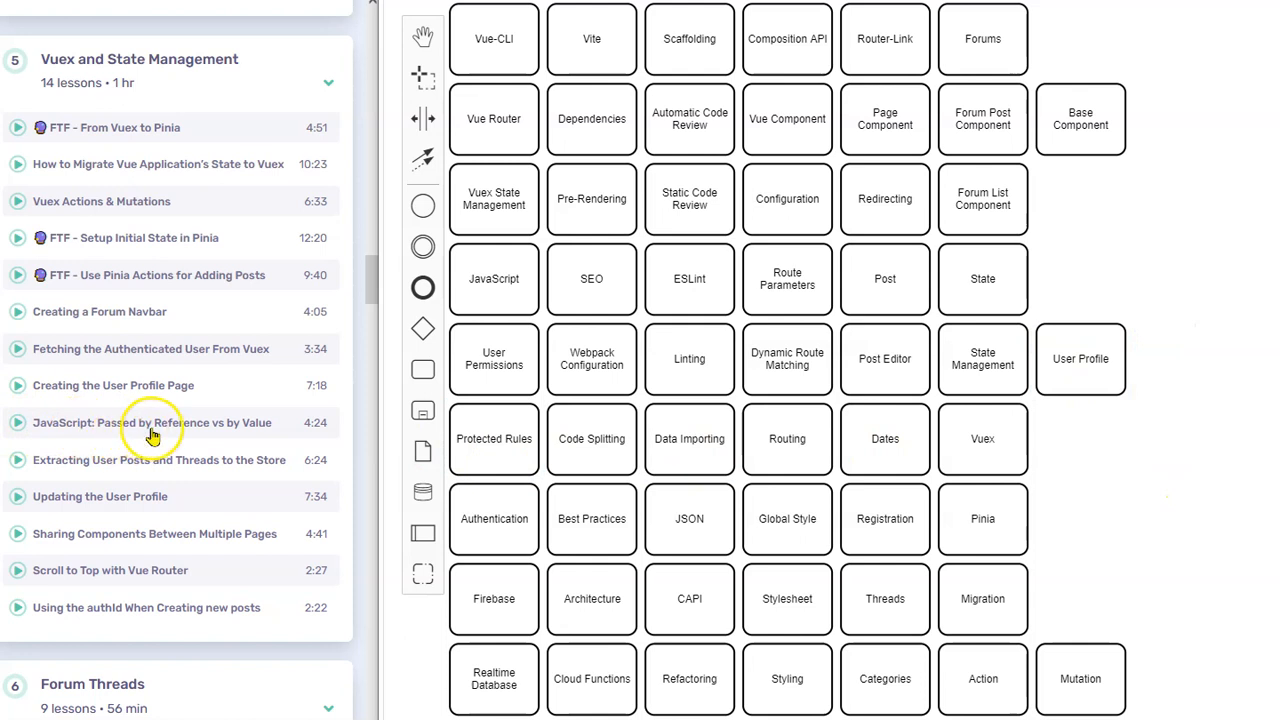
mouse_move(70, 476)
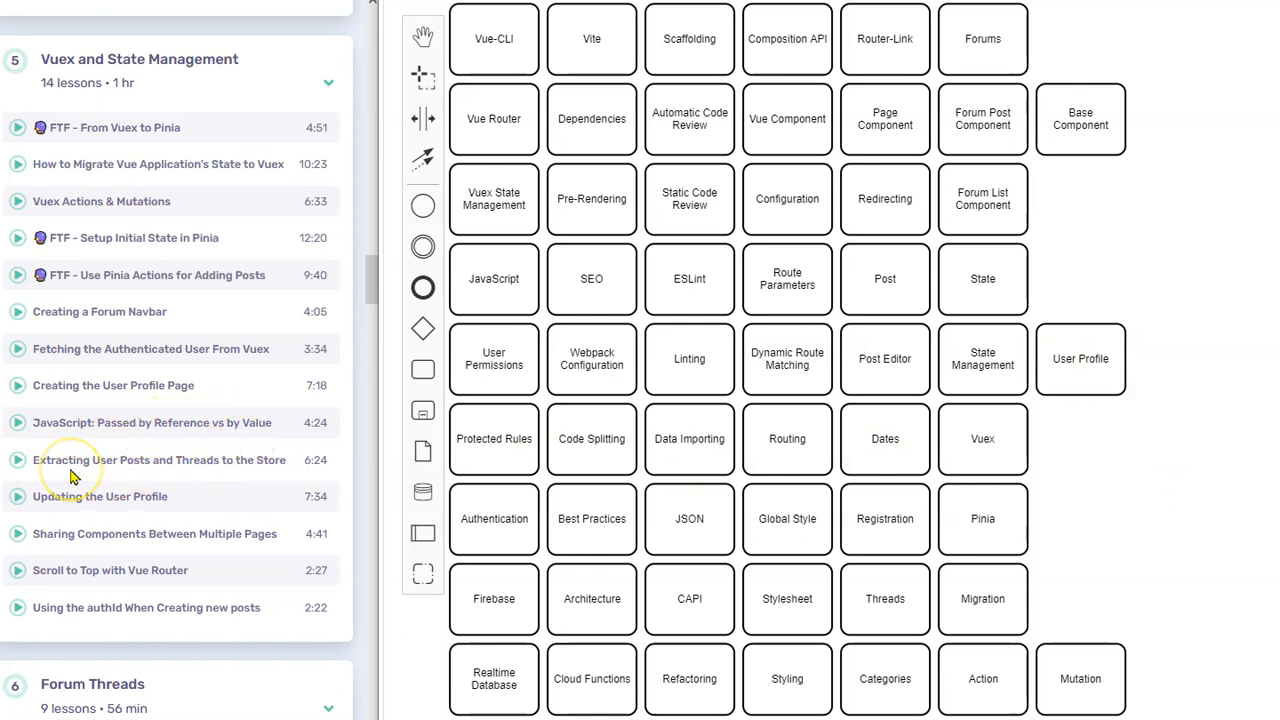
click(492, 278)
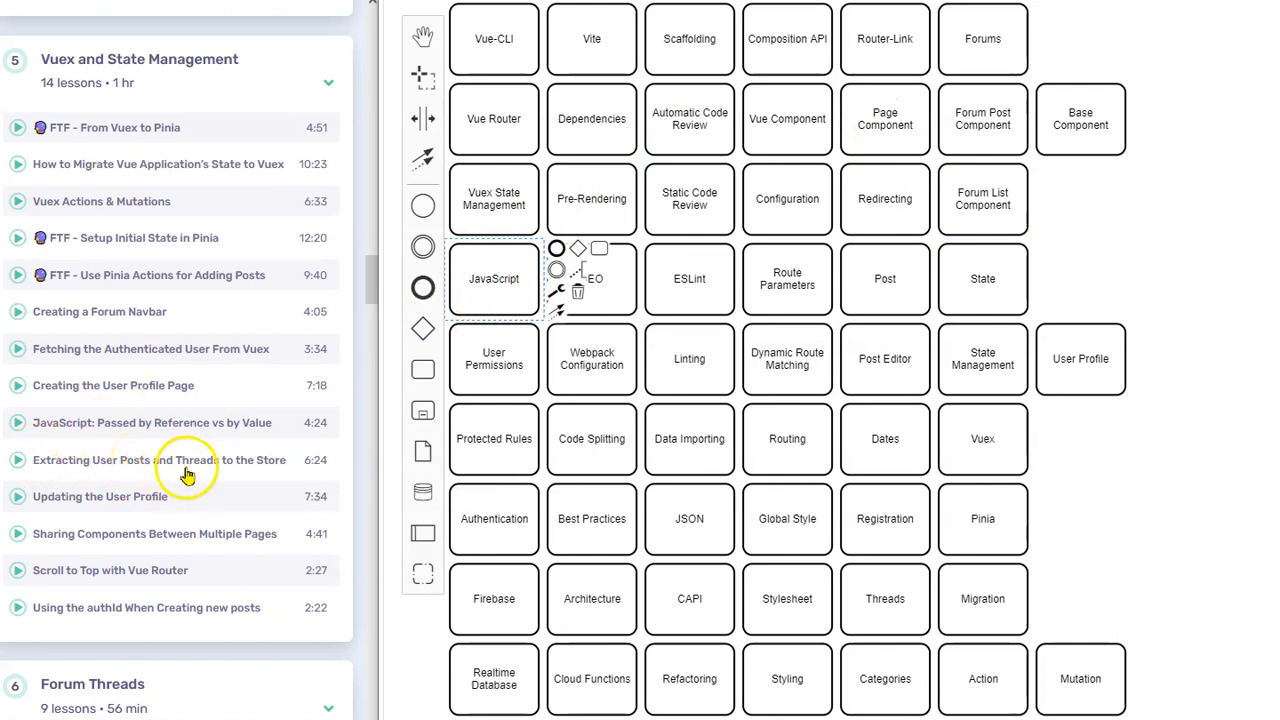
mouse_move(422, 368)
text(Store)
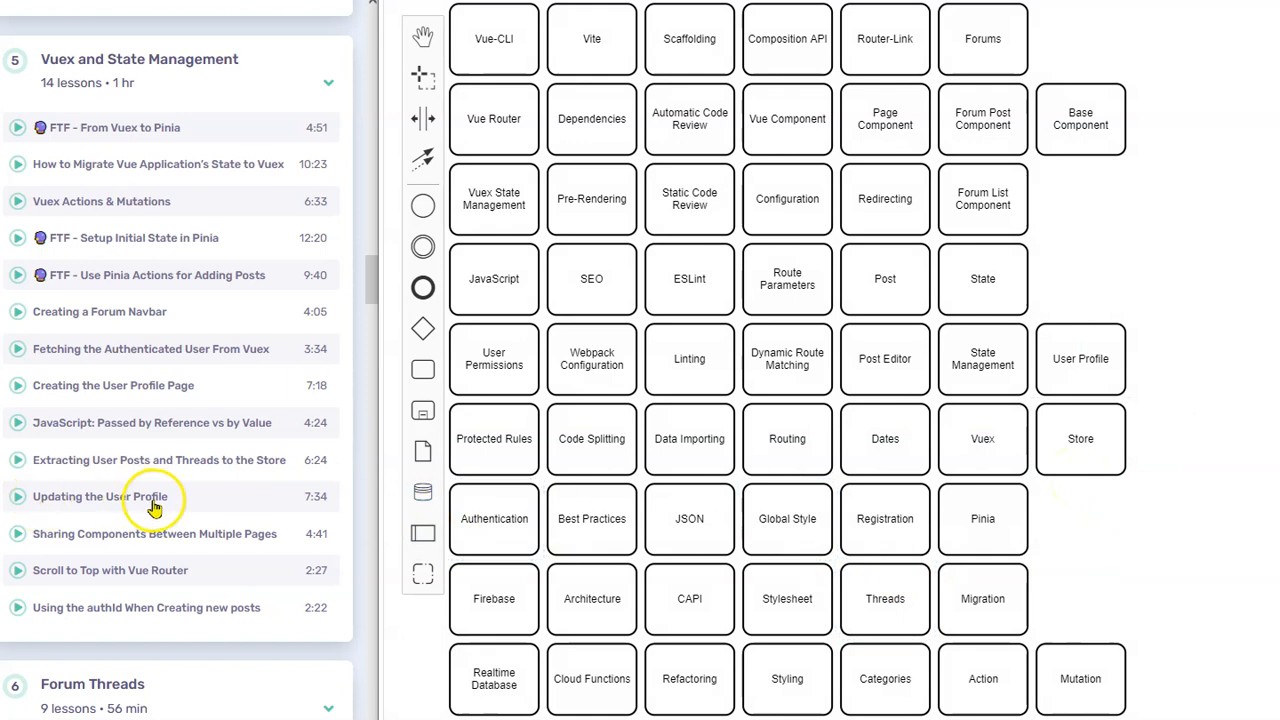
click(1080, 438)
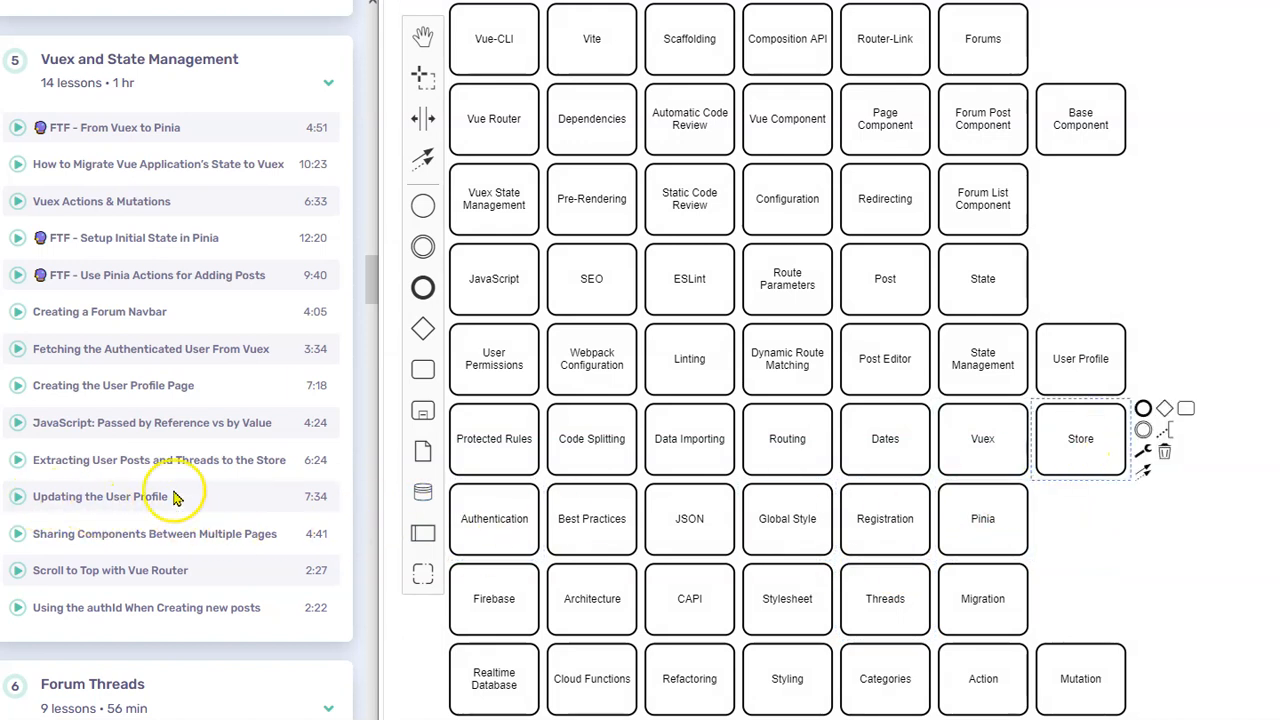
mouse_move(44, 512)
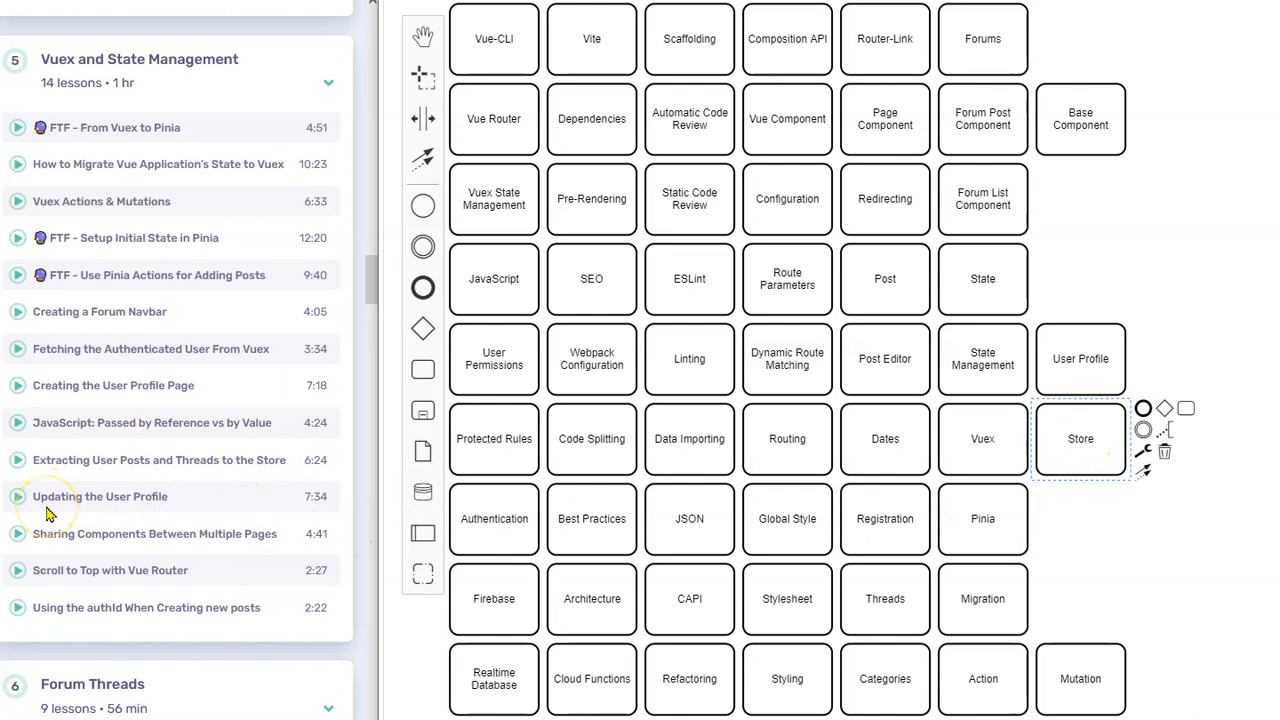
mouse_move(130, 558)
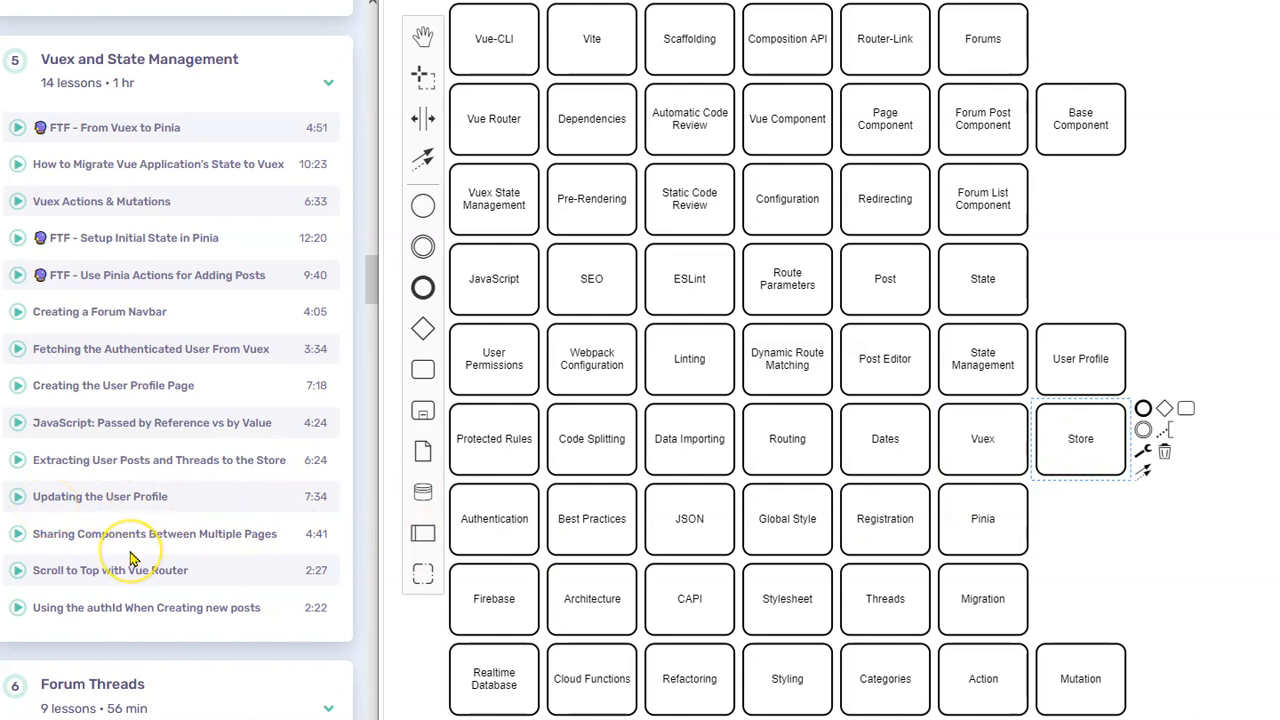
mouse_move(242, 550)
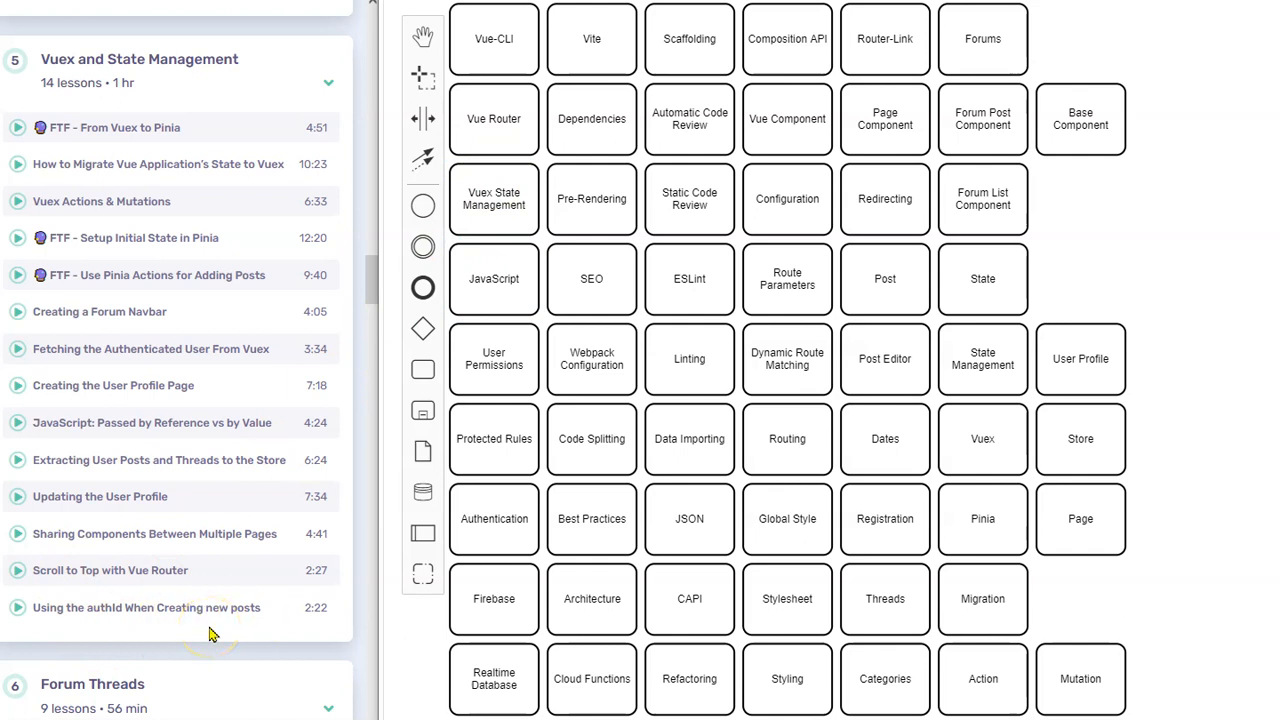
click(492, 518)
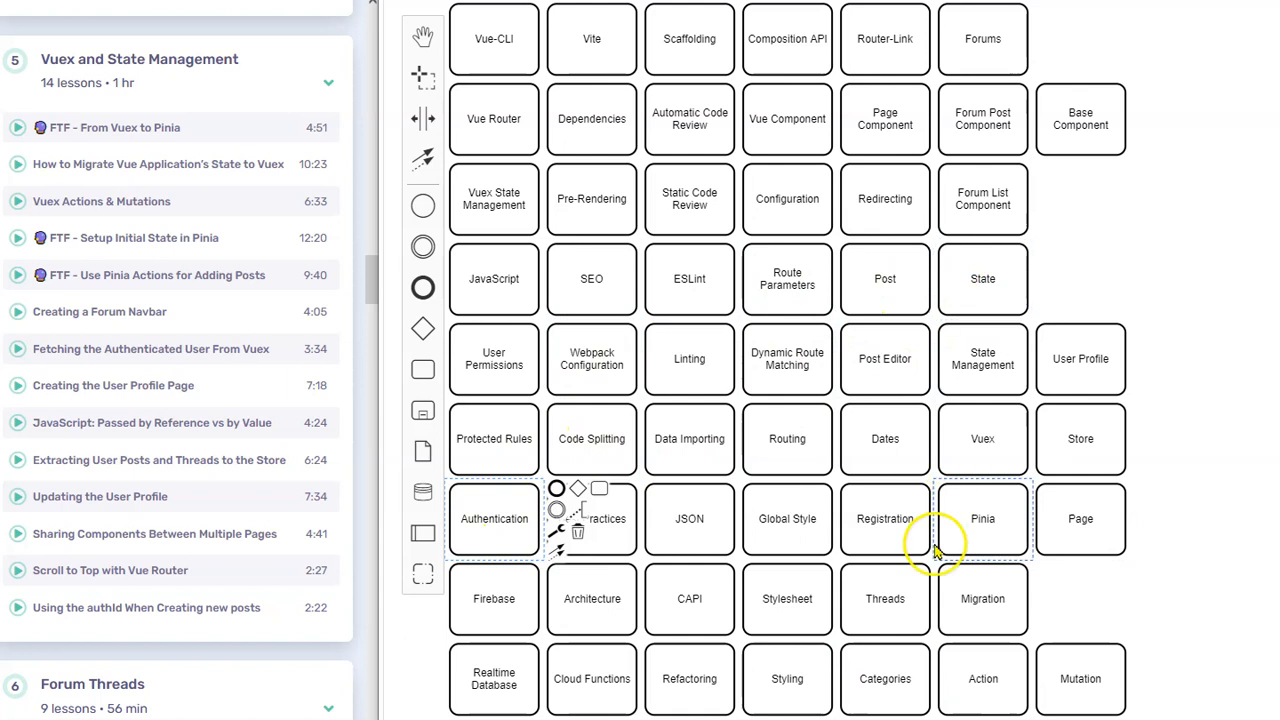
mouse_move(480, 518)
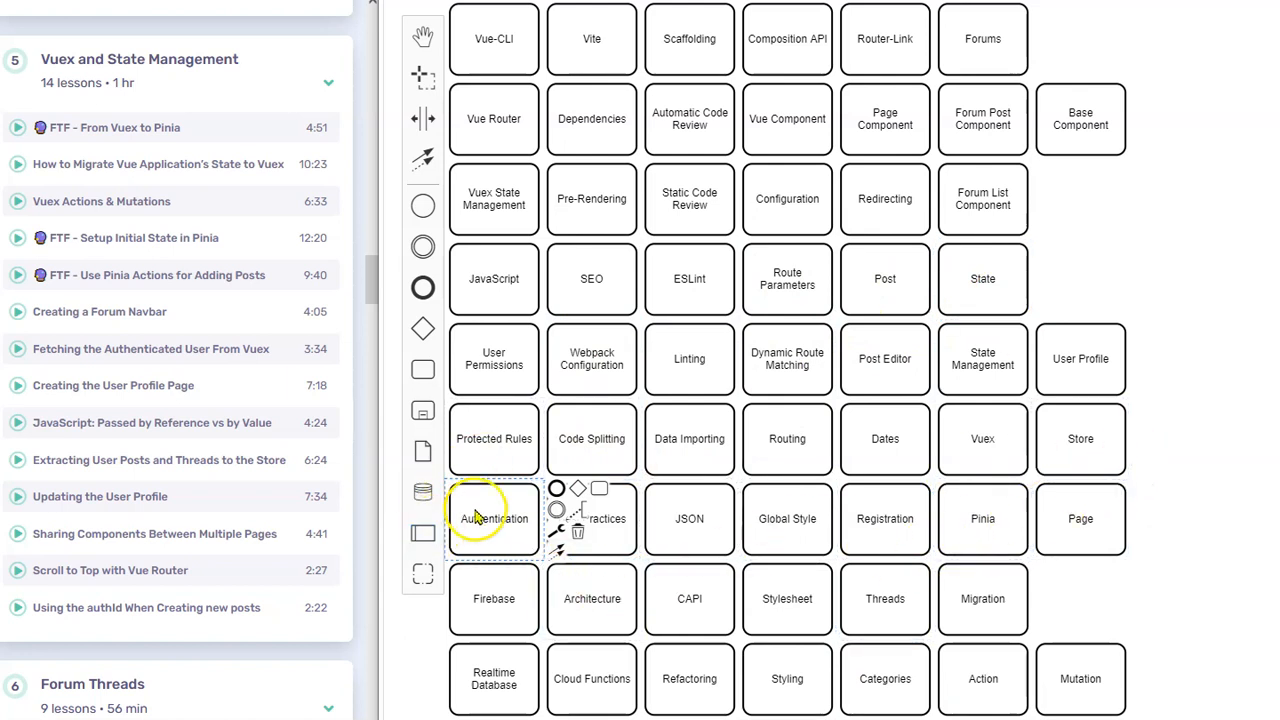
Rename Threads to Thread, add a Thread Editor Component task and a blank task right of State.
scroll(down, 3)
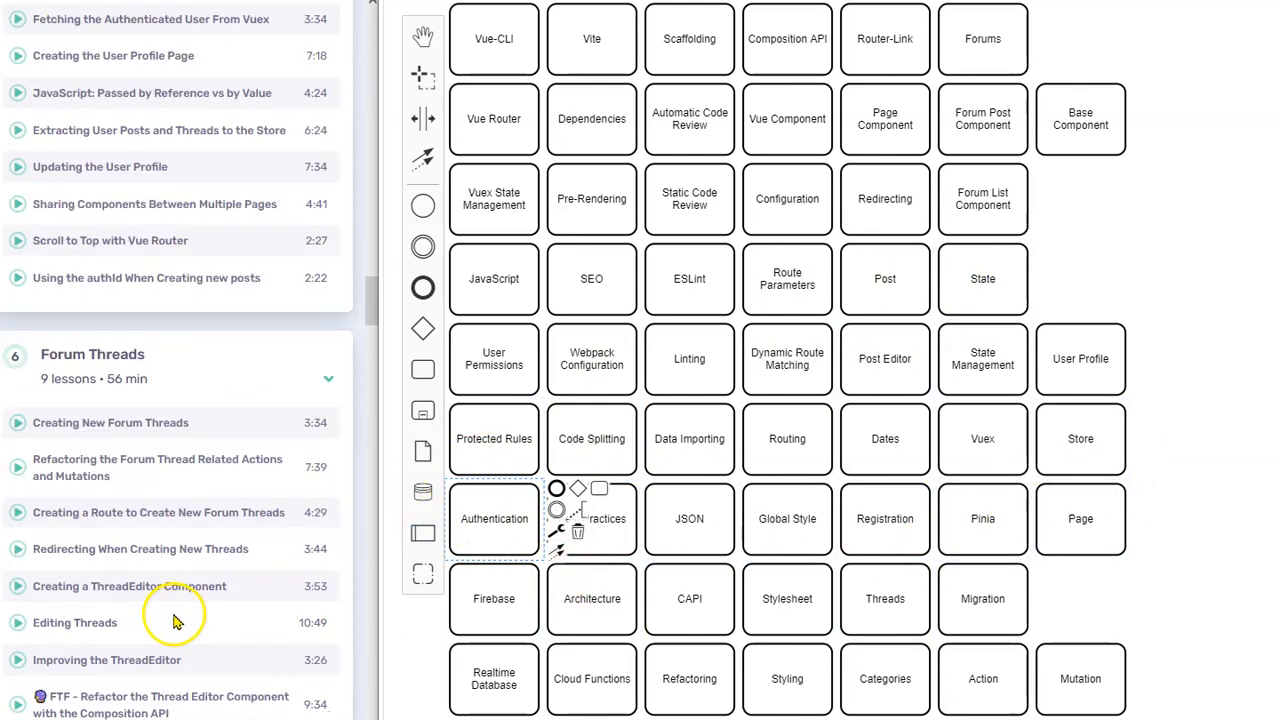
scroll(down, 3)
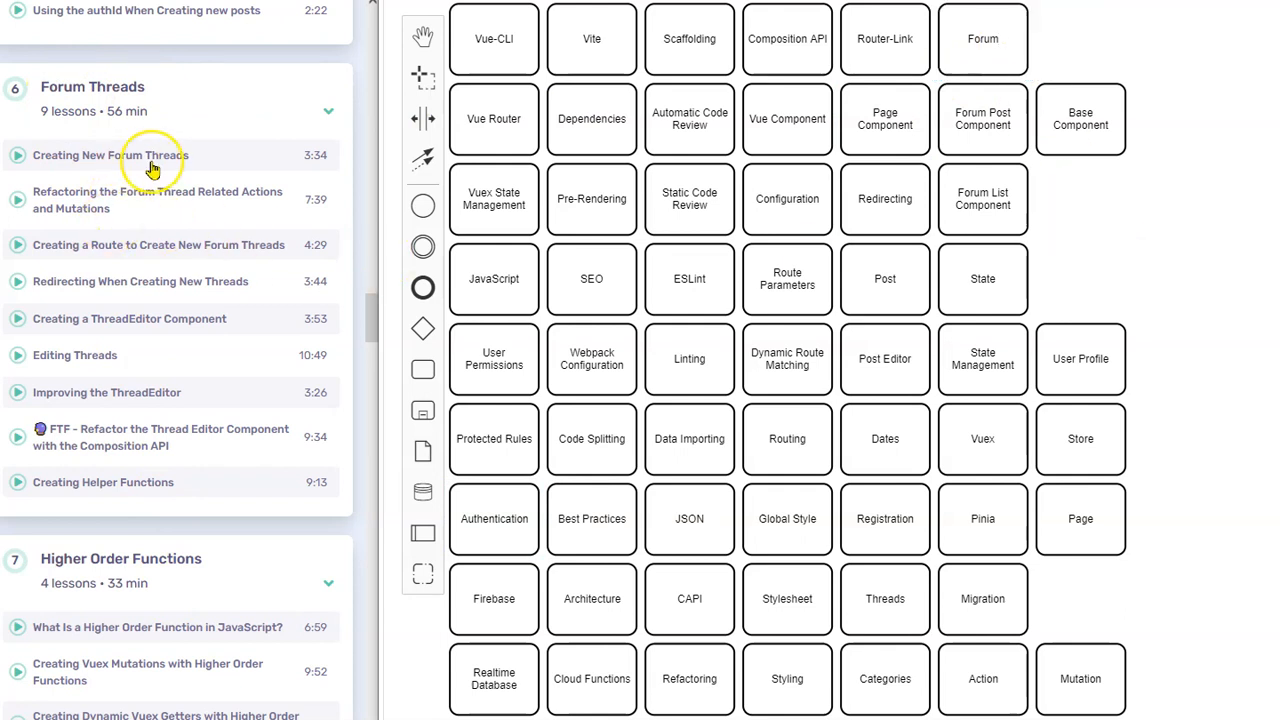
mouse_move(176, 292)
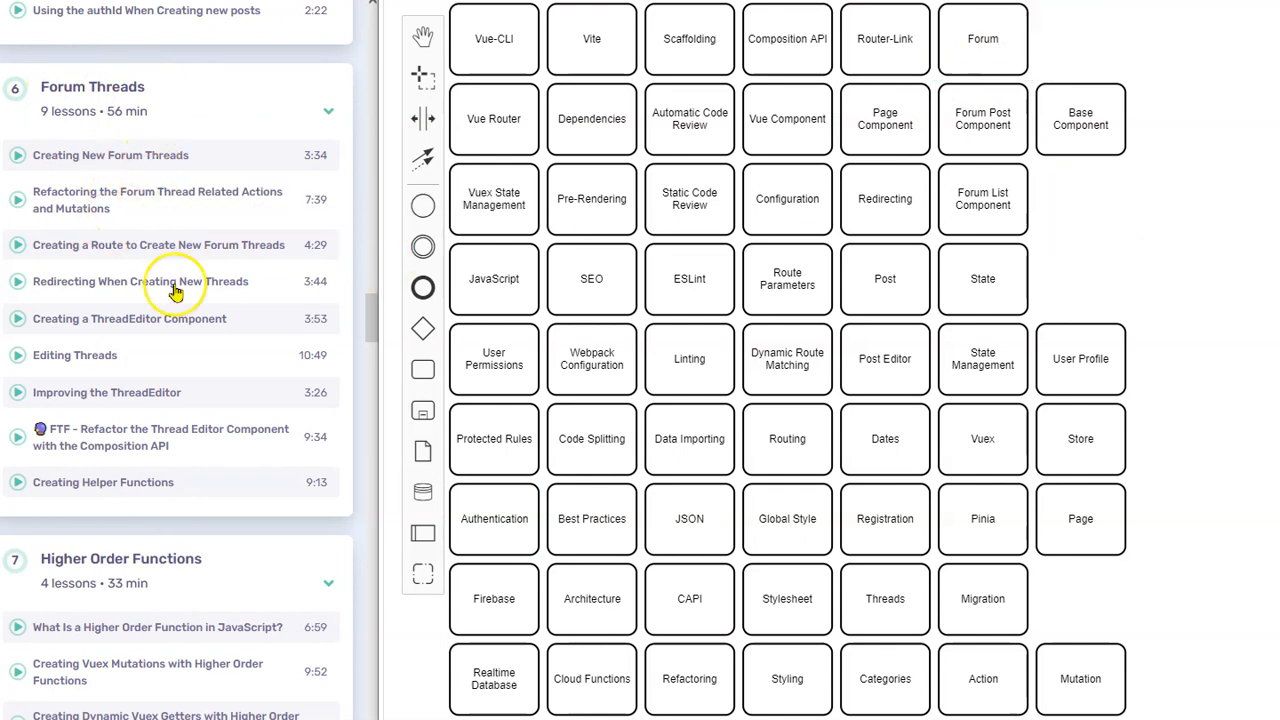
mouse_move(250, 250)
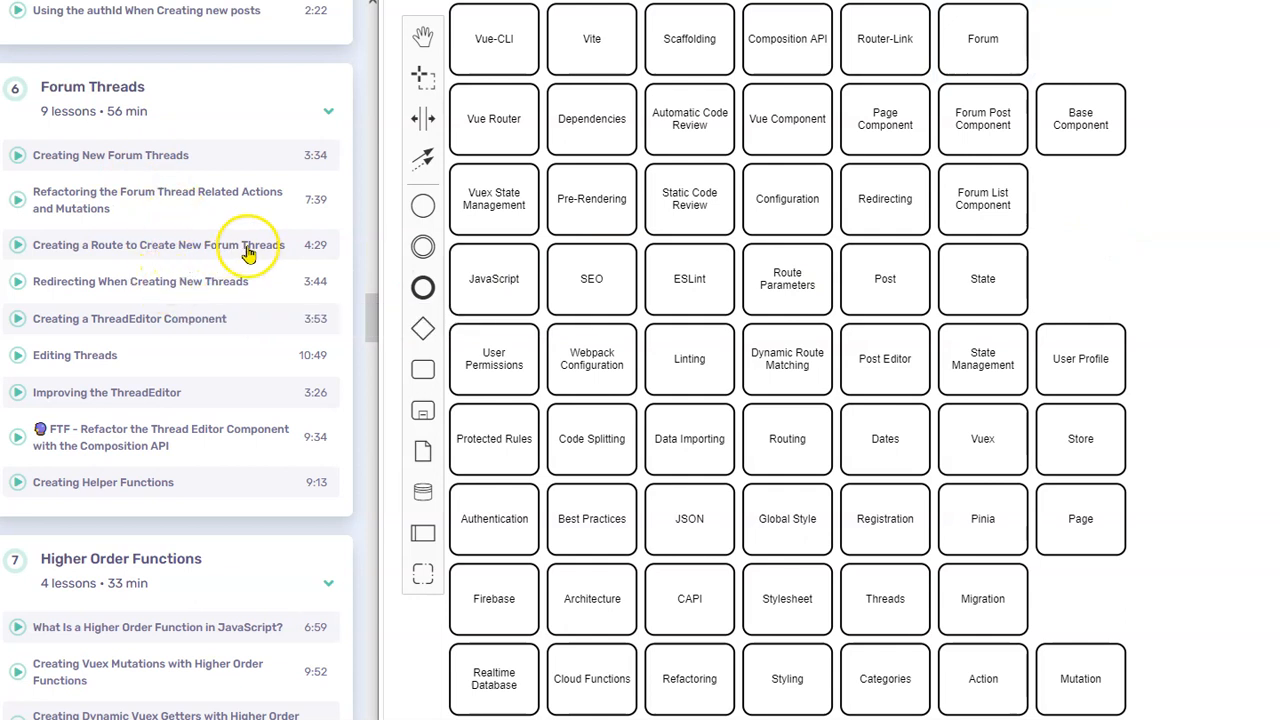
mouse_move(200, 290)
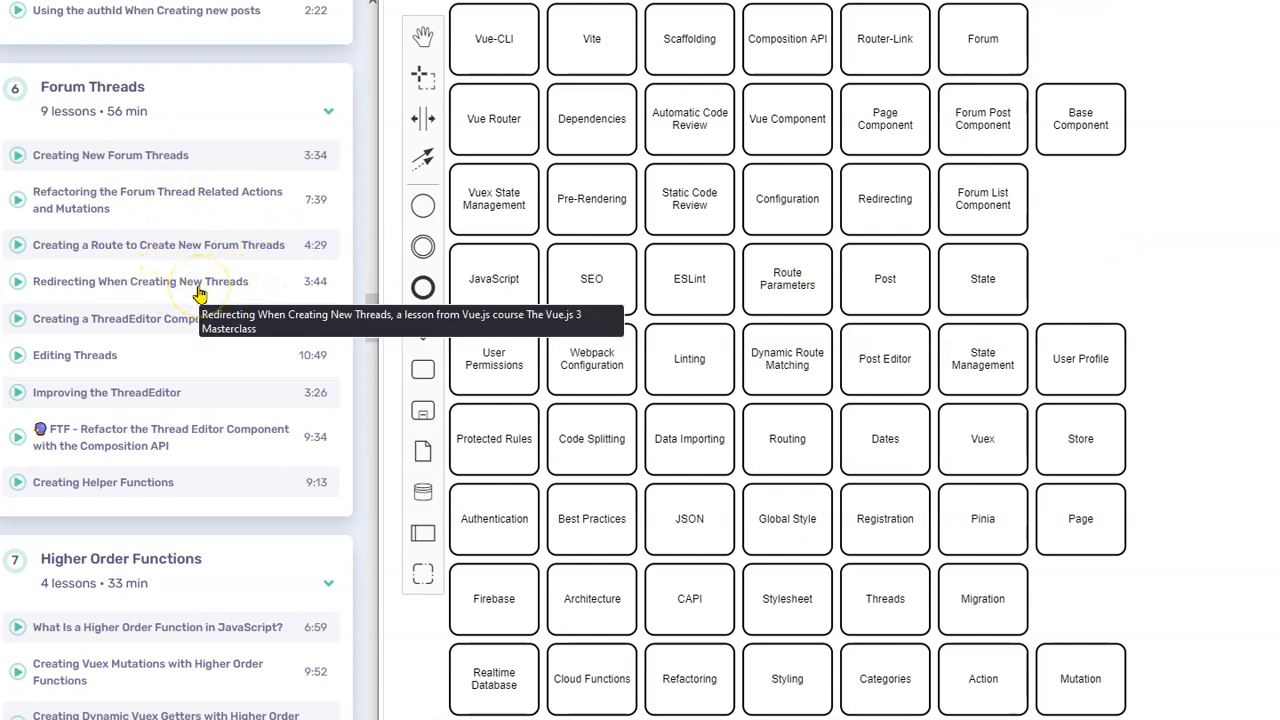
mouse_move(258, 262)
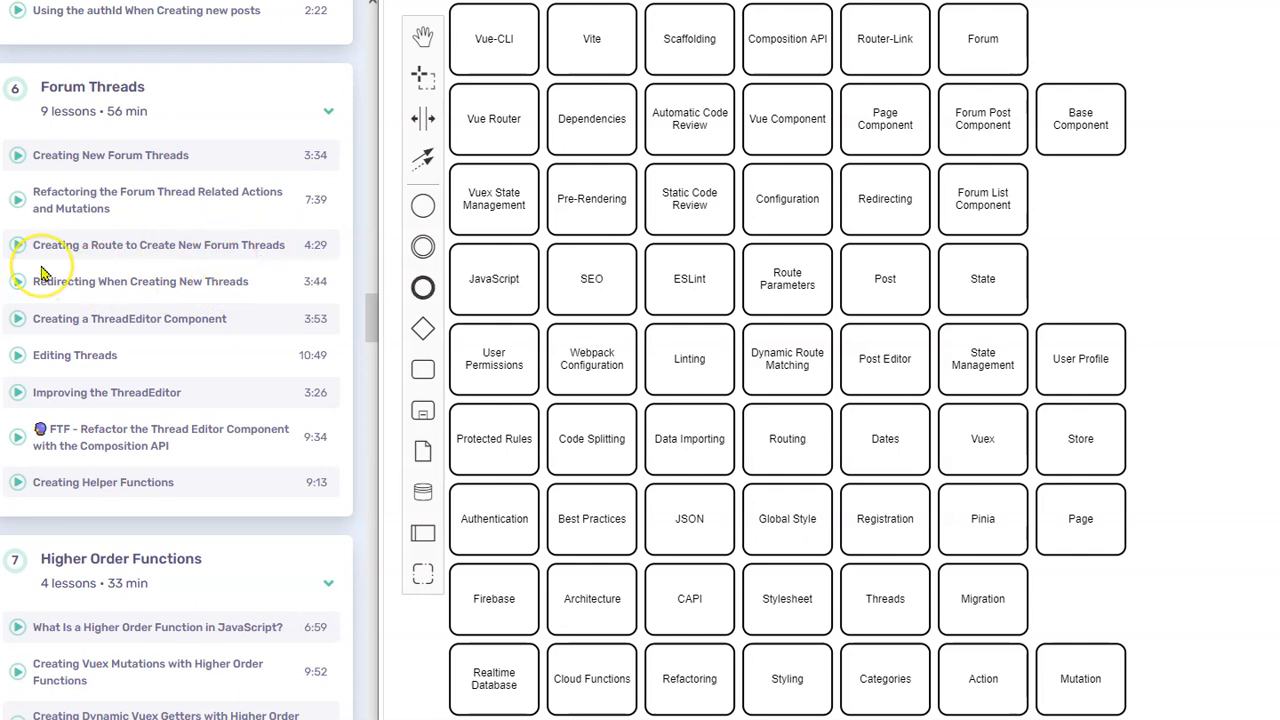
mouse_move(196, 256)
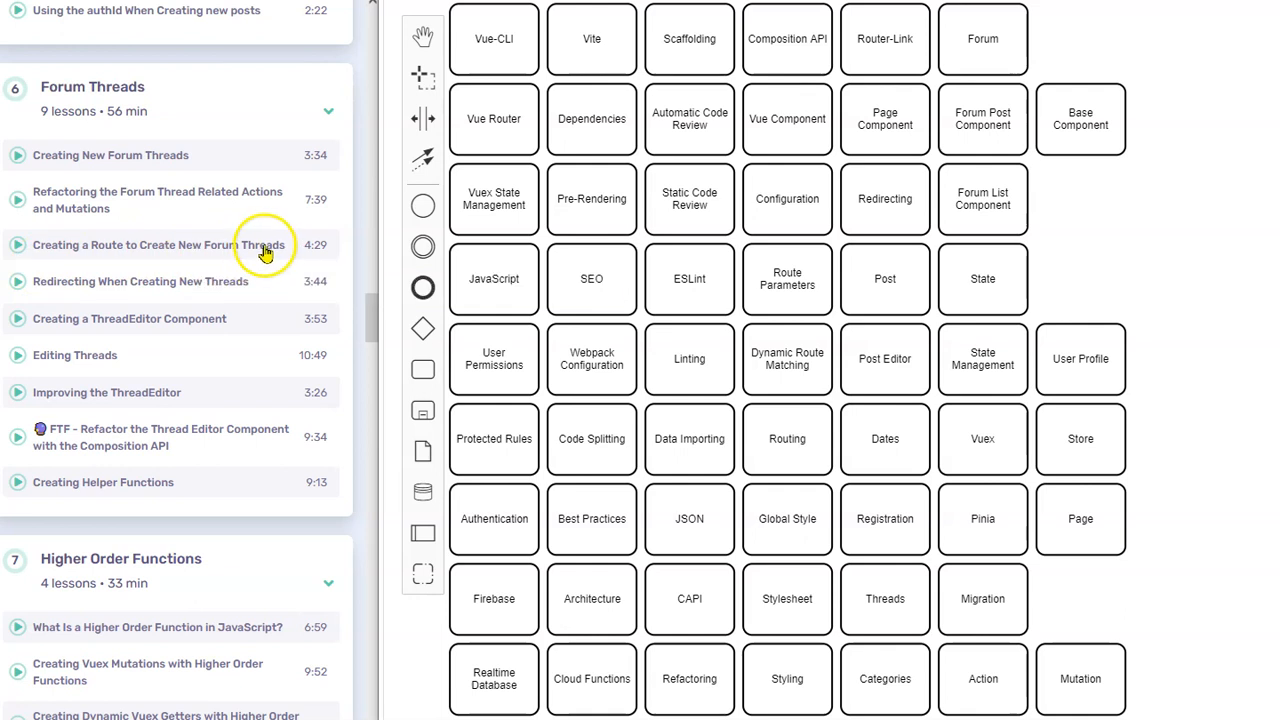
mouse_move(190, 206)
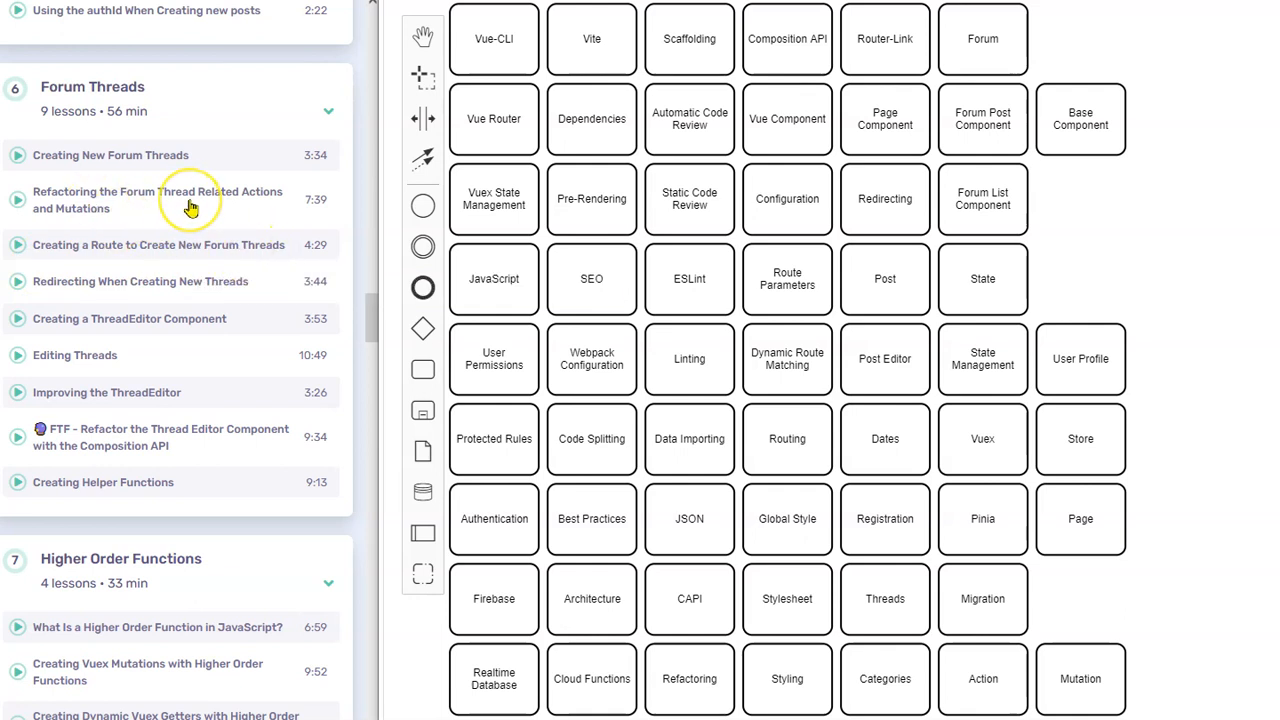
mouse_move(444, 618)
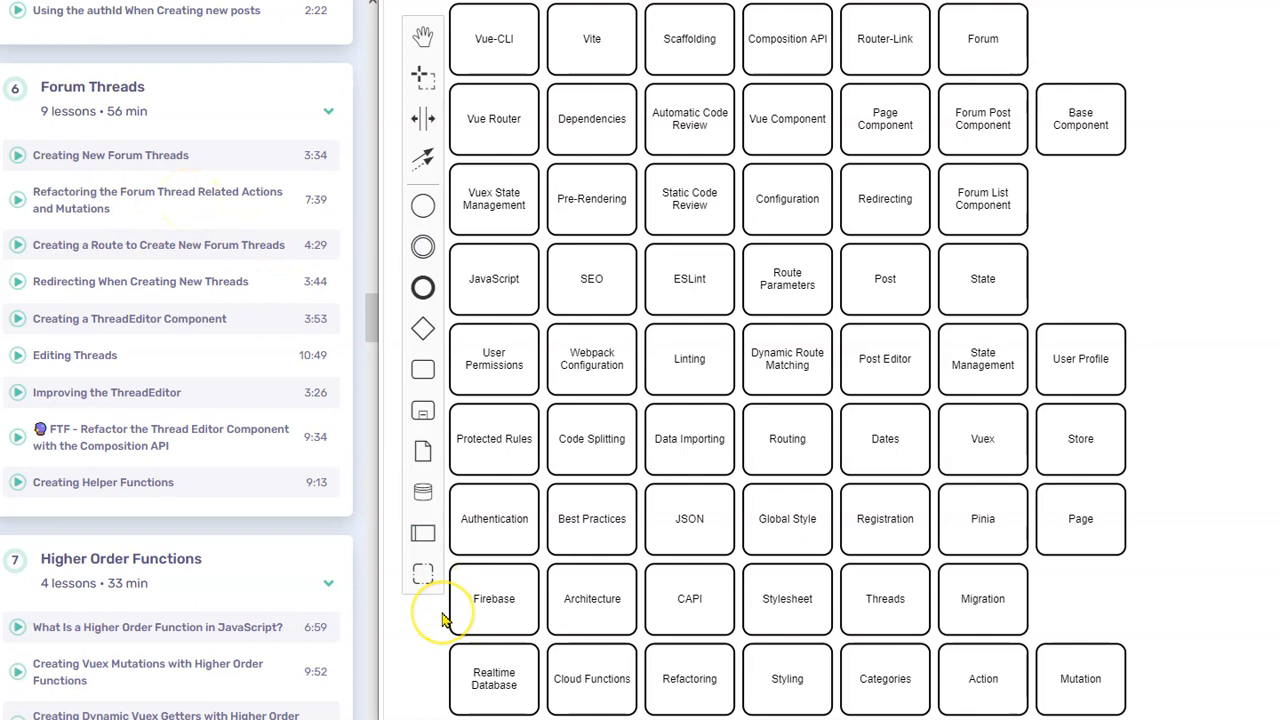
mouse_move(444, 612)
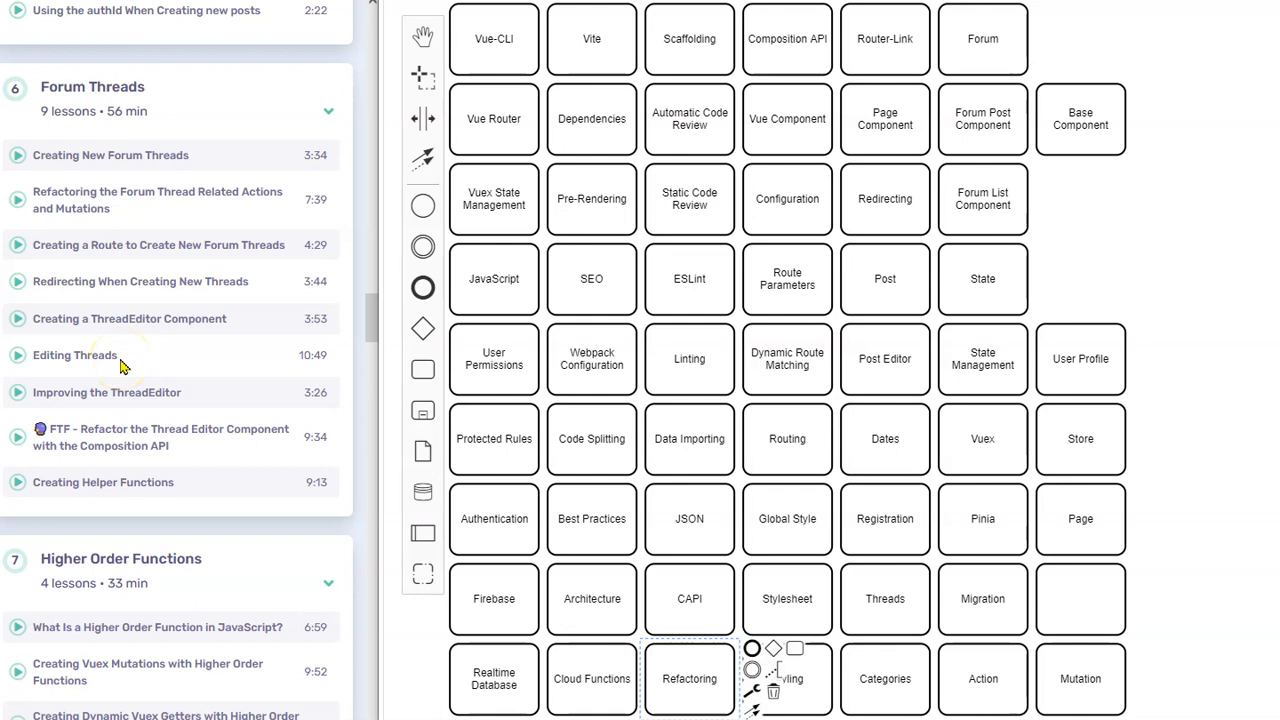
click(884, 598)
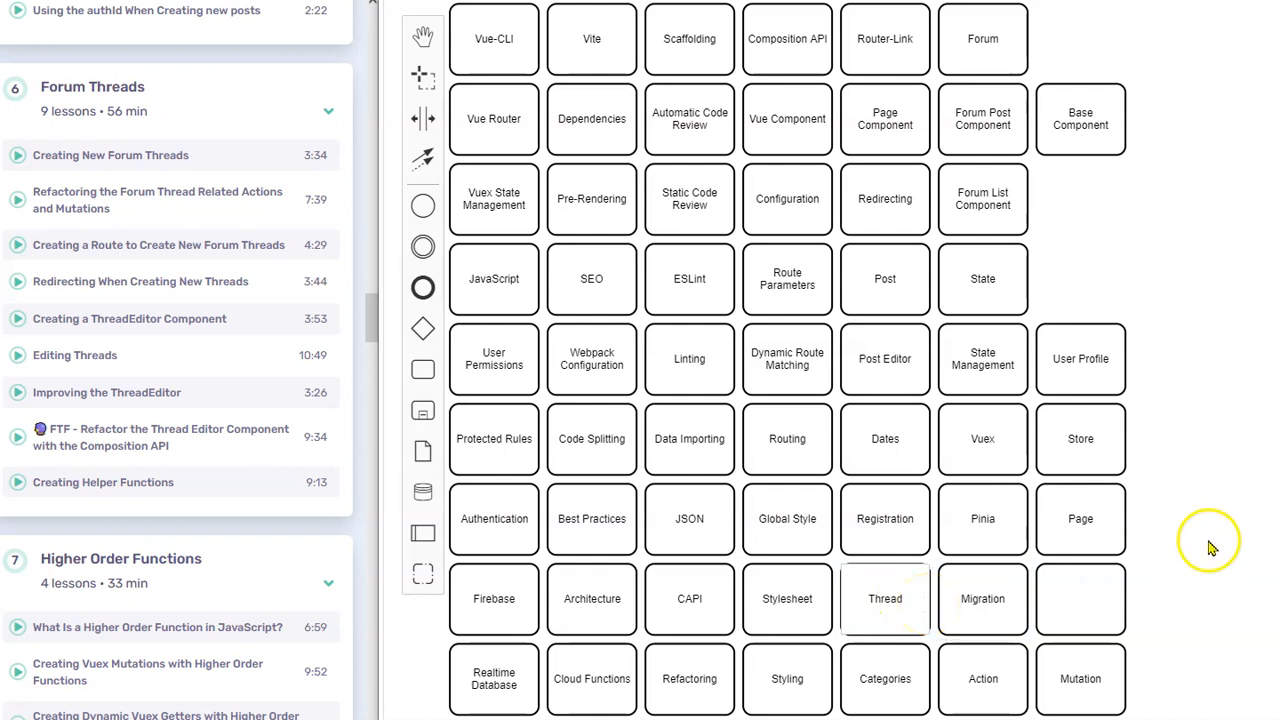
mouse_move(192, 480)
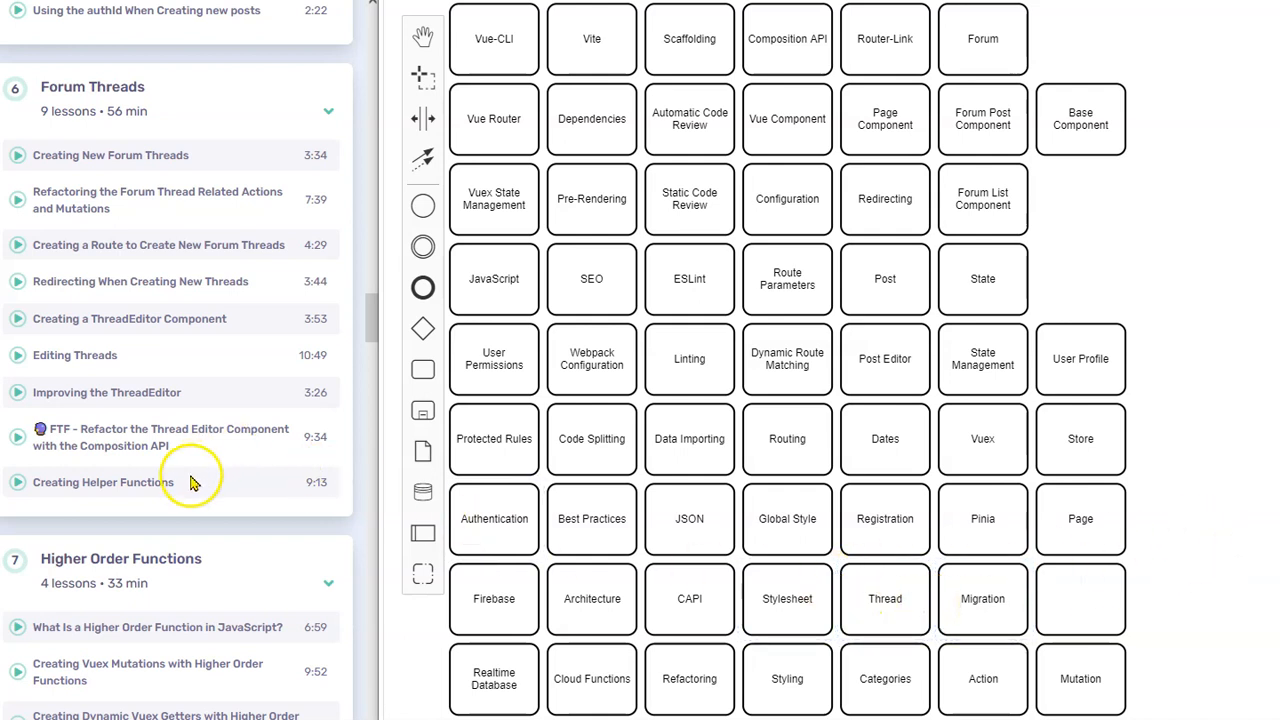
mouse_move(208, 496)
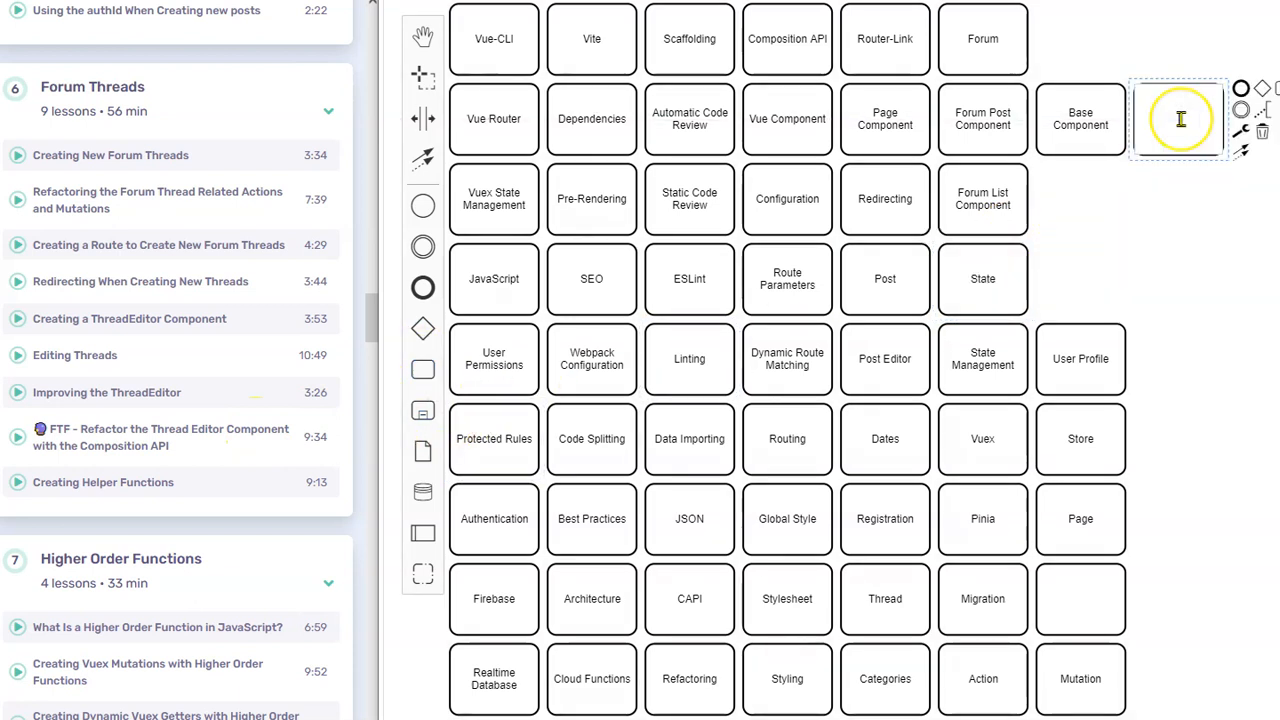
text(Thread Editor Component)
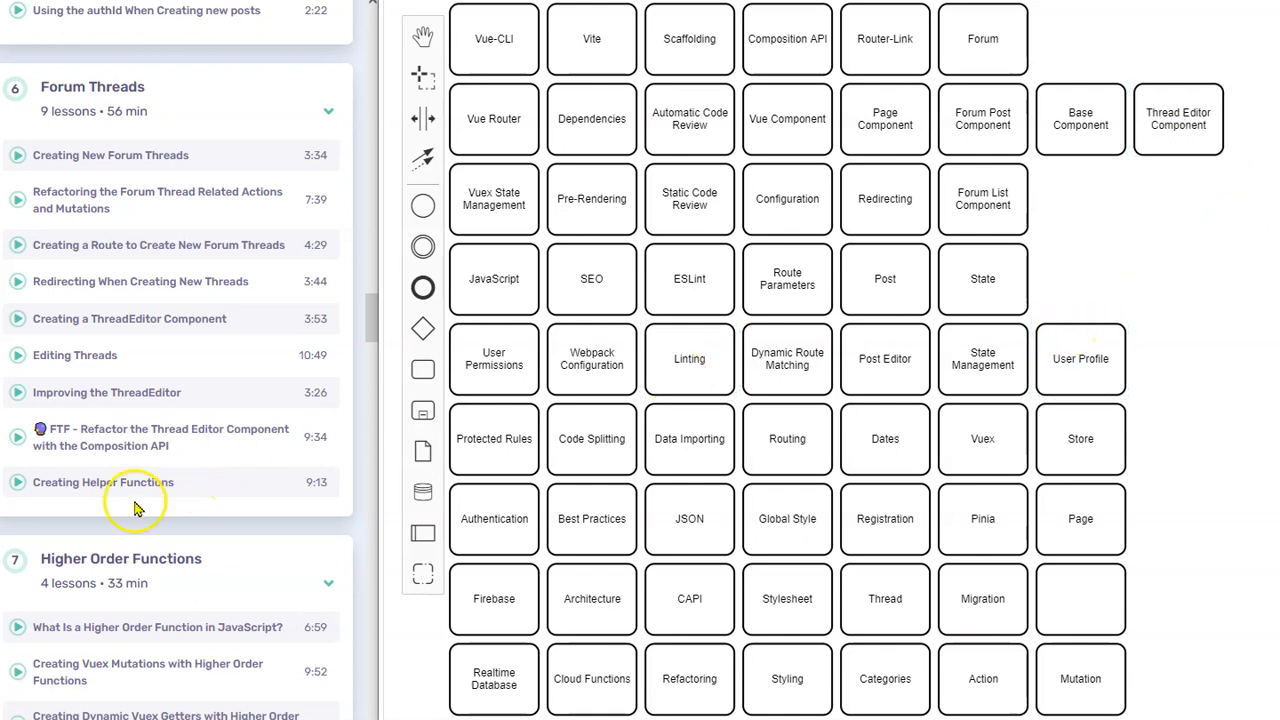
click(982, 278)
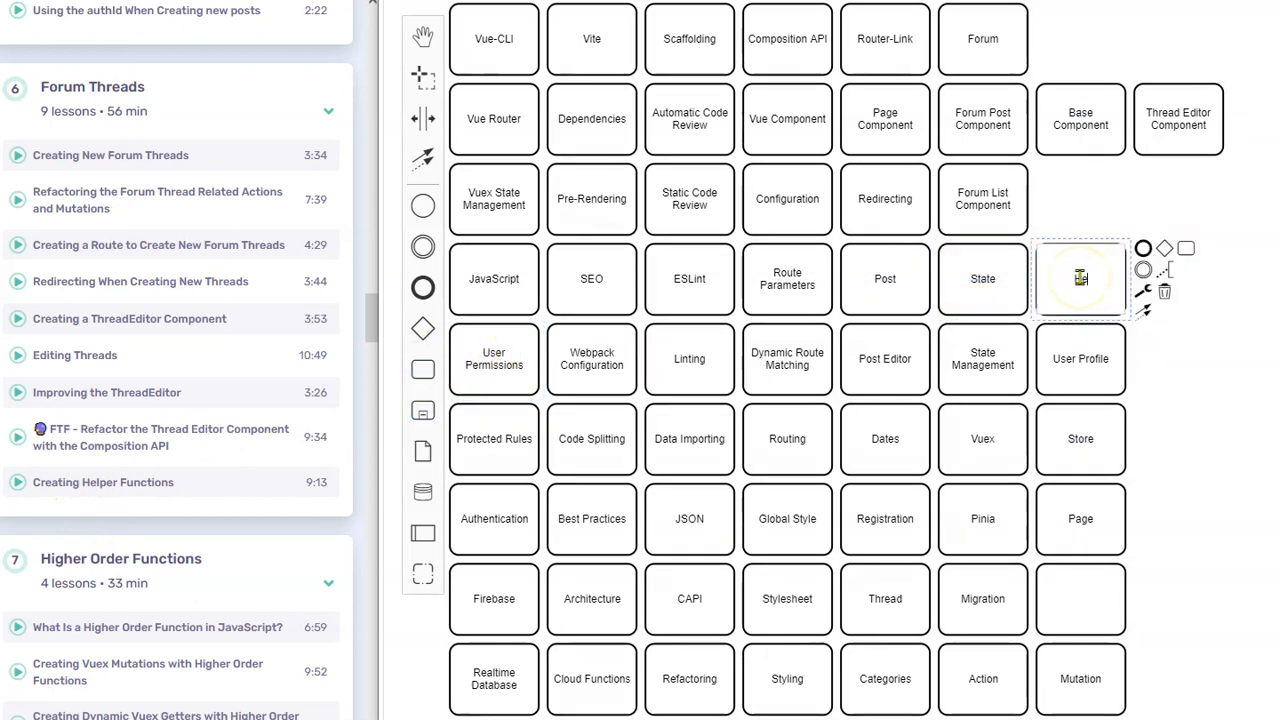
Label tasks Helper Function, Higher Order Function, Dynamic Vuex Getter and Cloud Firestore.
text(Helper Function)
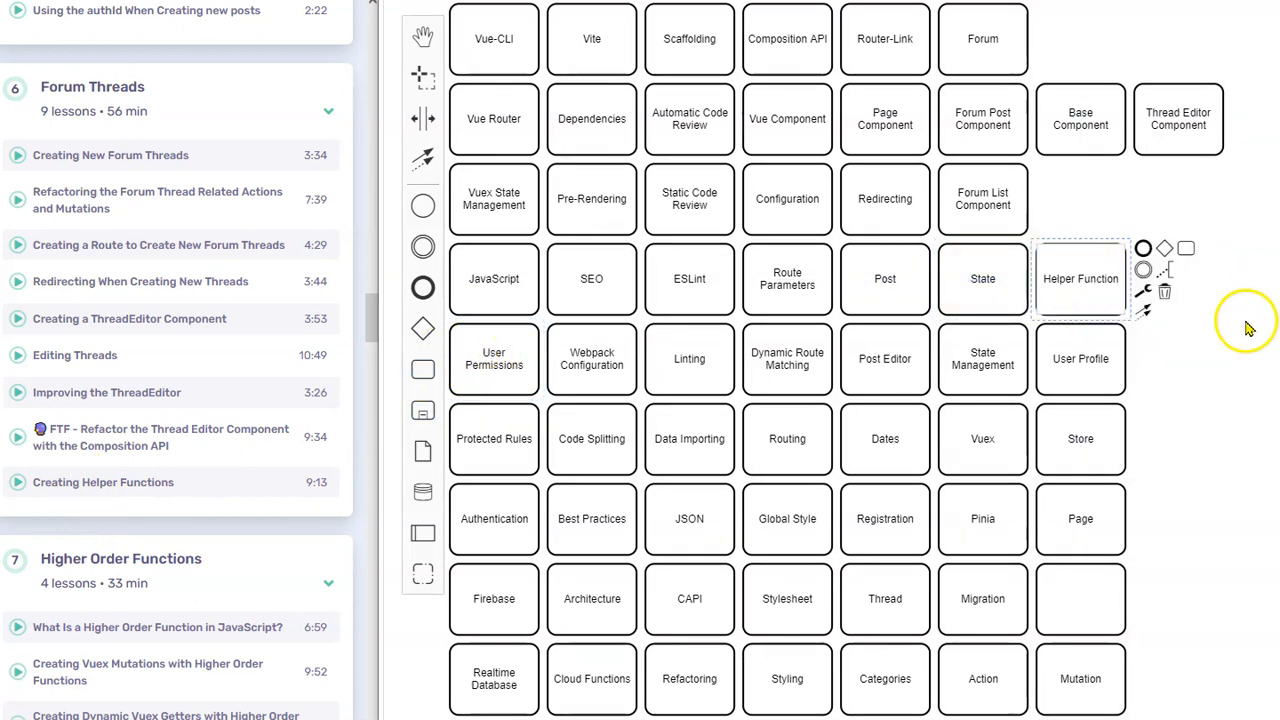
scroll(down, 3)
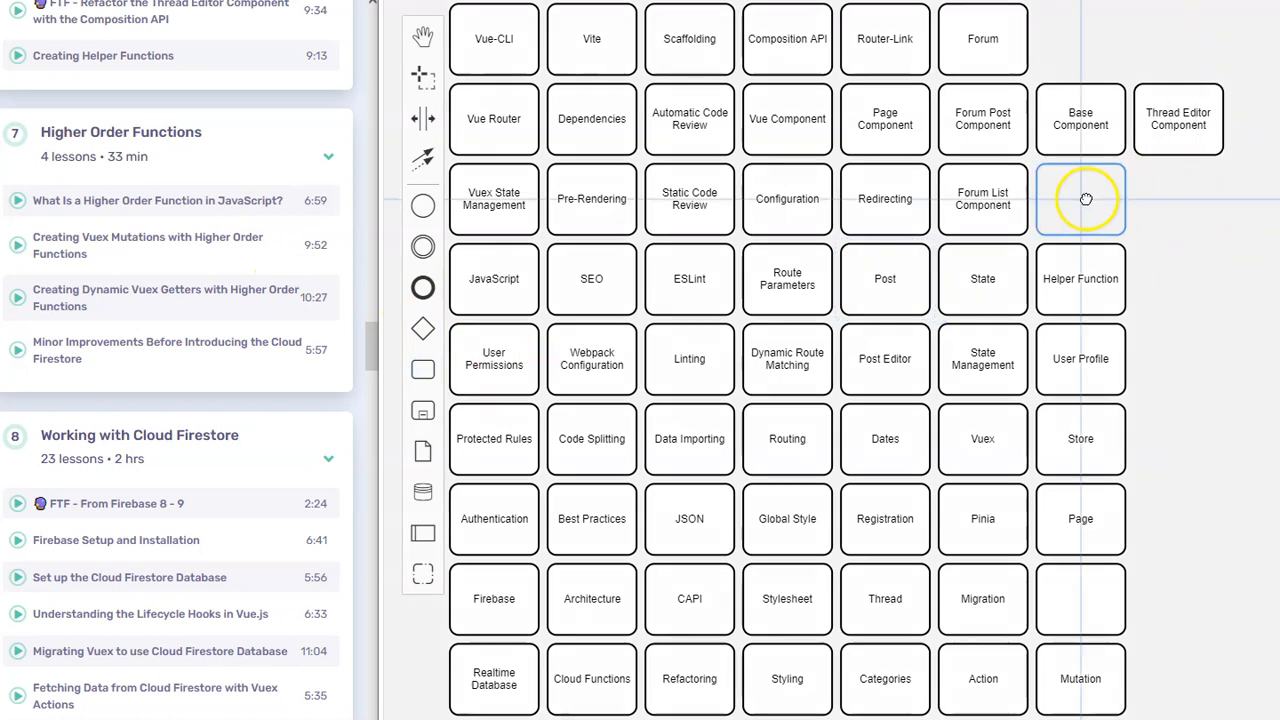
double_click(1080, 198)
text(Higher Order Function)
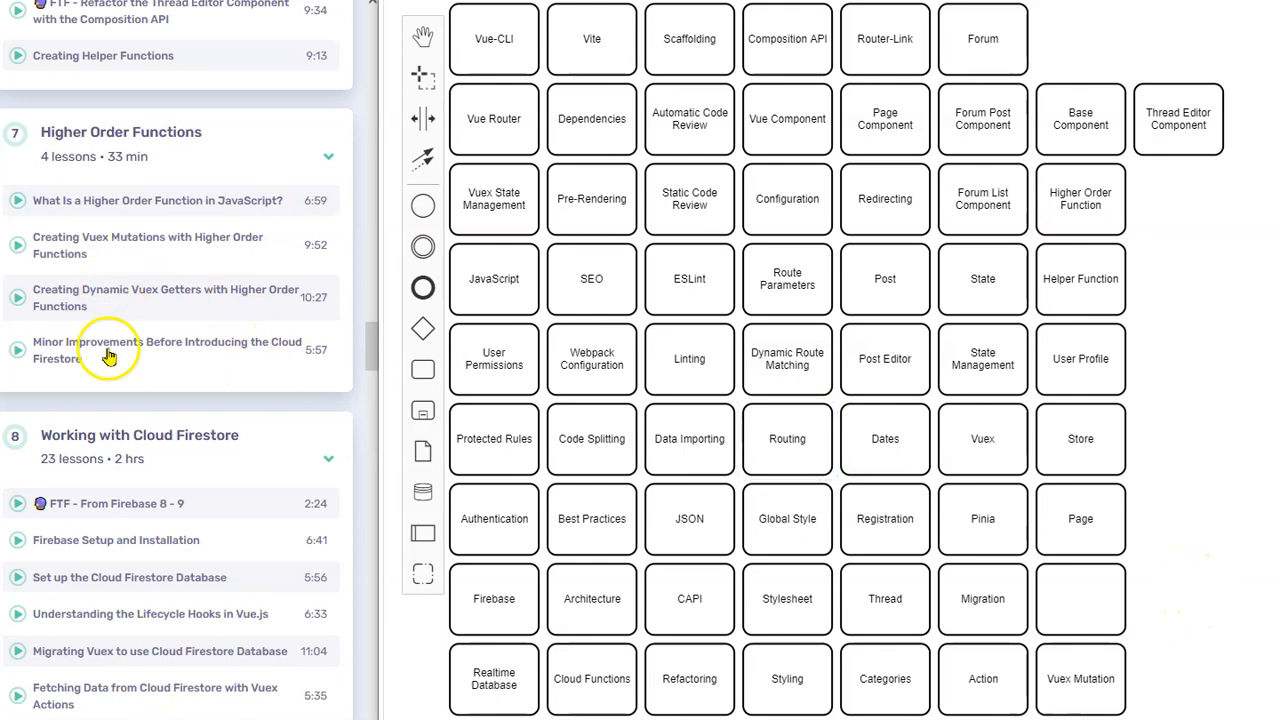
mouse_move(176, 304)
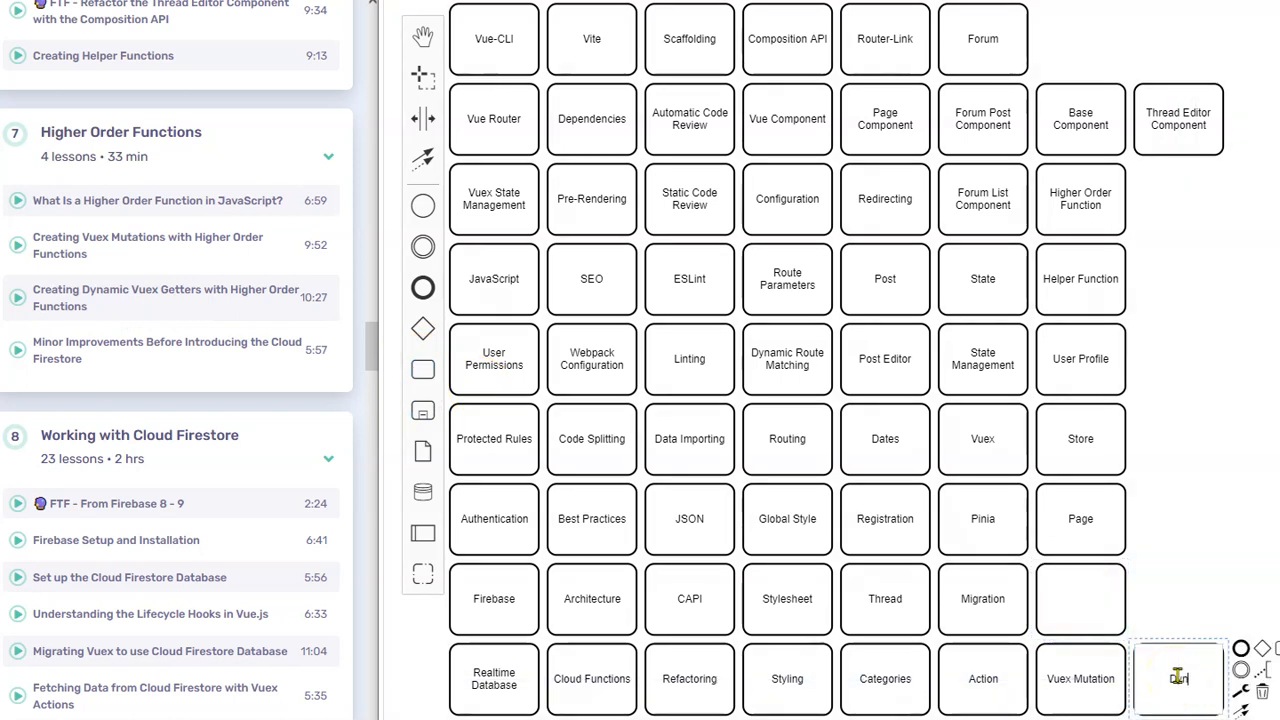
text(Dynamic Vuex Getter)
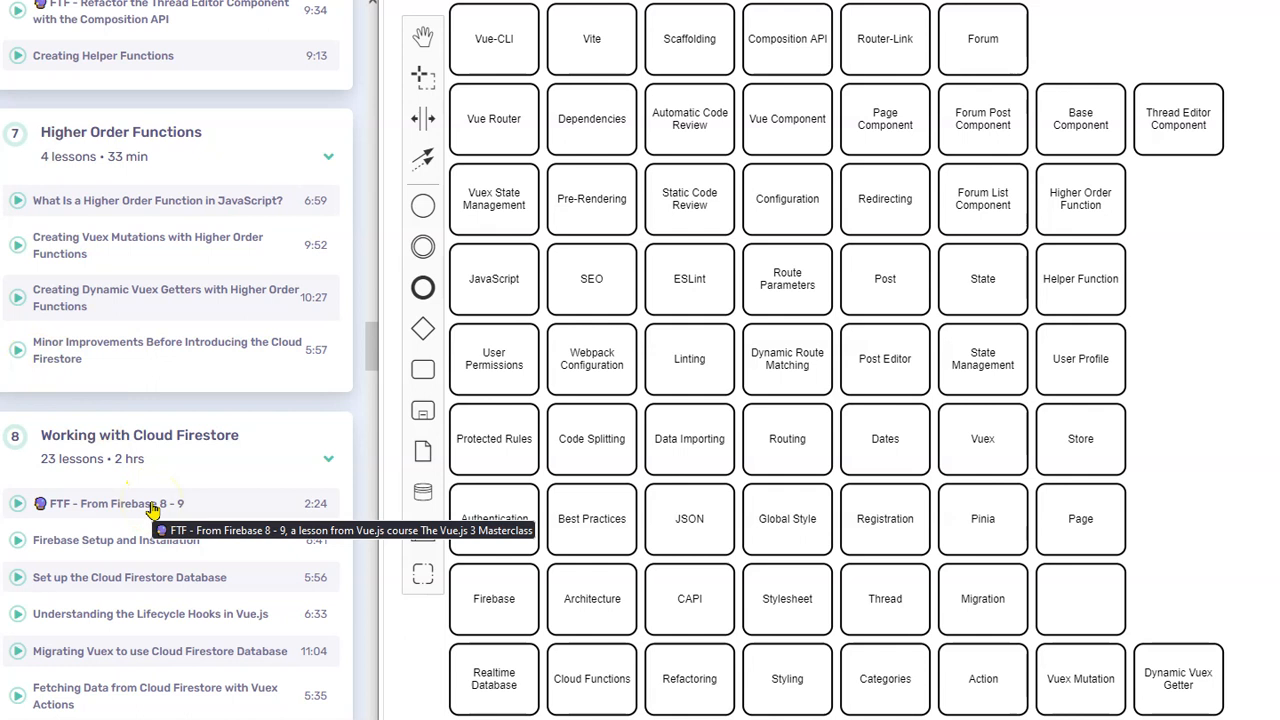
scroll(down, 3)
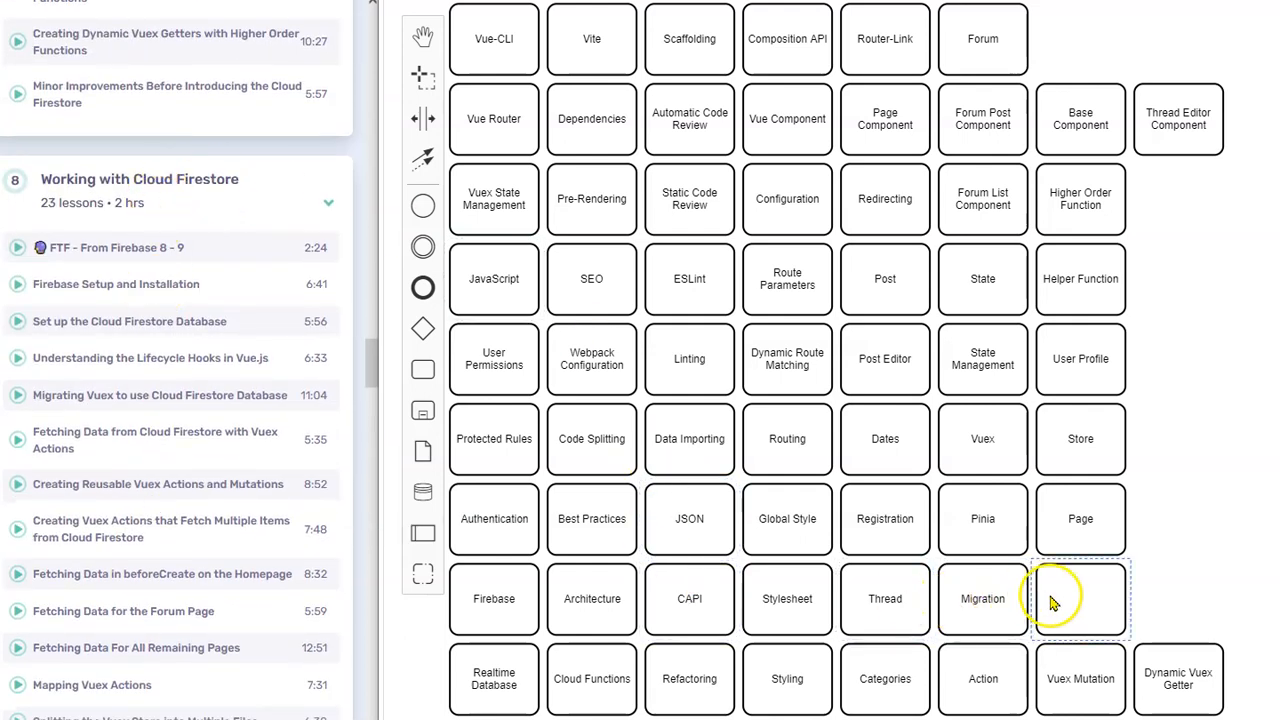
text(Cloud Firestore)
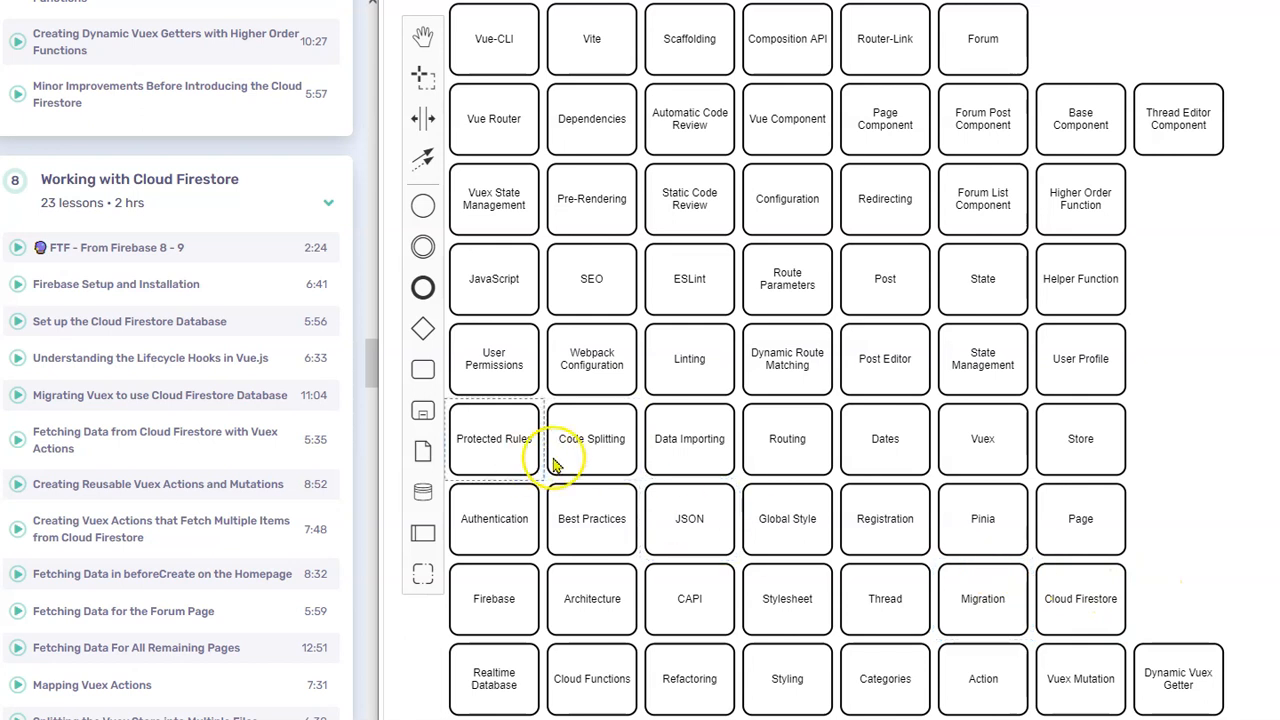
Add Lifecycle Hook and Fetching Data tasks to the grid.
scroll(down, 3)
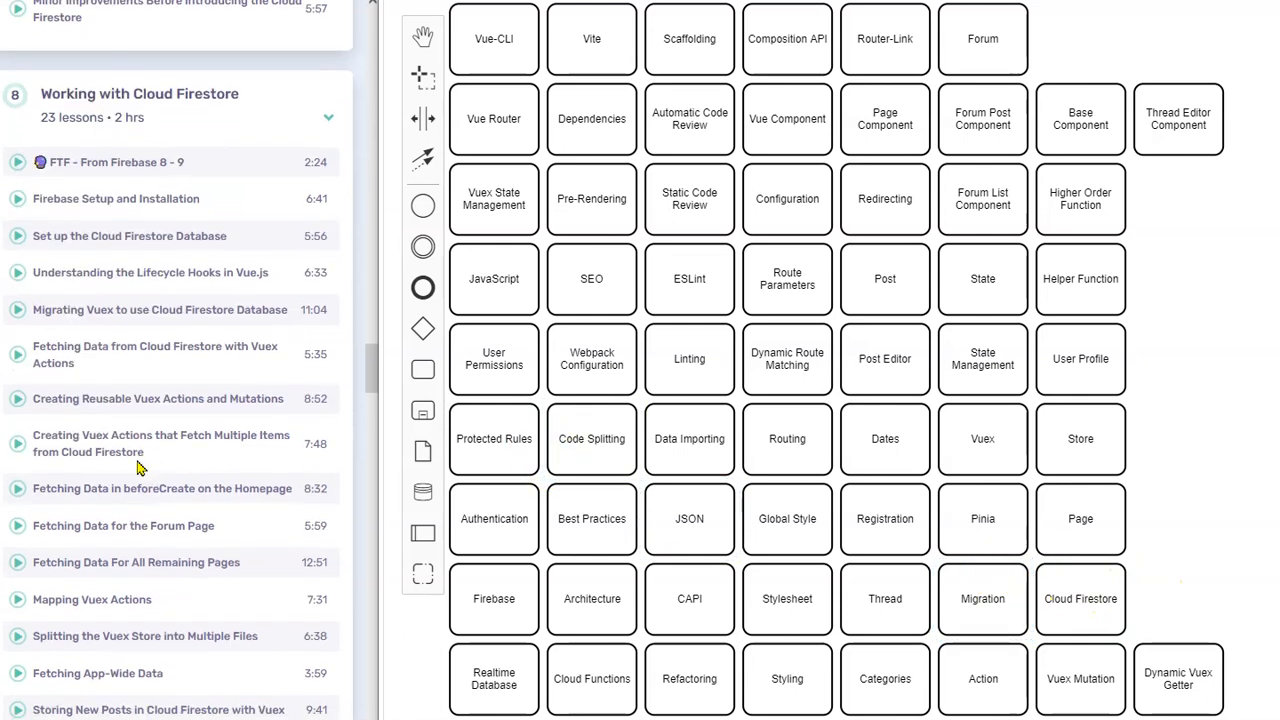
mouse_move(140, 468)
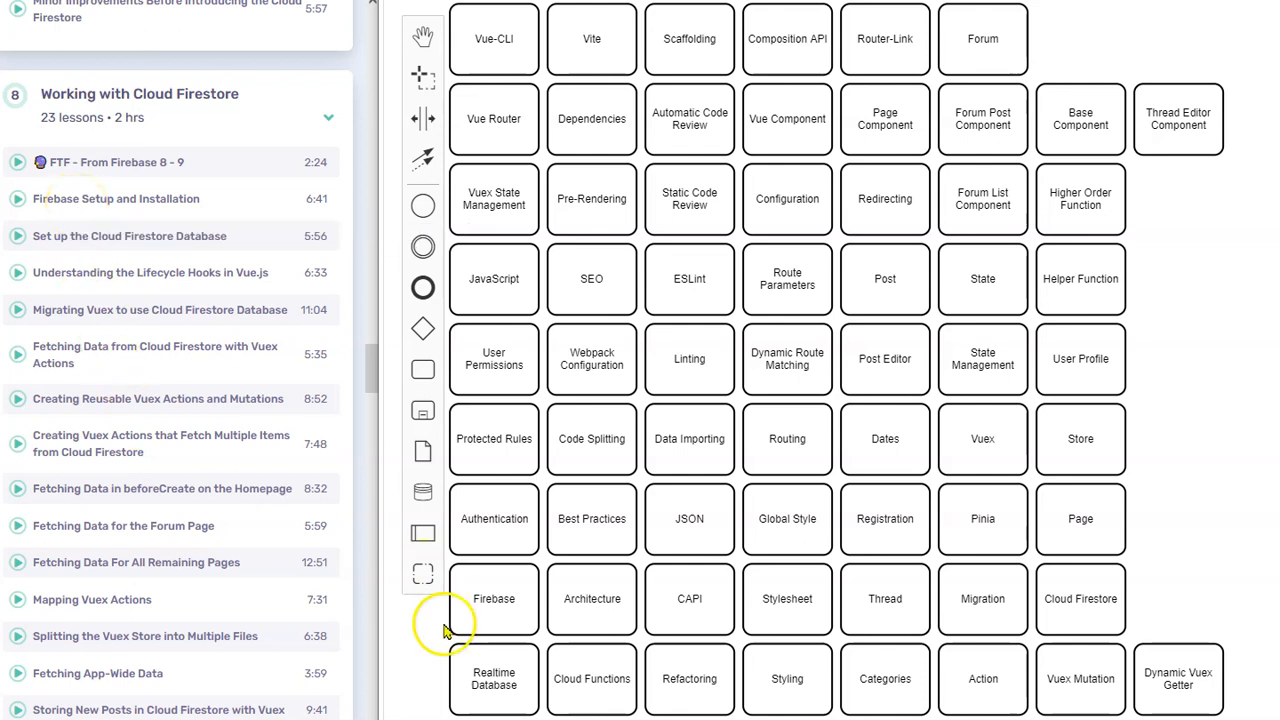
click(494, 598)
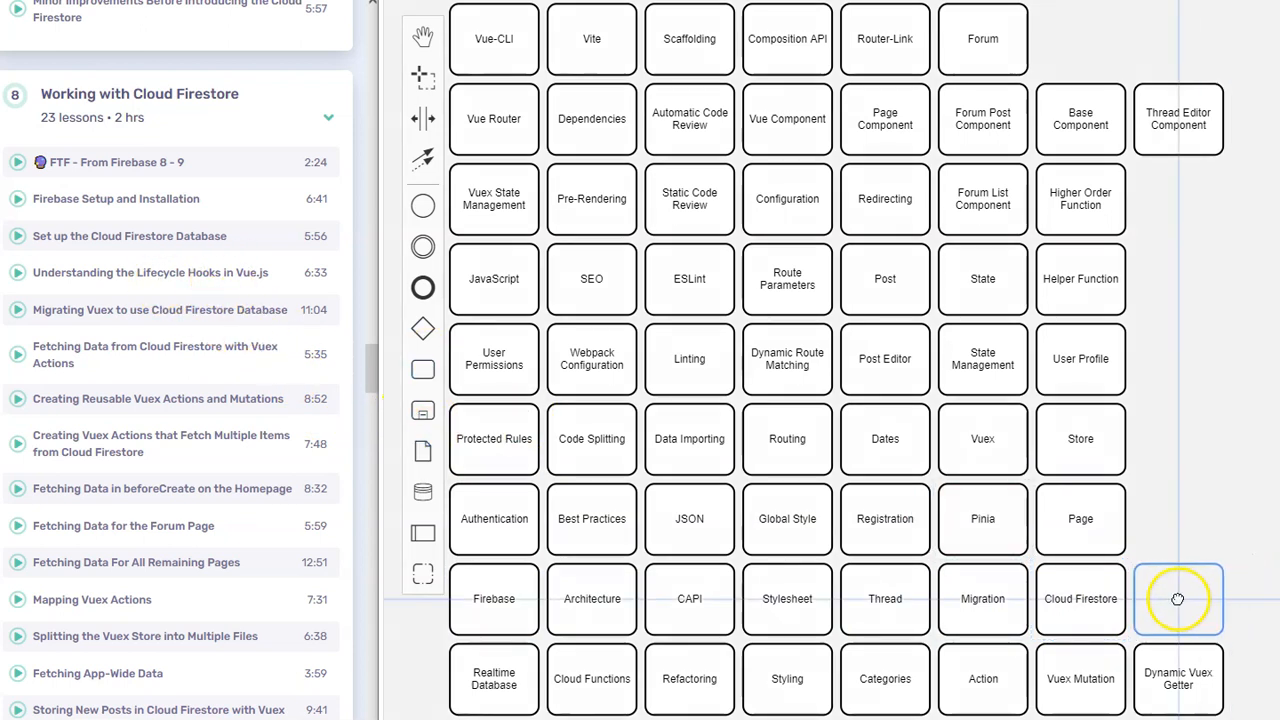
text(LI)
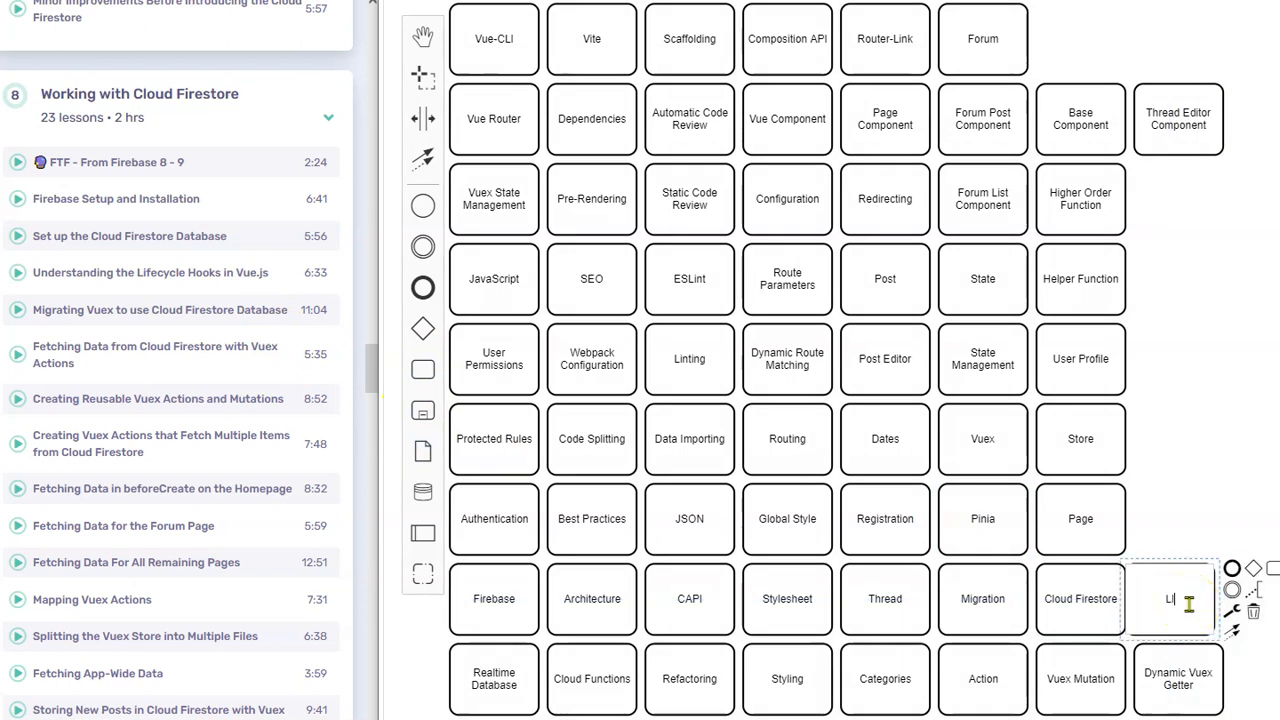
text(Lifecycle Hood)
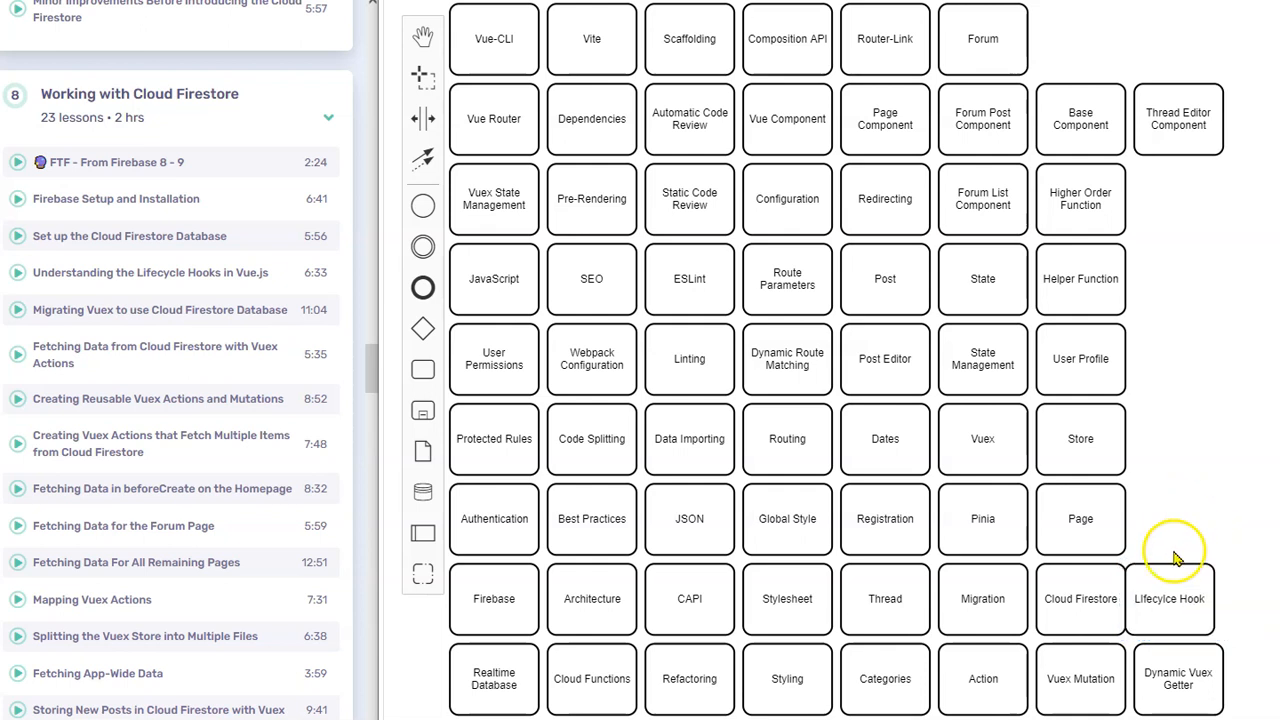
click(1176, 598)
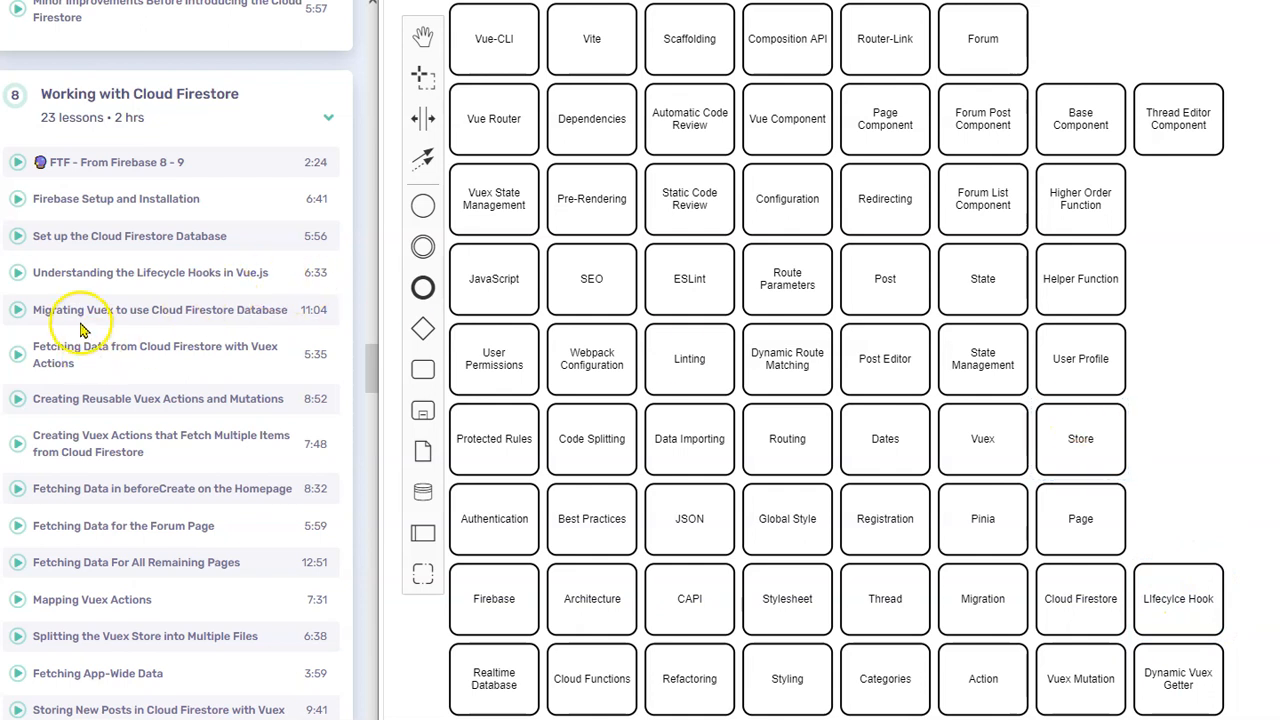
mouse_move(78, 362)
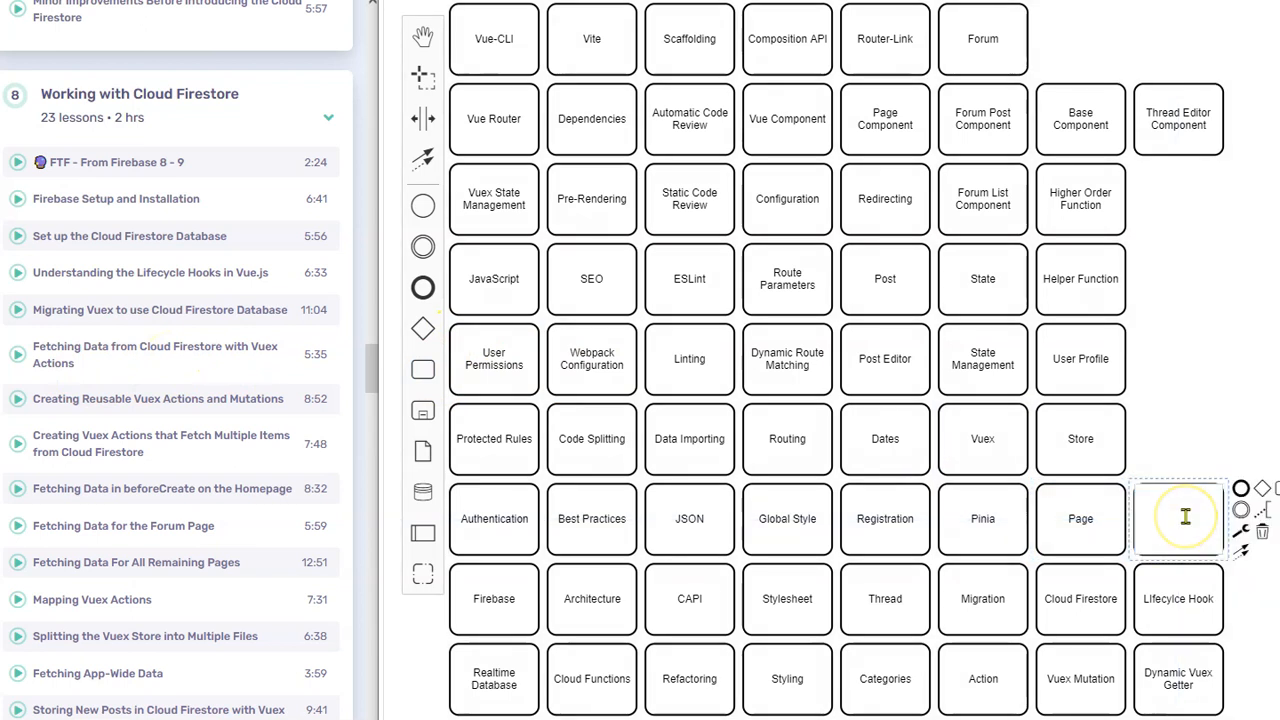
text(Fetching Data)
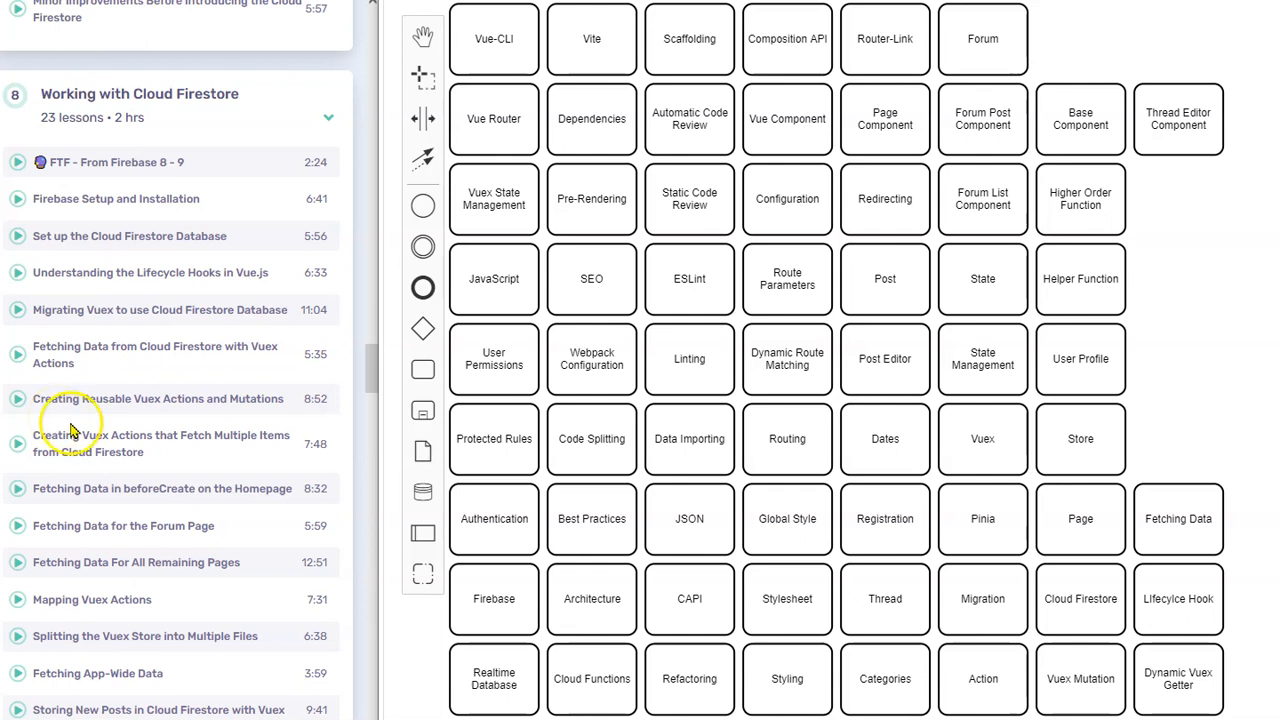
mouse_move(196, 408)
text(Vuex )
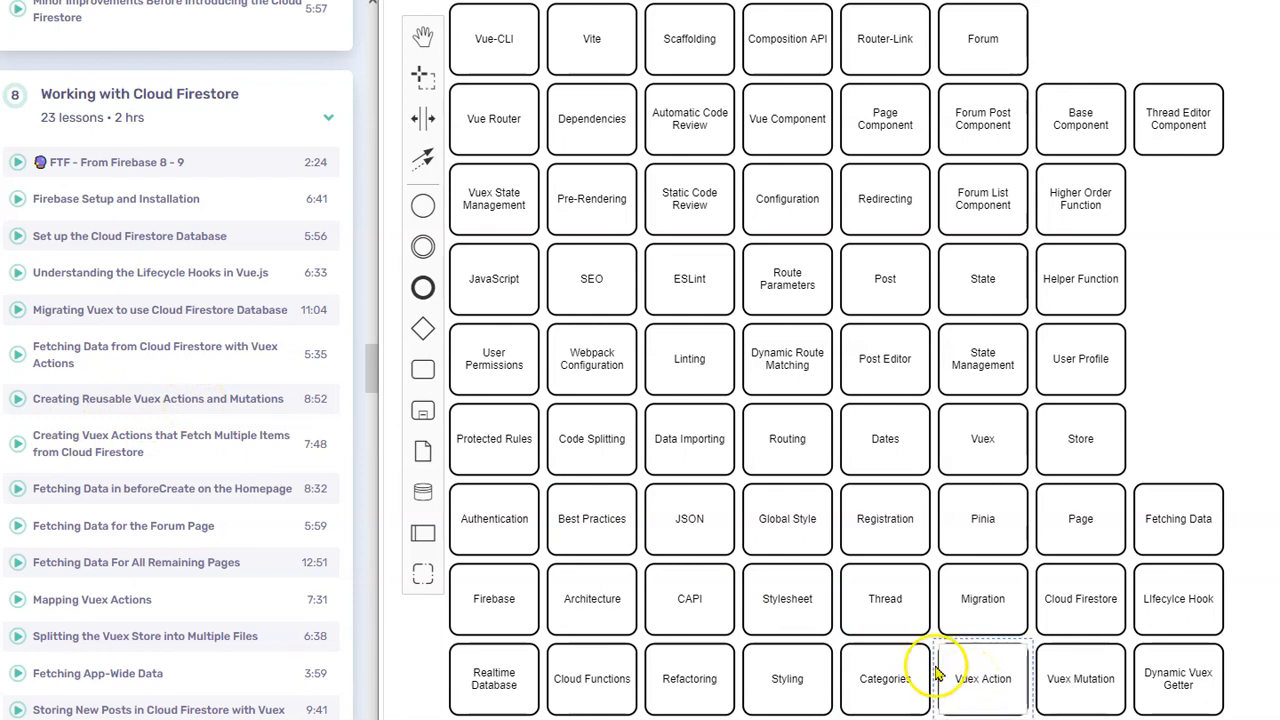
mouse_move(160, 470)
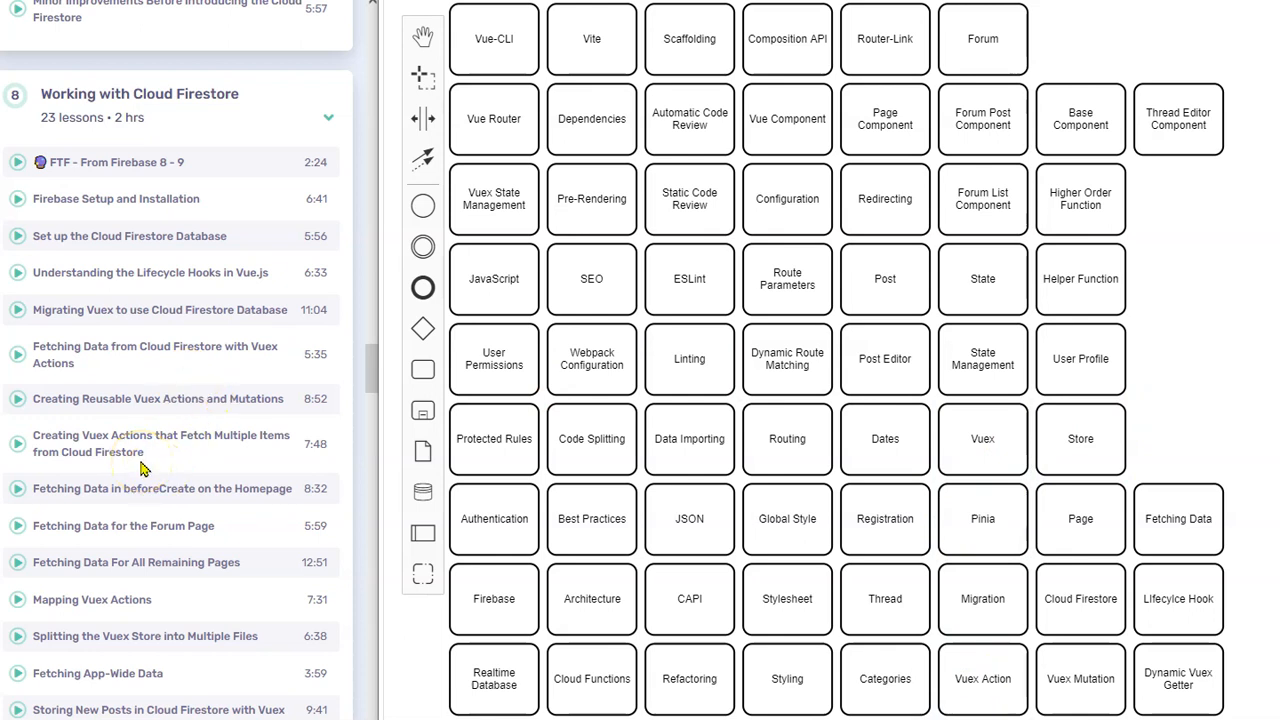
Add a Mapping task at the end of the Store row.
scroll(down, 3)
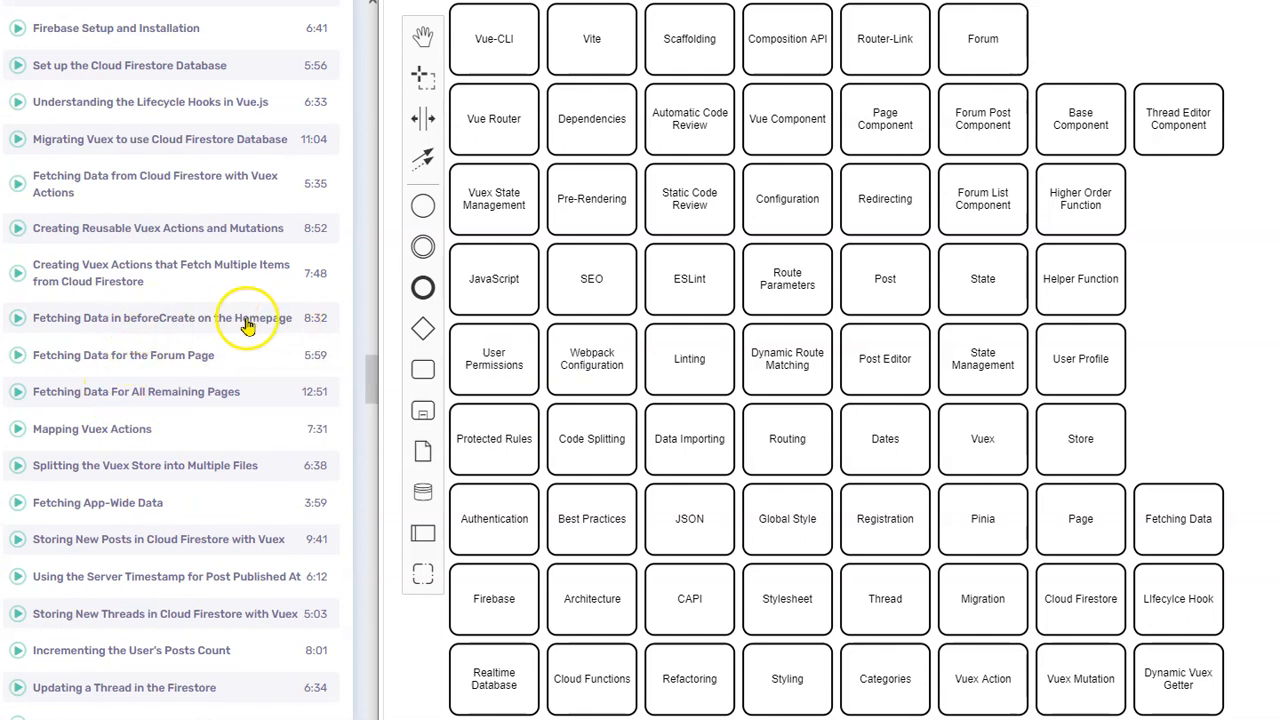
mouse_move(172, 372)
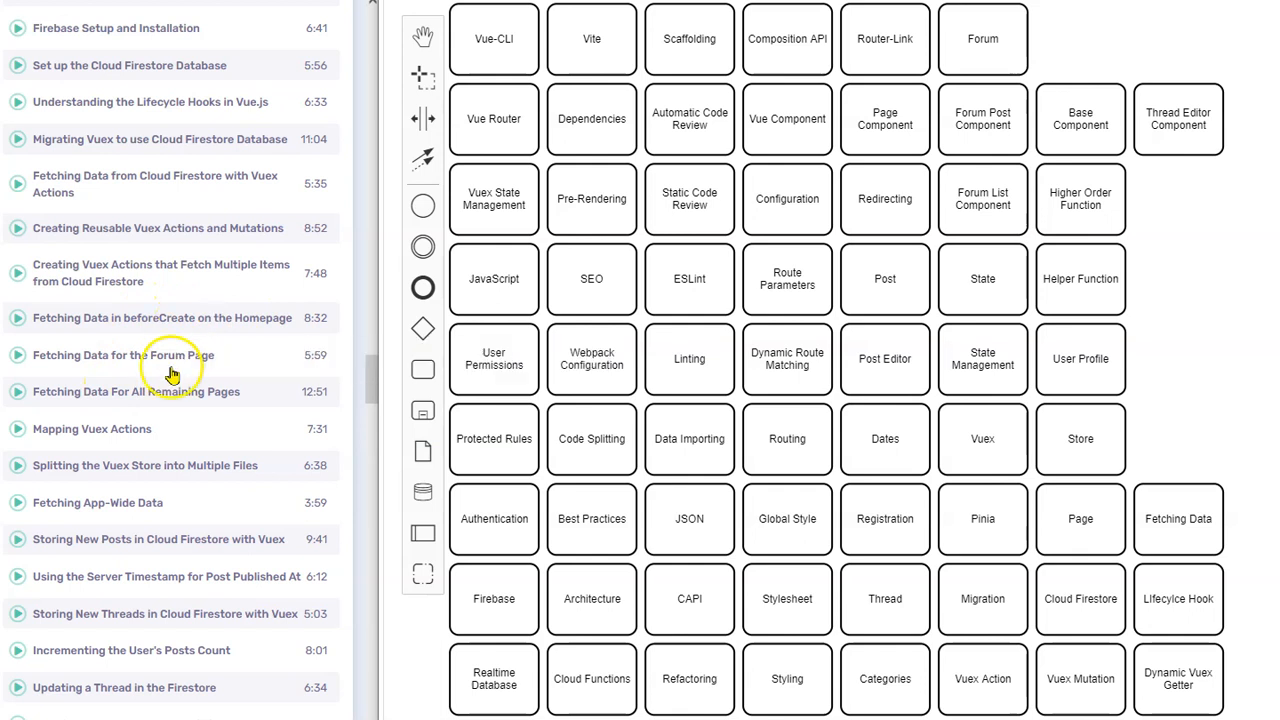
mouse_move(80, 372)
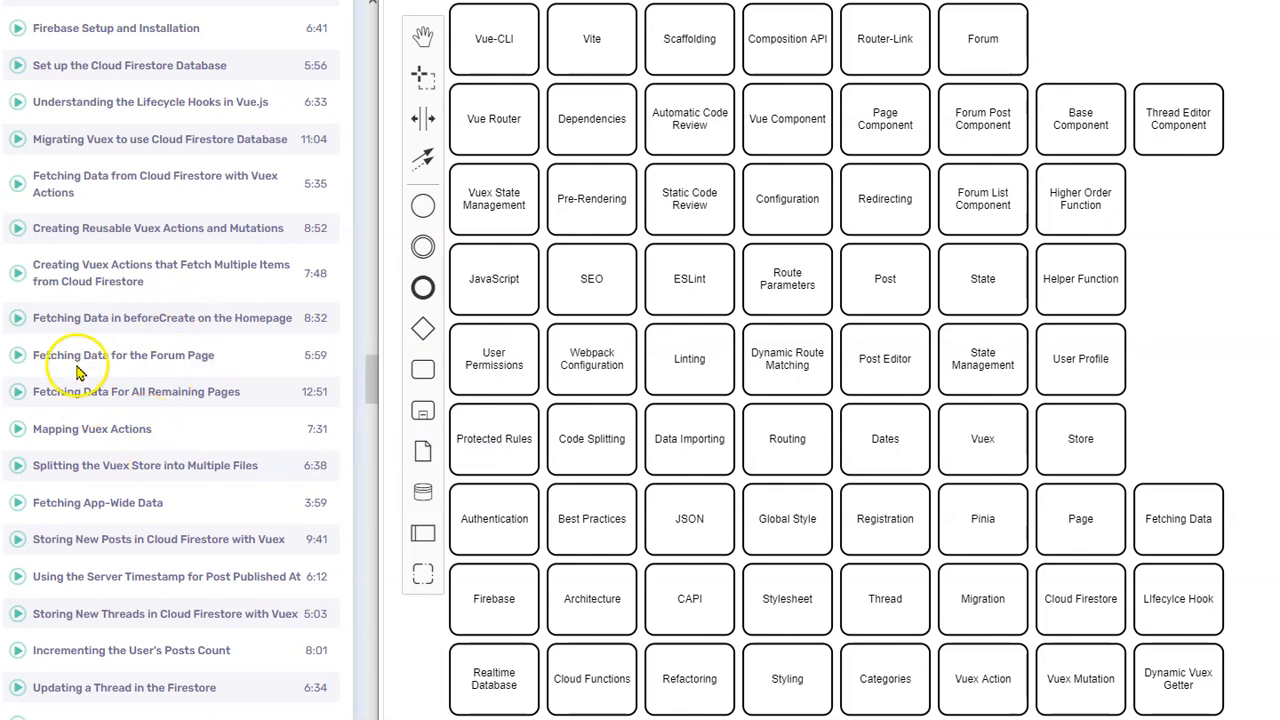
mouse_move(156, 420)
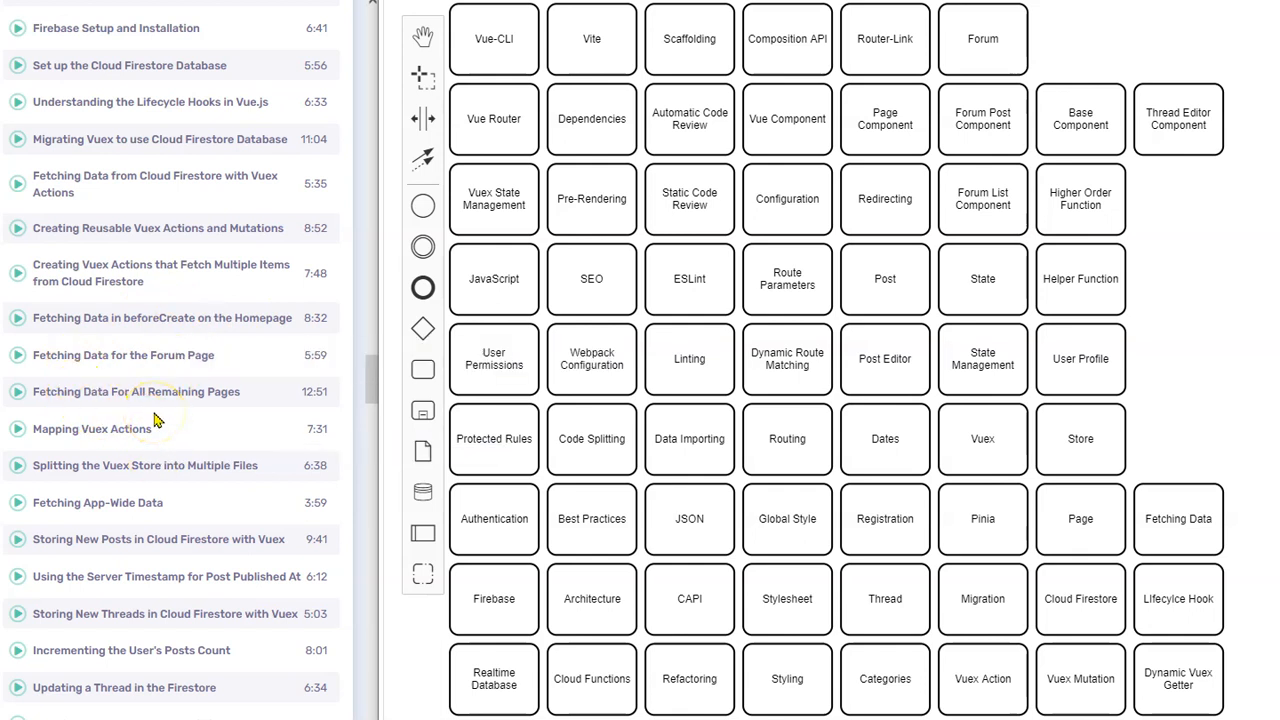
scroll(down, 3)
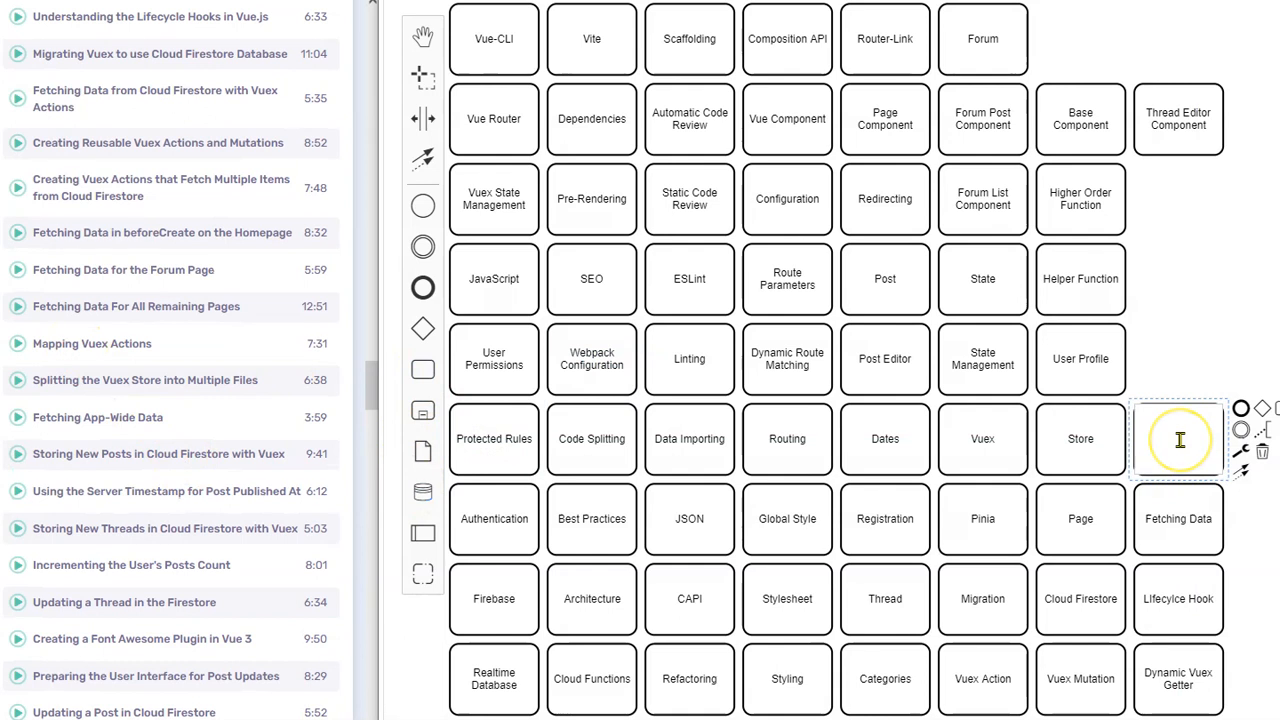
text(Mapping)
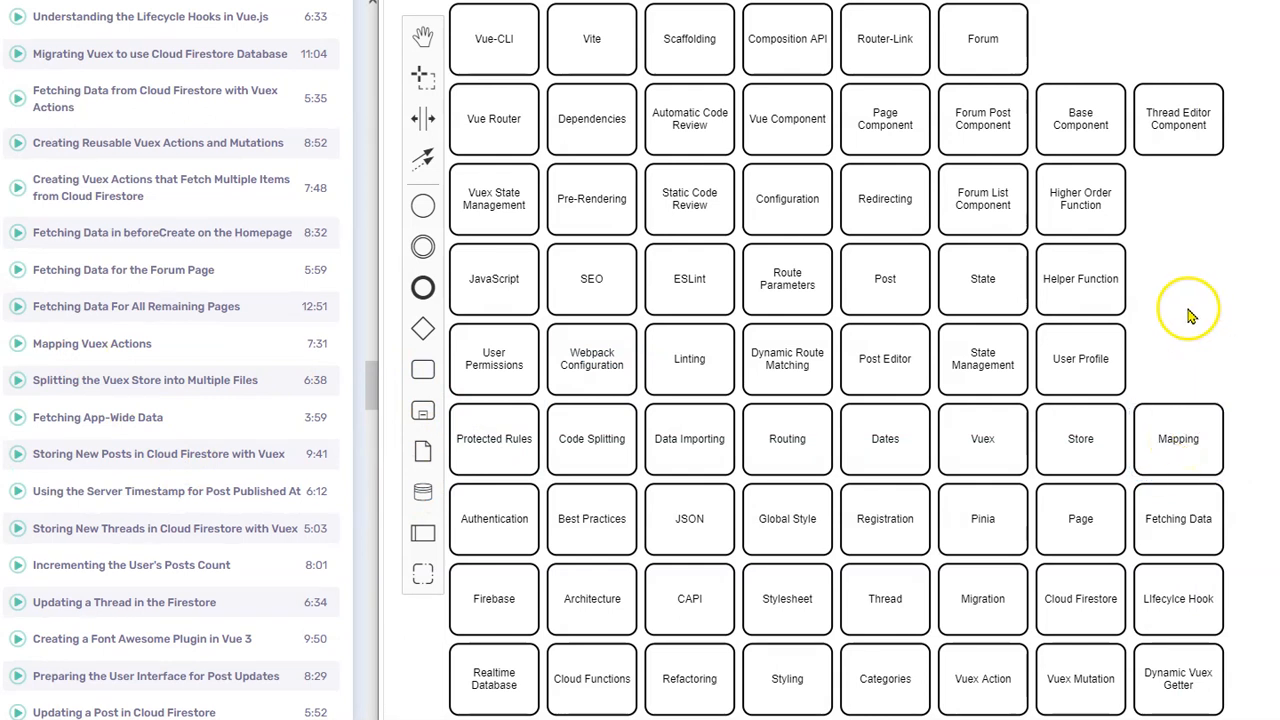
mouse_move(116, 400)
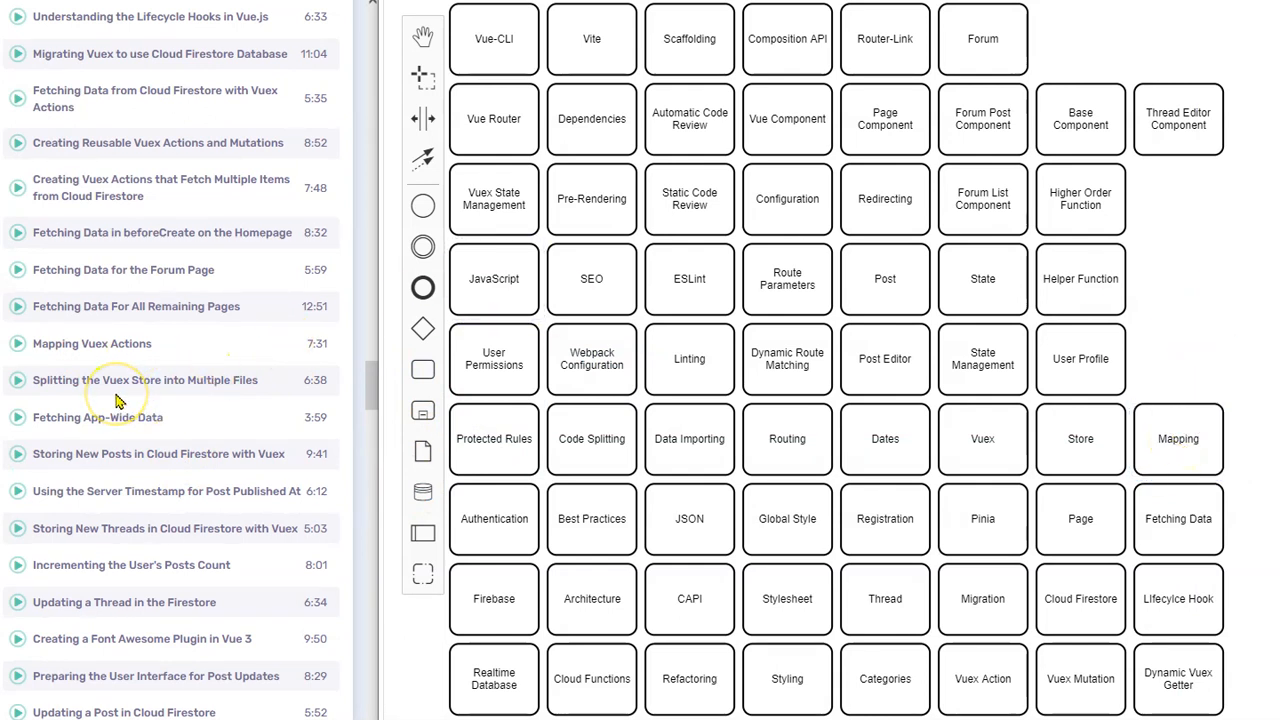
mouse_move(84, 396)
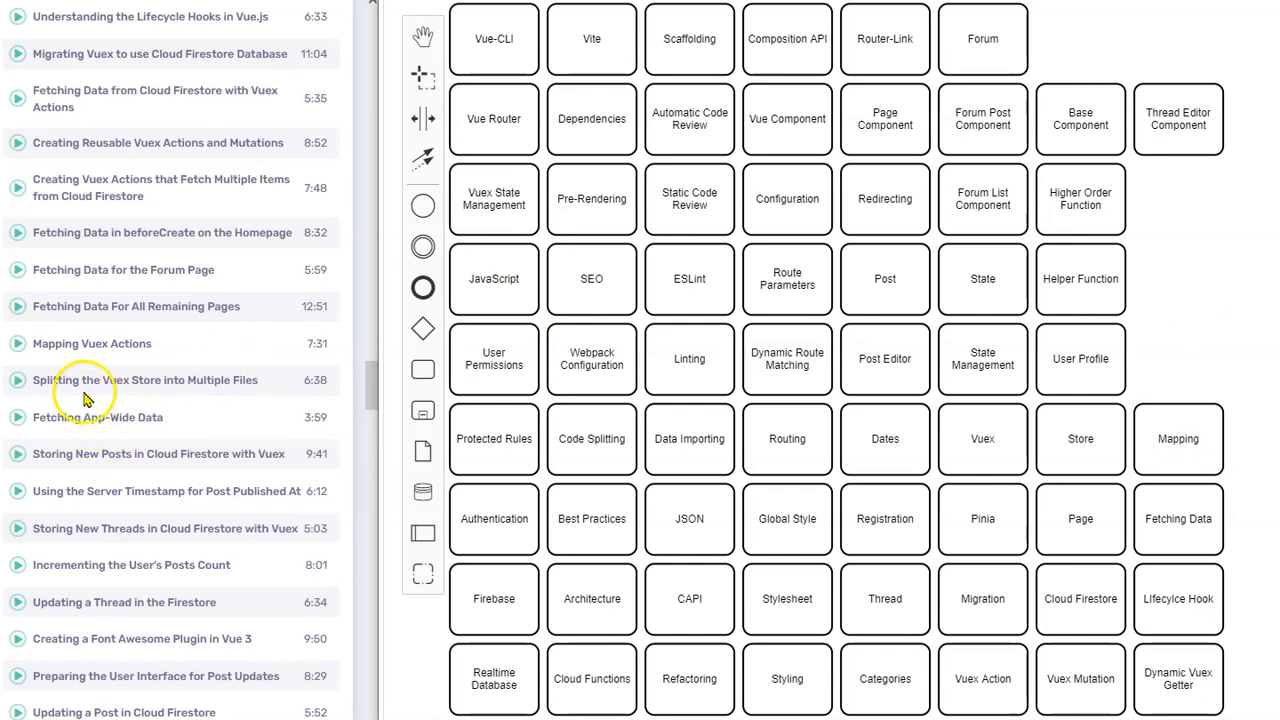
mouse_move(156, 430)
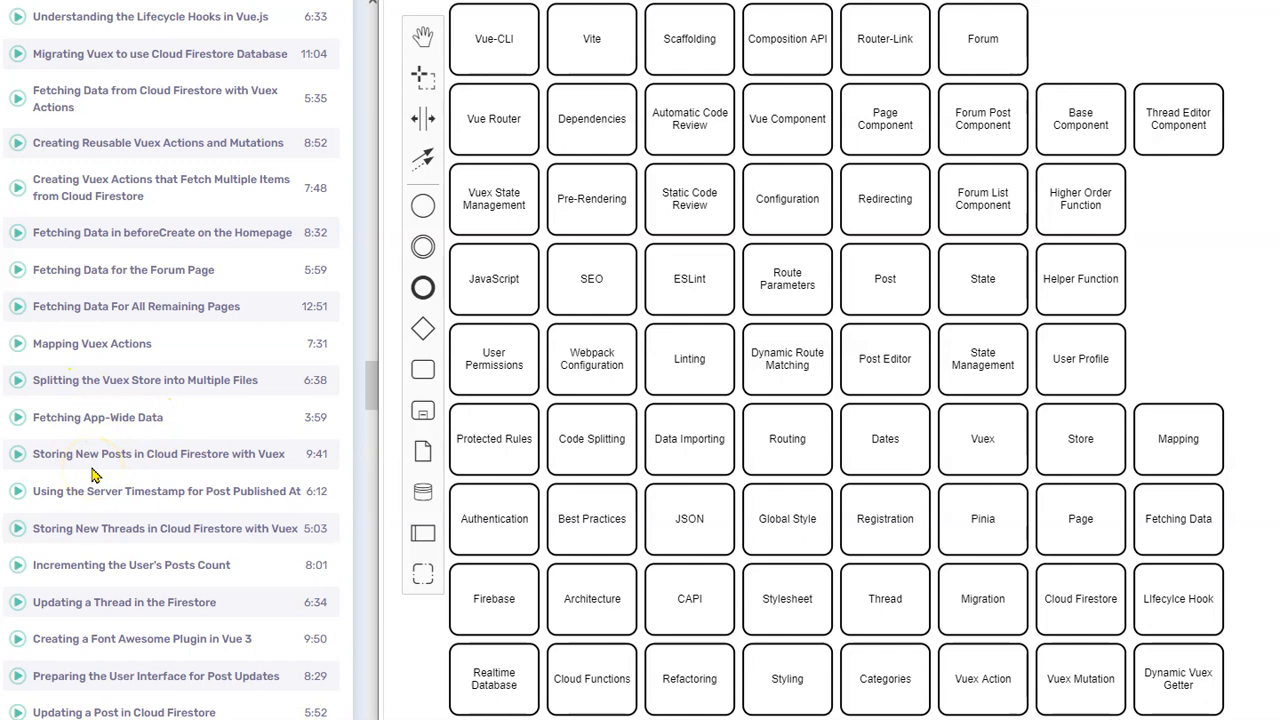
mouse_move(96, 476)
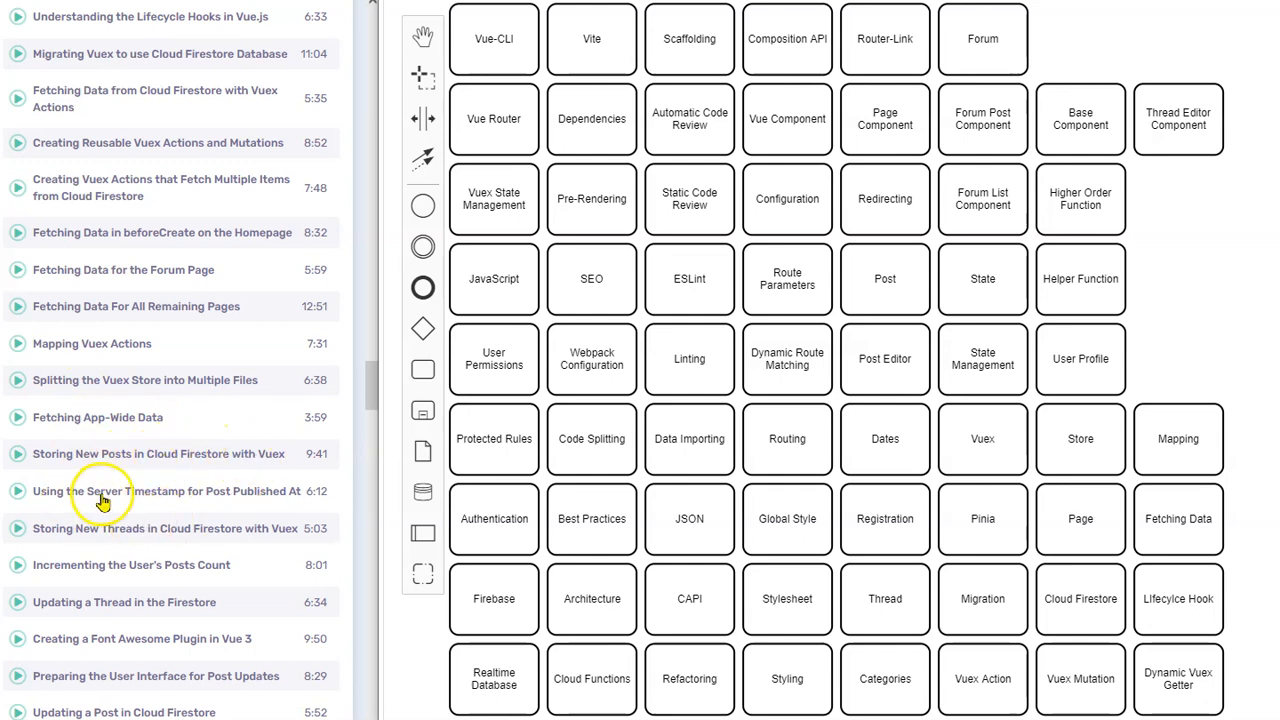
mouse_move(198, 544)
text(Server Timestamp)
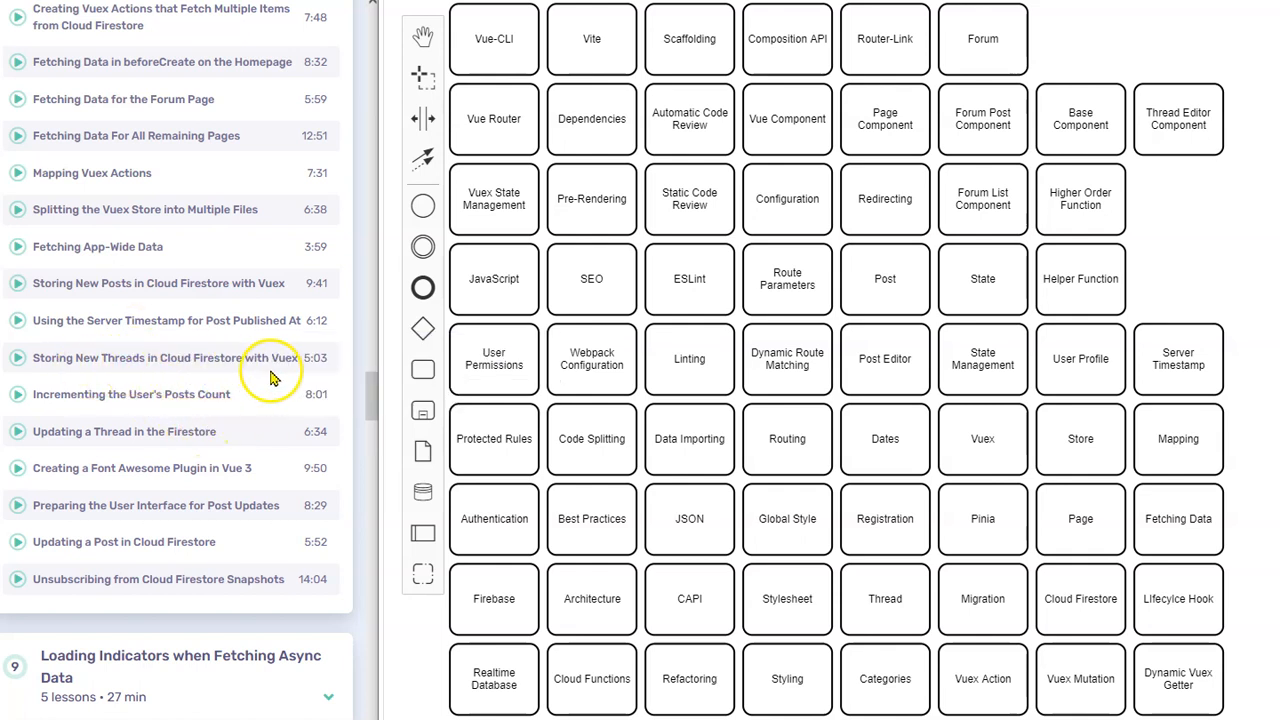
mouse_move(144, 404)
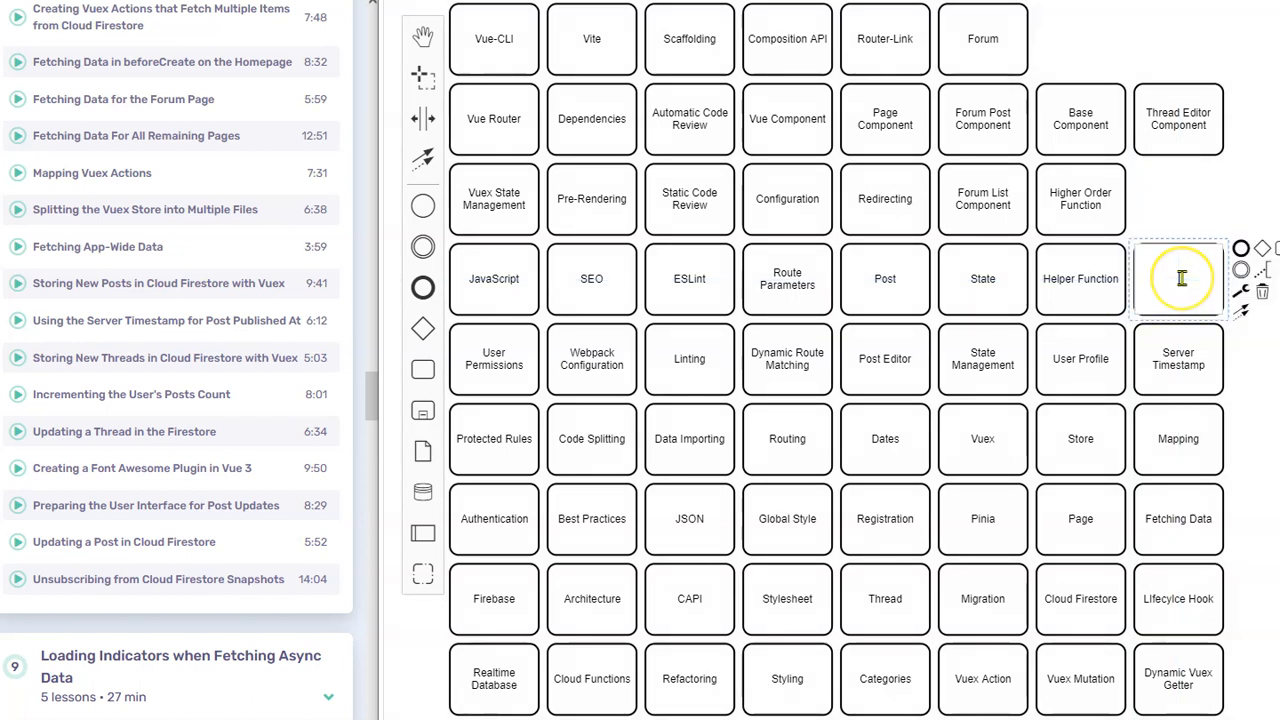
Add Font Awesome after Helper Function and Cloud Firestore Snapshot after Higher Order Function.
text(Font Ae)
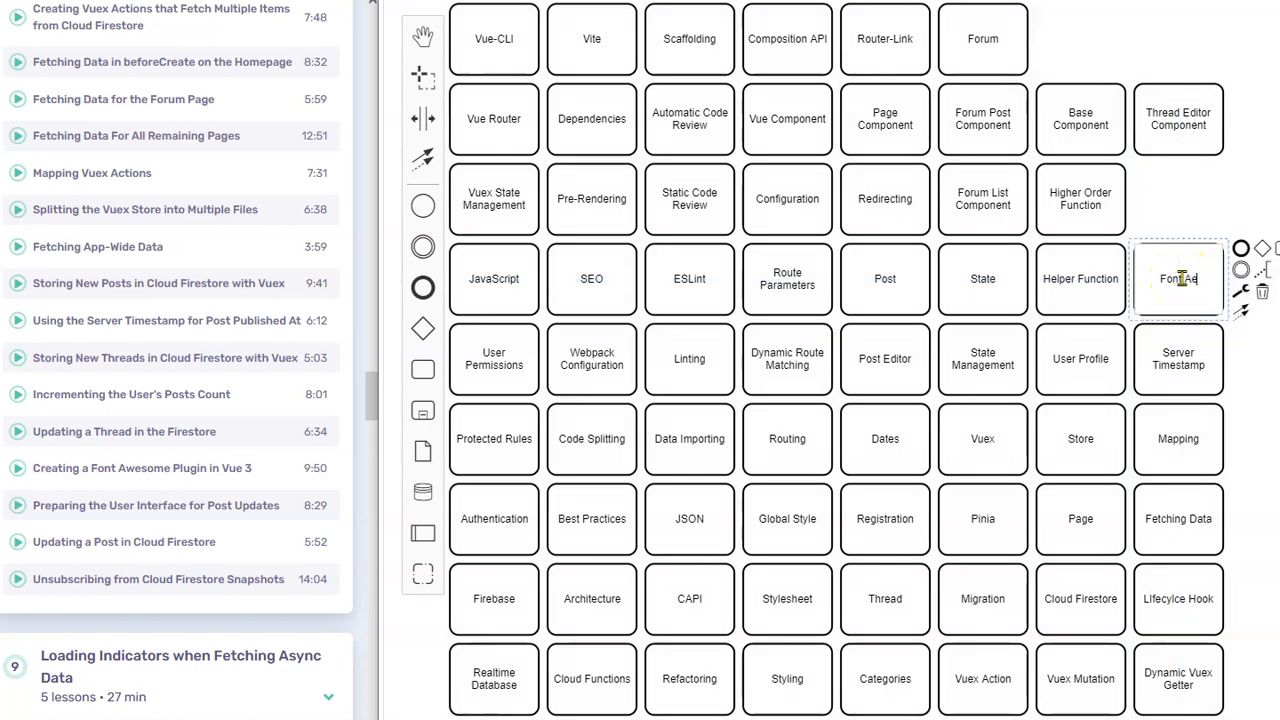
text(wesome)
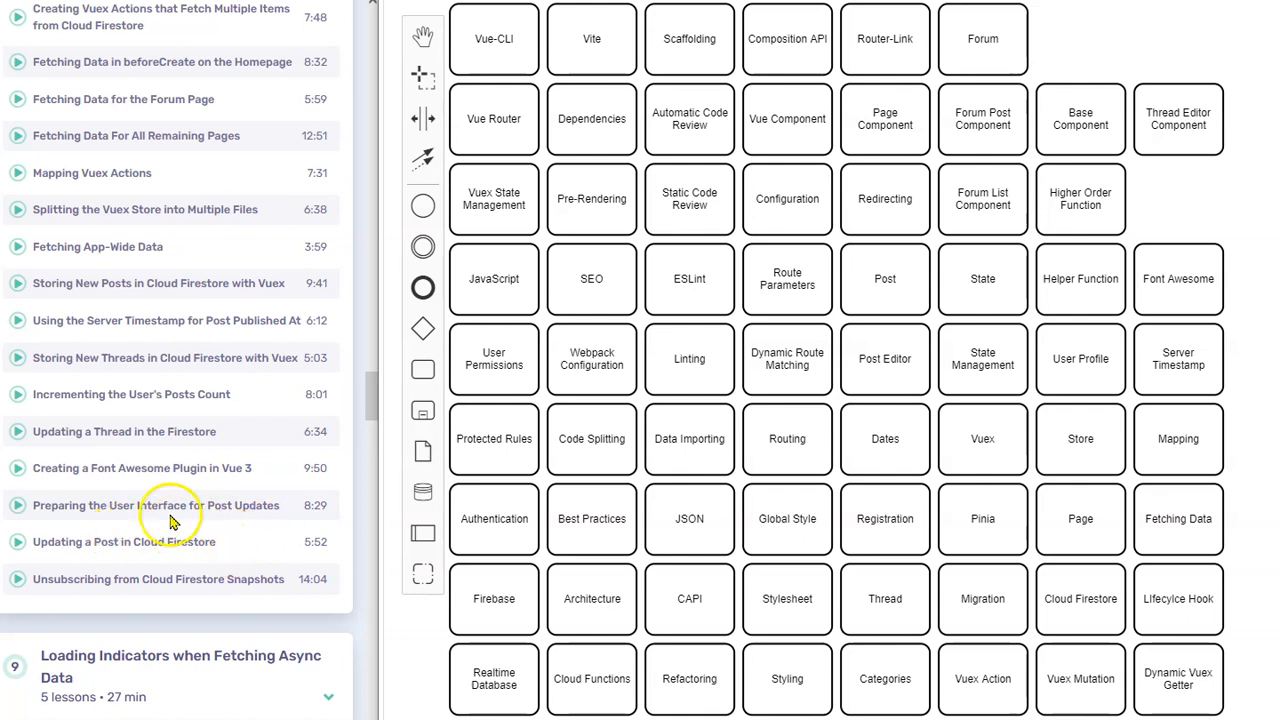
mouse_move(168, 556)
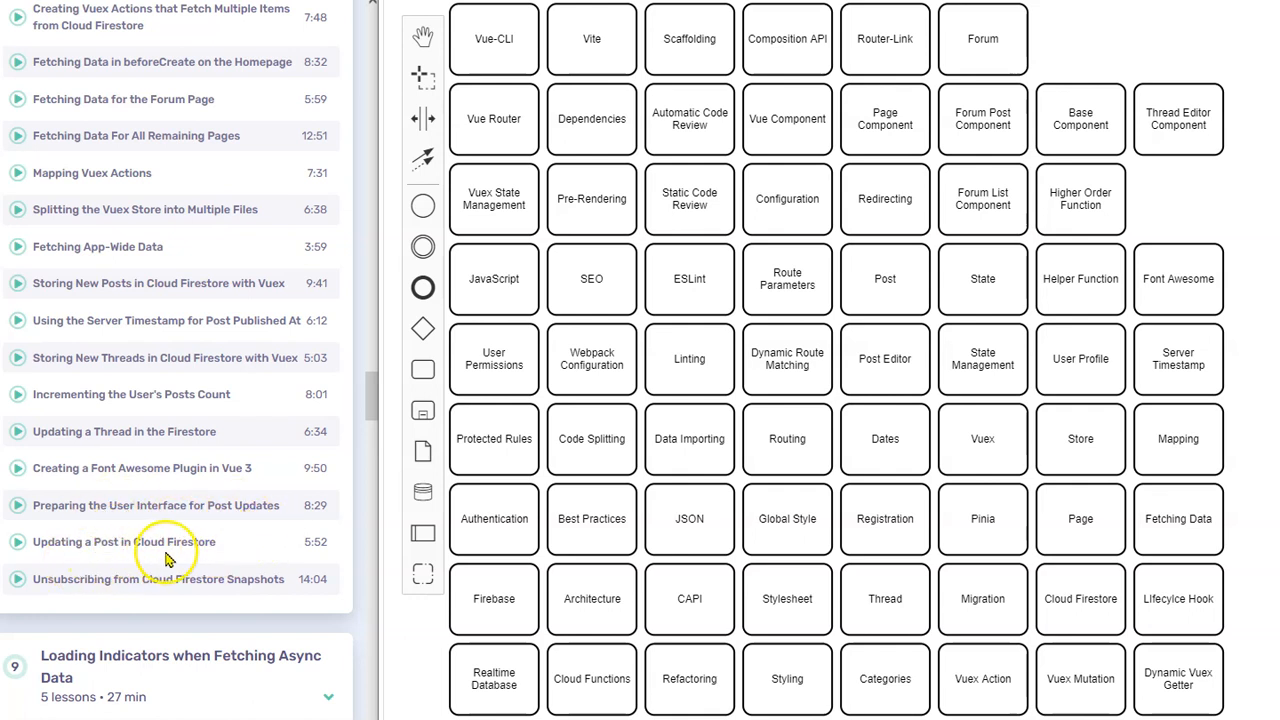
mouse_move(210, 590)
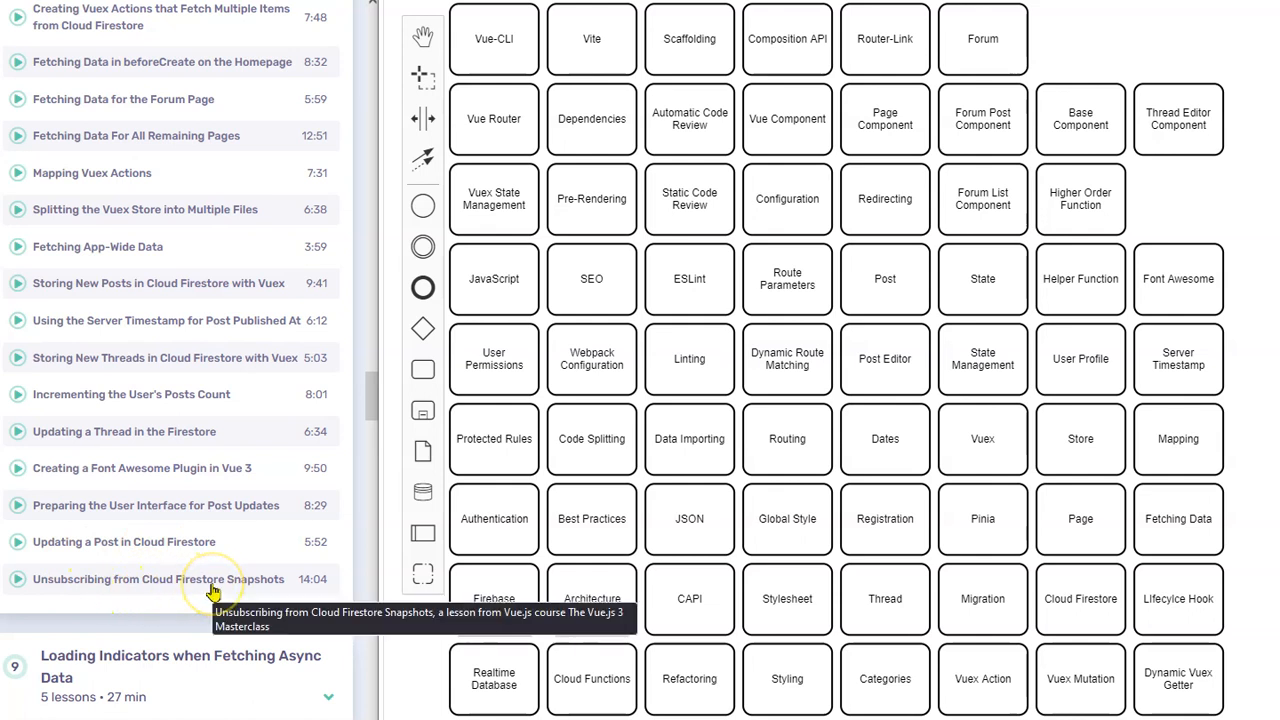
mouse_move(264, 596)
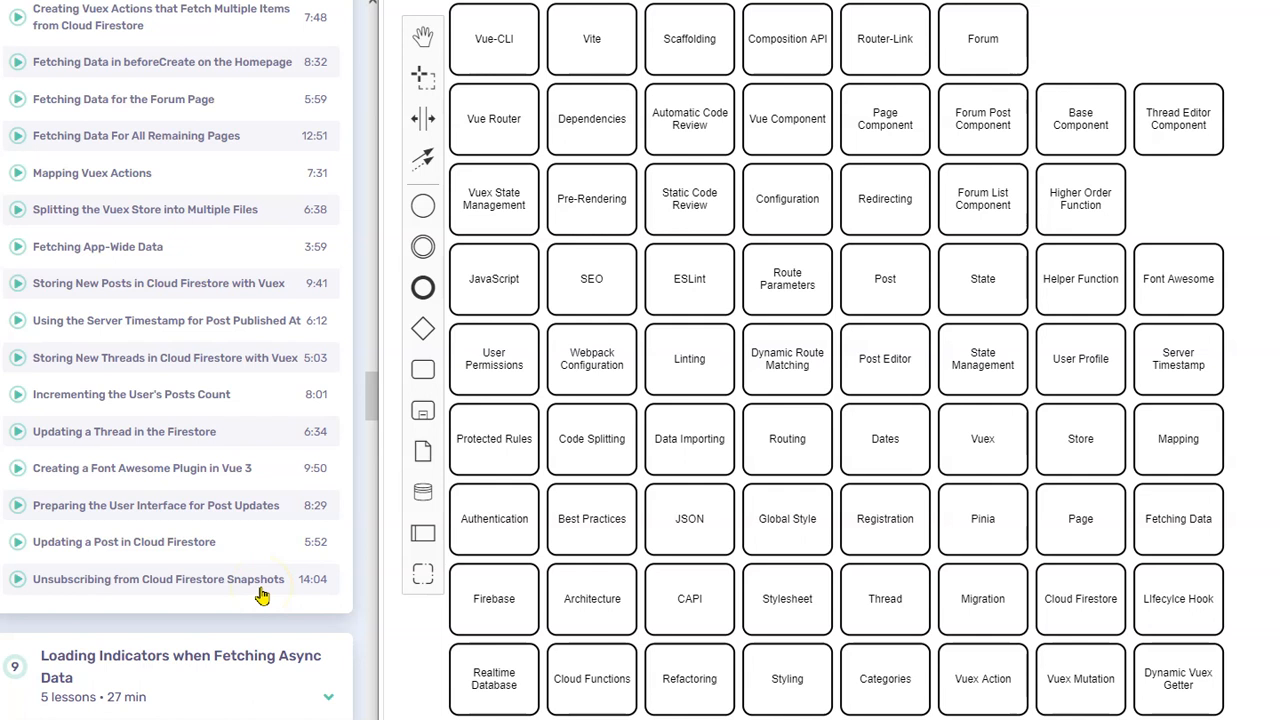
click(1080, 280)
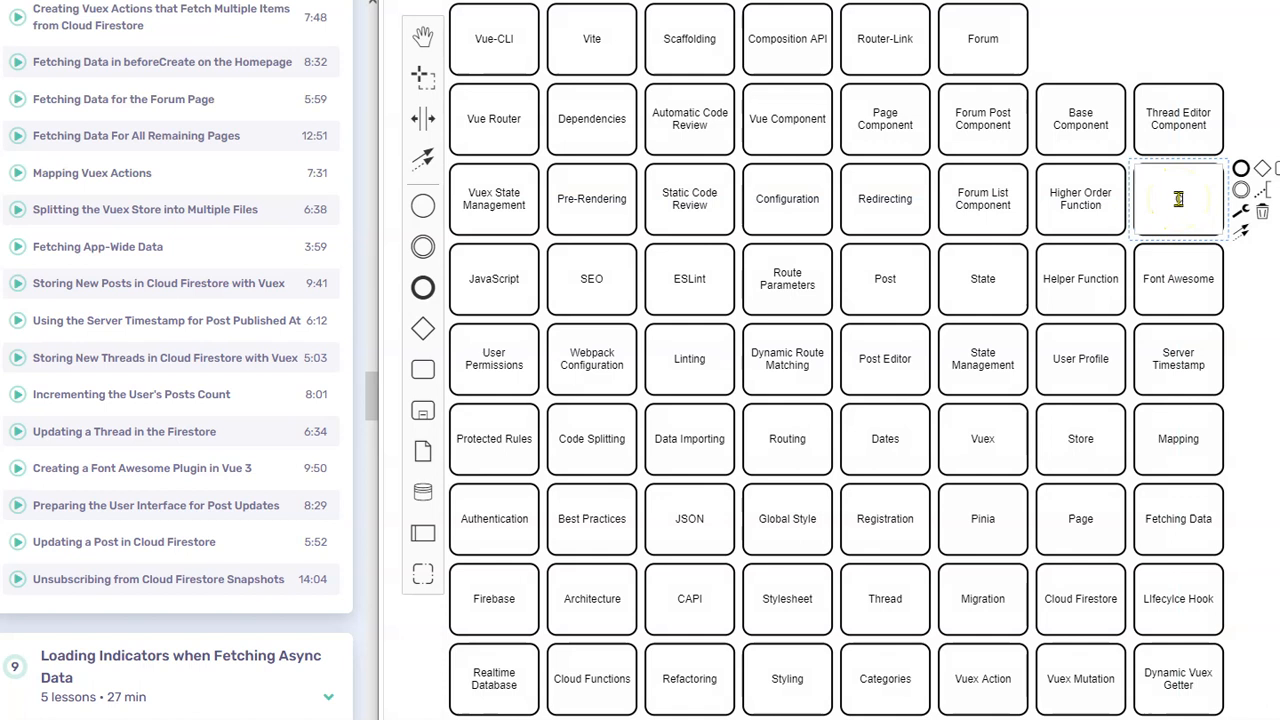
text(Cloud Firestore Snapshot)
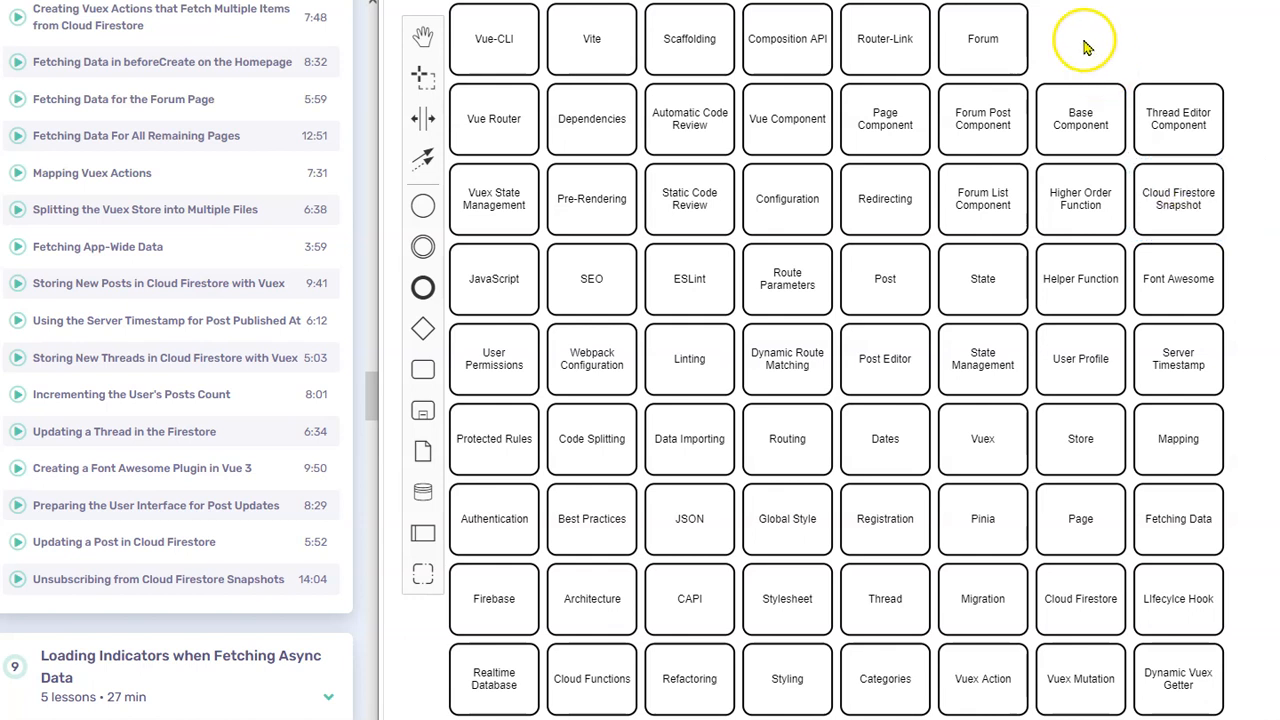
scroll(down, 3)
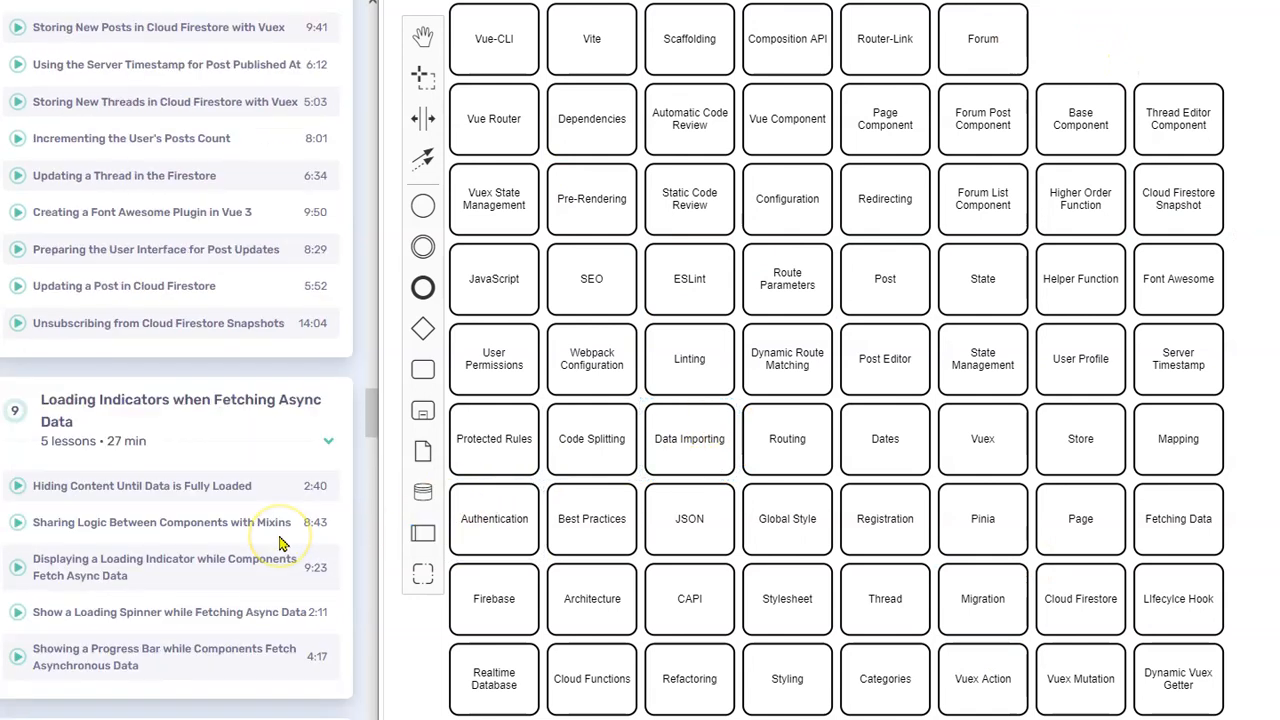
scroll(down, 3)
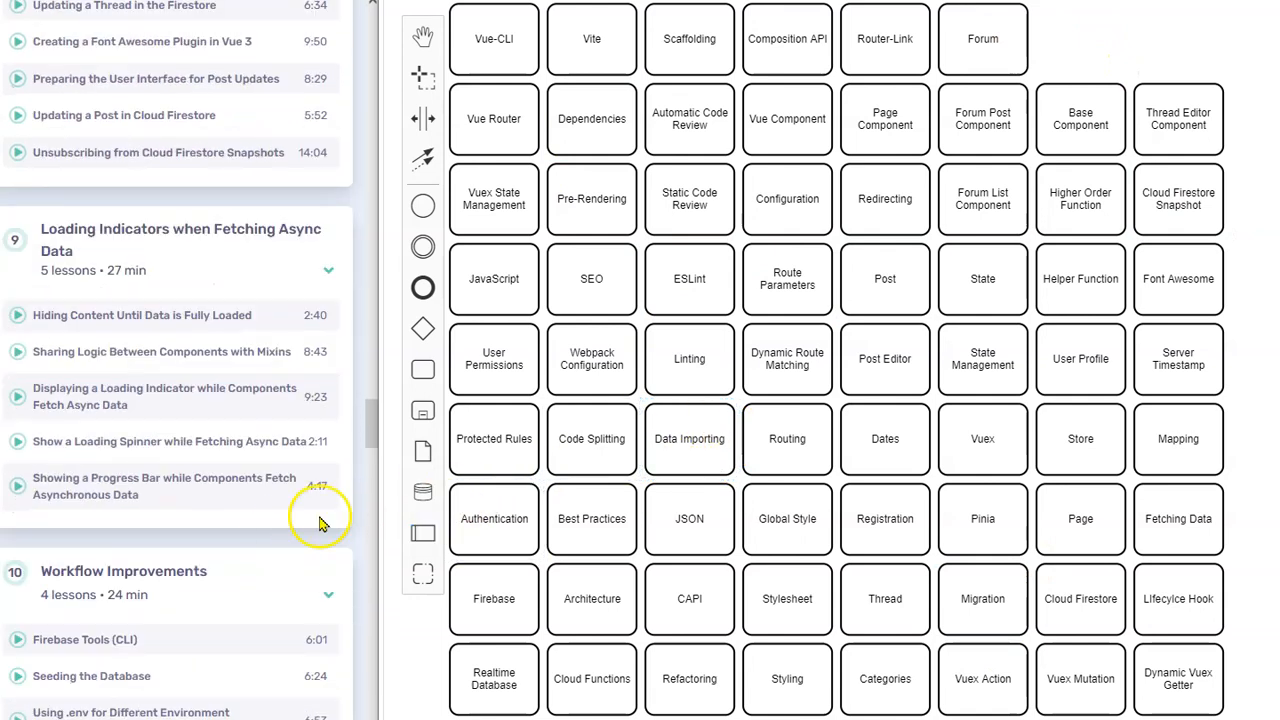
scroll(down, 3)
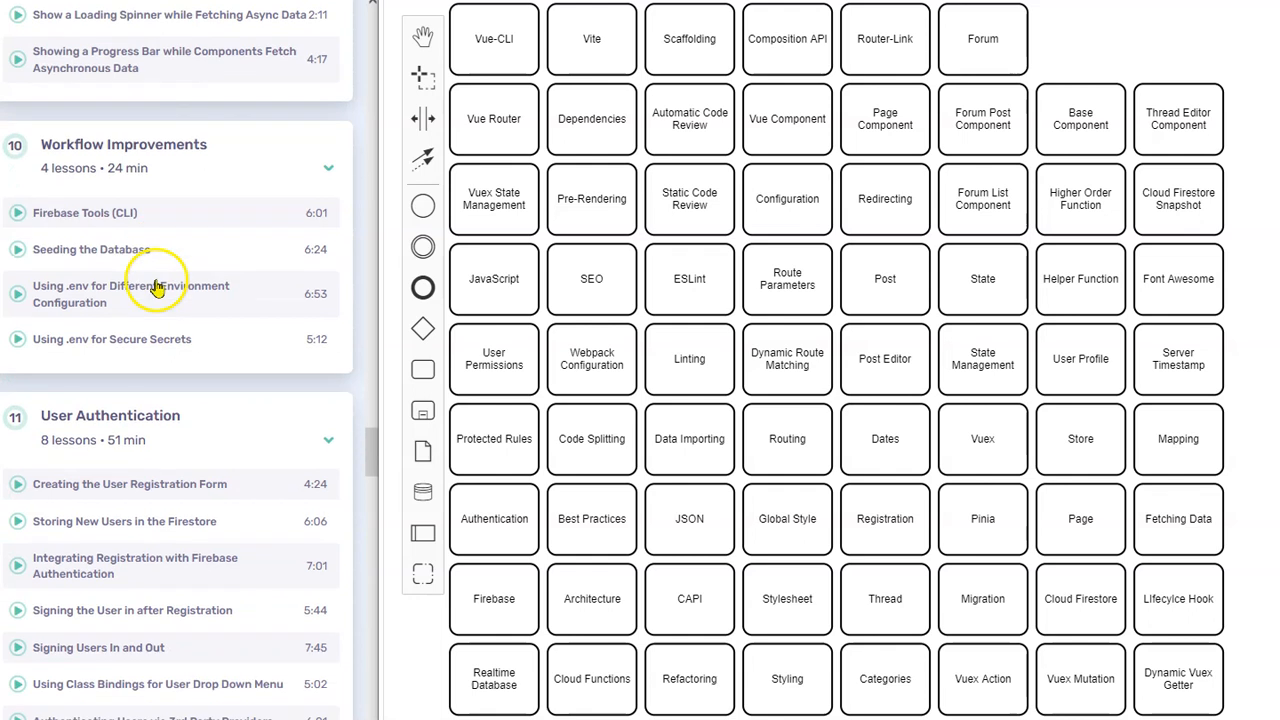
scroll(down, 3)
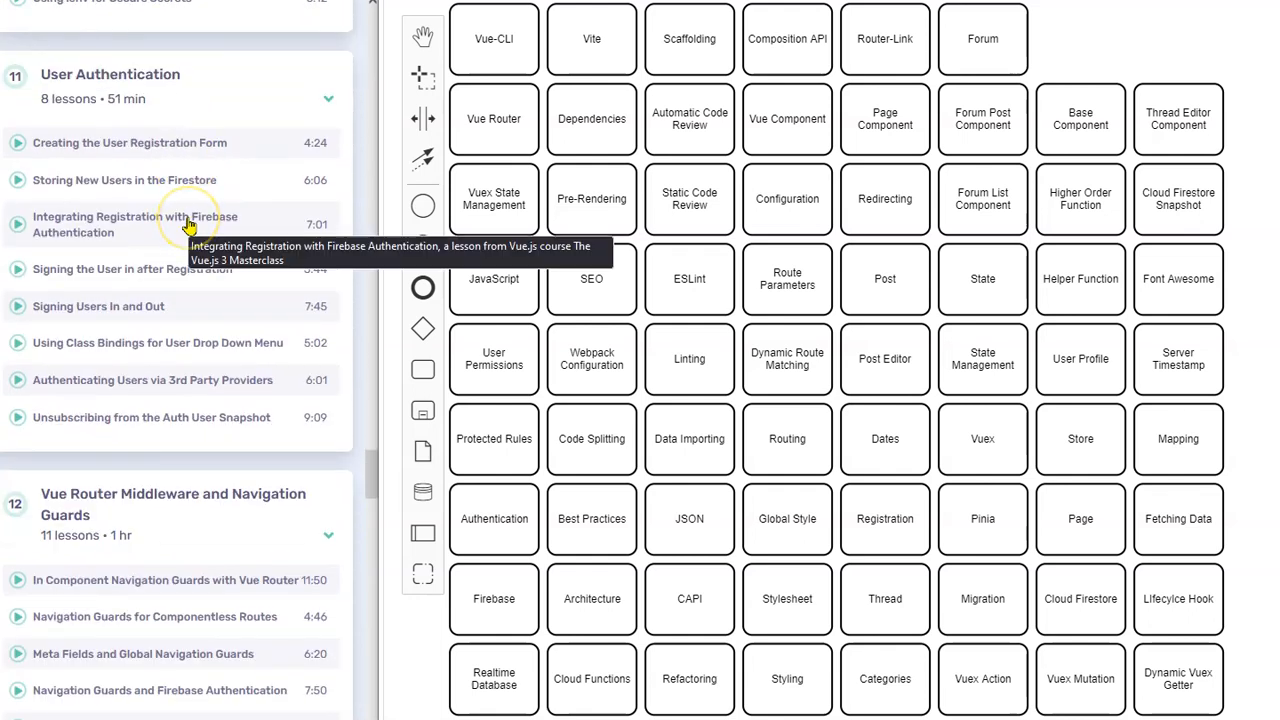
scroll(down, 3)
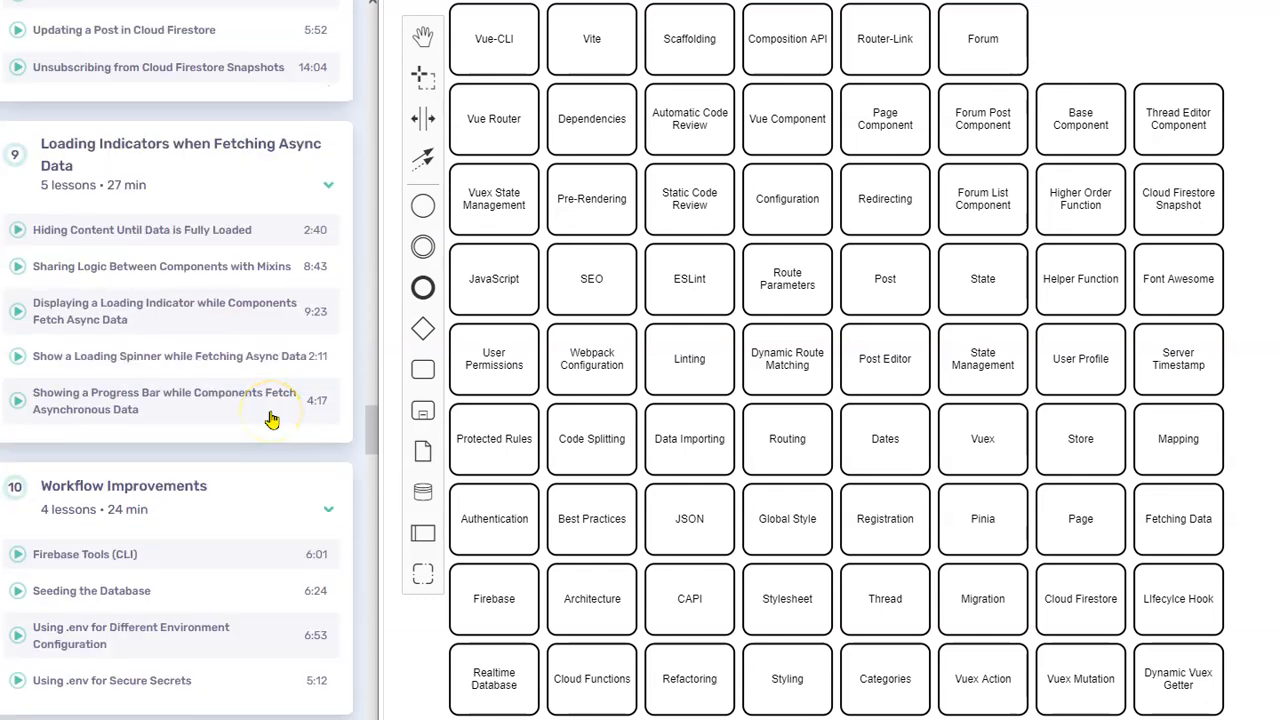
scroll(down, 3)
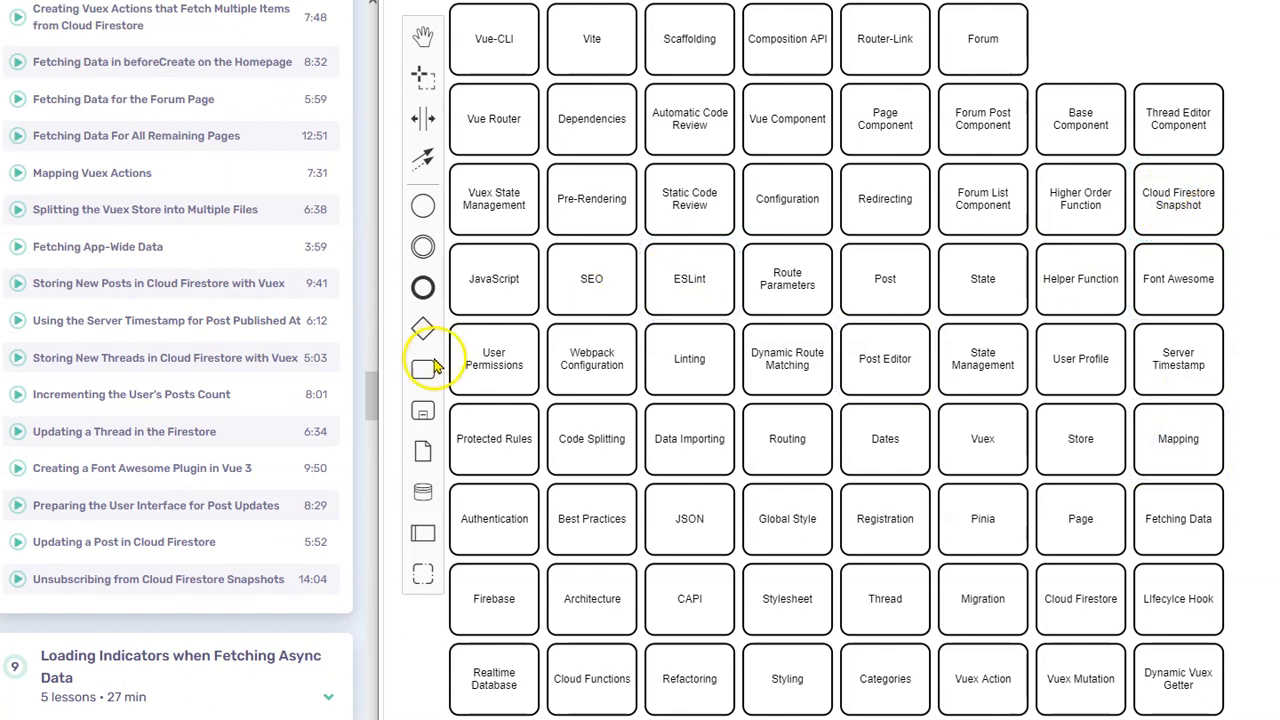
Add a title text annotation reading '74 Essential Concepts Vue.js' above the grid's top-right corner.
click(1080, 198)
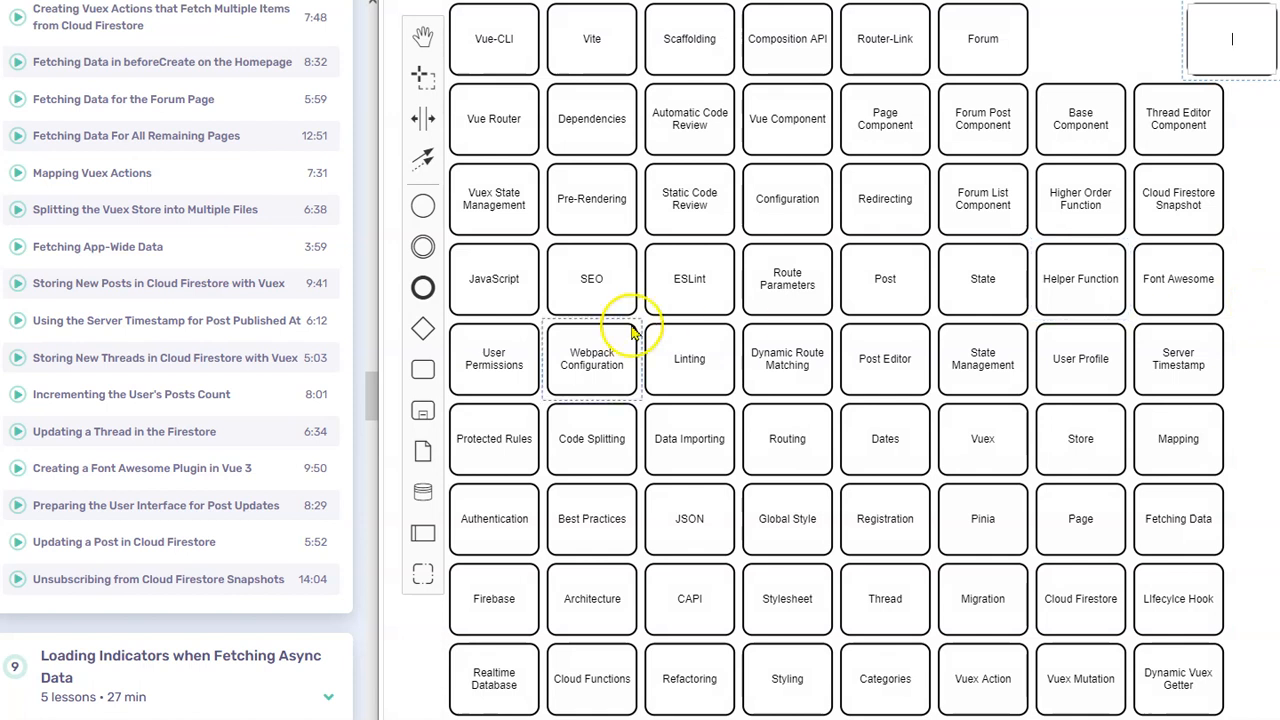
scroll(down, 3)
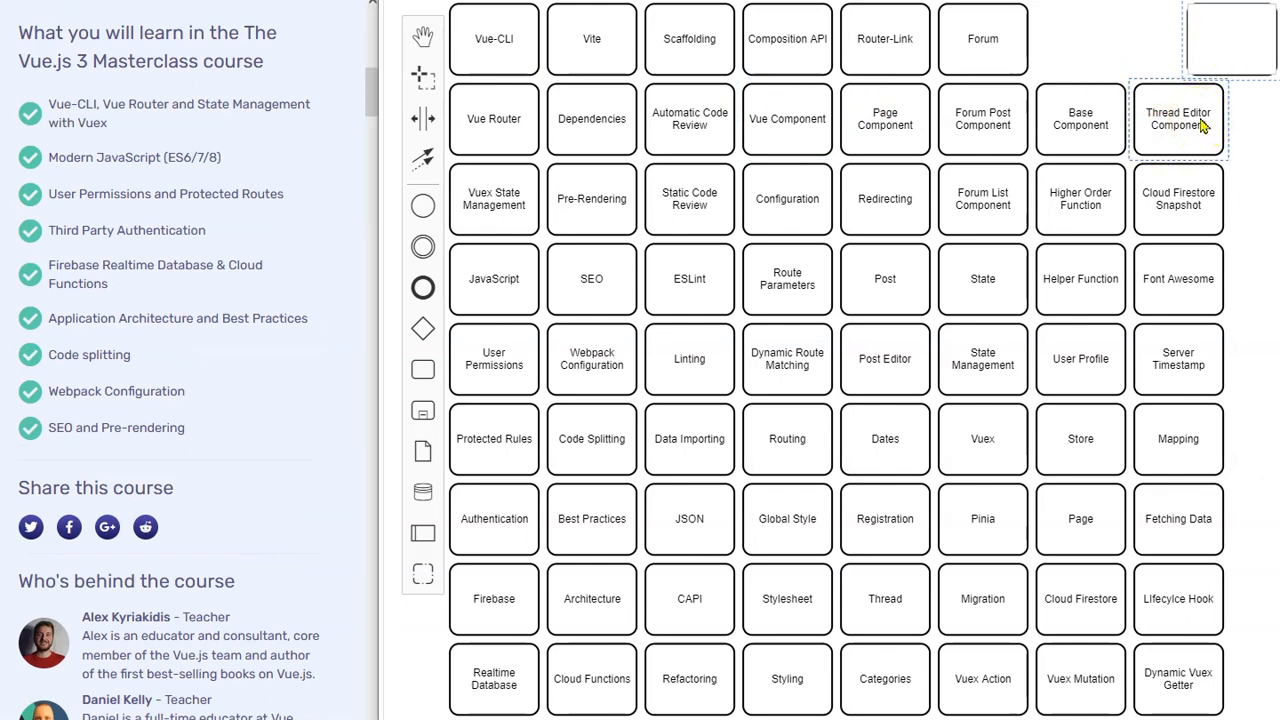
text(Vue.js Essential)
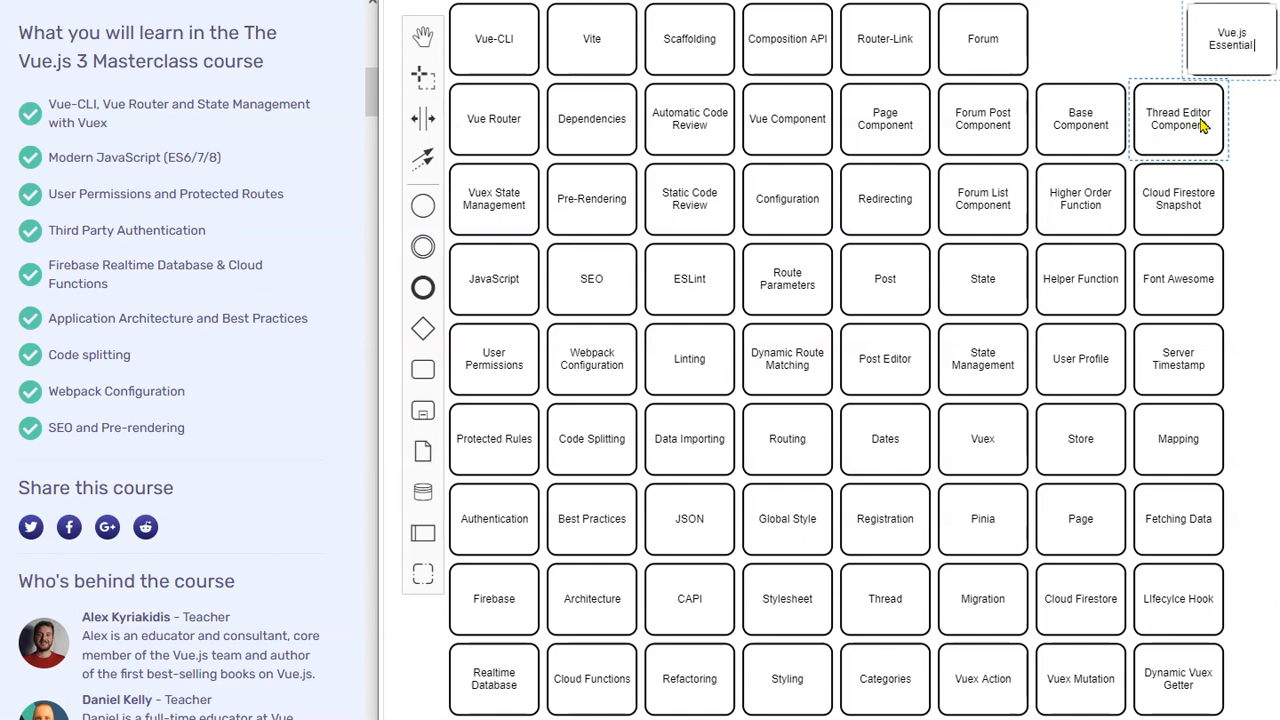
text(Concepts)
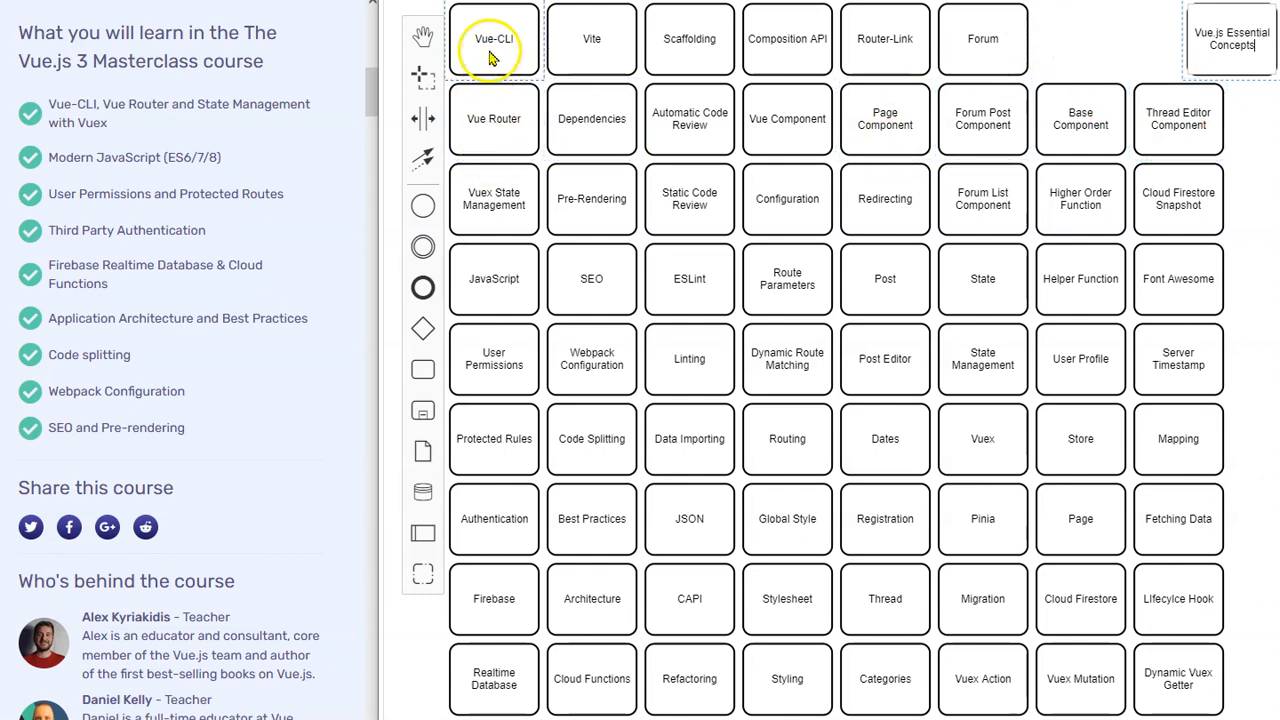
mouse_move(492, 438)
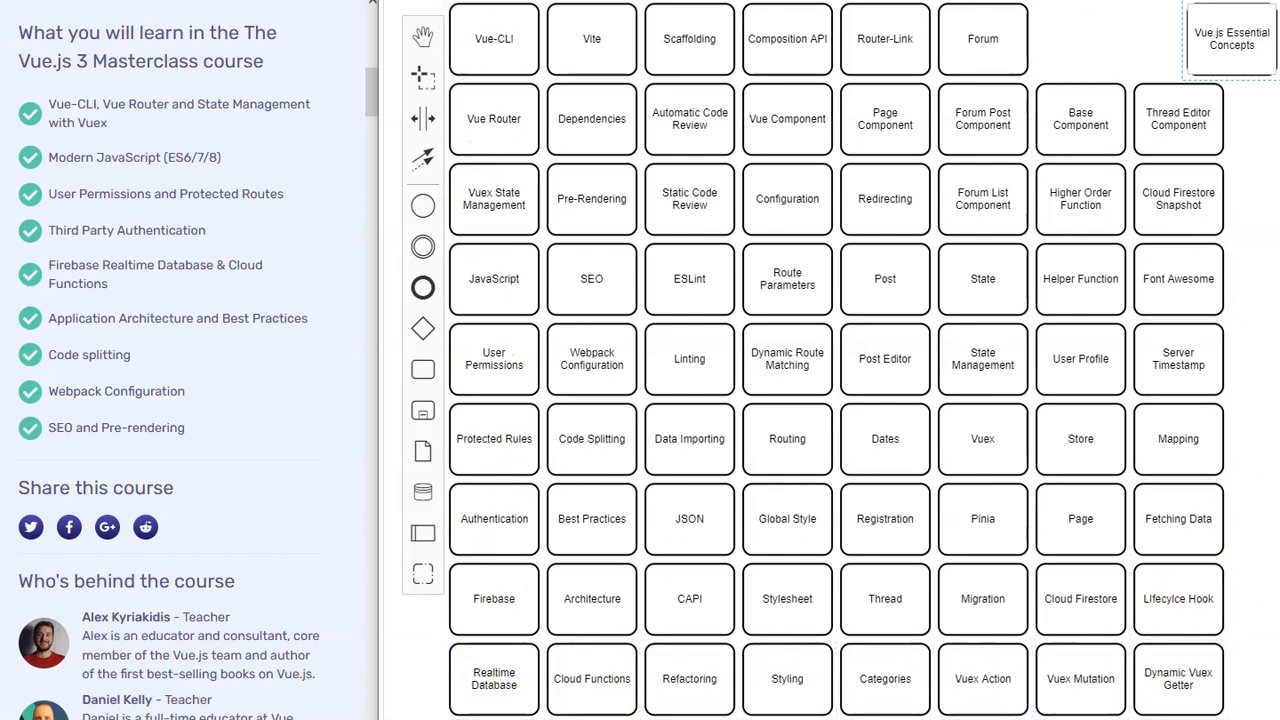
mouse_move(1230, 38)
text(74 Vue.js)
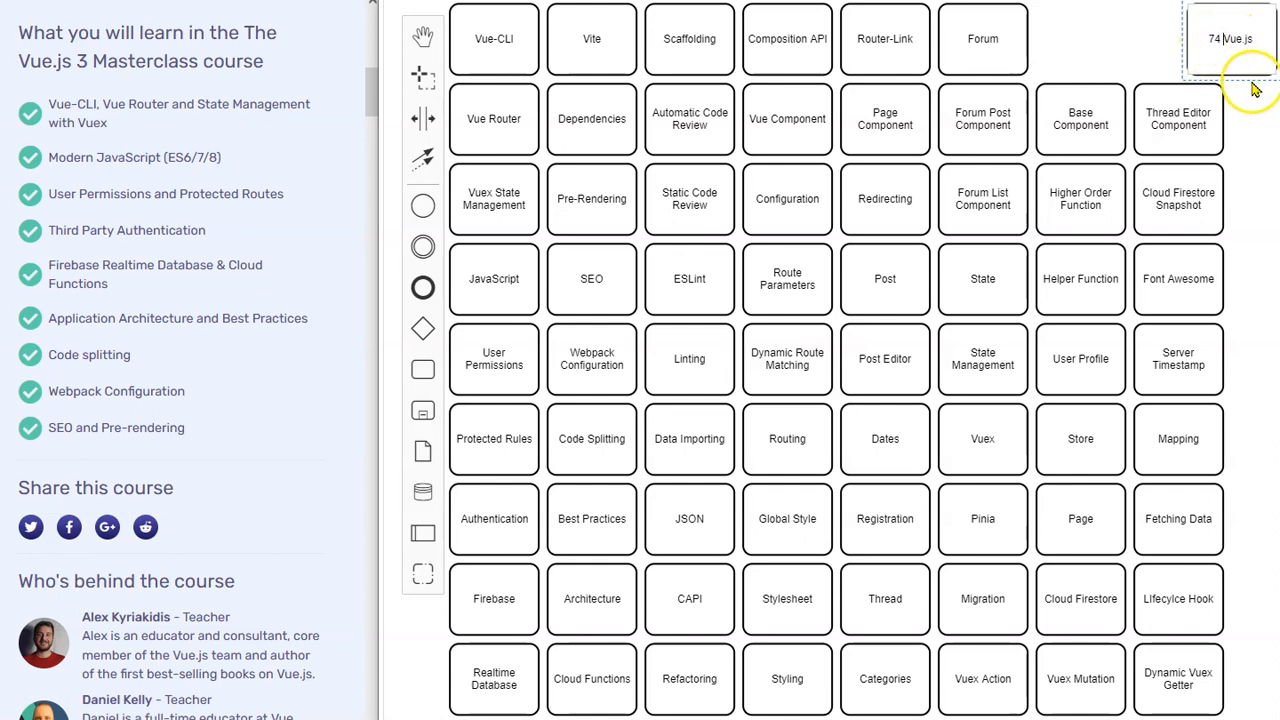
text(Essential Concepts)
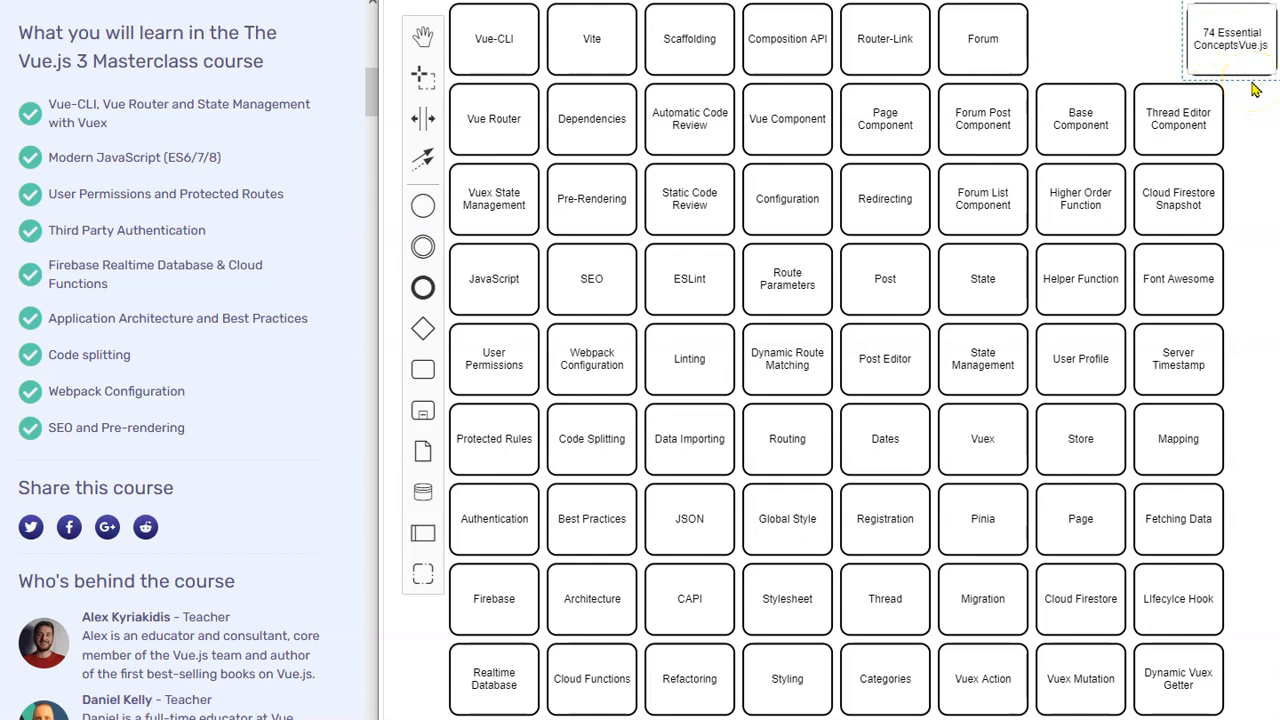